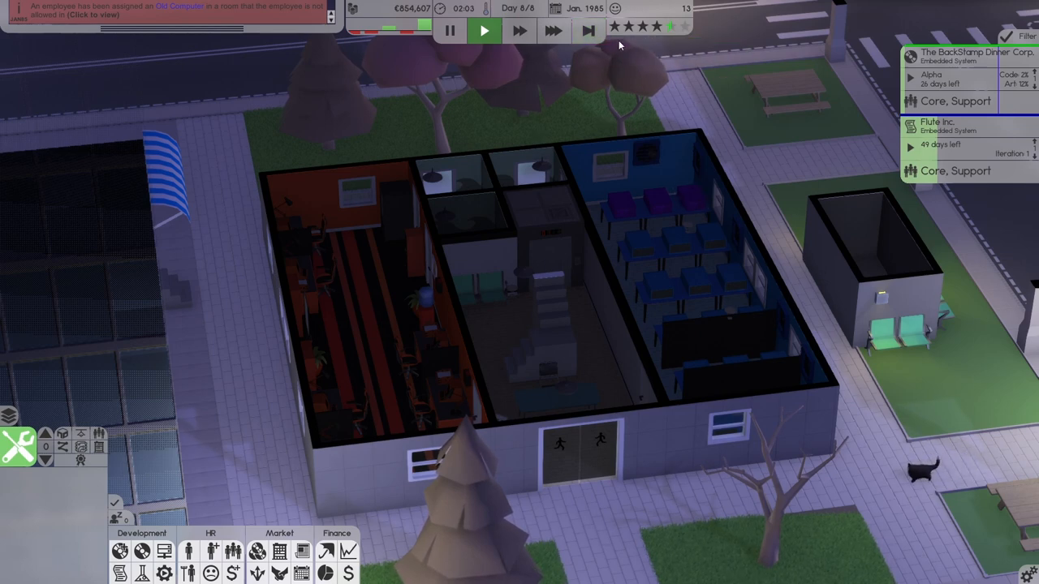
mouse_move(584, 31)
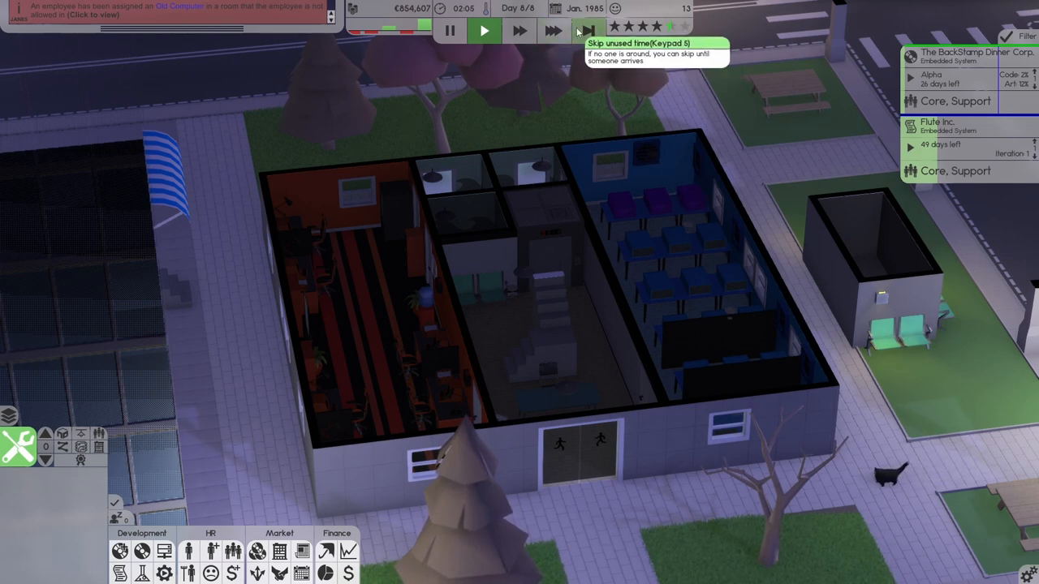
Step: Skip the idle night hours so the clock jumps ahead to 07:44 in the morning
click(559, 30)
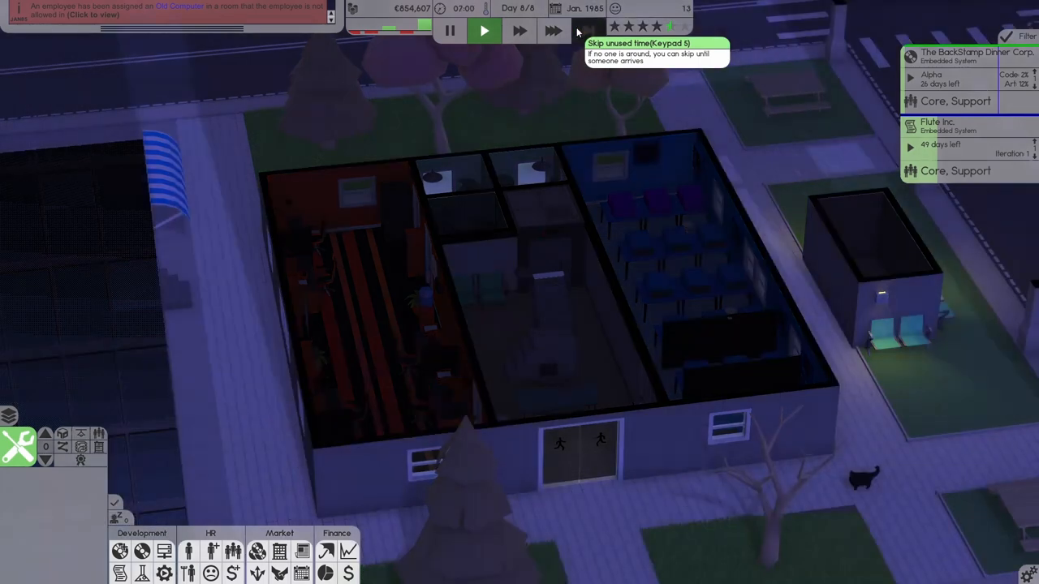
click(482, 31)
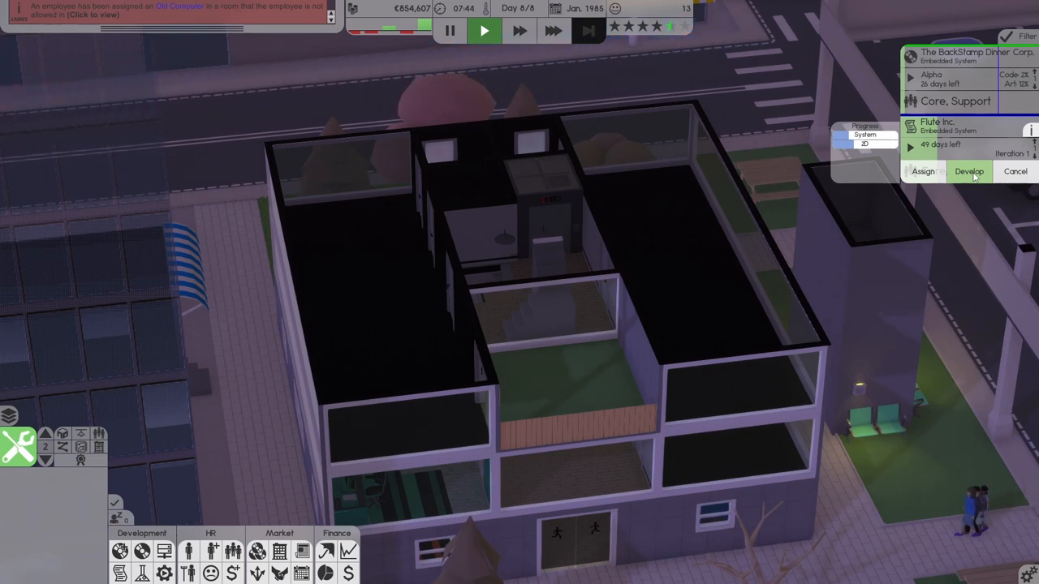
Step: Send the Flute Inc. embedded-system contract into development from its card
click(969, 172)
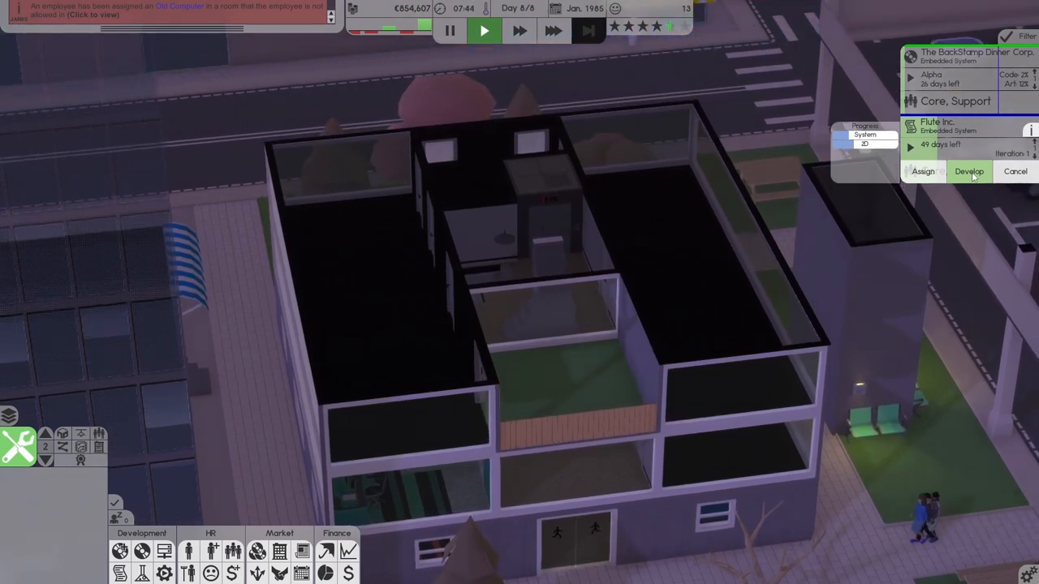
click(968, 172)
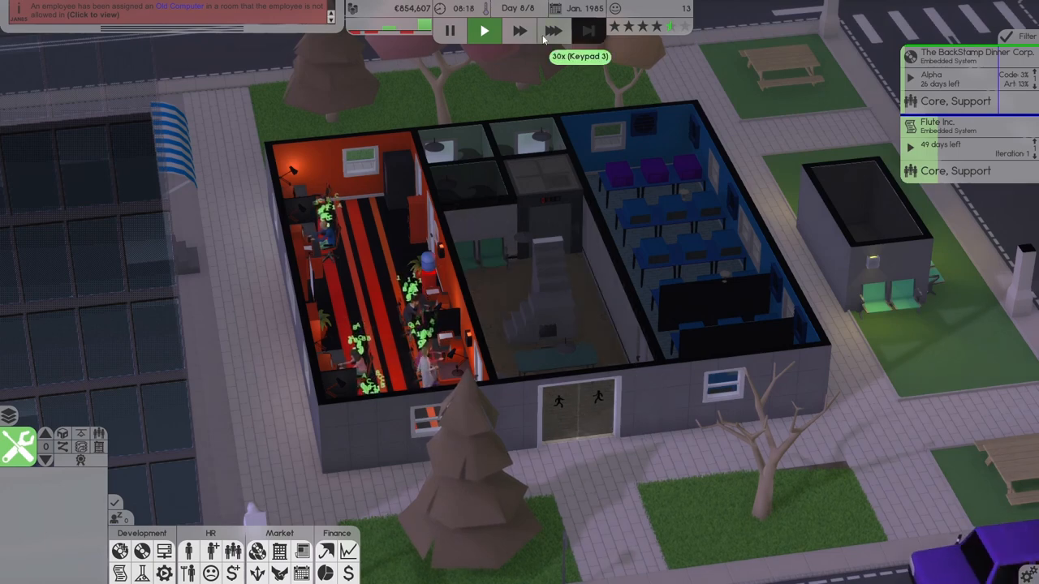
Step: Run the game at the fastest speed to fast-forward into February 1985
click(552, 30)
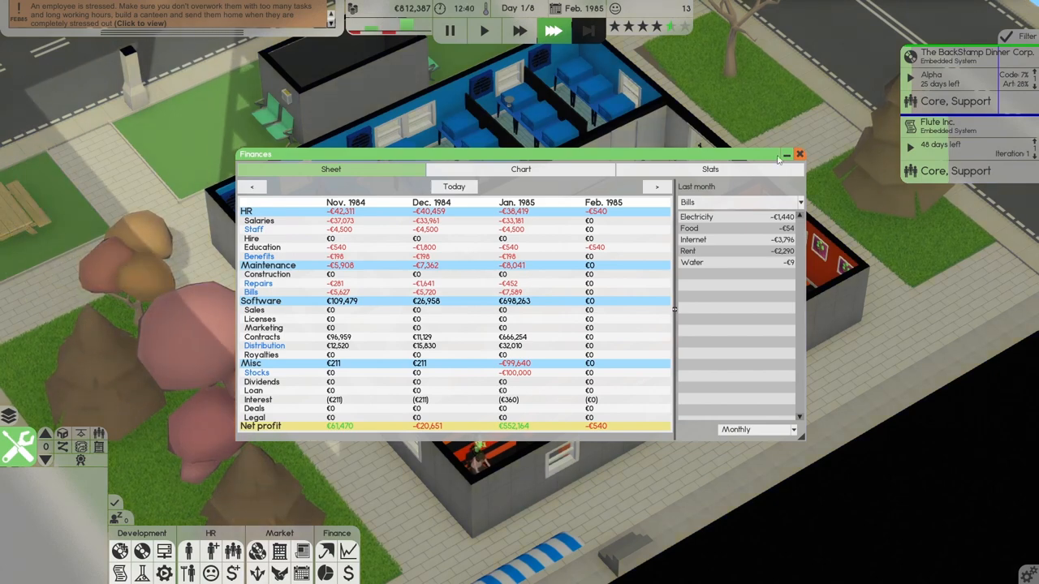
Step: Leave the finances sheet and review the current stock holdings under Insurance and investments
click(798, 154)
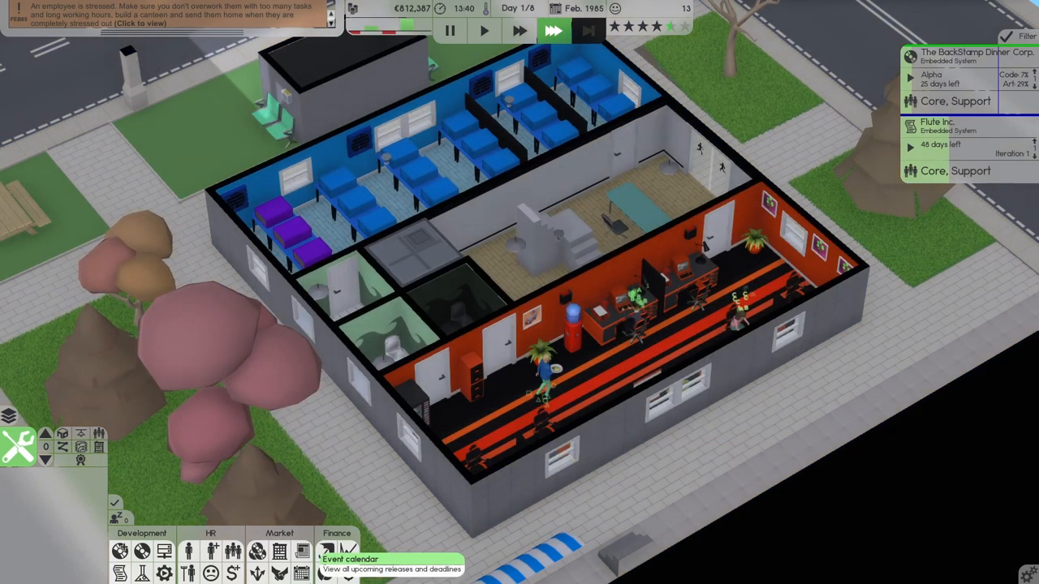
click(331, 551)
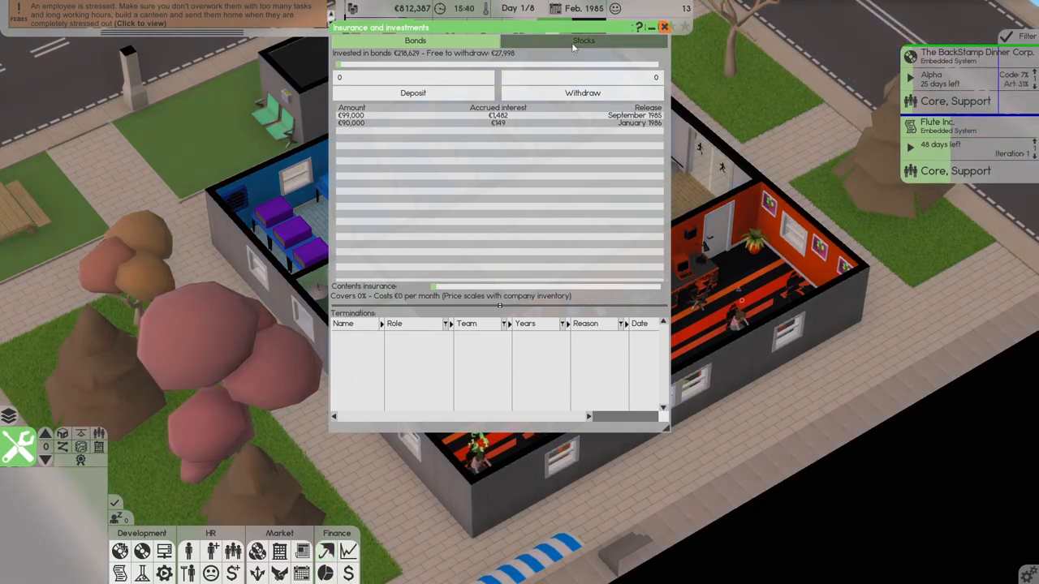
click(583, 41)
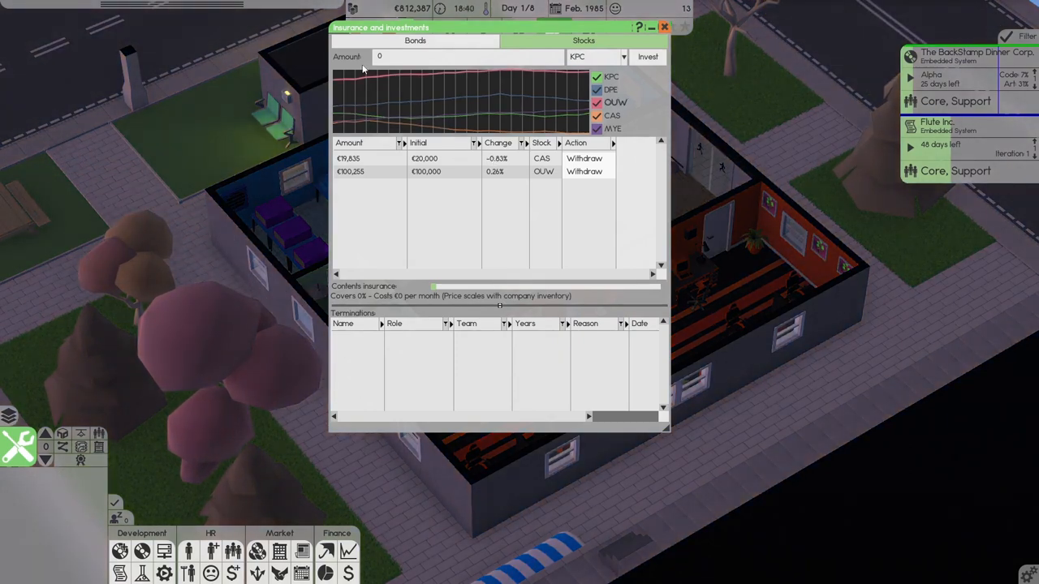
Step: Deposit €108,000 into bonds, raising total bond holdings to €326,629
click(414, 40)
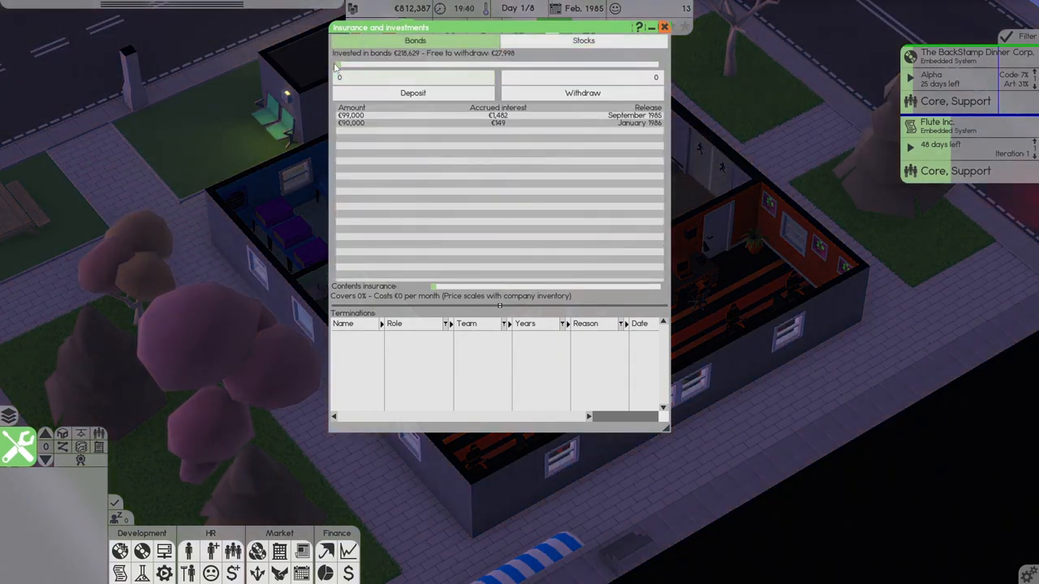
drag(339, 65, 378, 64)
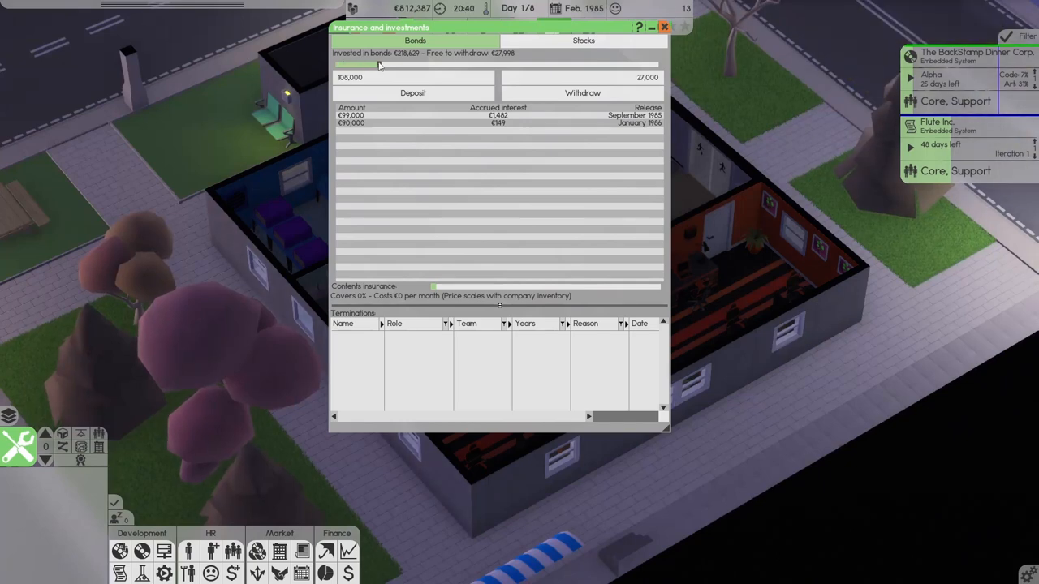
click(412, 93)
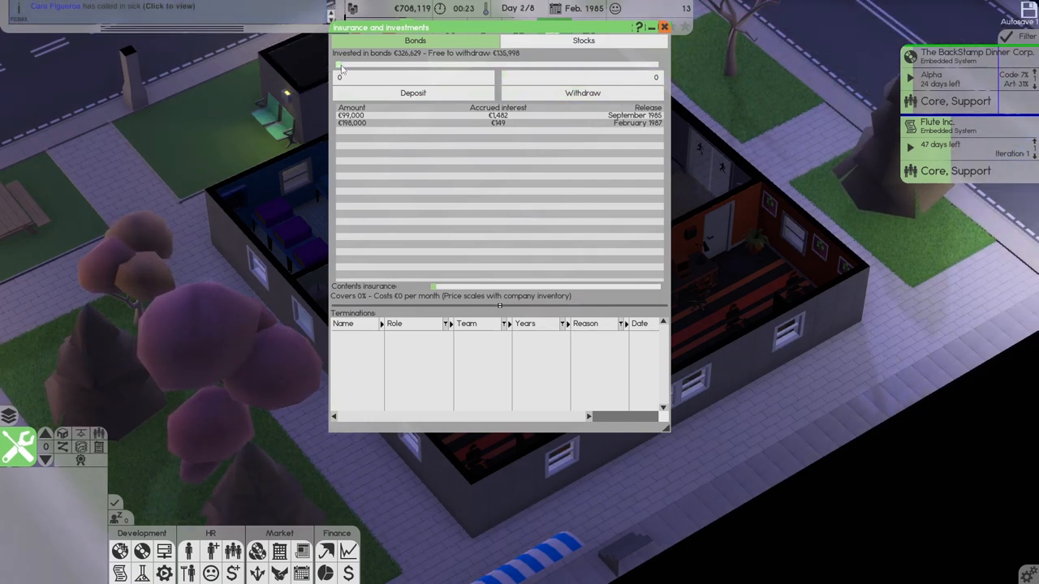
drag(339, 65, 383, 65)
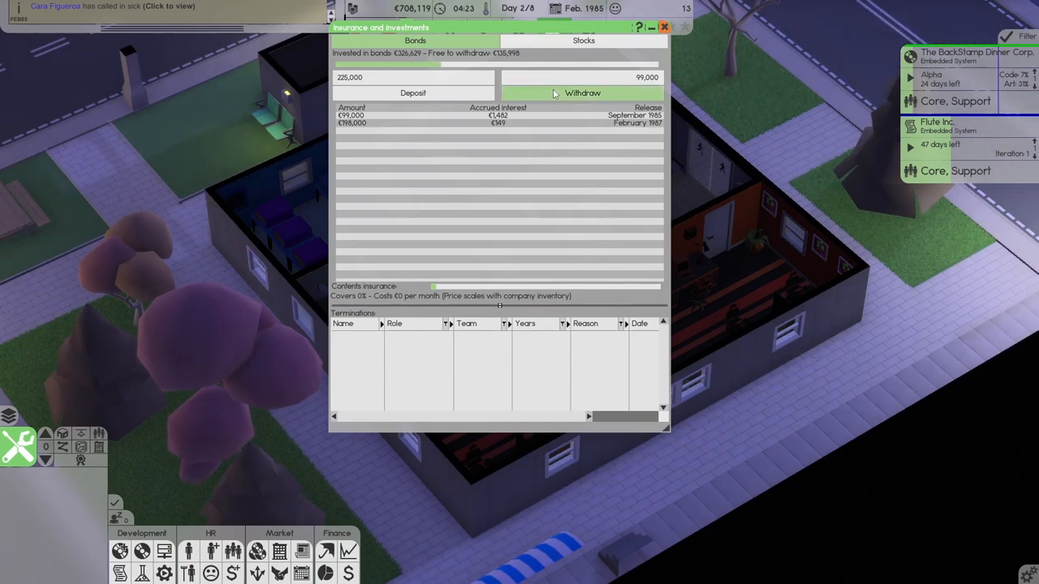
click(582, 92)
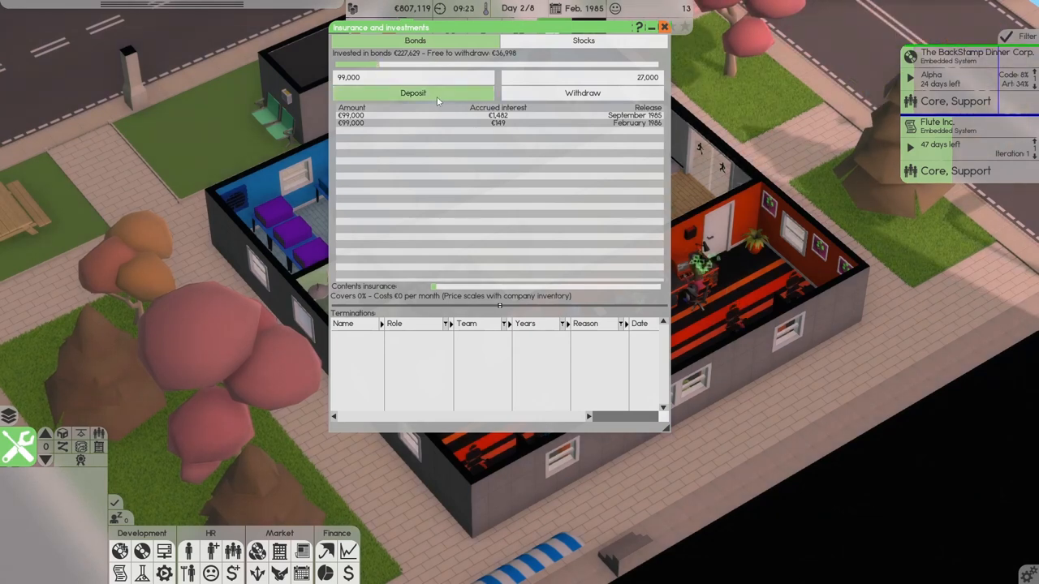
click(415, 93)
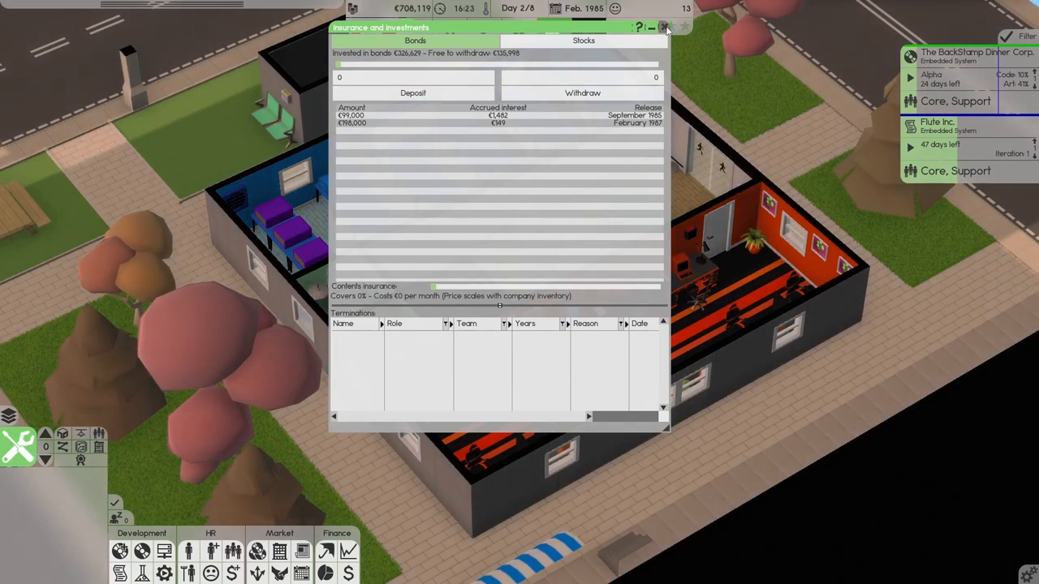
Step: Close the investments overview and return the game to normal 1x speed
click(679, 27)
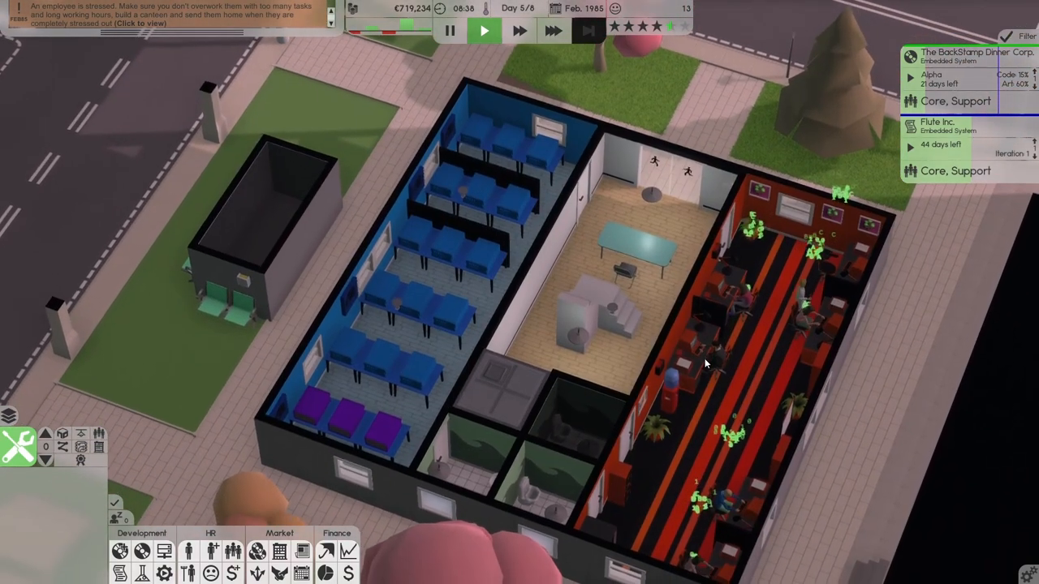
mouse_move(834, 440)
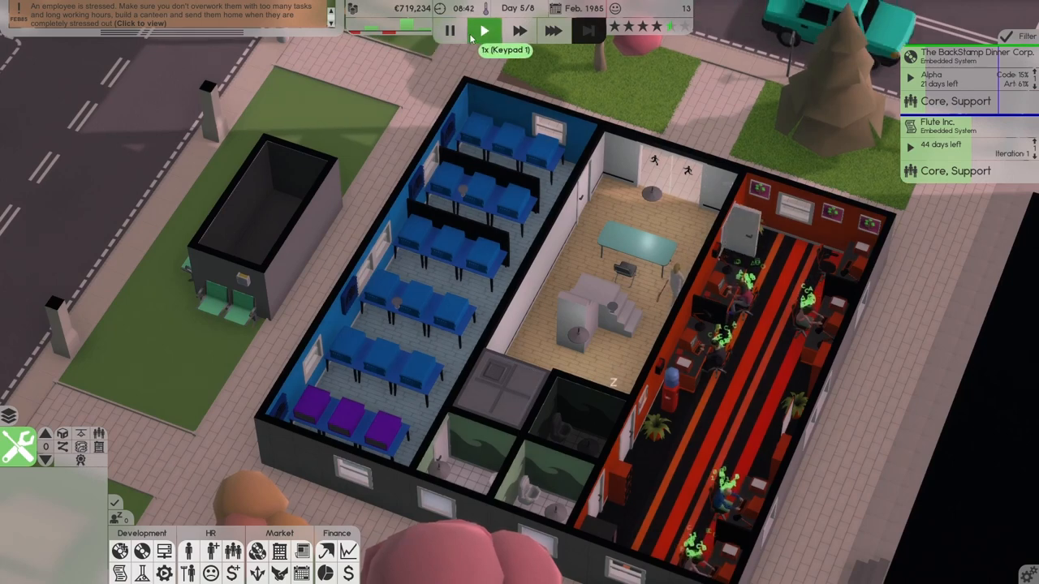
click(190, 552)
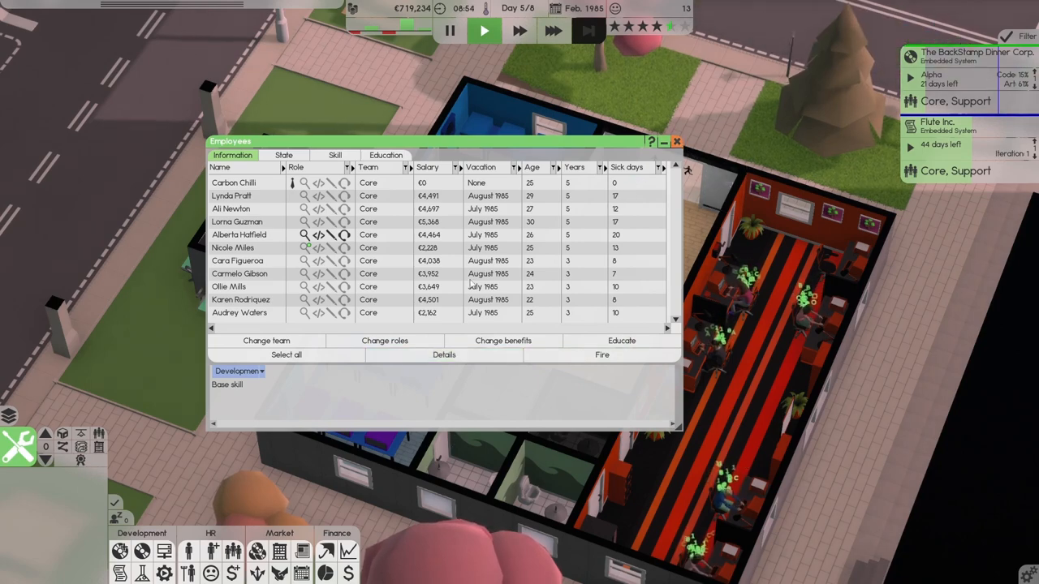
click(683, 141)
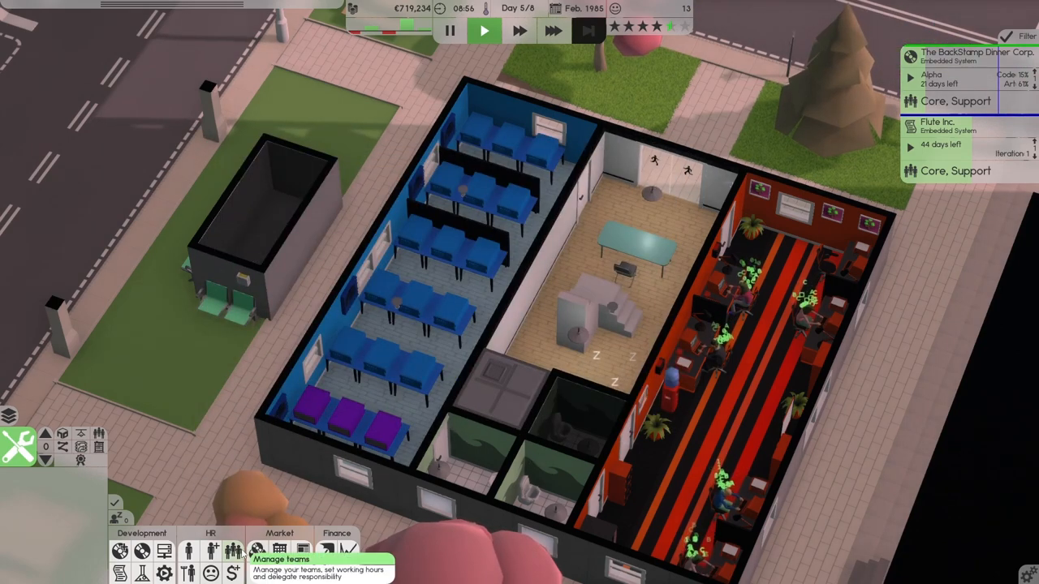
click(235, 550)
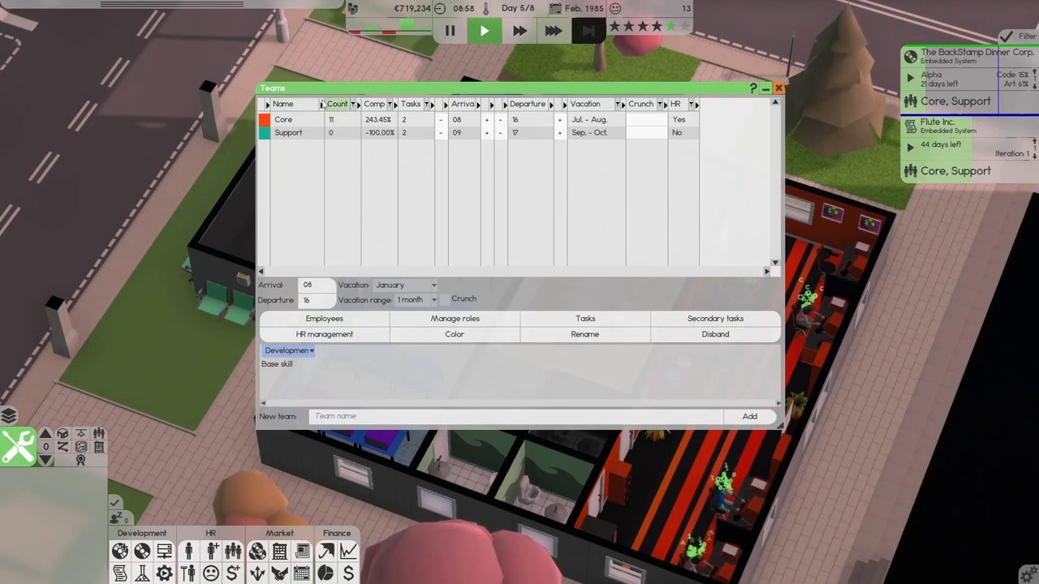
click(787, 89)
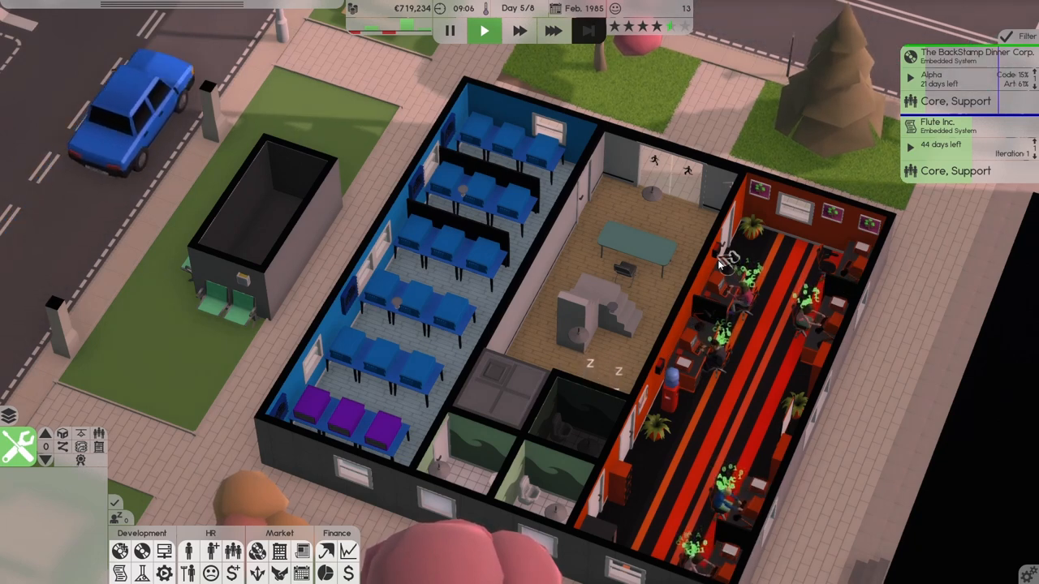
mouse_move(211, 552)
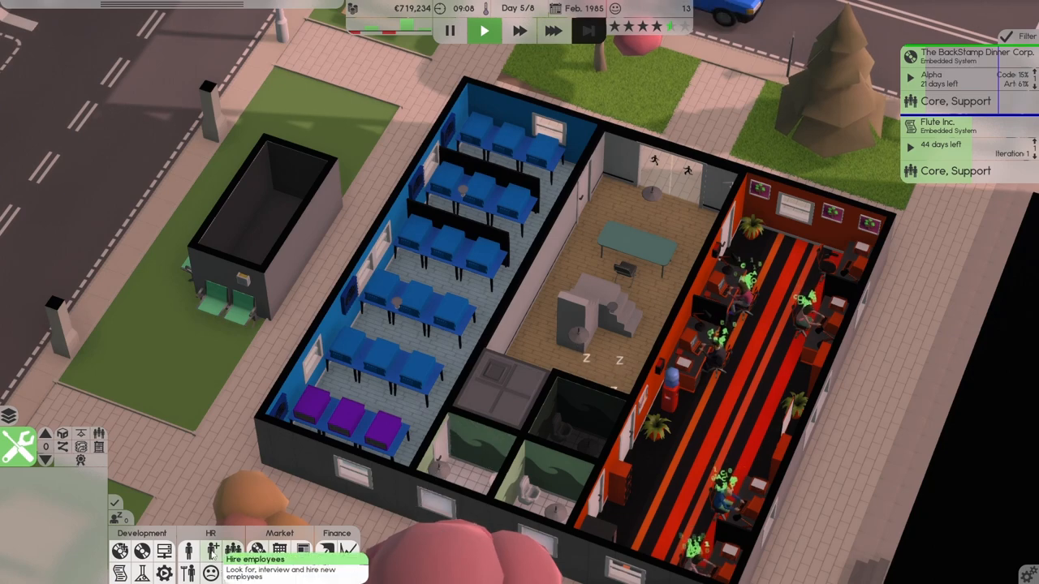
Step: Show the employee roster with each staff member's lead, code, design and art skill percentages
click(191, 547)
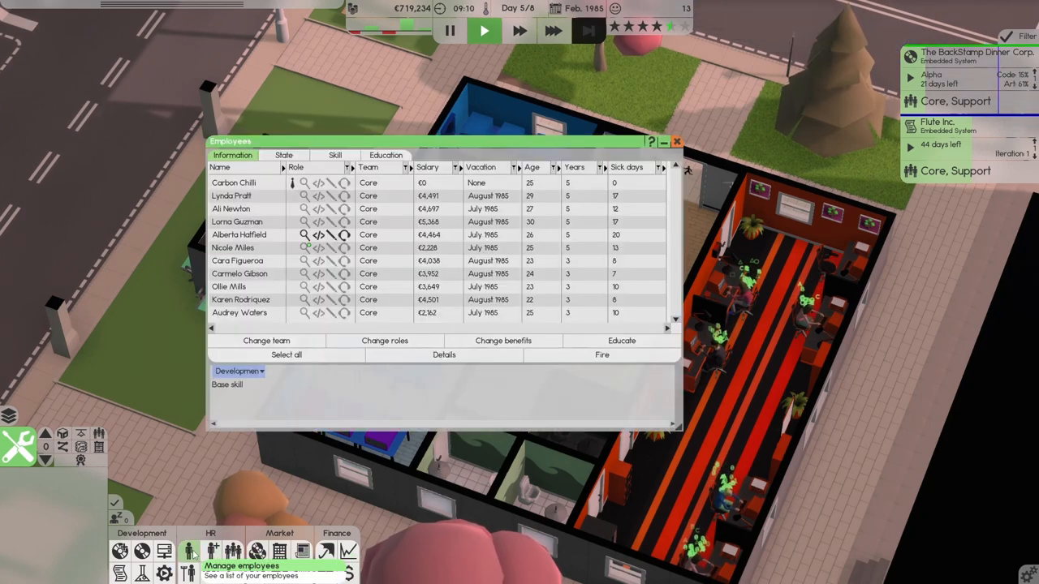
click(233, 247)
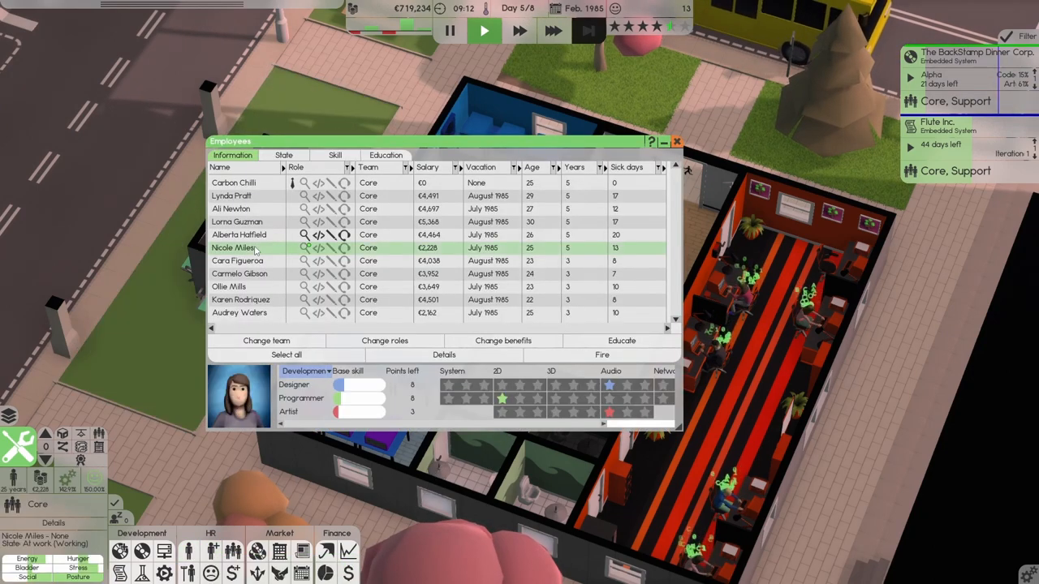
click(619, 340)
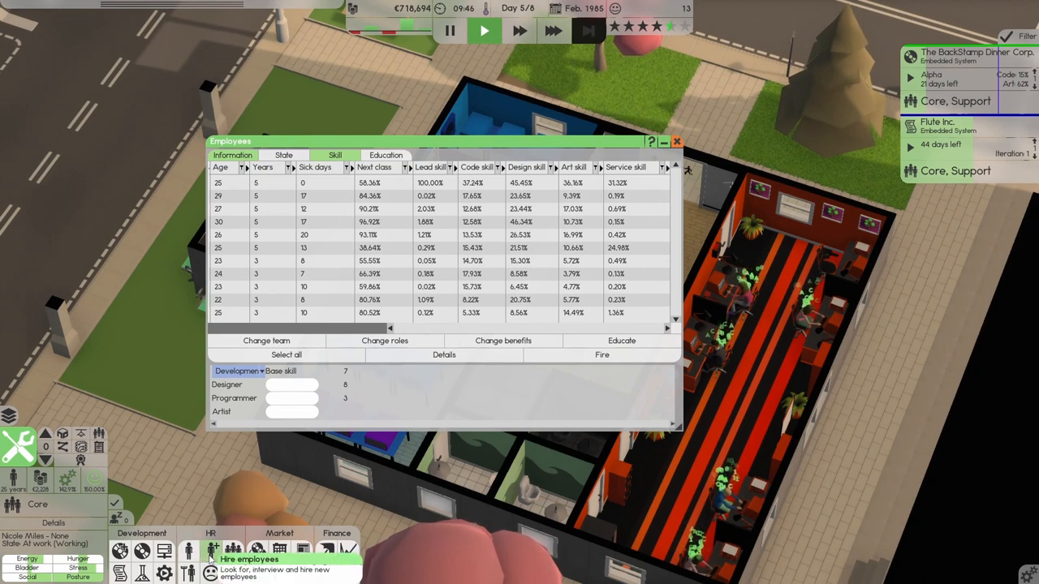
Step: Run a hiring search for low-salary Programmer applicants specializing in Network
click(211, 548)
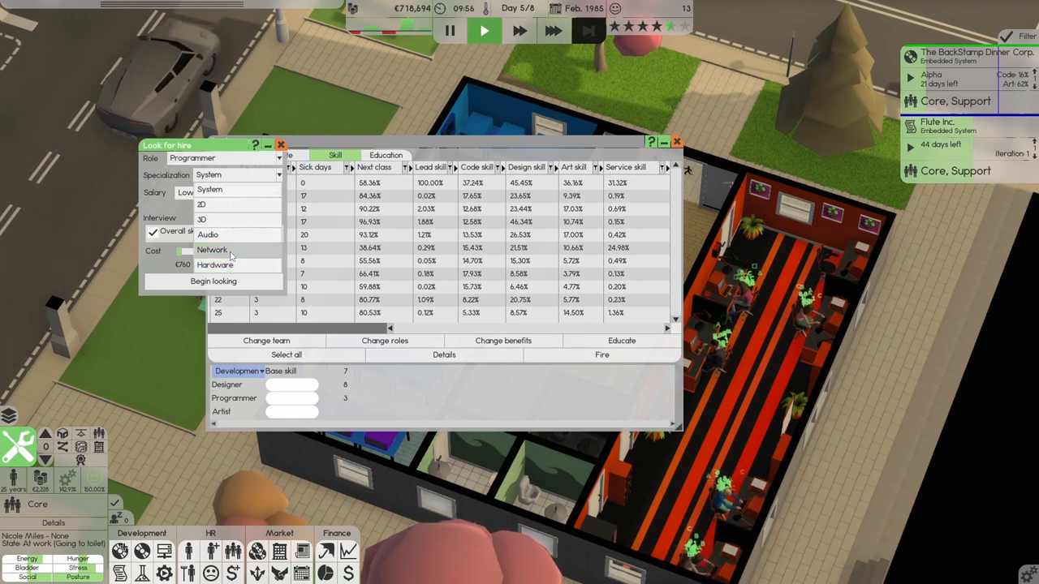
click(211, 249)
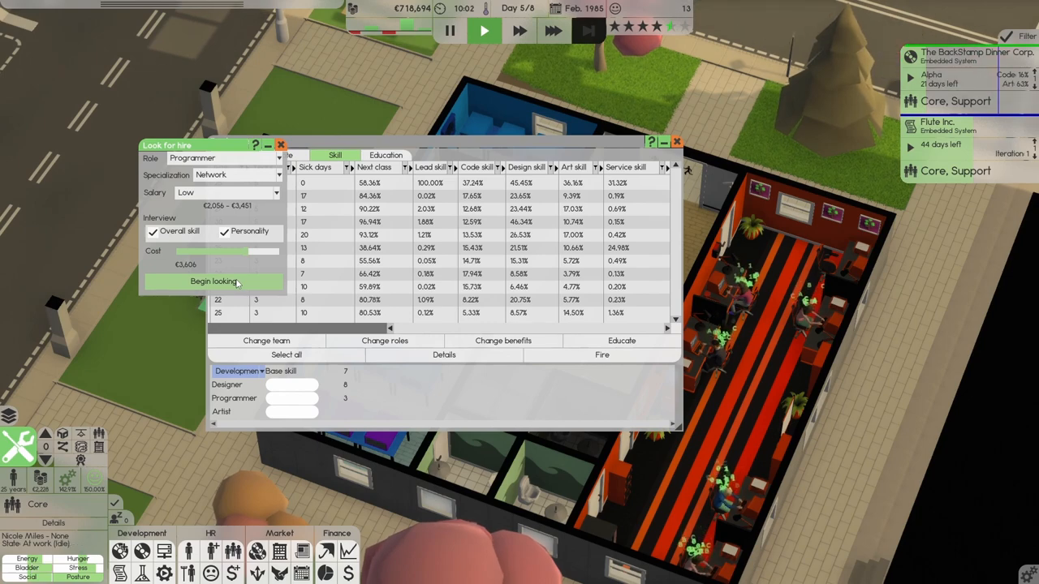
click(213, 281)
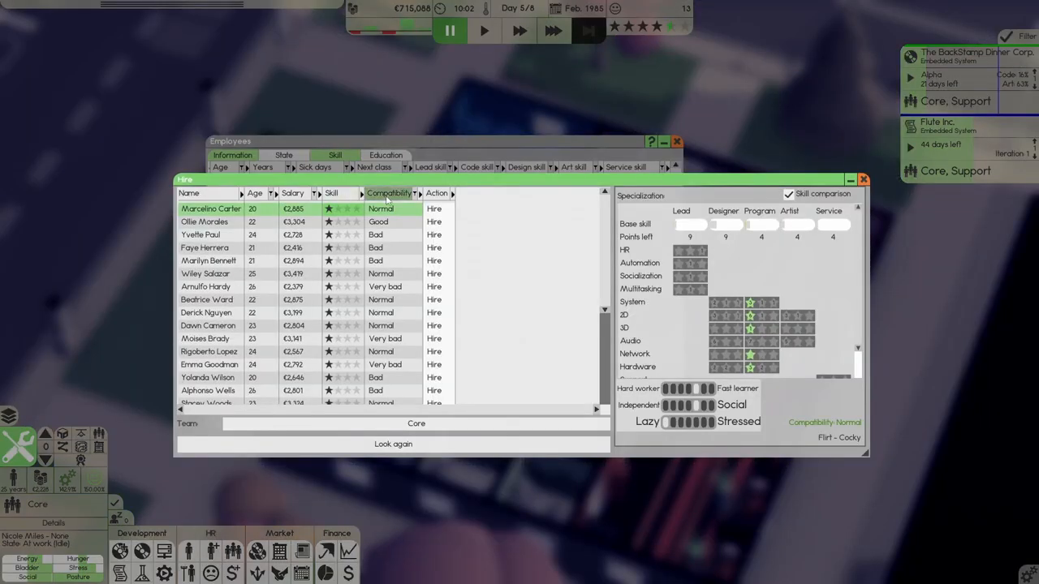
Step: Compare candidates by compatibility and hire Ollie Morales, the only one rated Good
click(388, 193)
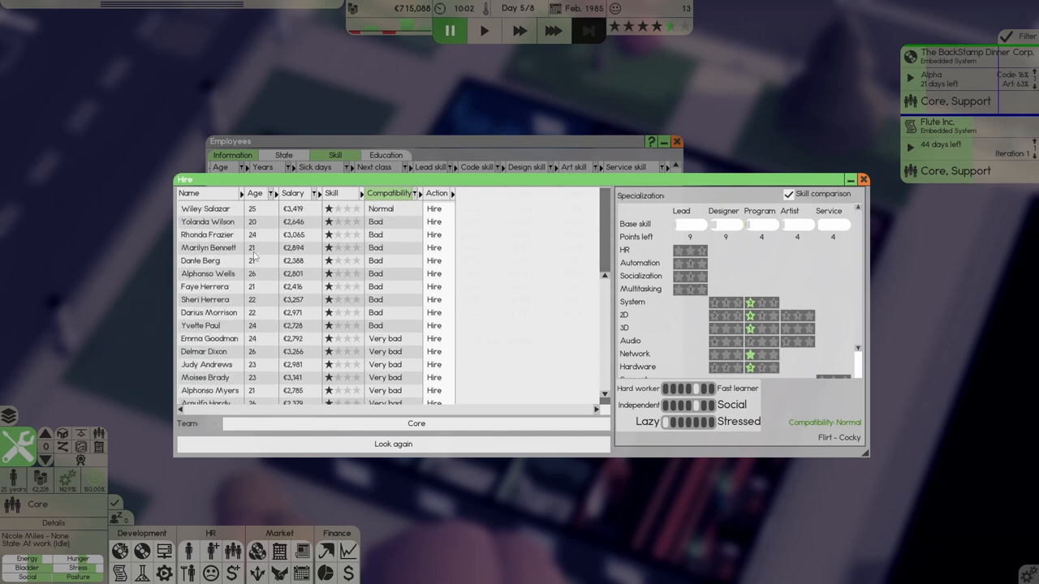
click(393, 443)
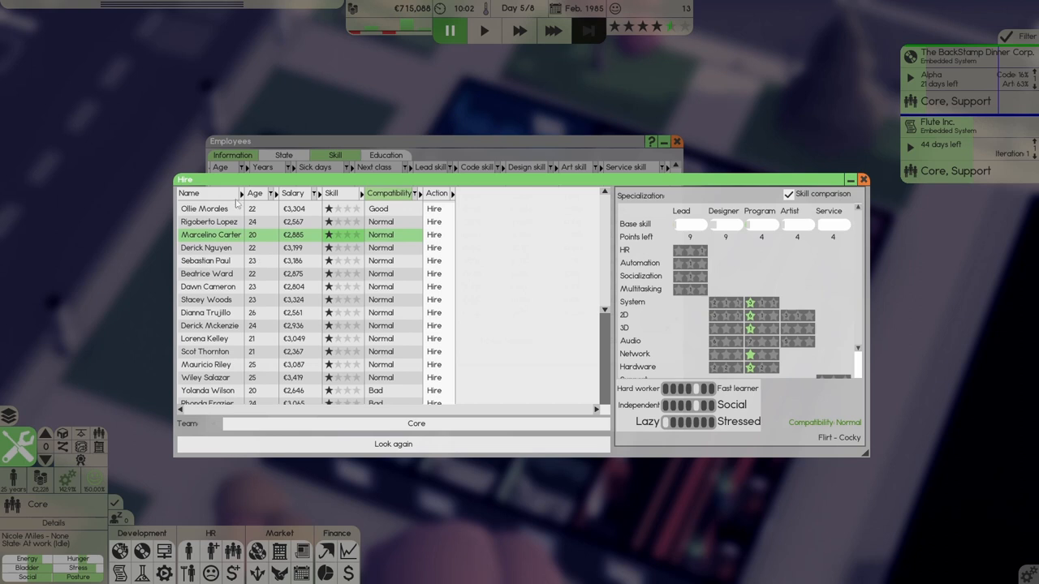
click(204, 208)
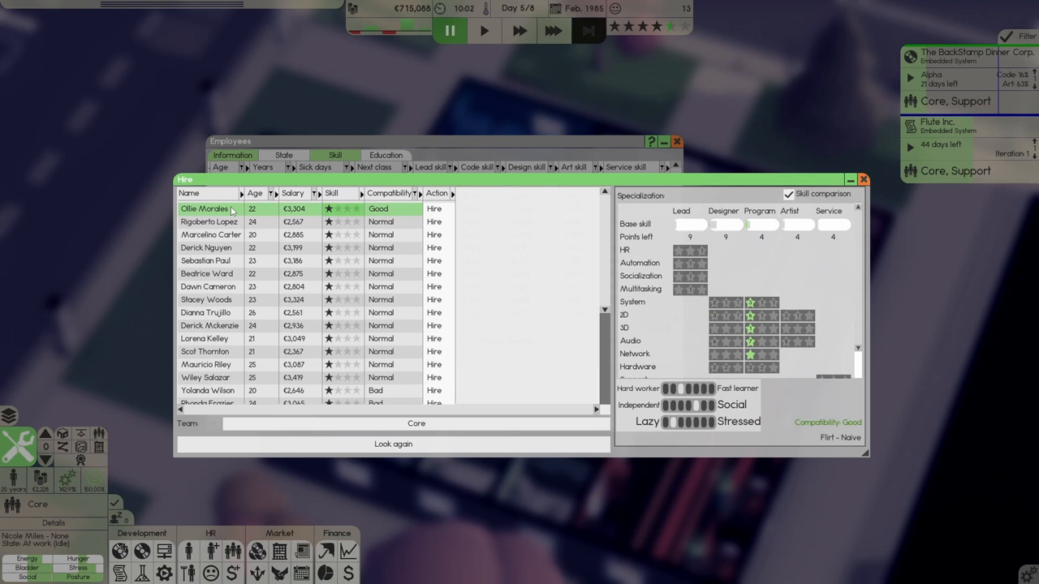
mouse_move(736, 246)
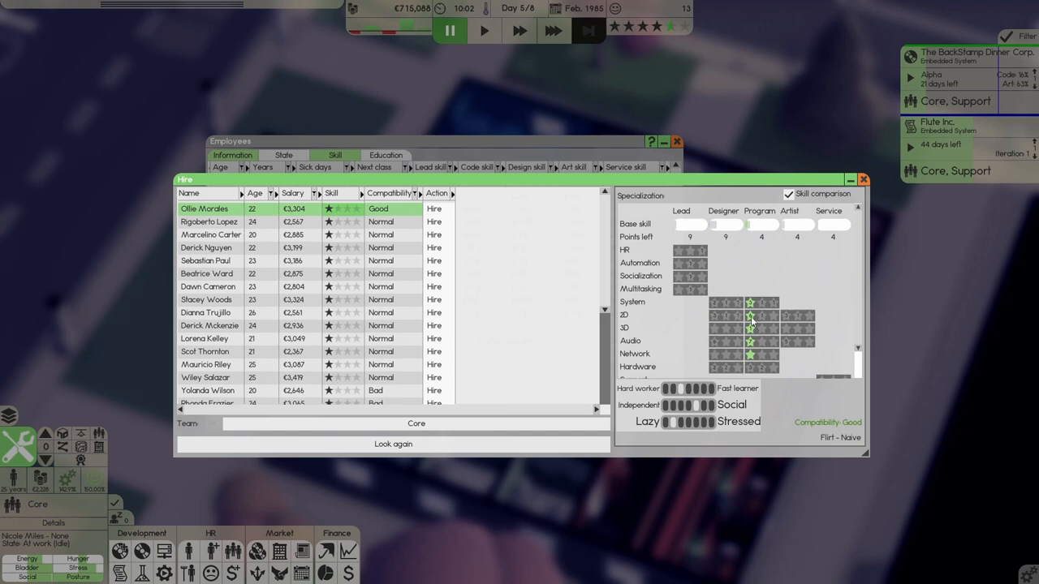
click(435, 209)
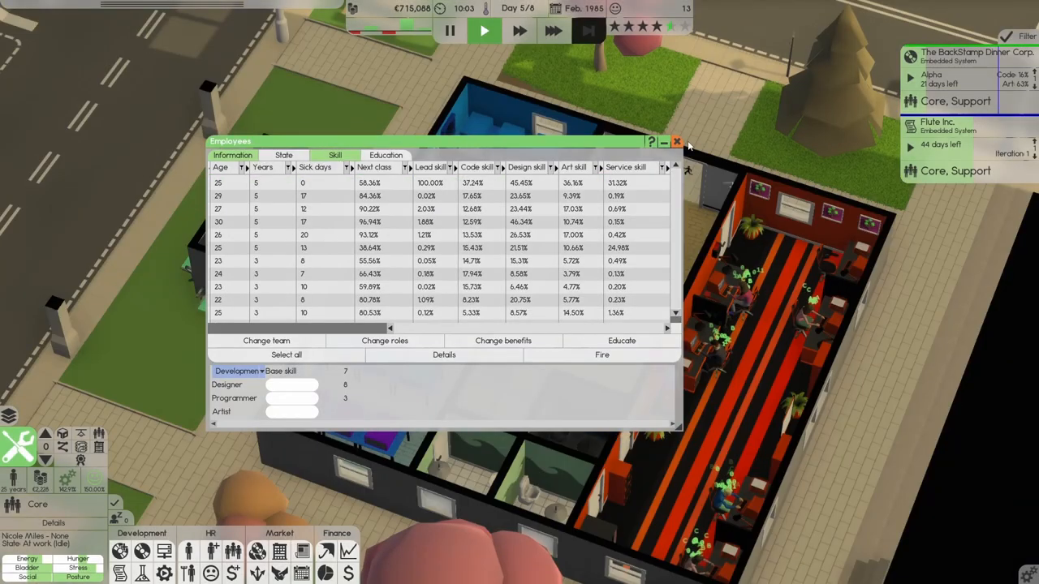
Step: Close the Employees window to return to the office view
click(676, 141)
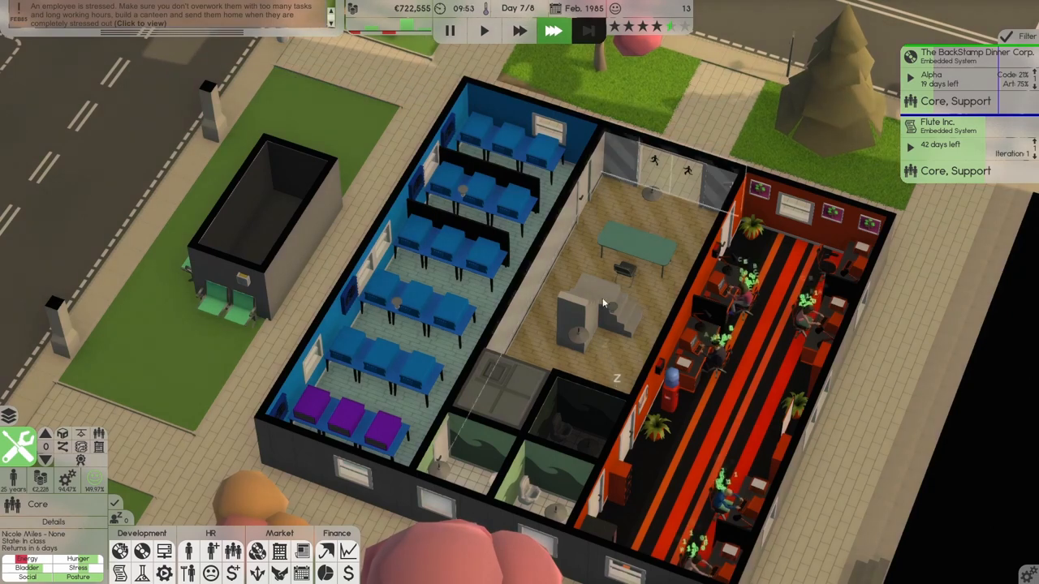
Step: Sort the roster by status to see who is at work or in class, then close it
click(498, 31)
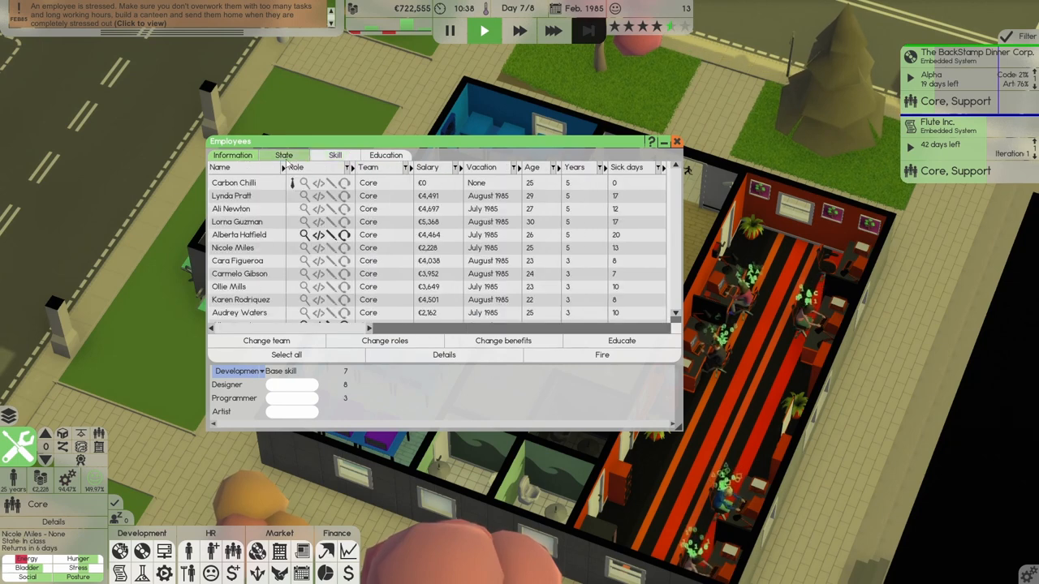
click(284, 155)
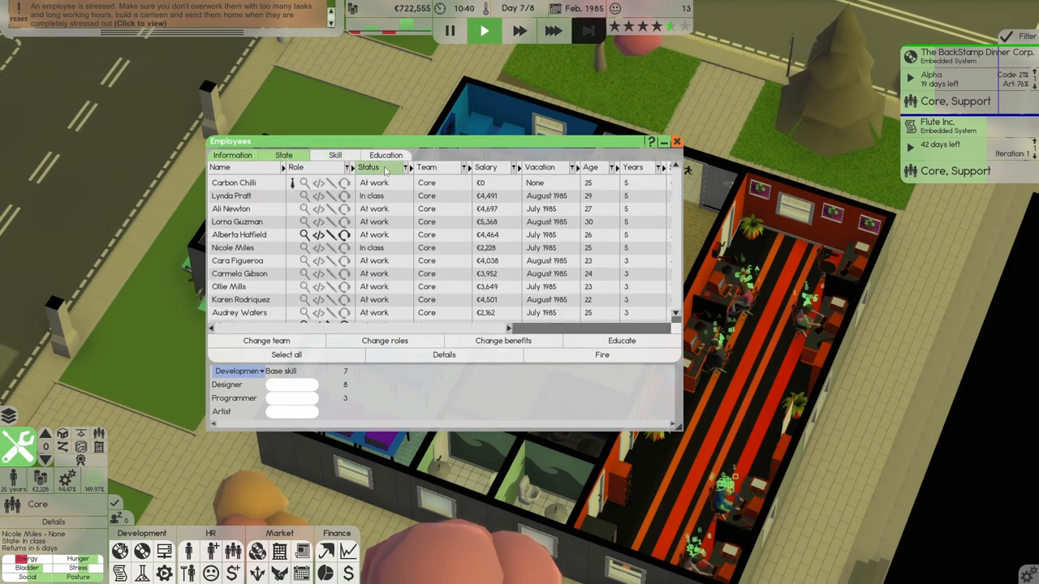
click(370, 167)
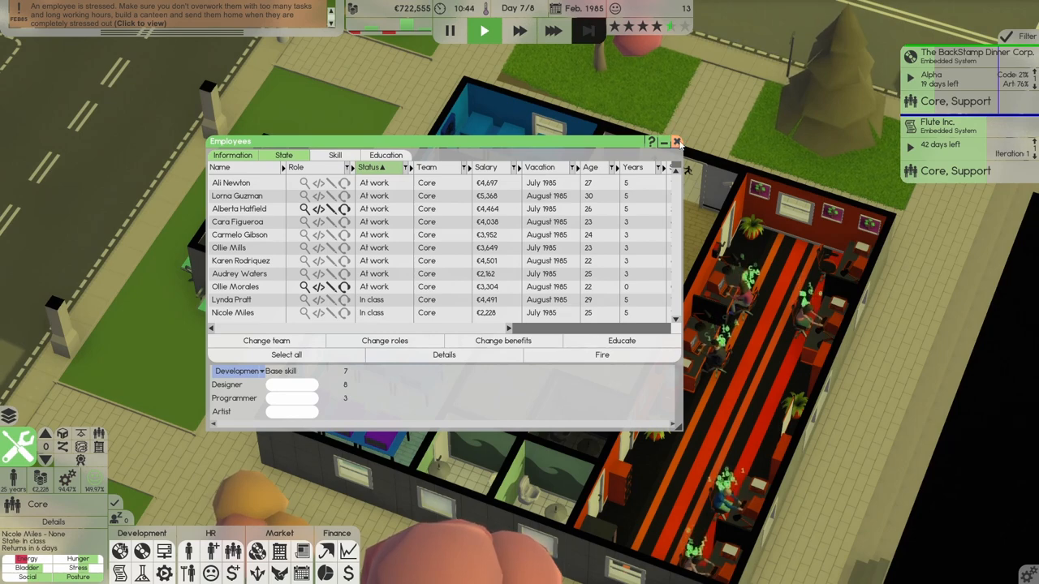
click(676, 141)
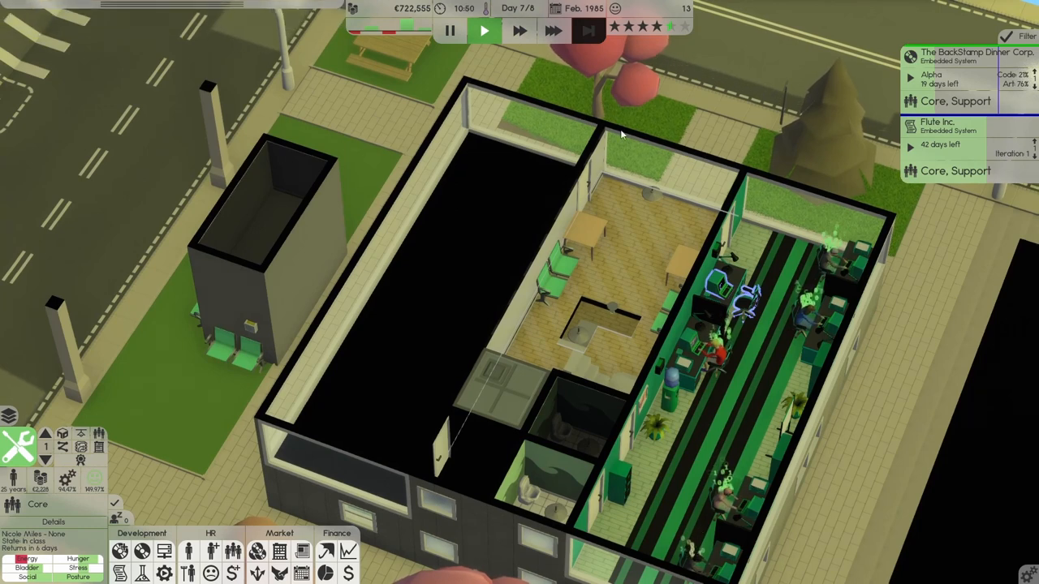
Step: Fast-forward the game and select the upstairs water cooler from a top-down view
click(551, 33)
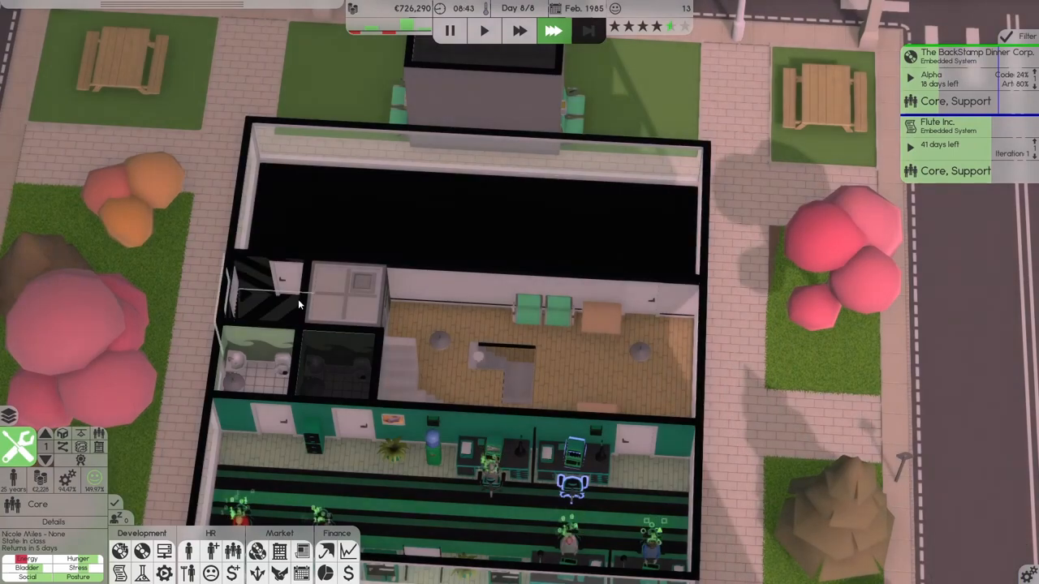
click(432, 458)
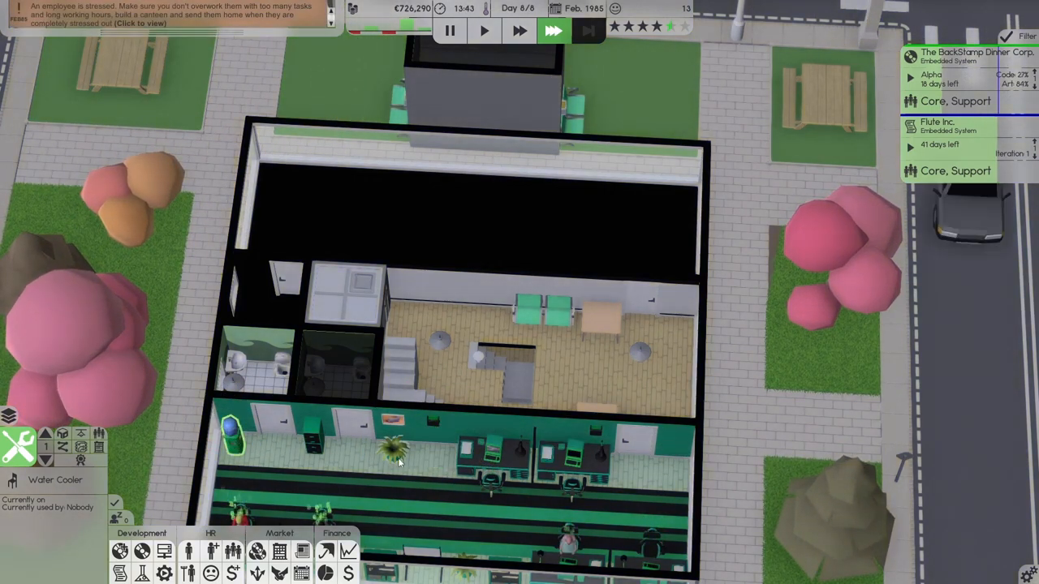
Step: Move the floor plant, then duplicate the downstairs vending machine into the upstairs office
click(394, 455)
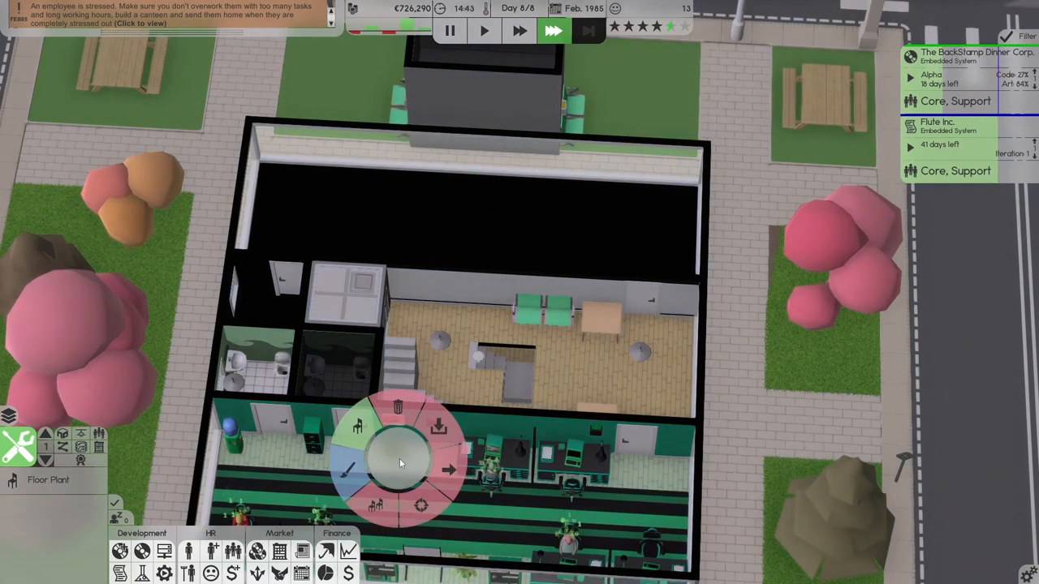
mouse_move(438, 442)
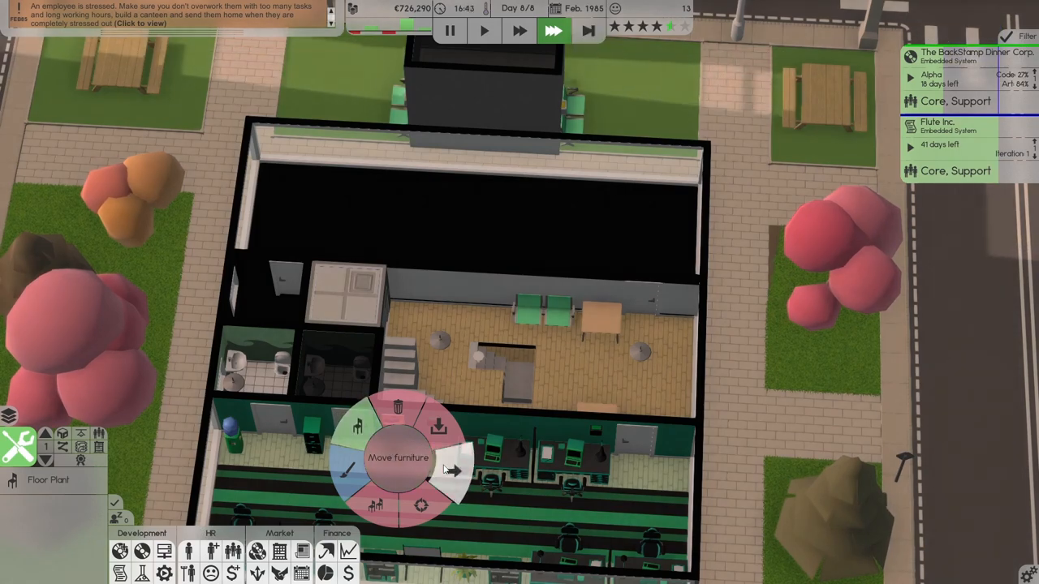
click(462, 469)
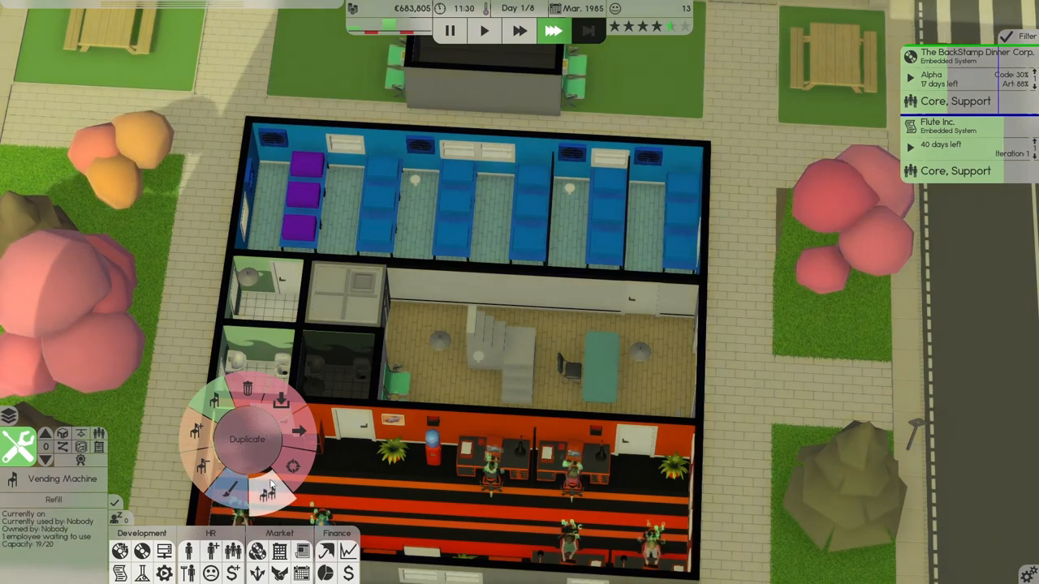
click(269, 440)
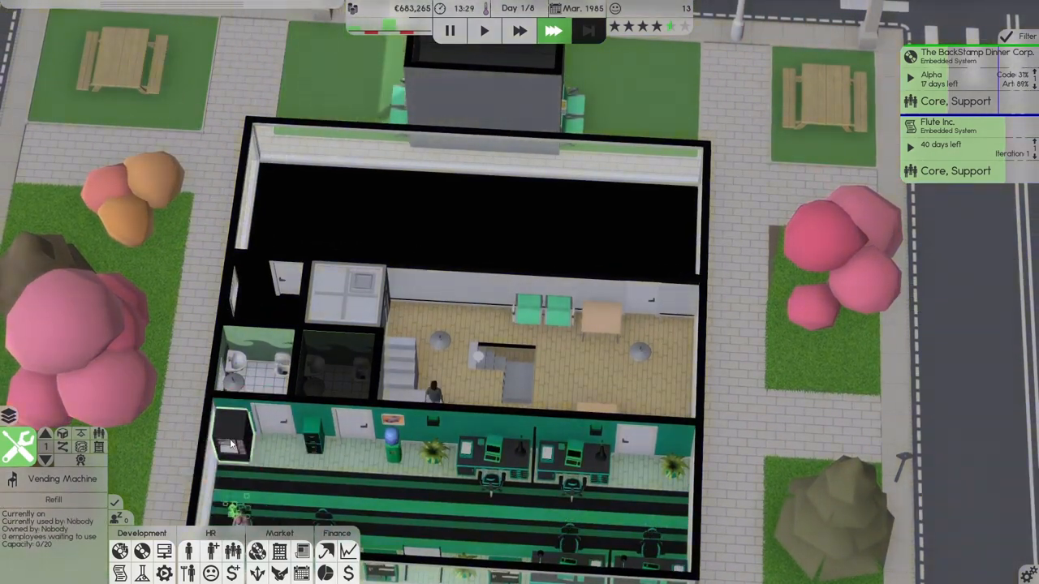
Step: Apply the green custom colour 19A65B to the new upstairs vending machine
click(234, 444)
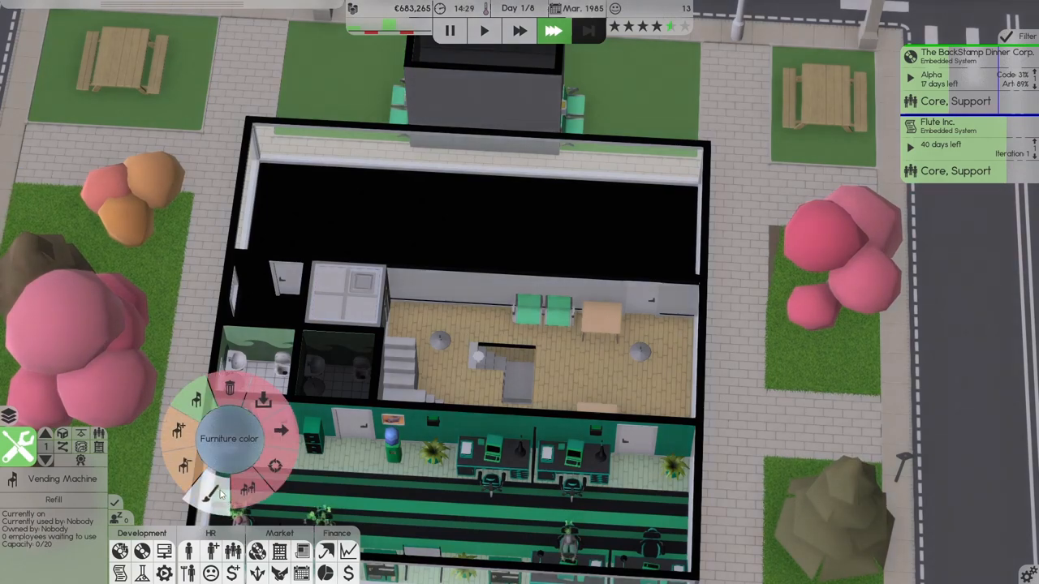
click(236, 439)
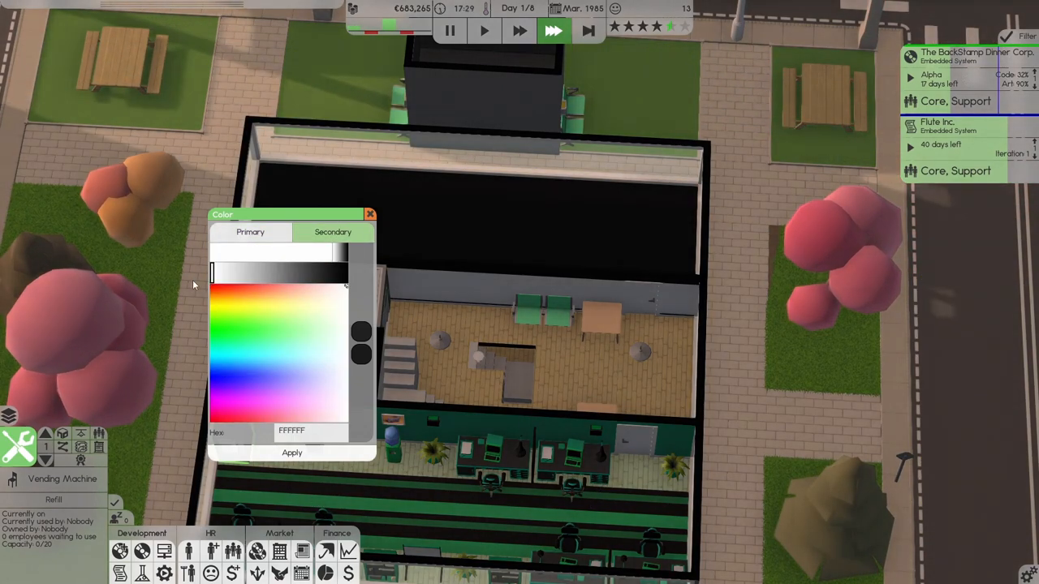
click(234, 341)
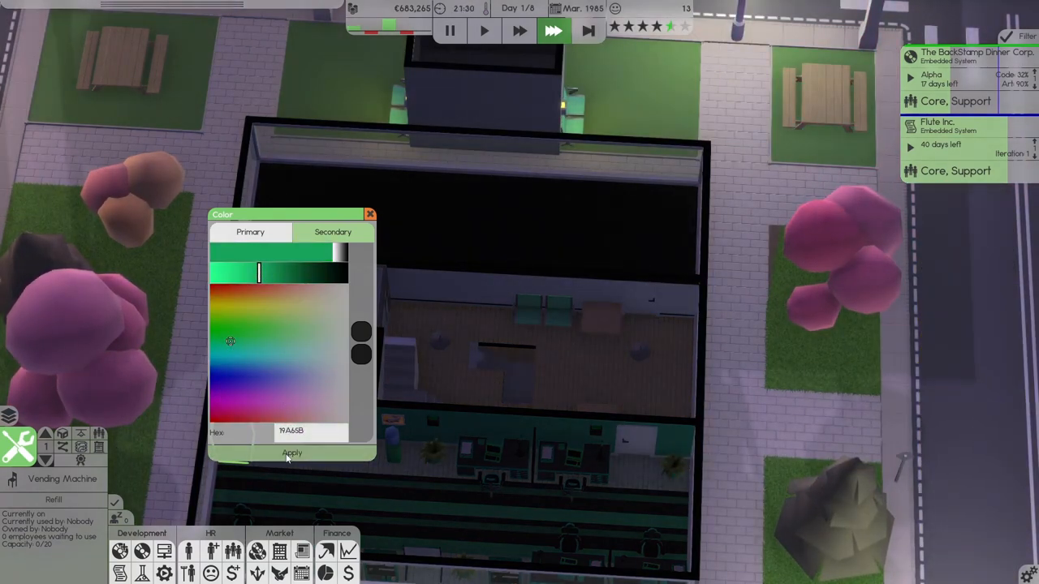
click(291, 453)
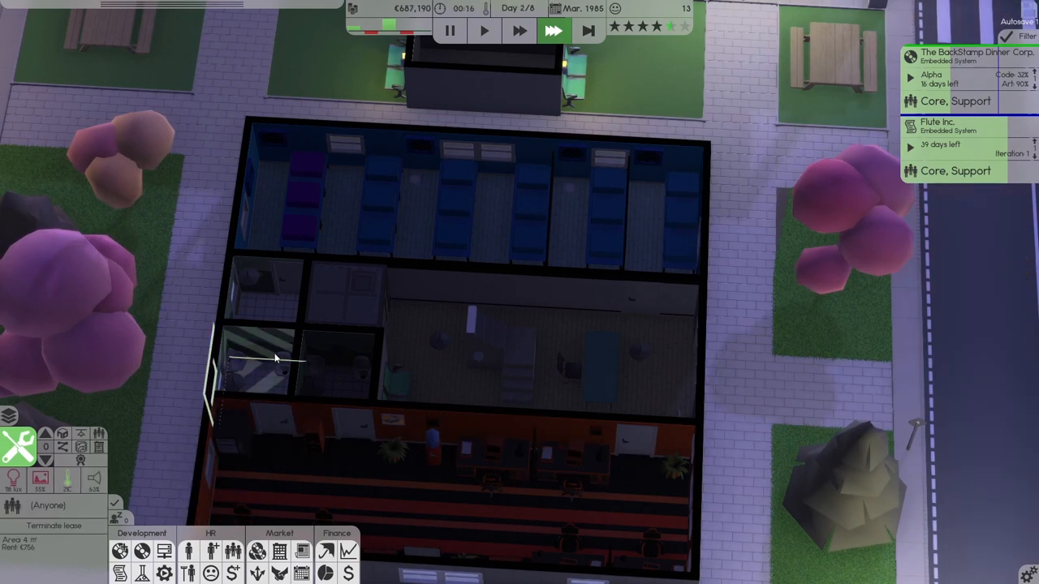
Step: Deselect, then duplicate an Office Desk and place the copy
right_click(271, 357)
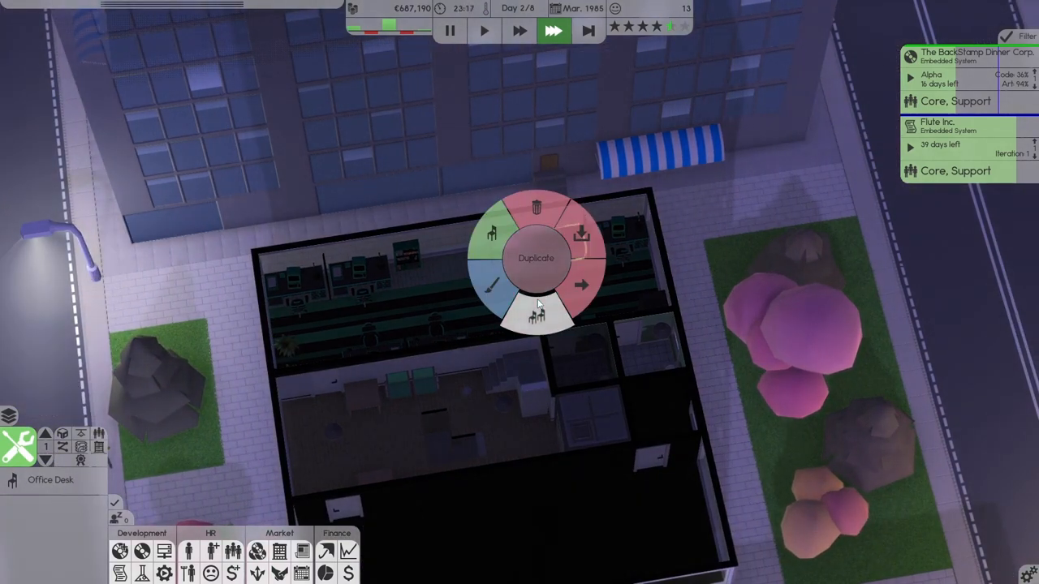
click(536, 260)
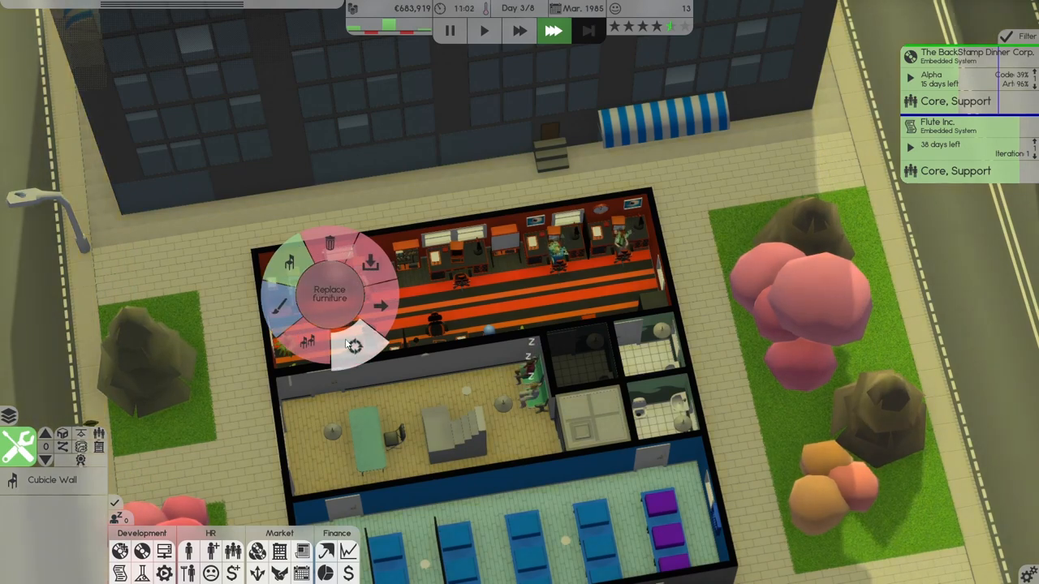
Step: Replace the cubicle wall furniture and switch to viewing the upper floor
click(357, 345)
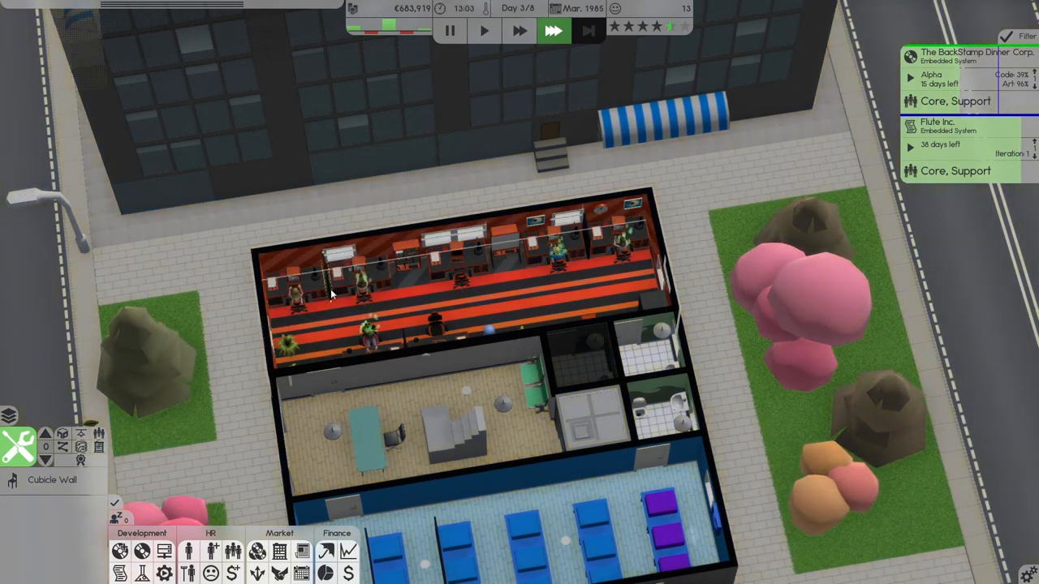
click(331, 293)
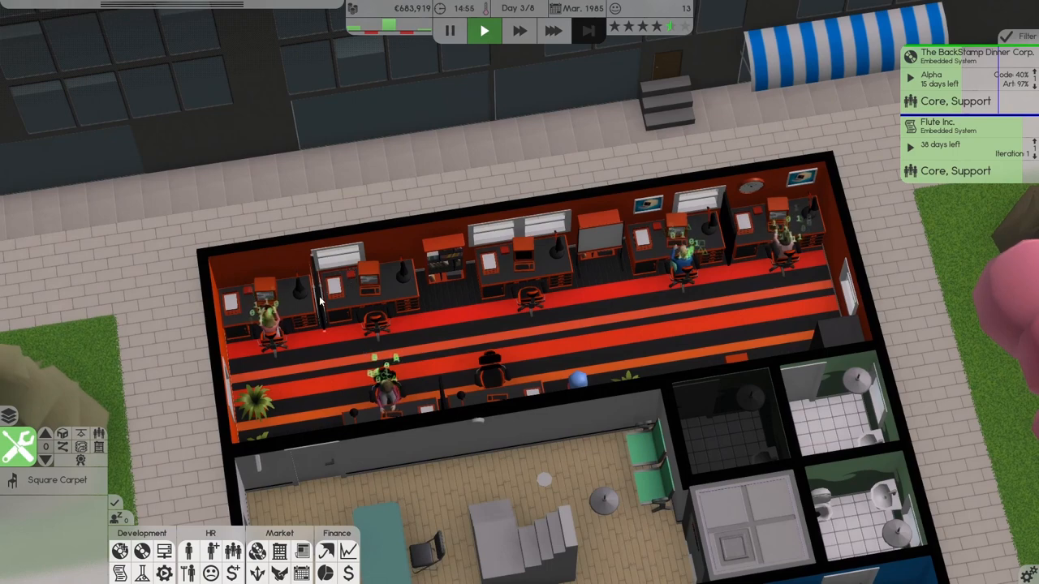
click(319, 297)
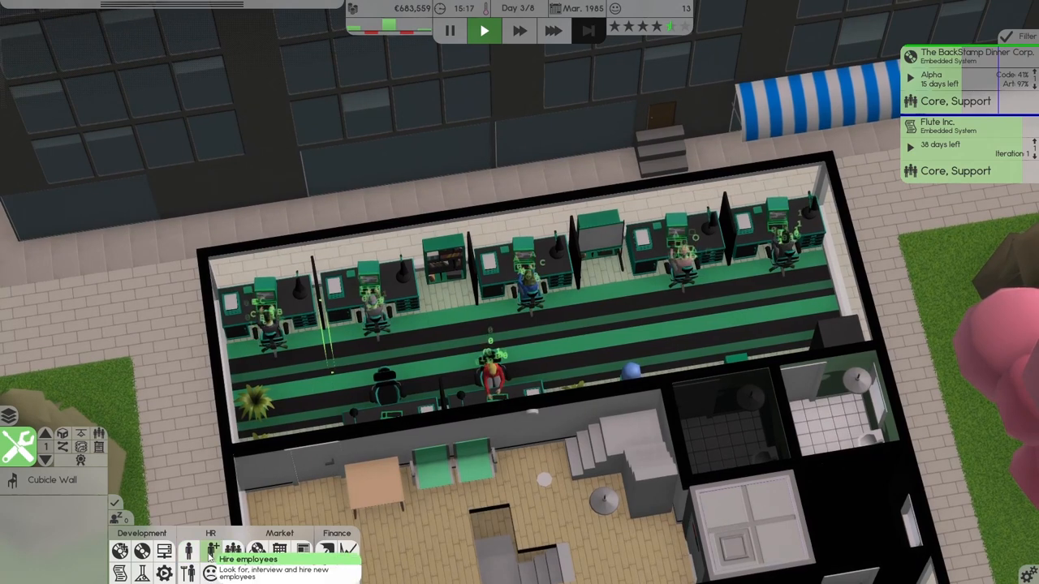
Step: Search for Programmer candidates with System specialization and Low salary, with a raised interview budget
click(188, 550)
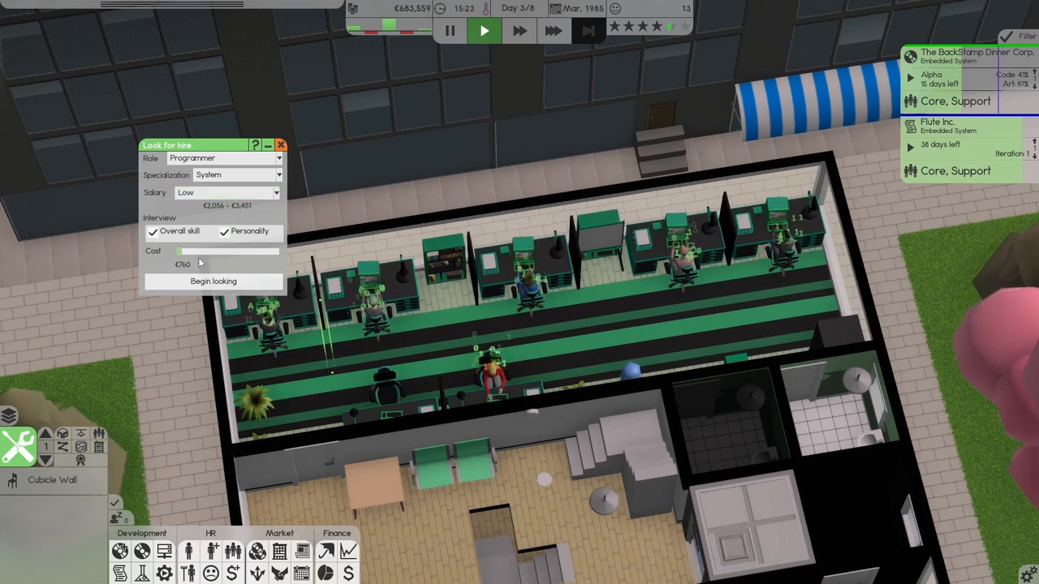
drag(180, 251, 280, 251)
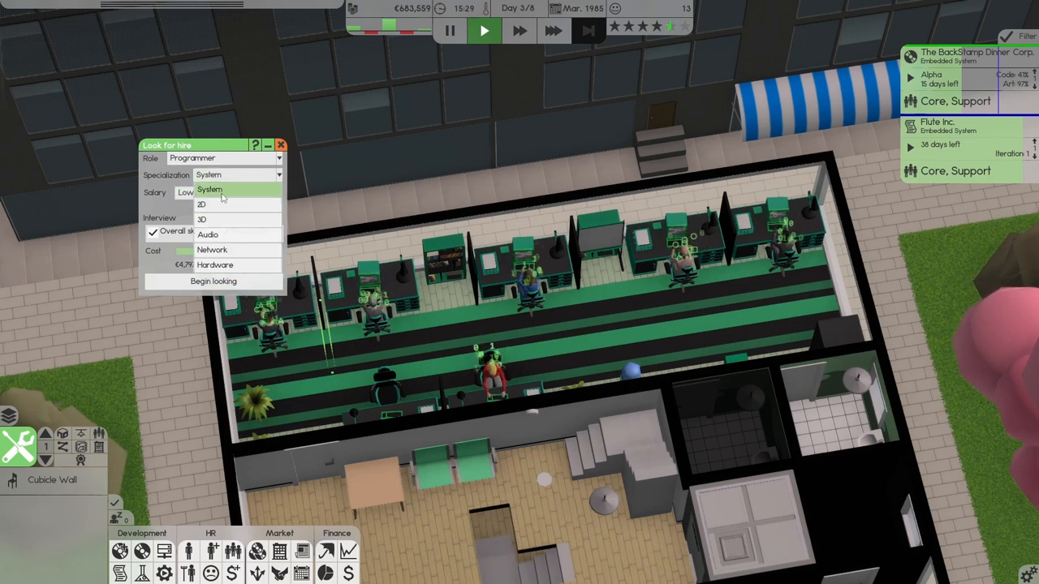
click(212, 249)
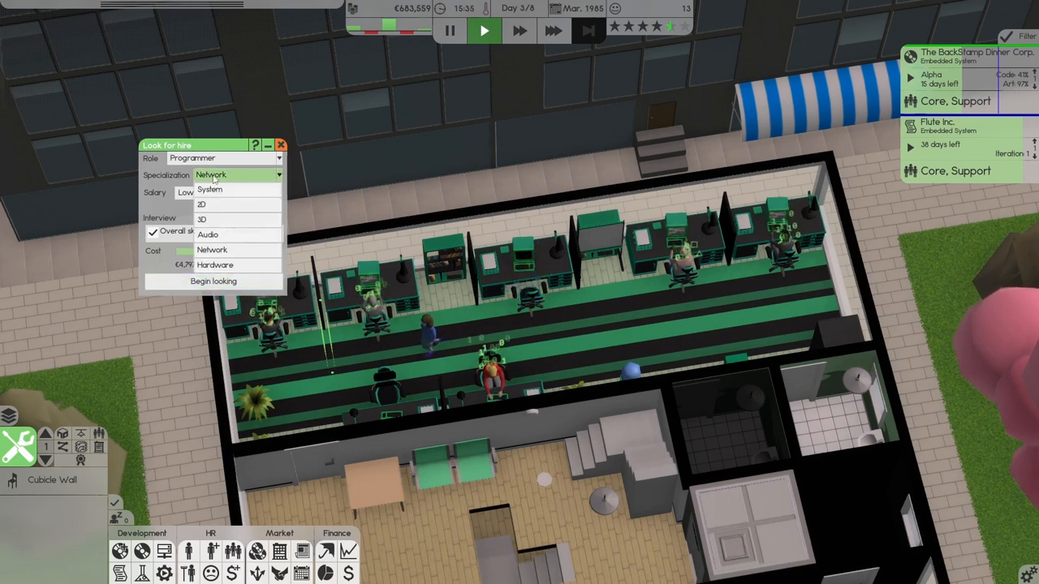
click(209, 235)
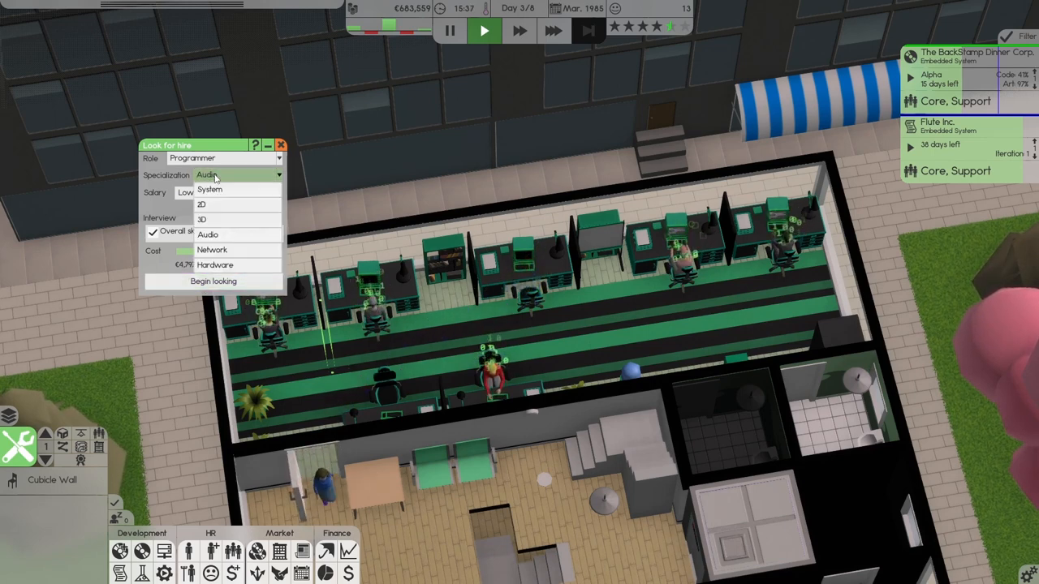
click(201, 205)
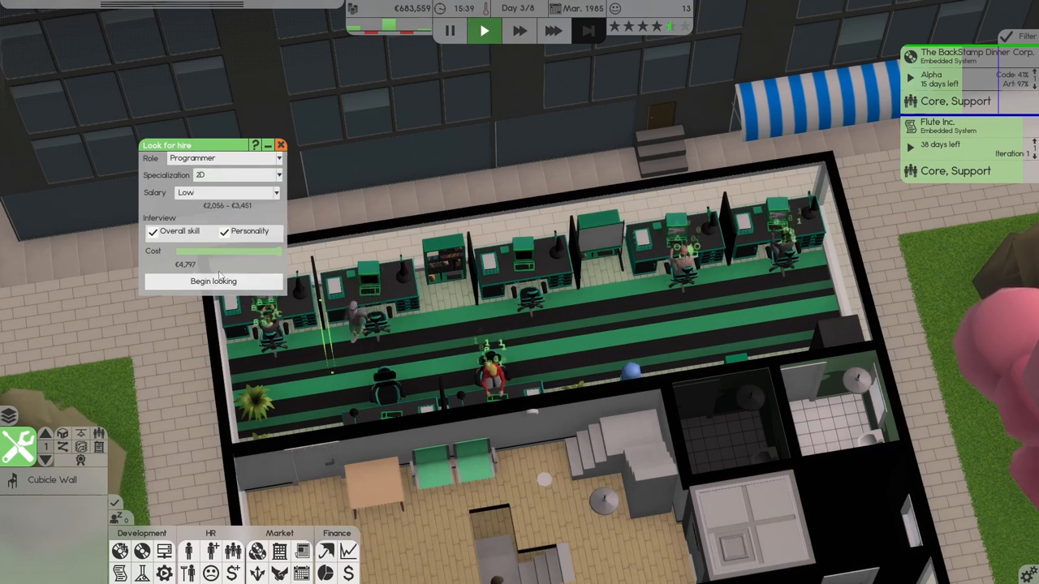
click(235, 175)
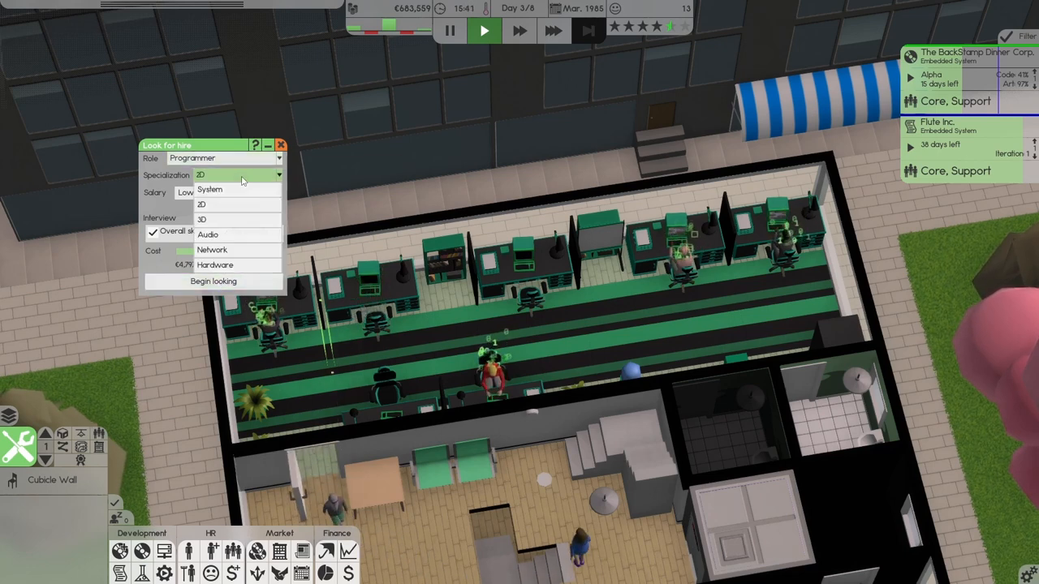
click(209, 189)
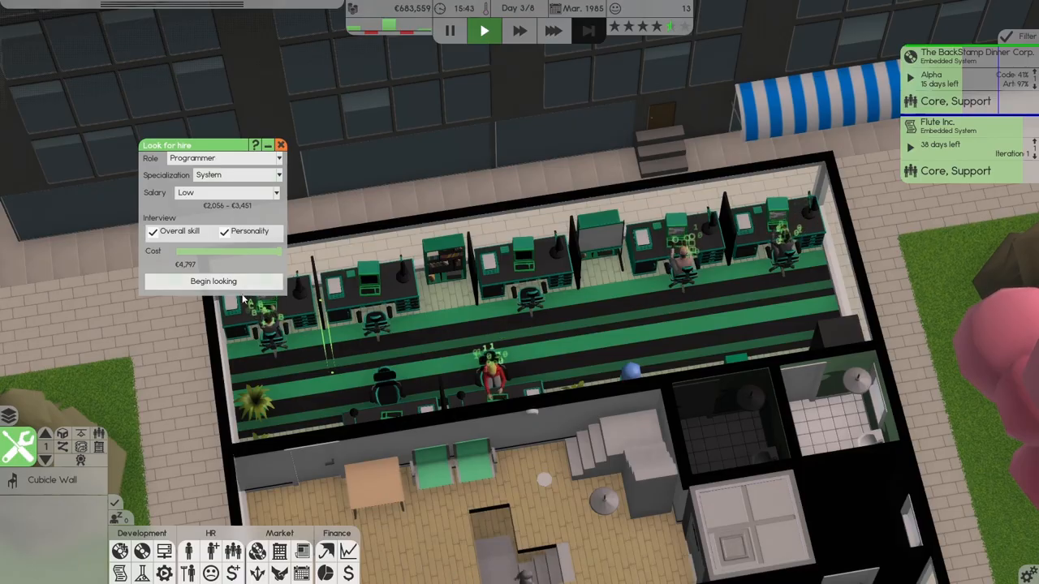
click(213, 280)
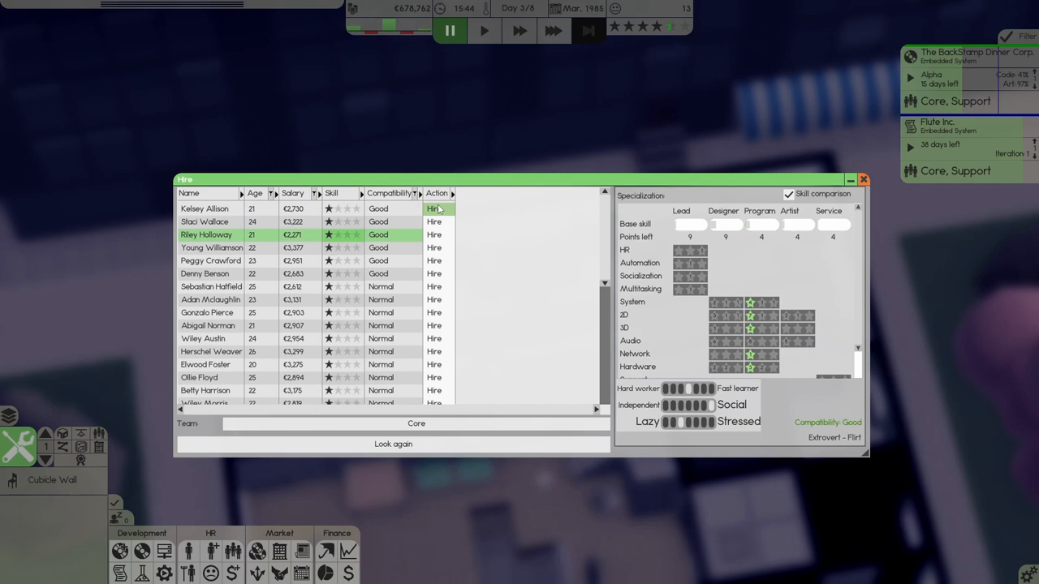
Step: Hire Kelsey Allison and Peggy Crawford, the Good-compatibility candidates, into the Core team
click(434, 208)
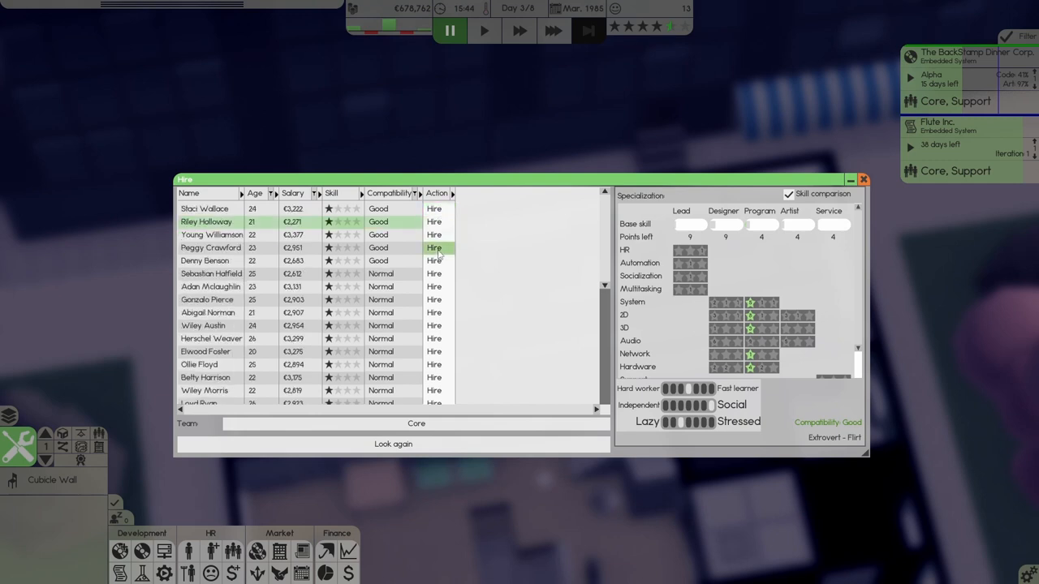
click(435, 248)
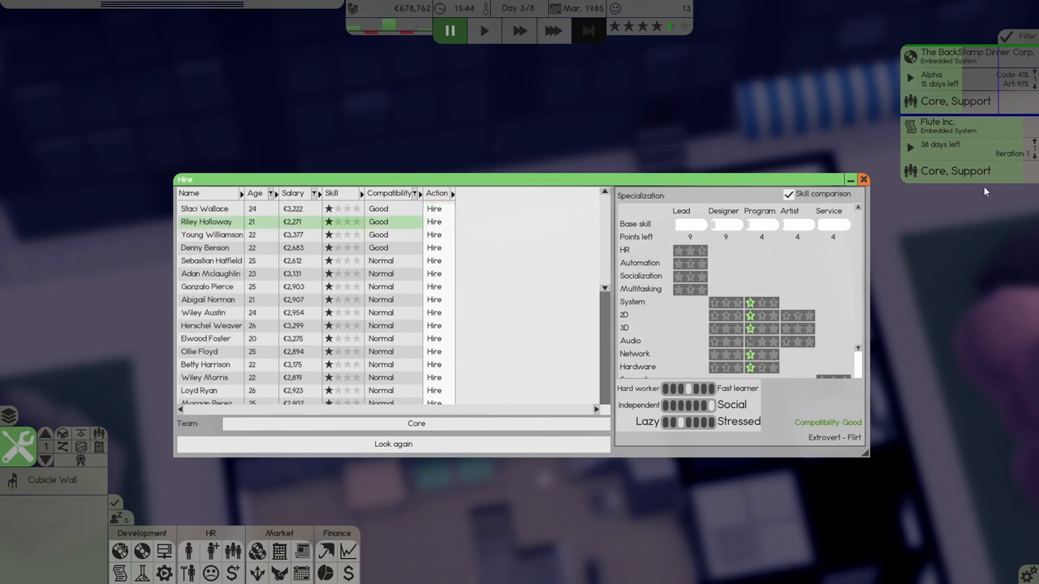
click(863, 179)
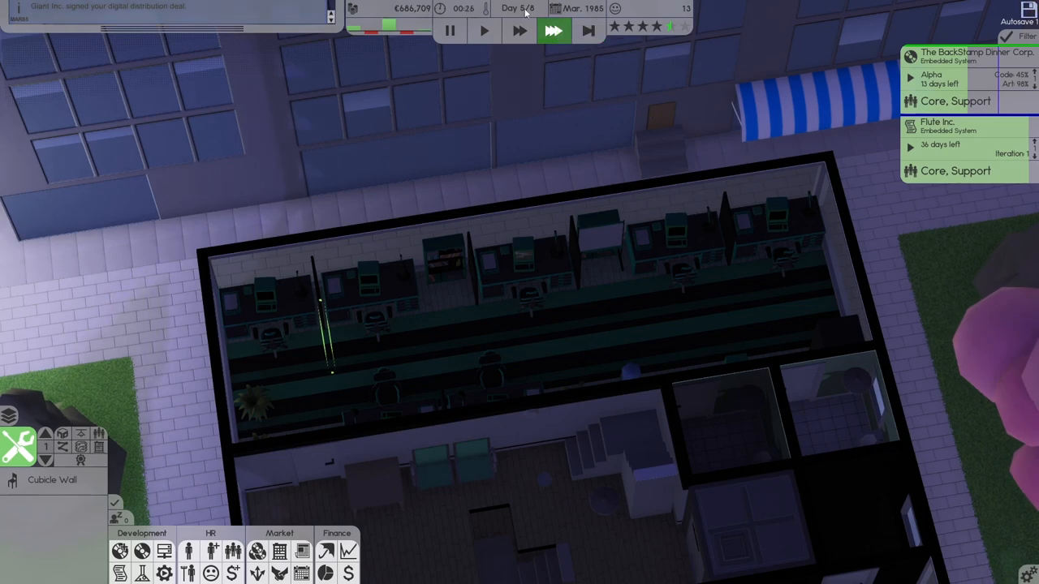
mouse_move(585, 33)
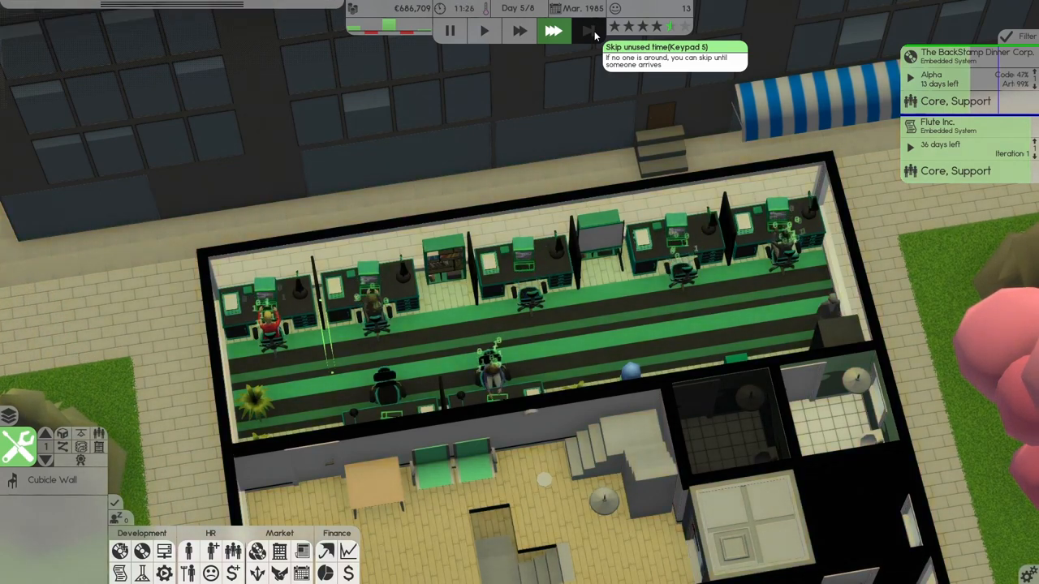
Step: Skip unused time to finish day 5 with BackStamp's art at 100%
click(552, 33)
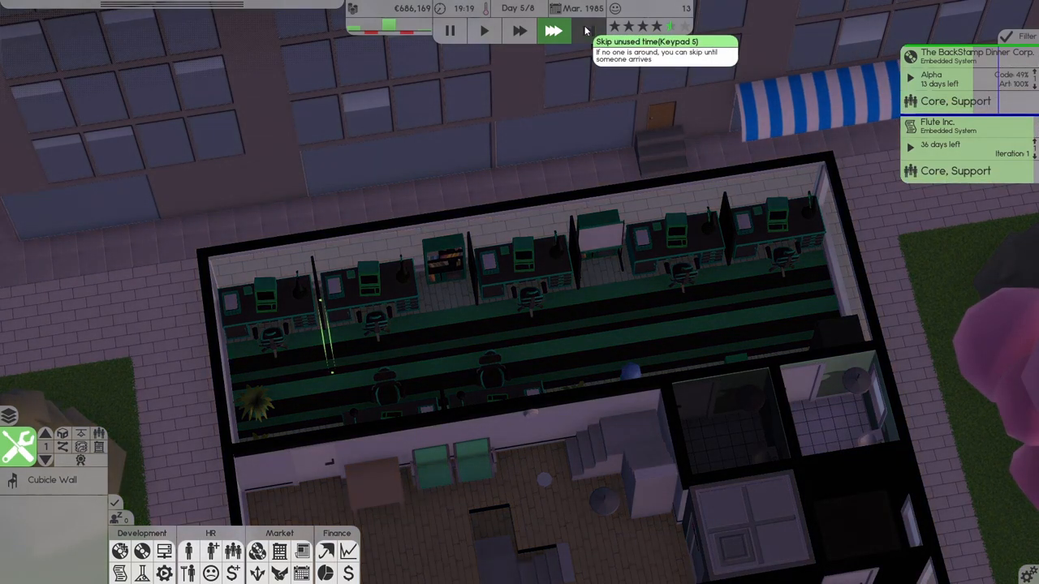
Step: Skip the idle evenings and nights to jump from day 5 ahead to day 8
click(555, 32)
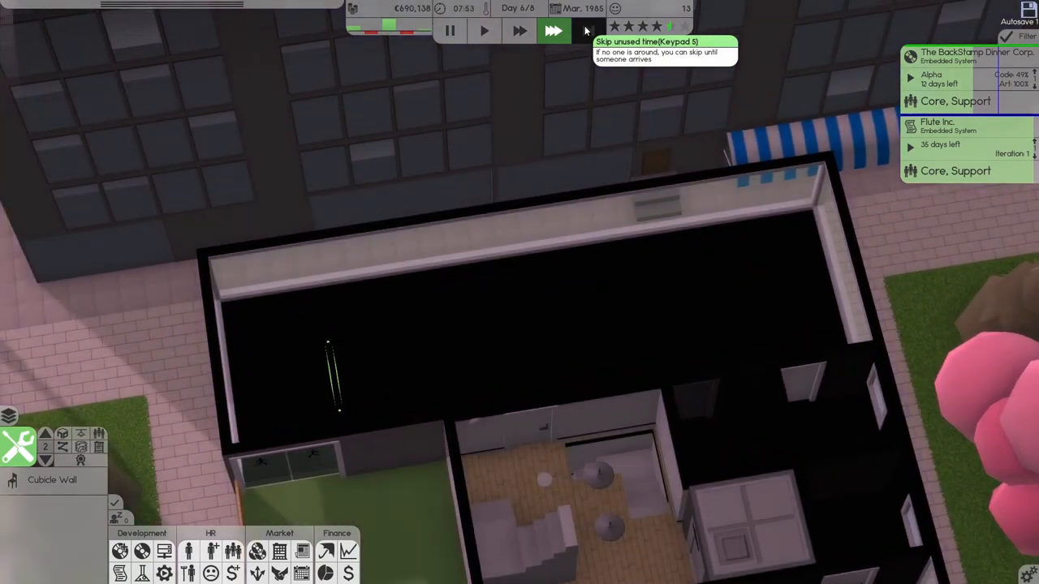
click(552, 31)
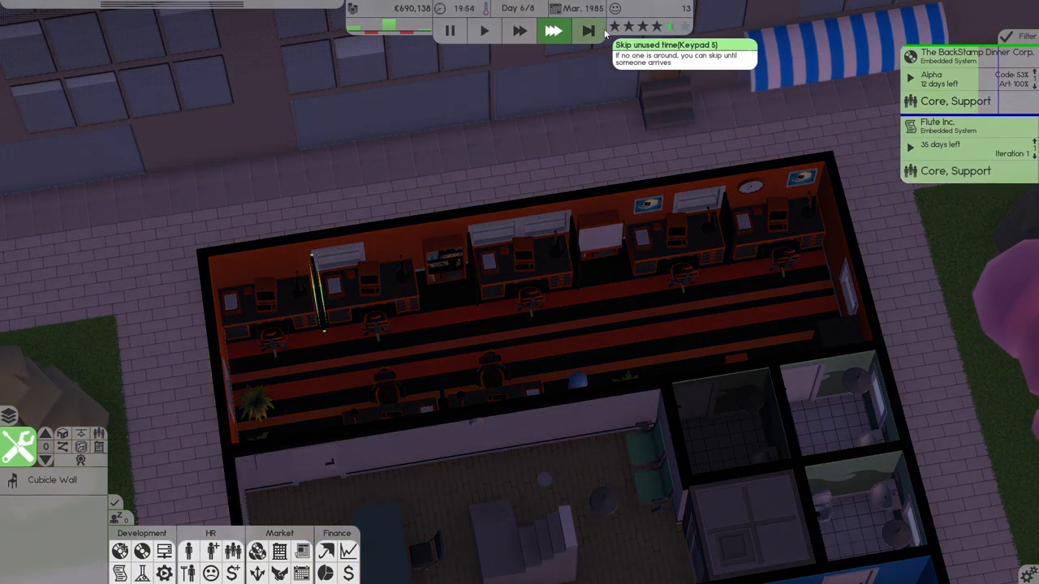
click(585, 33)
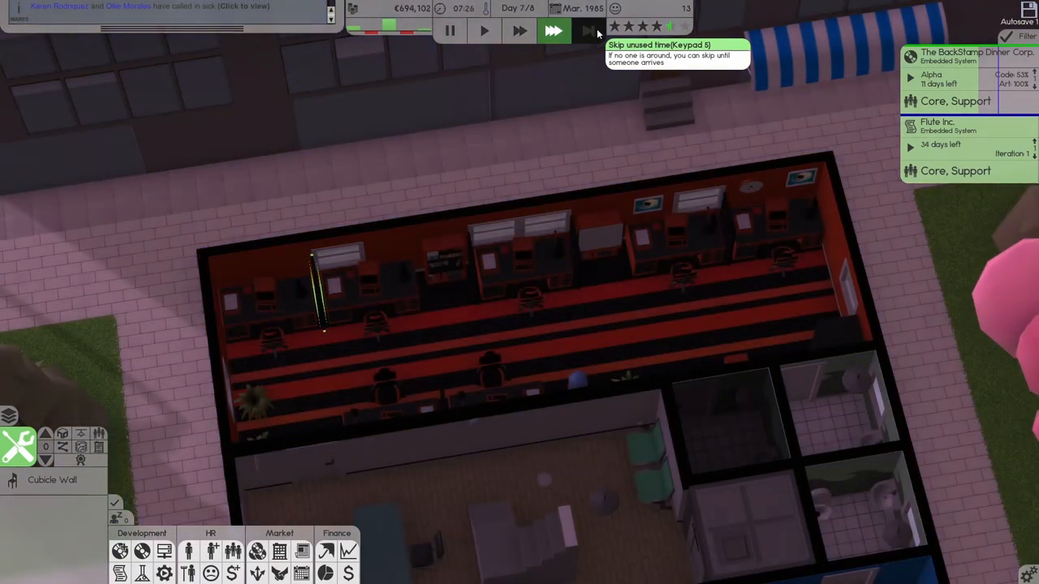
click(556, 32)
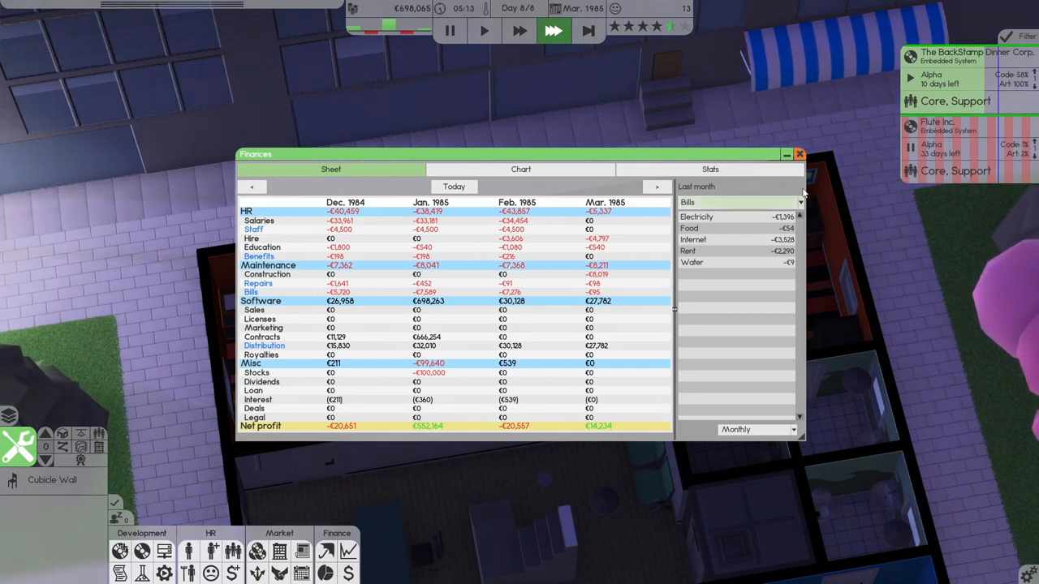
Step: Deposit €108,000 into bonds via Insurance and investments, then close the finance windows
click(799, 154)
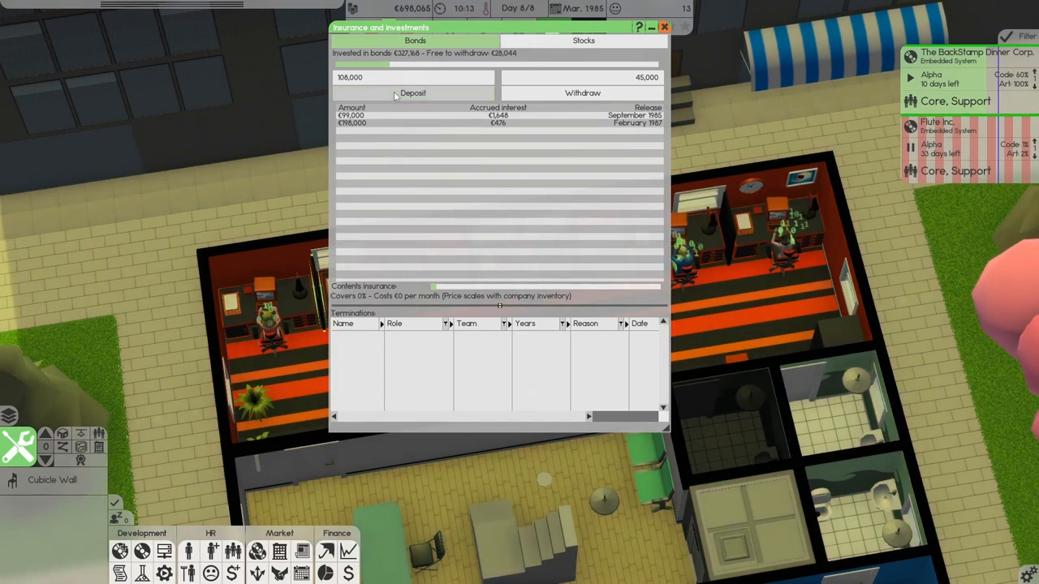
click(413, 92)
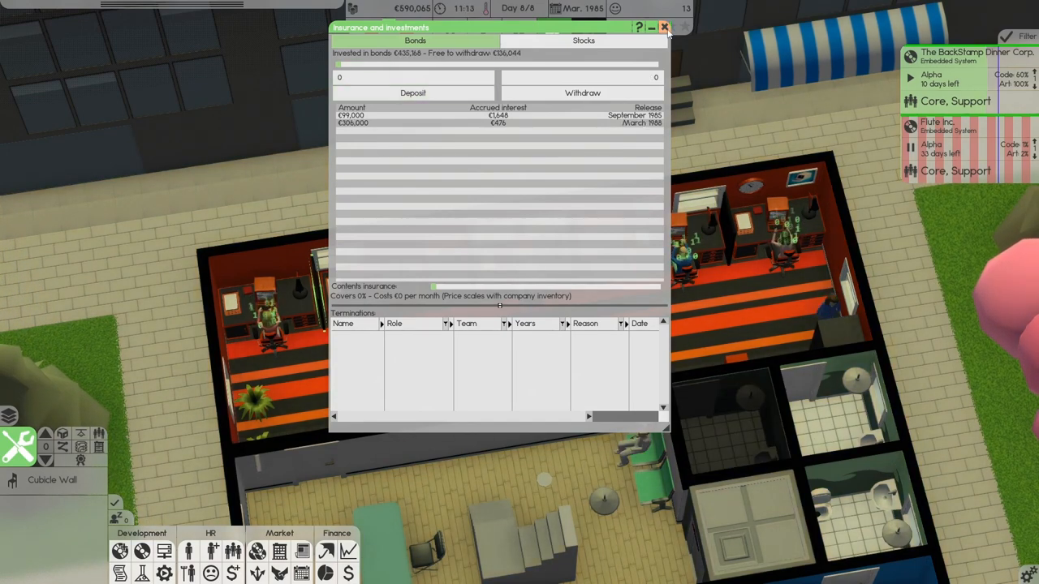
click(663, 25)
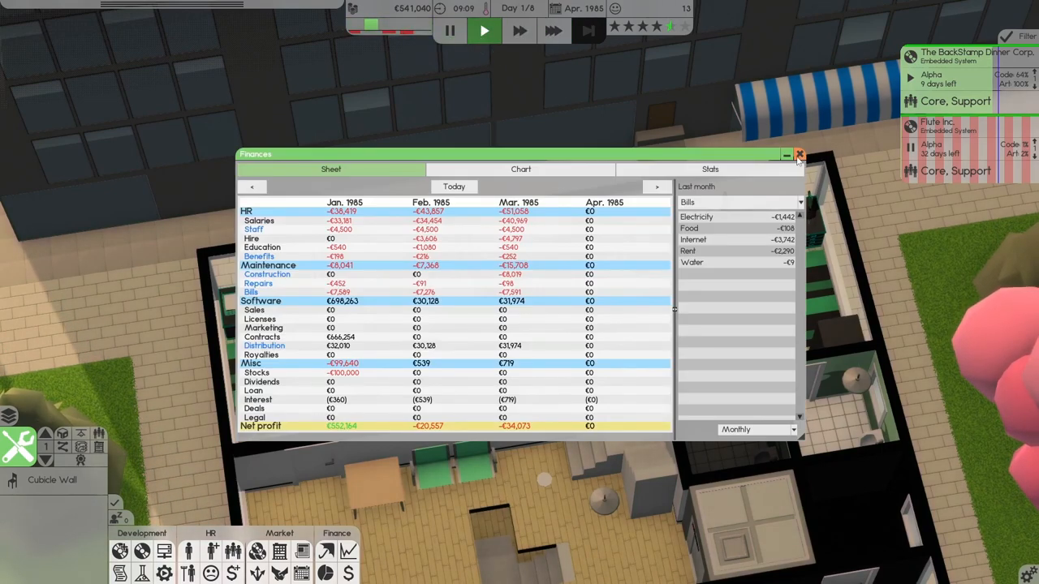
click(800, 154)
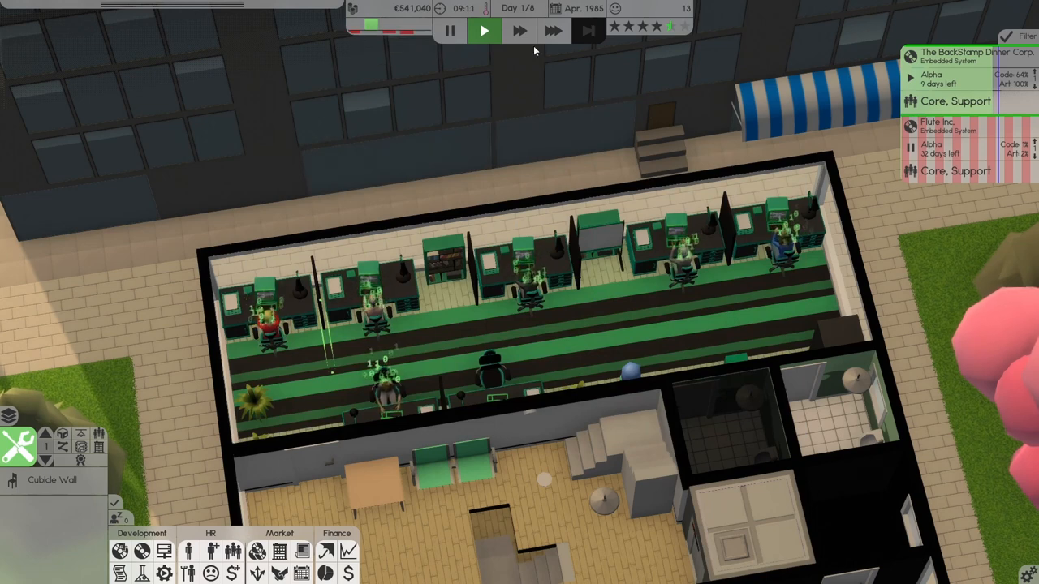
Step: Accept the StreetTown To Go Inc. and City Stop Ltd. contracts, then run time at the fastest speed
click(913, 77)
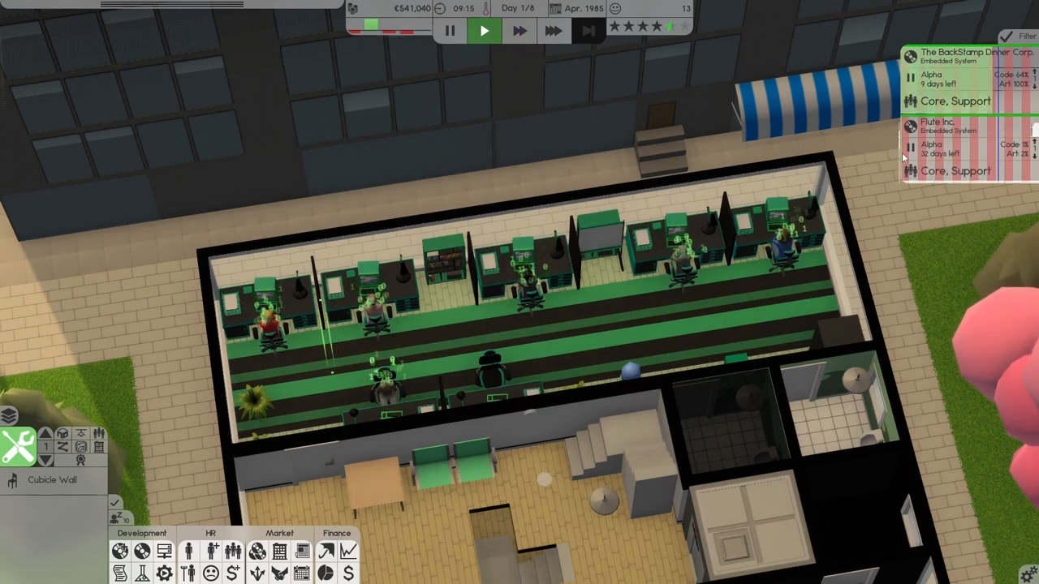
mouse_move(585, 32)
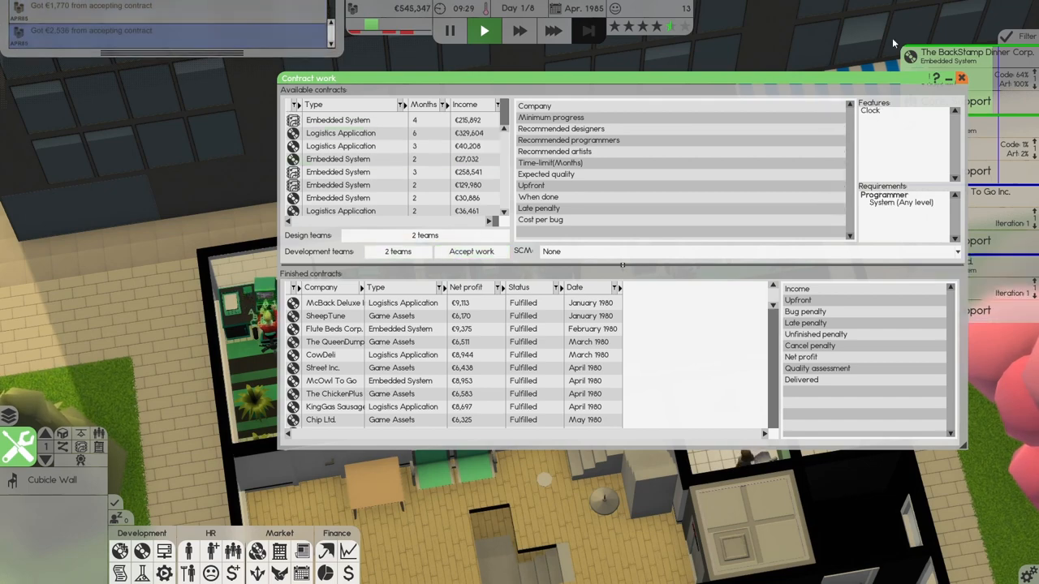
click(963, 79)
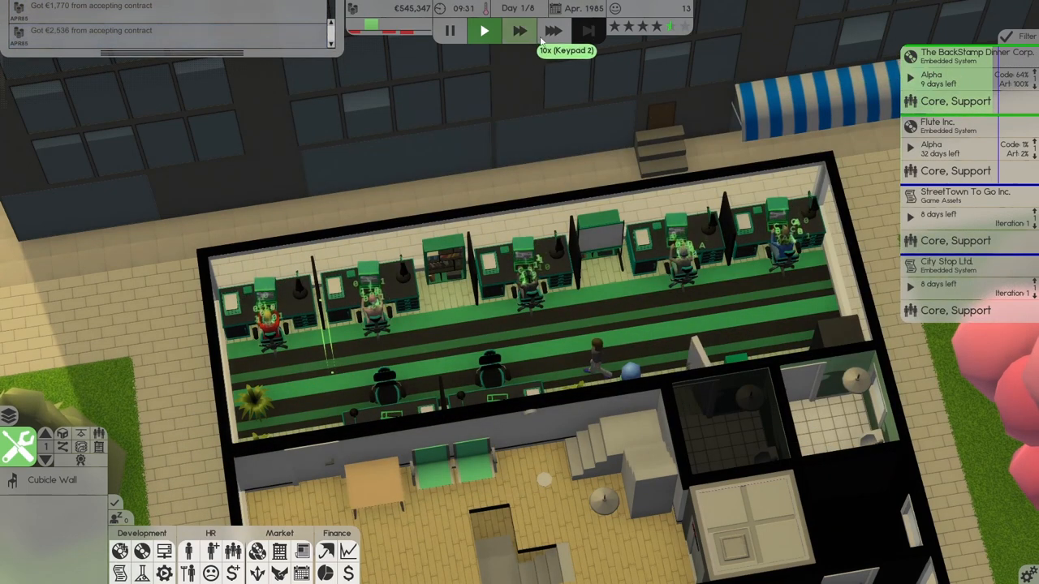
click(549, 30)
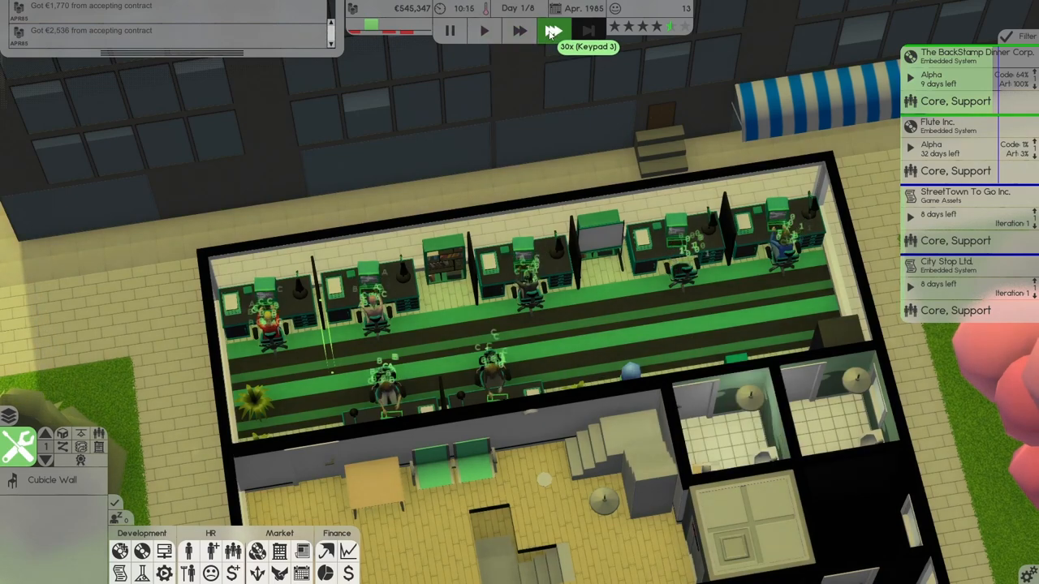
mouse_move(682, 27)
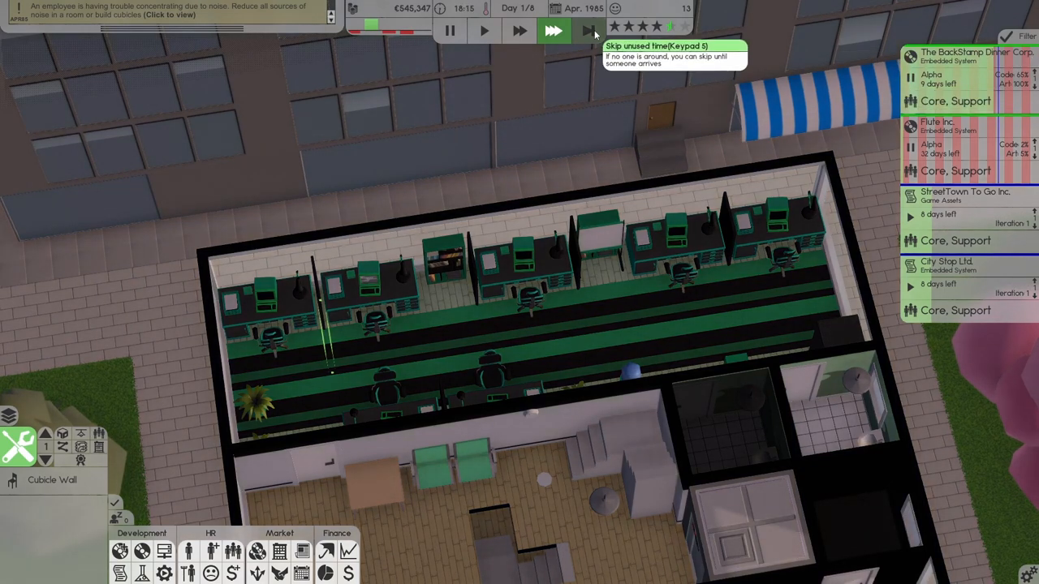
Step: Skip the unused night hours so the game reaches day 2 of April 1985
click(555, 31)
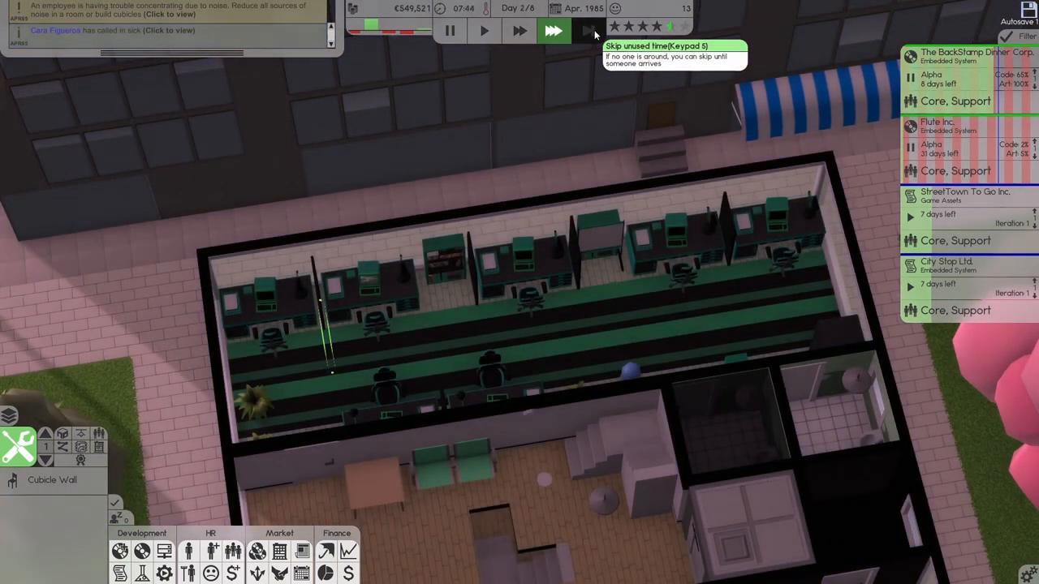
click(555, 32)
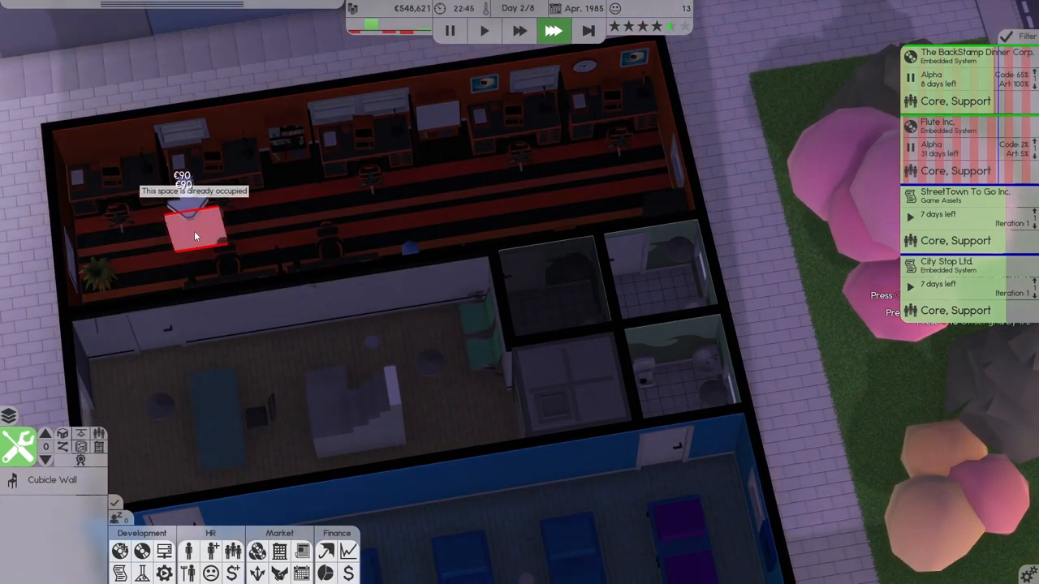
mouse_move(292, 229)
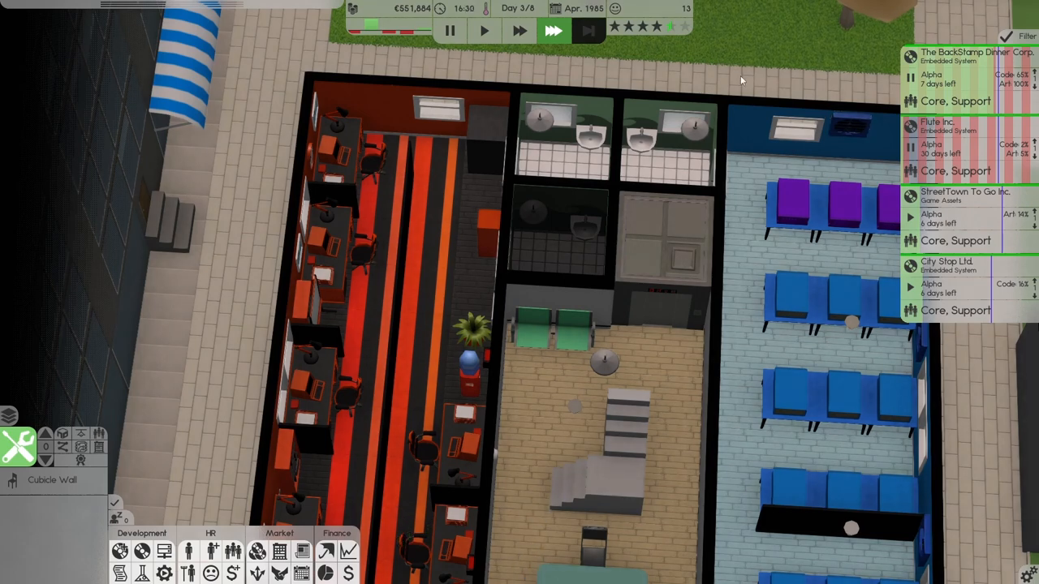
mouse_move(629, 29)
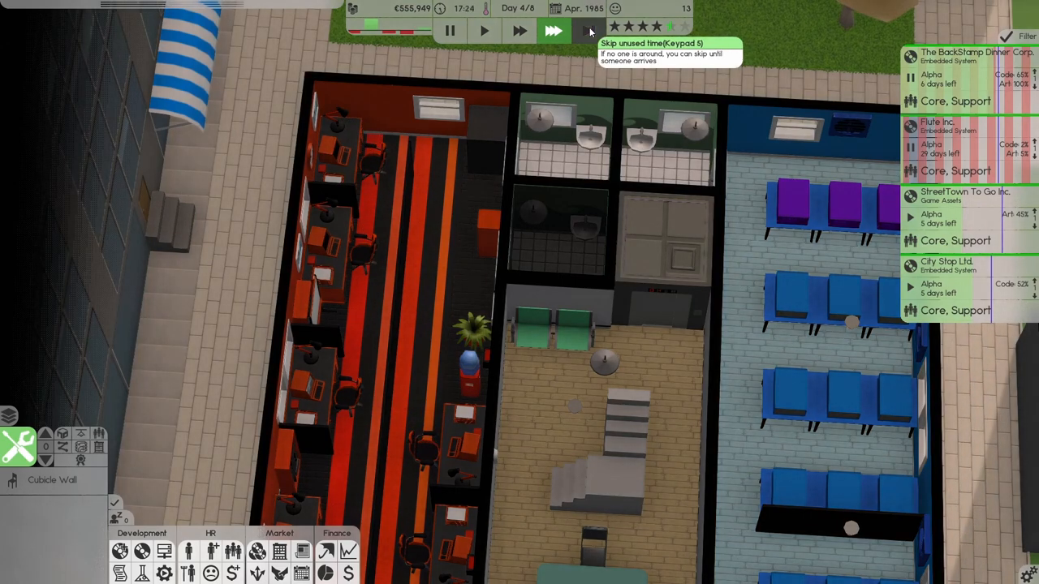
Step: Skip ahead past idle time so City Stop's contract gets fulfilled for €9,118
click(551, 31)
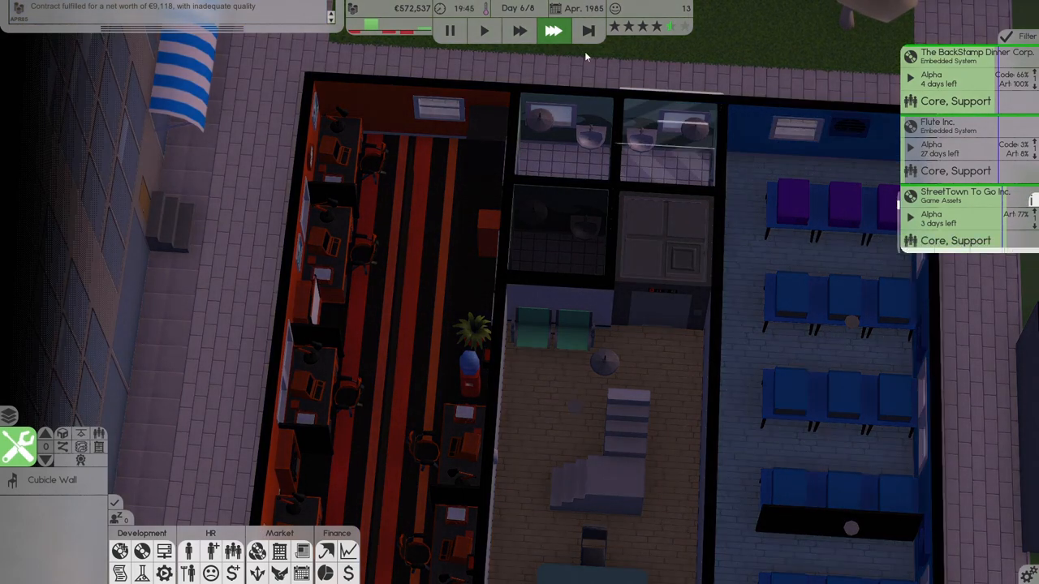
mouse_move(589, 35)
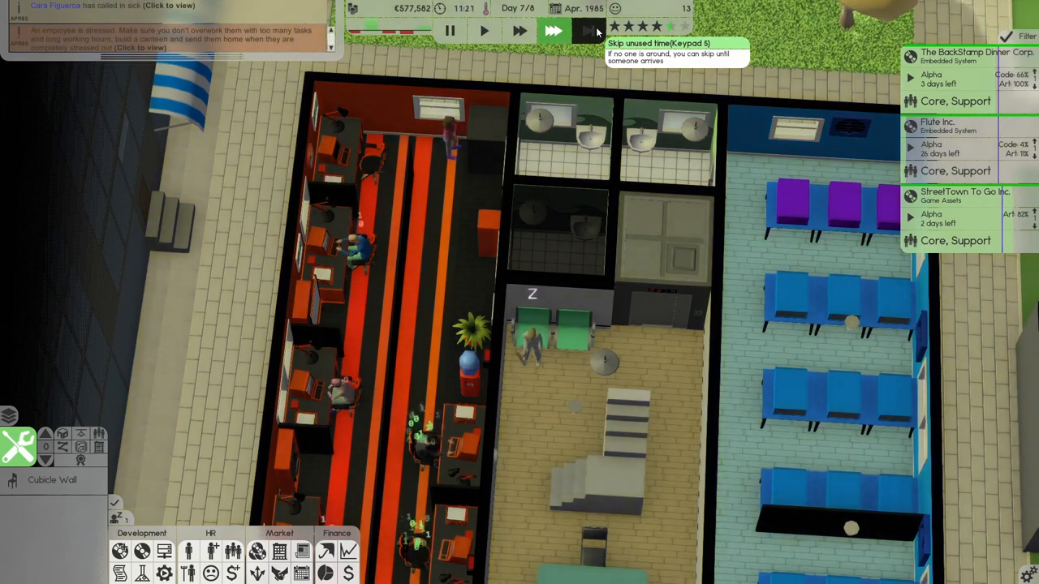
Step: Skip unused time, check the Bonds holdings and return to the office on day 8
click(582, 30)
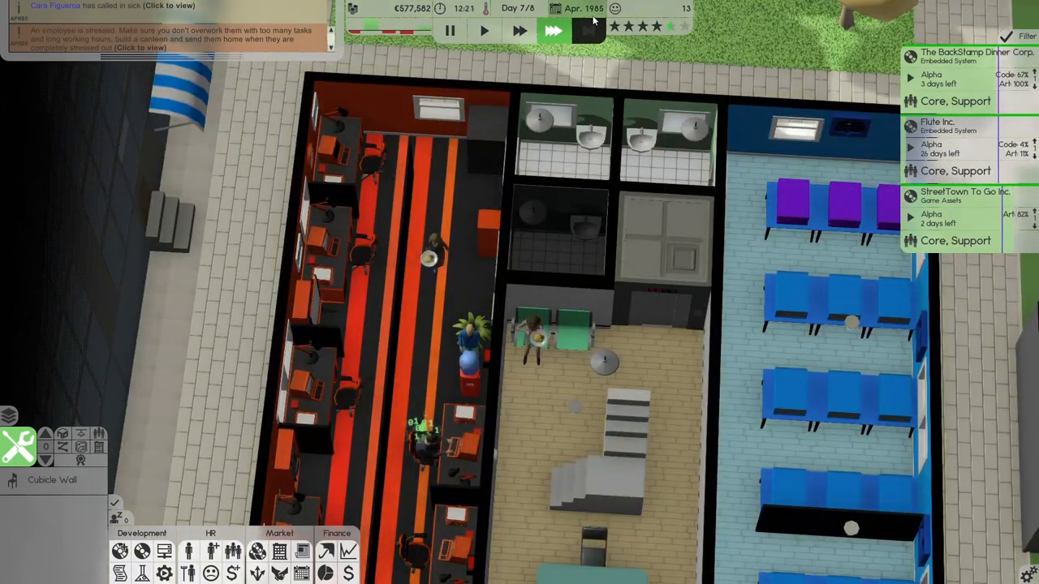
mouse_move(583, 28)
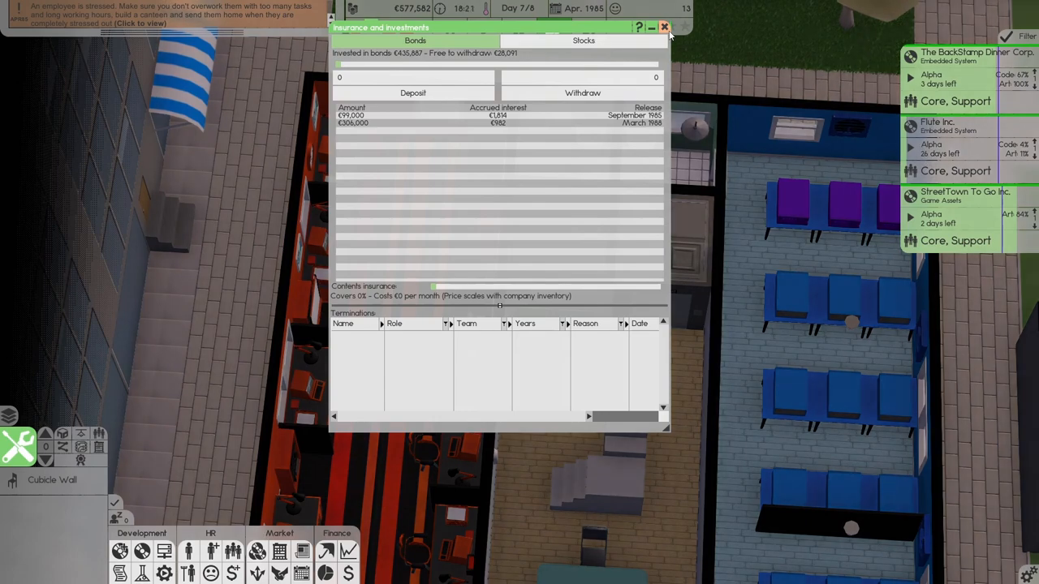
click(661, 26)
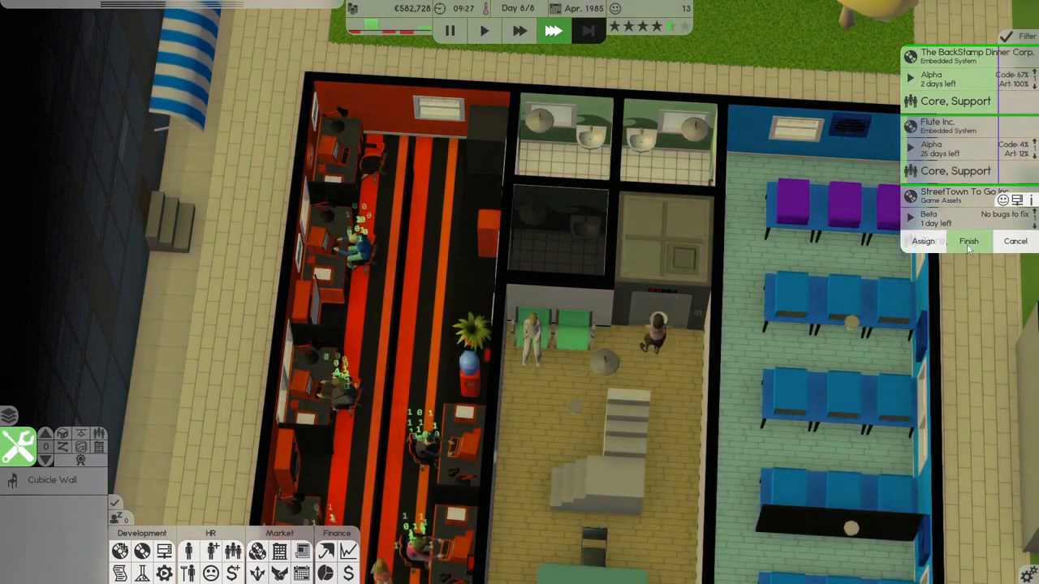
click(968, 241)
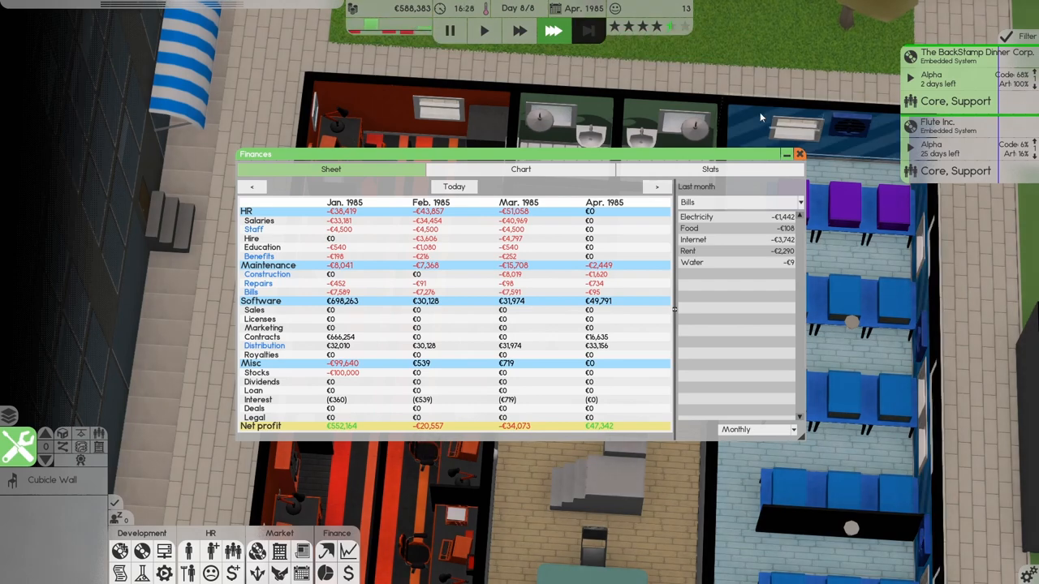
click(798, 154)
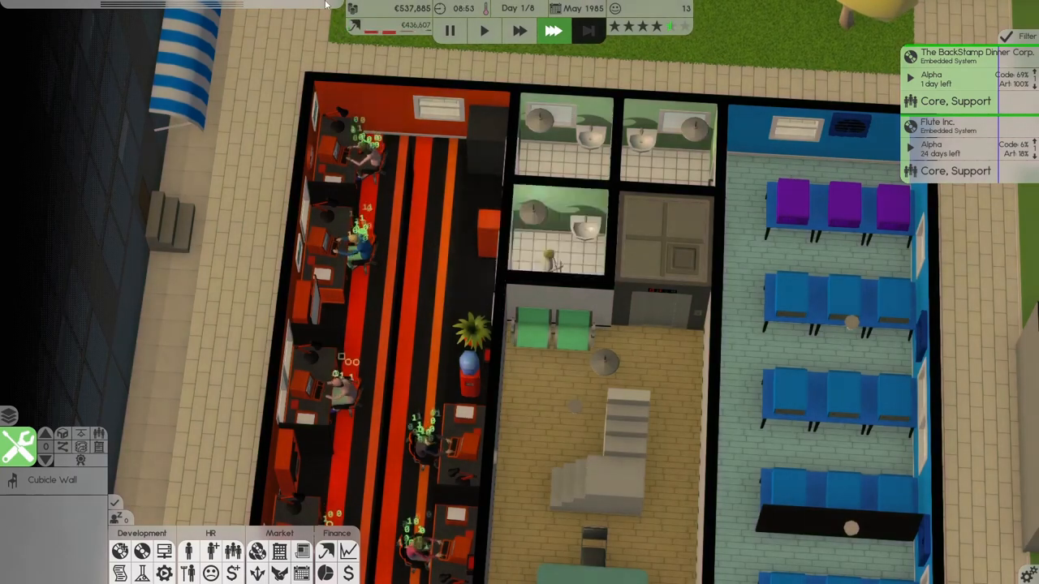
click(337, 533)
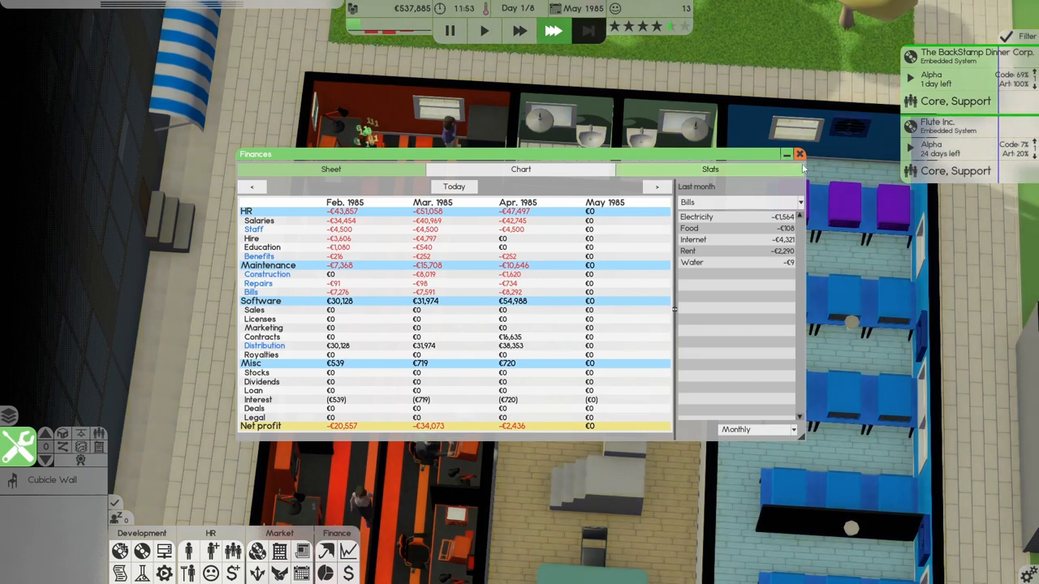
click(797, 153)
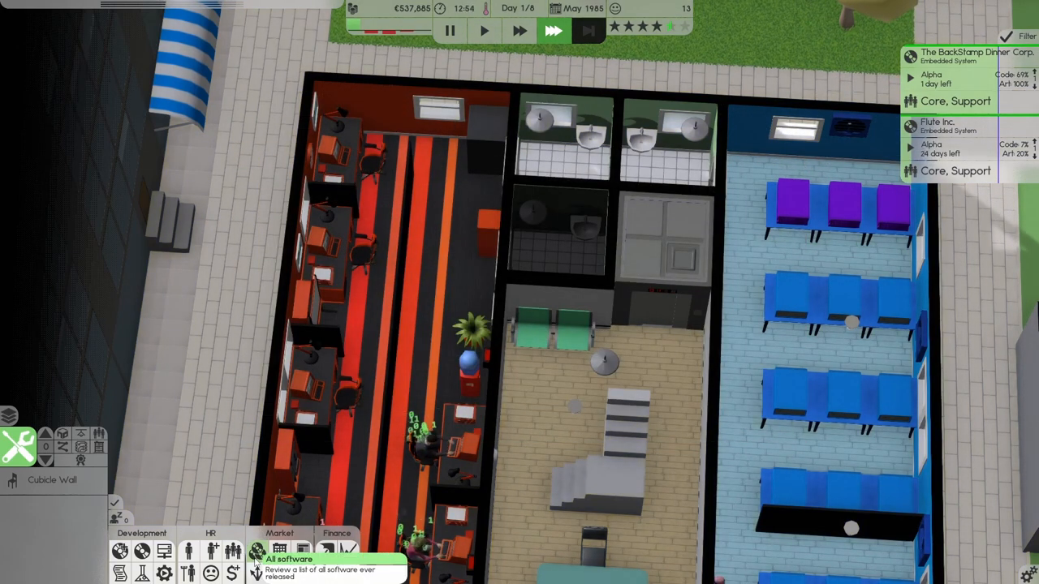
click(163, 550)
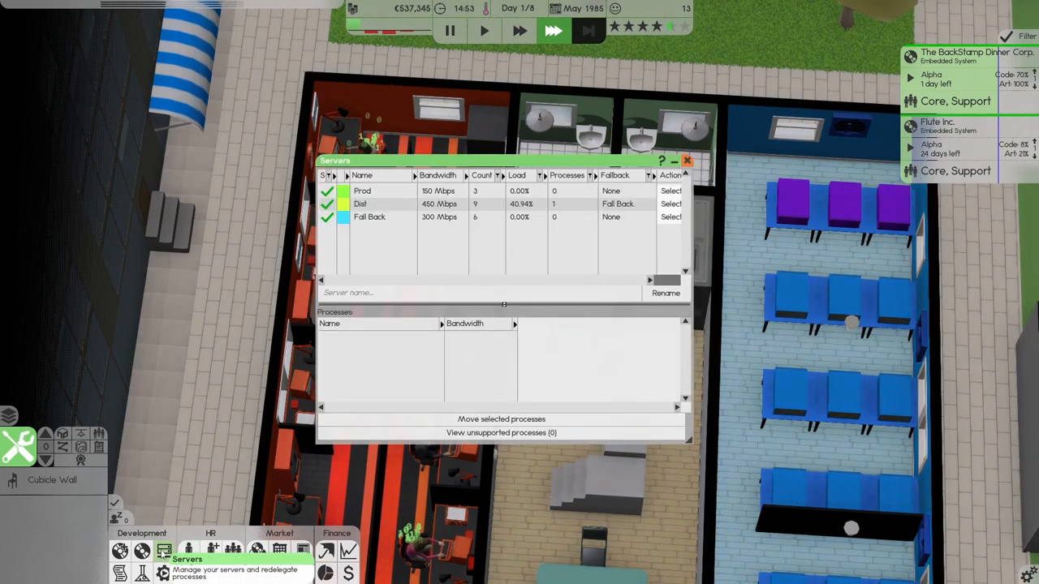
click(686, 160)
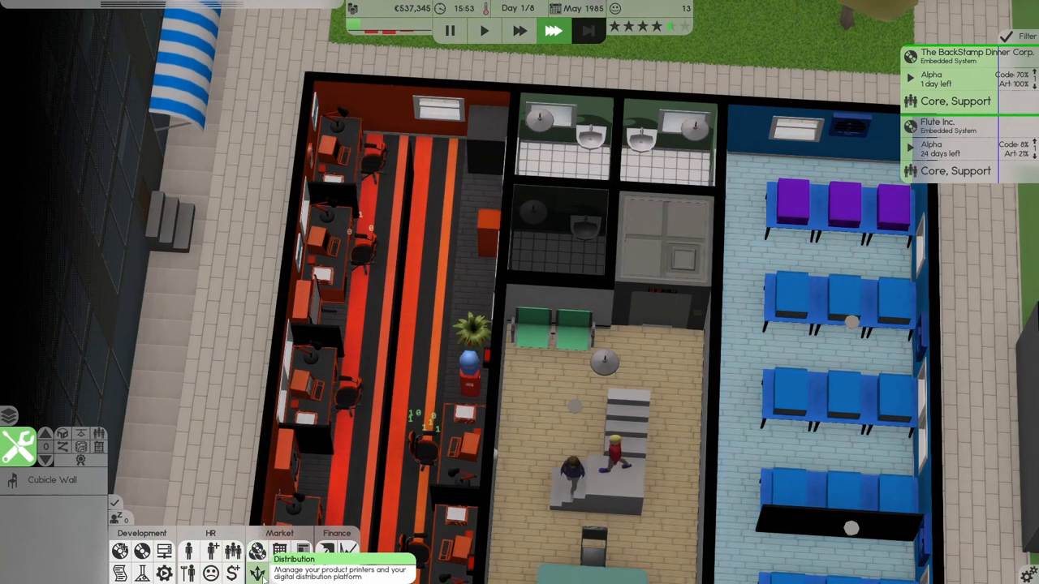
click(261, 573)
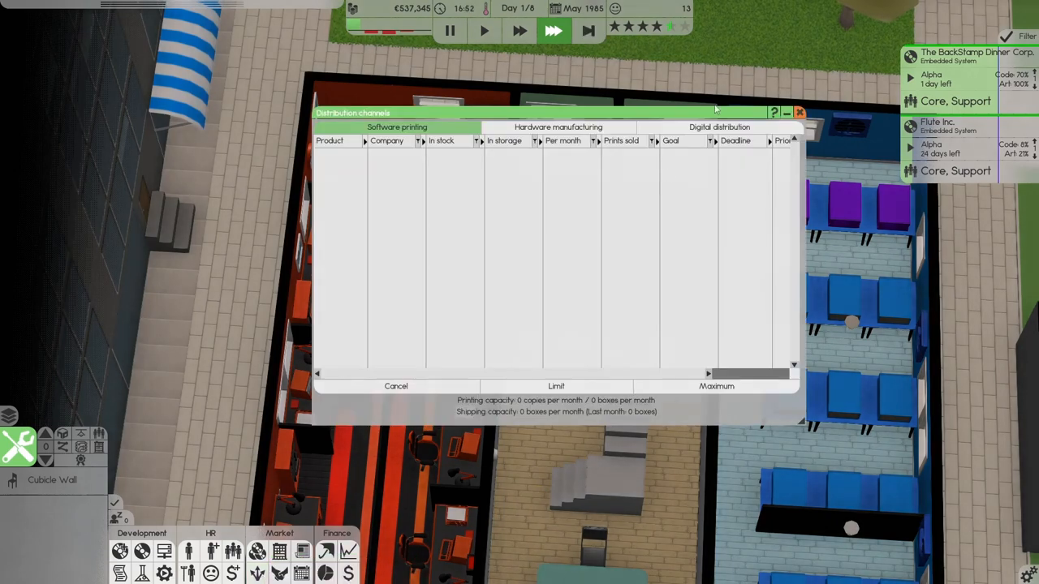
click(719, 126)
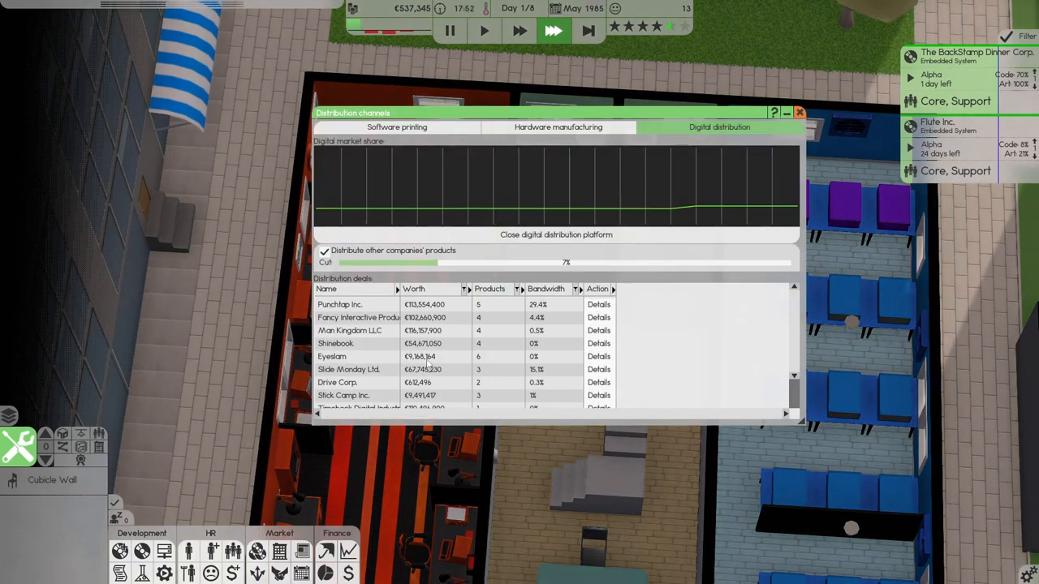
mouse_move(192, 551)
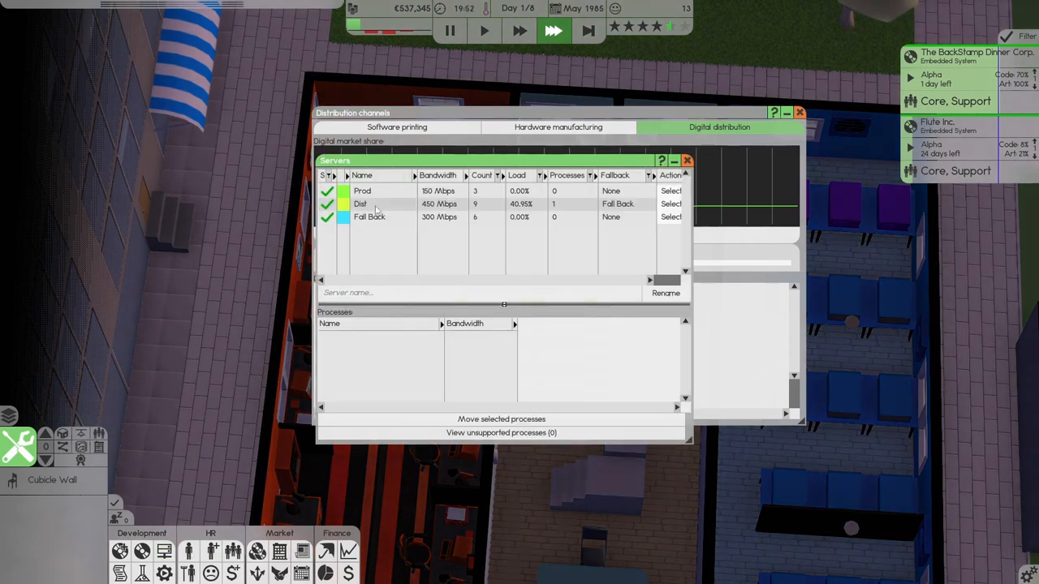
click(375, 204)
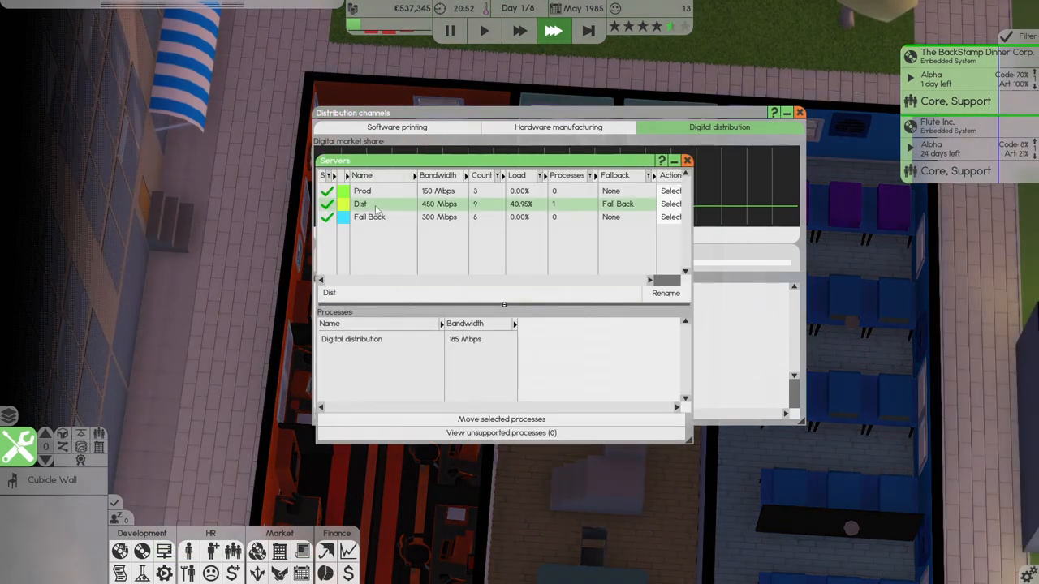
click(377, 216)
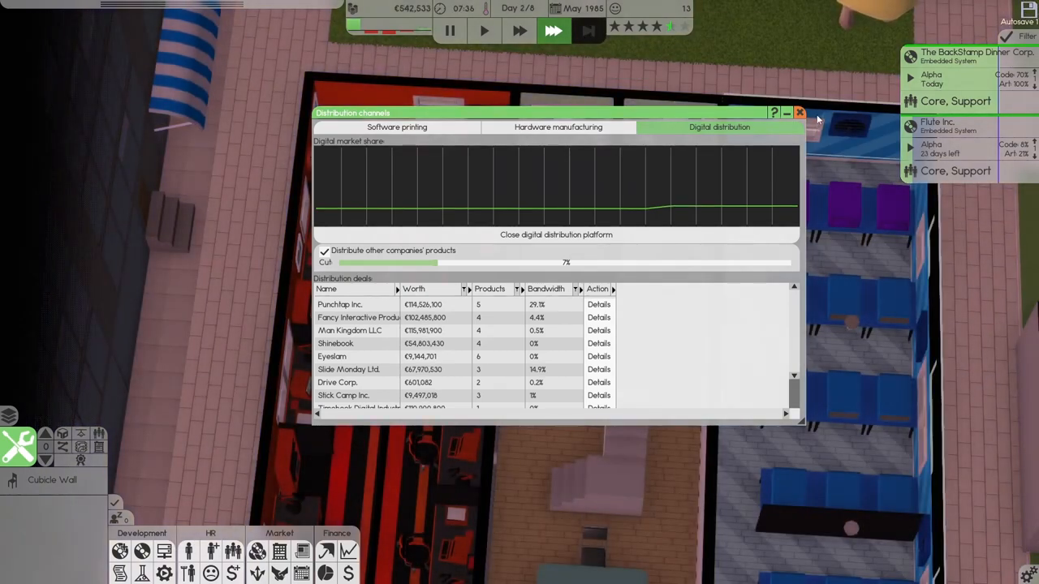
click(798, 112)
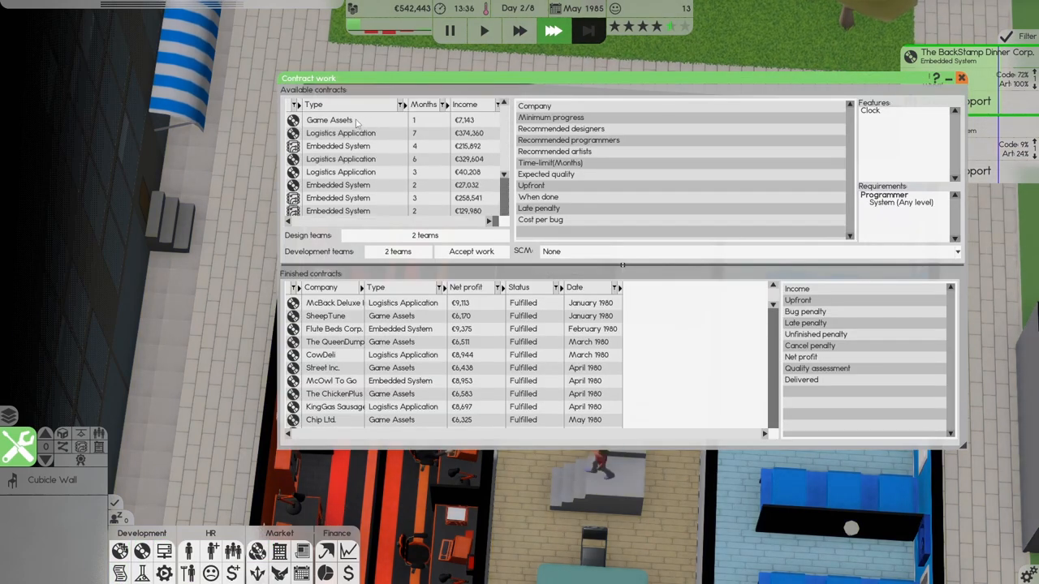
Step: Accept the CarPack Carrot game assets and OwlDeli Farms Ltd. logistics application contracts
click(328, 119)
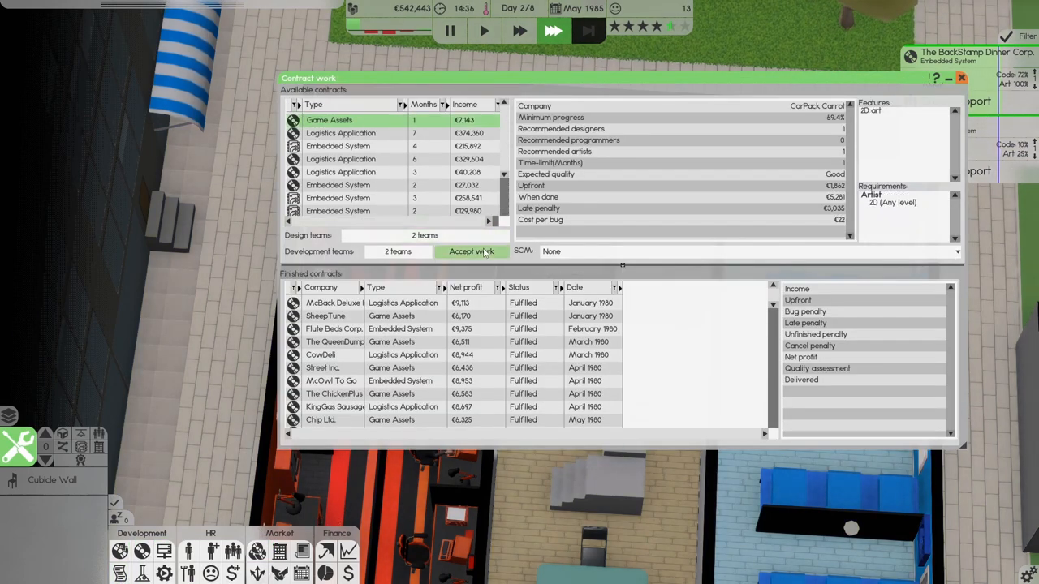
click(471, 250)
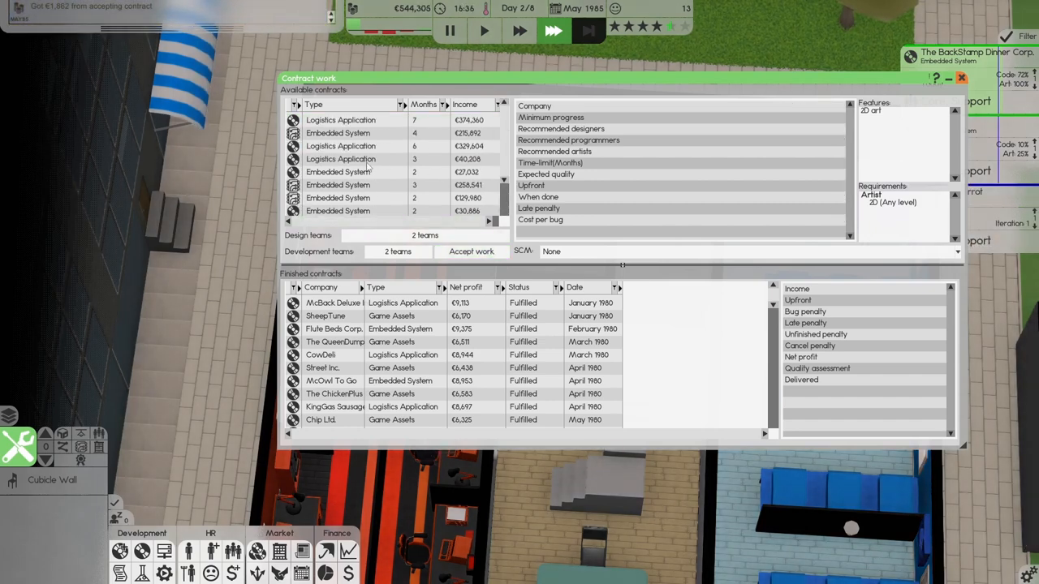
click(340, 120)
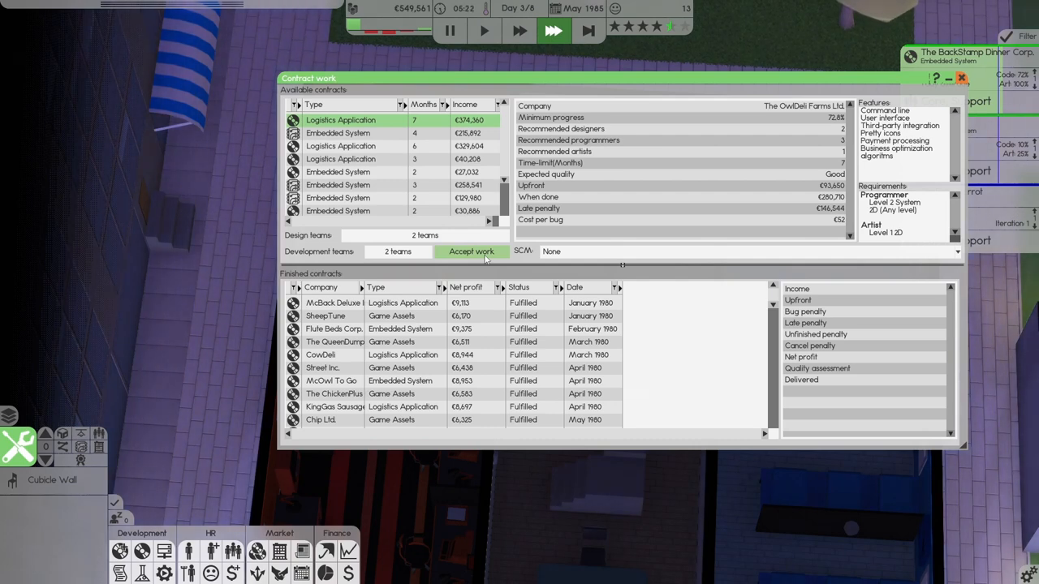
click(470, 251)
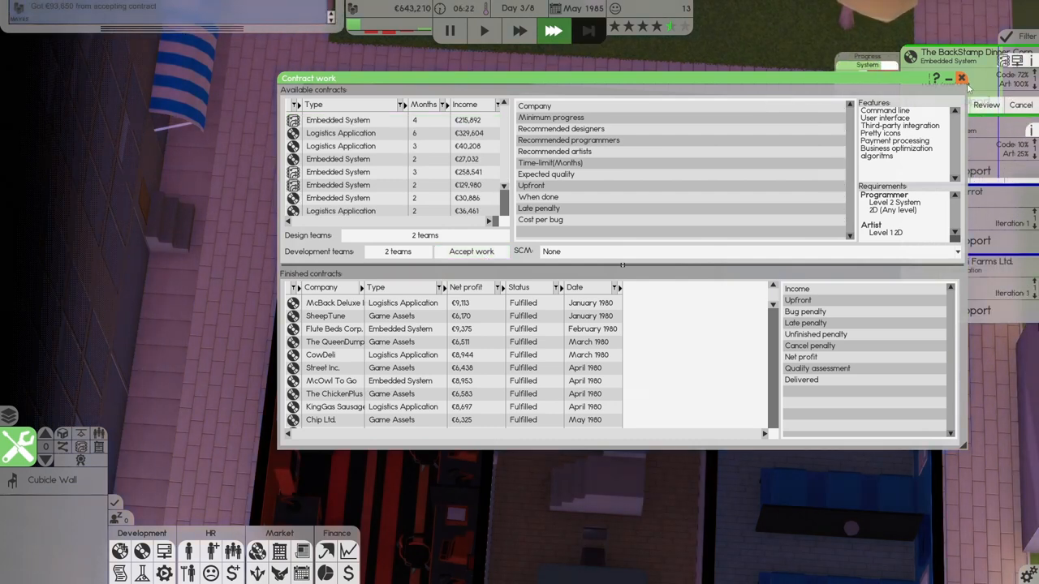
click(959, 77)
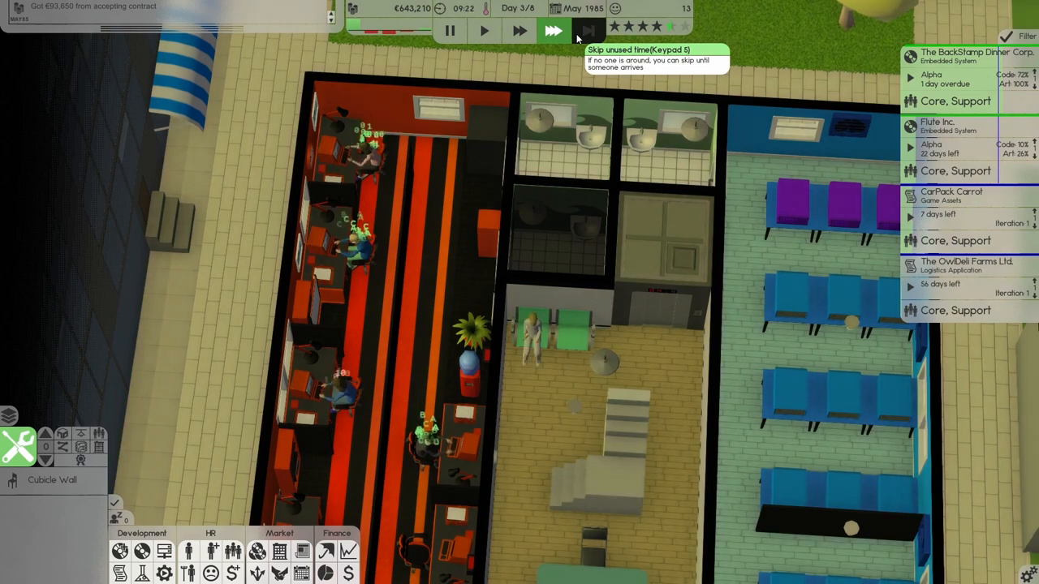
Step: Skip unused time until BackStamp's contract finishes, then show OwlDeli Farms project actions
click(556, 32)
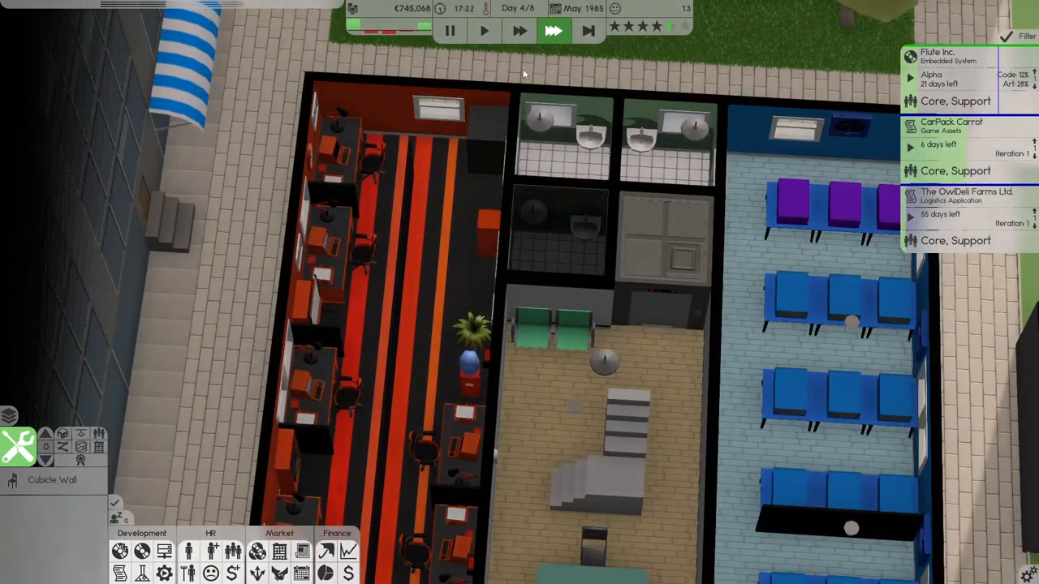
click(934, 79)
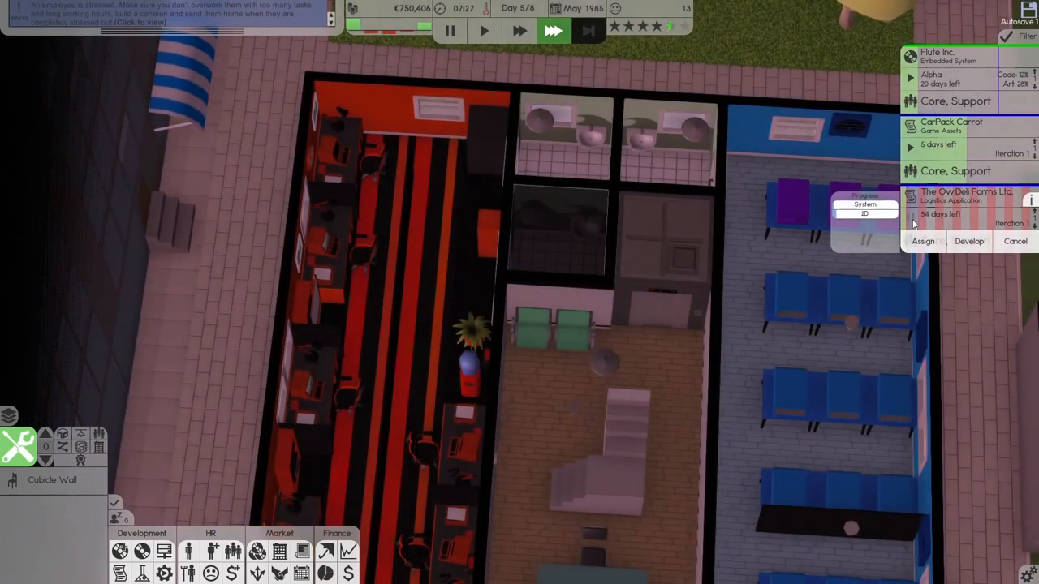
Step: Put the OwlDeli Farms project into development and review May's €212,521 net profit
click(547, 30)
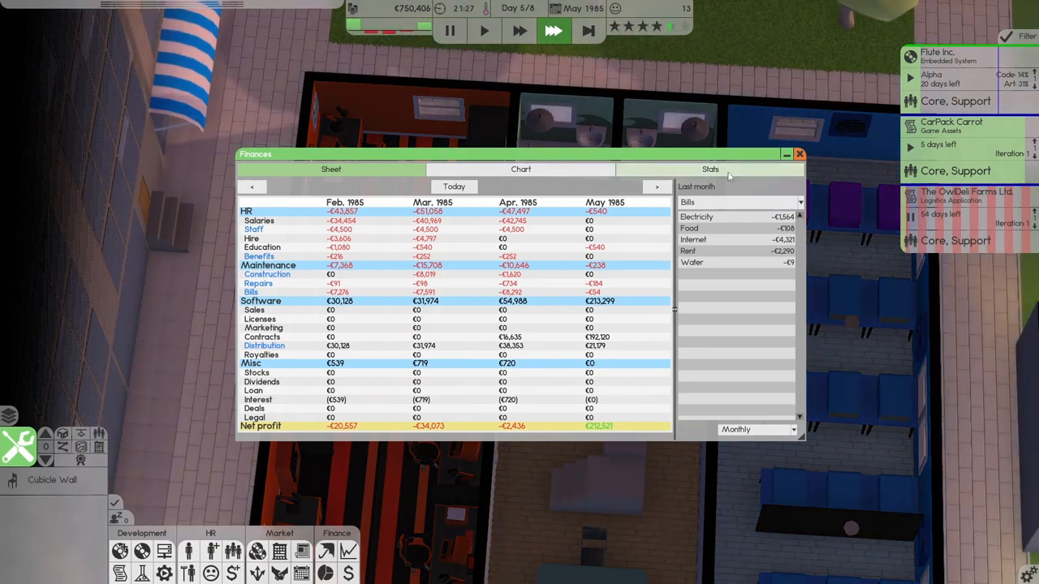
click(799, 154)
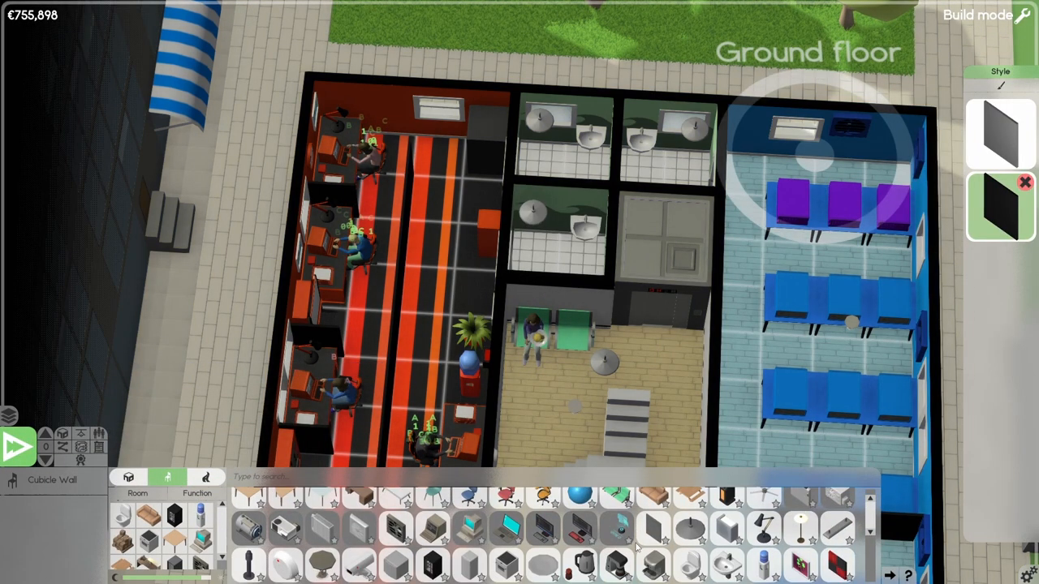
mouse_move(475, 561)
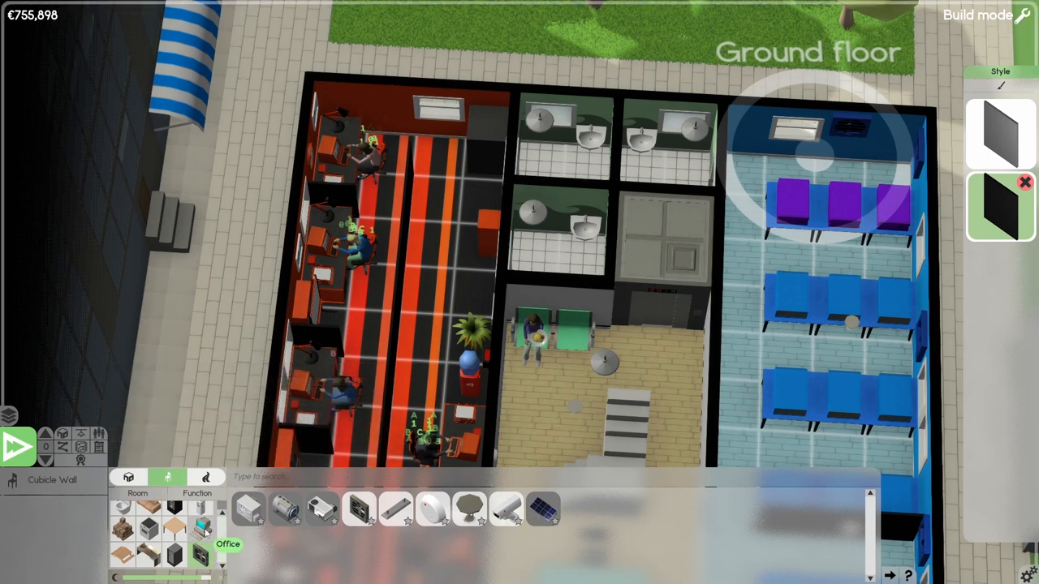
Step: List the server hardware in Office furniture and select the ground-floor server room
click(199, 556)
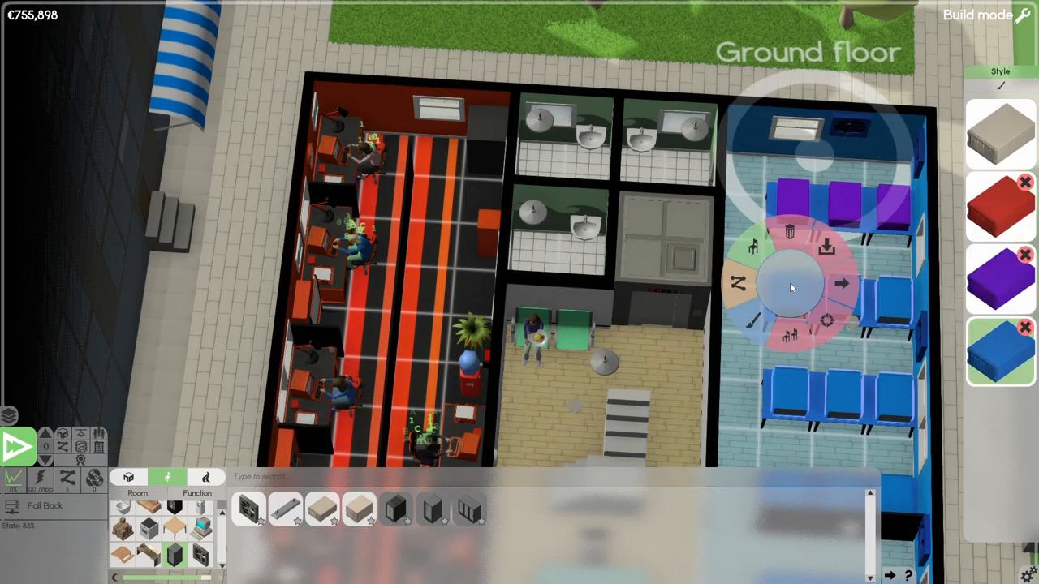
click(787, 286)
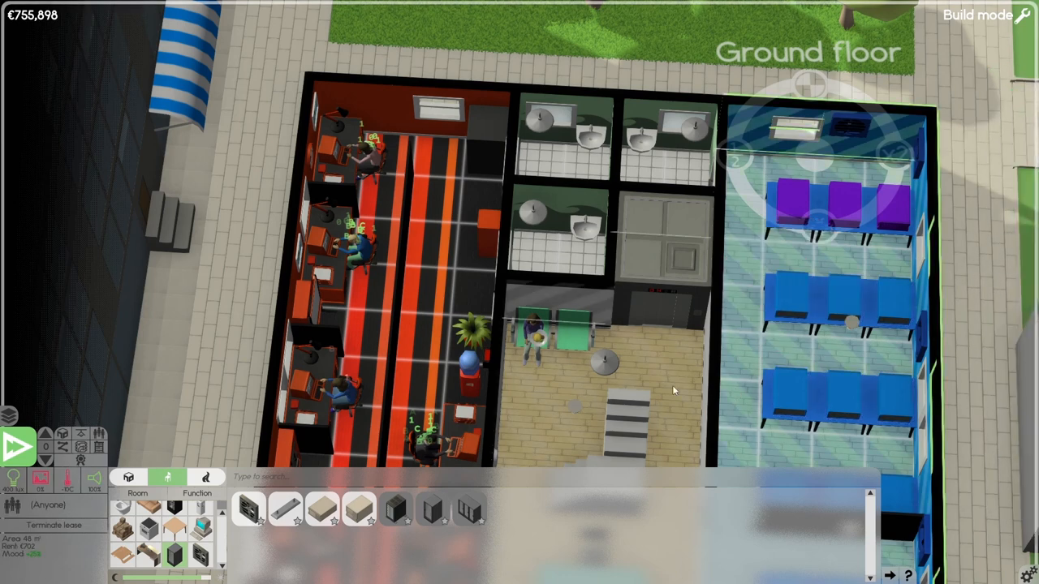
mouse_move(761, 342)
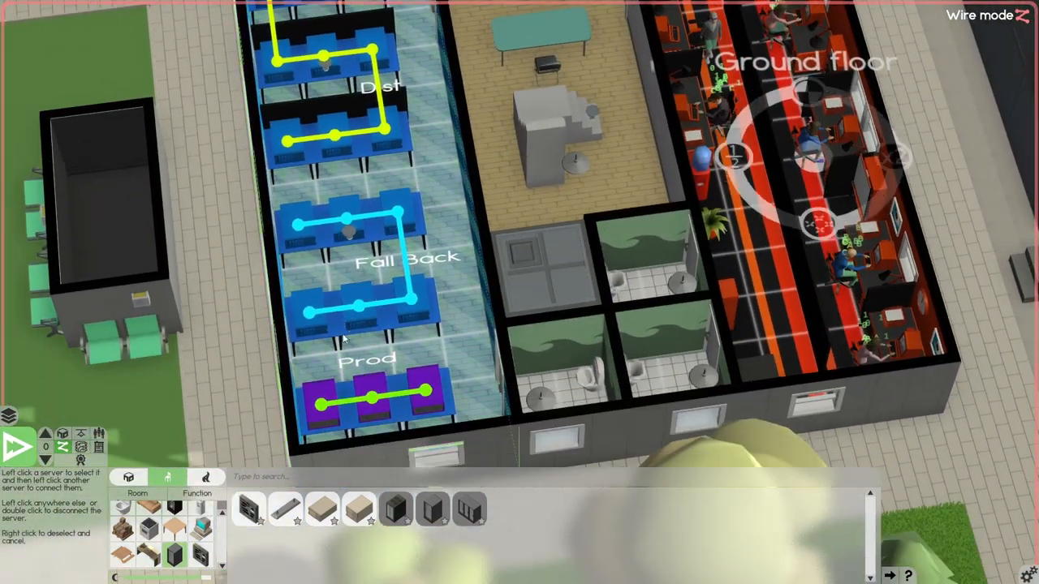
Step: Select a Fall Back server in wire mode to show its €1,800 Small Server replacement options
click(312, 329)
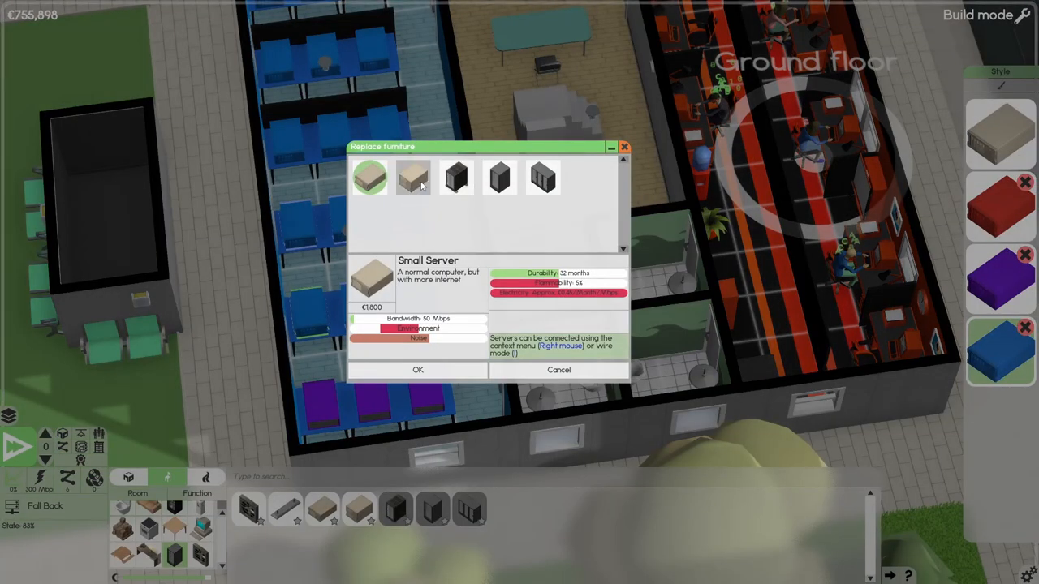
Step: Replace the Fall Back small servers with Medium Servers, raising bandwidth to 700 Mbps
click(413, 179)
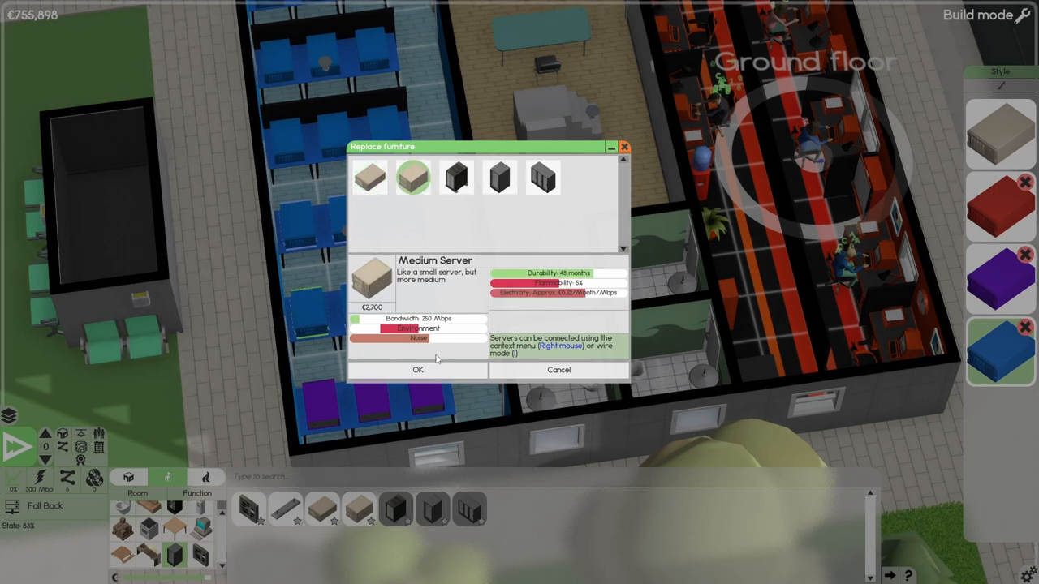
click(417, 369)
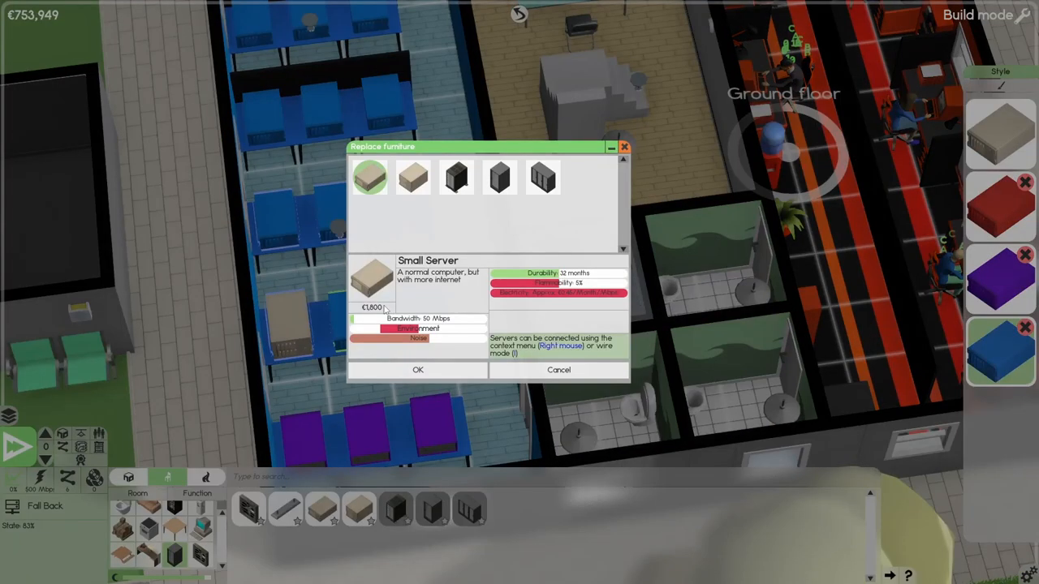
click(413, 177)
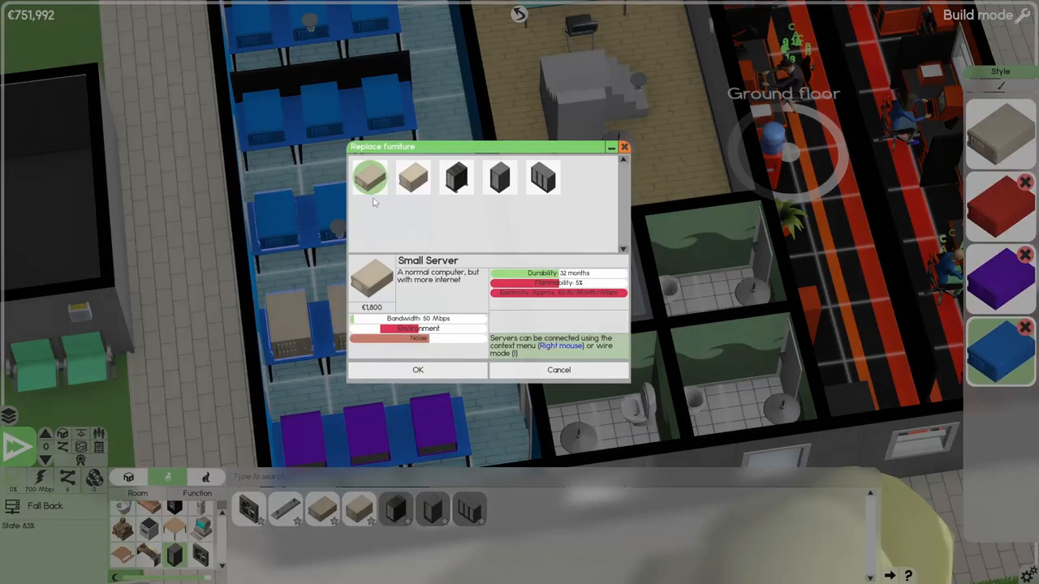
click(418, 370)
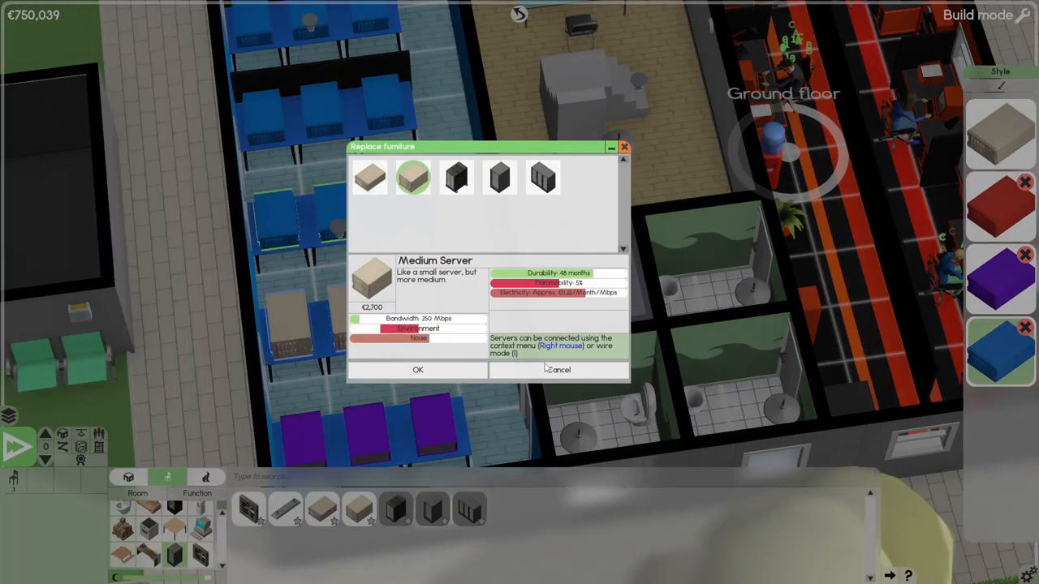
click(417, 370)
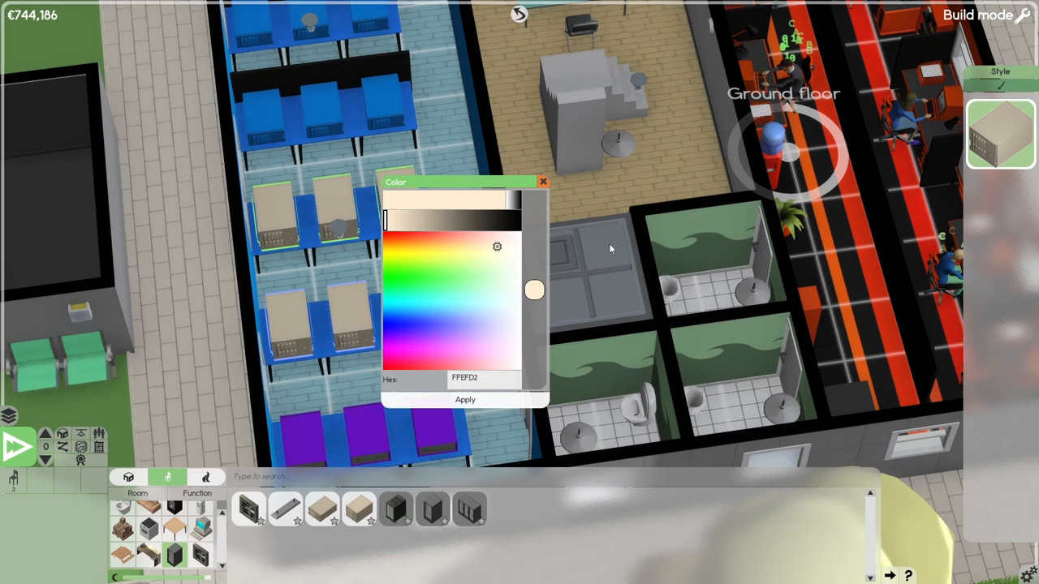
Step: Colour the new Fall Back servers blue (2578FF) via the Style colour picker and apply it
click(403, 319)
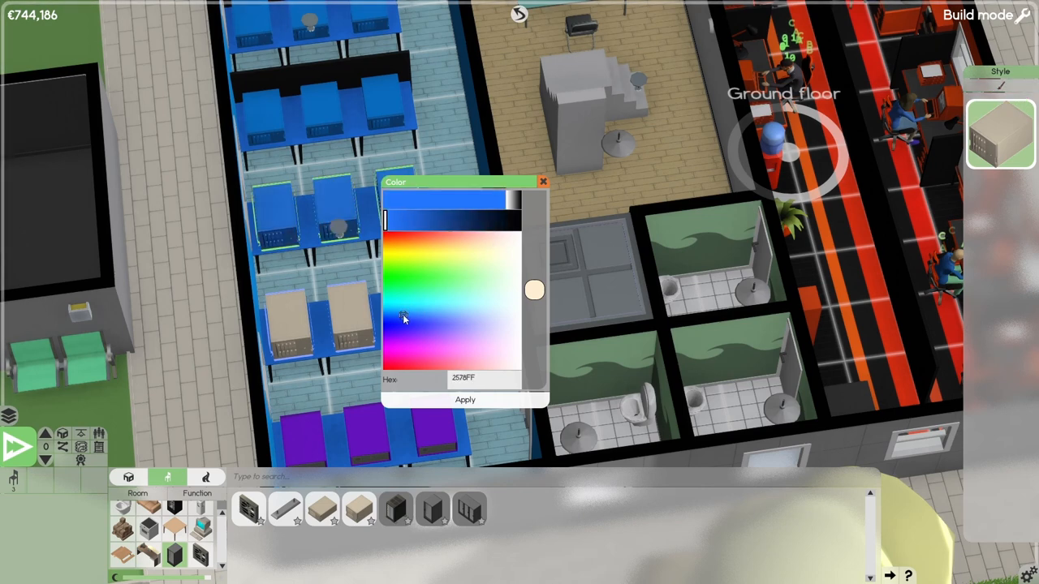
click(464, 399)
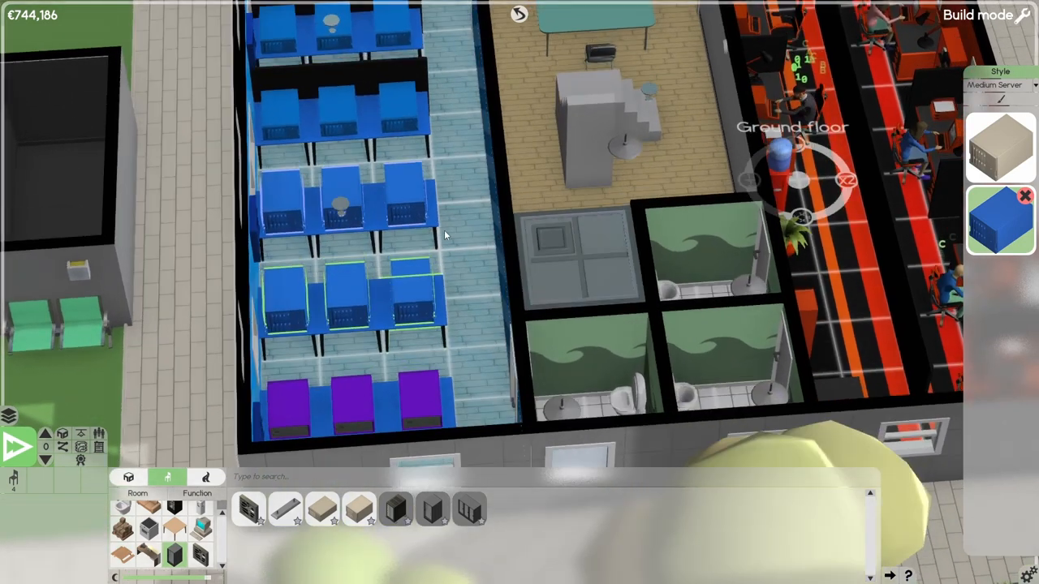
click(63, 446)
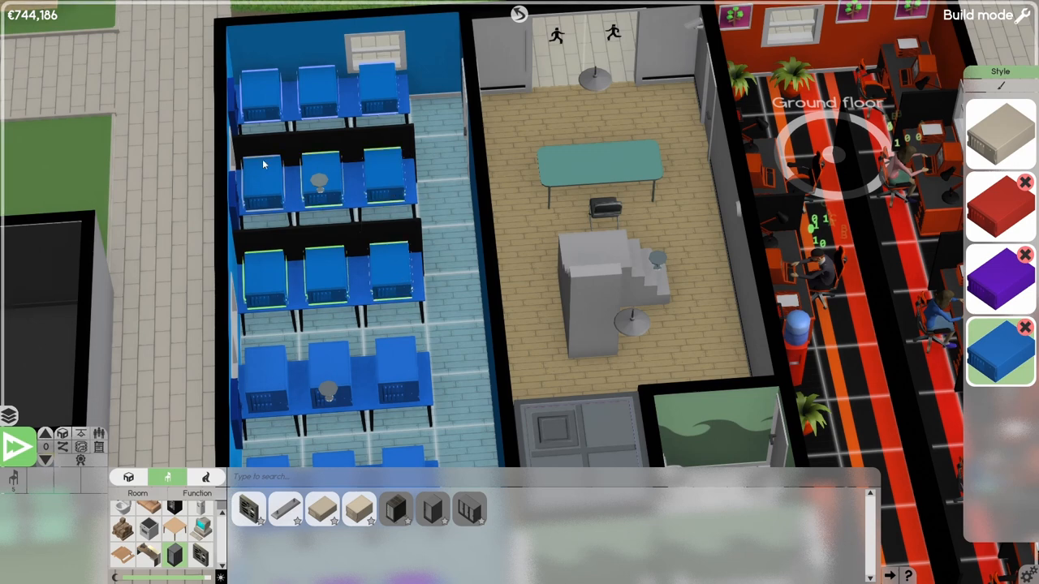
mouse_move(333, 96)
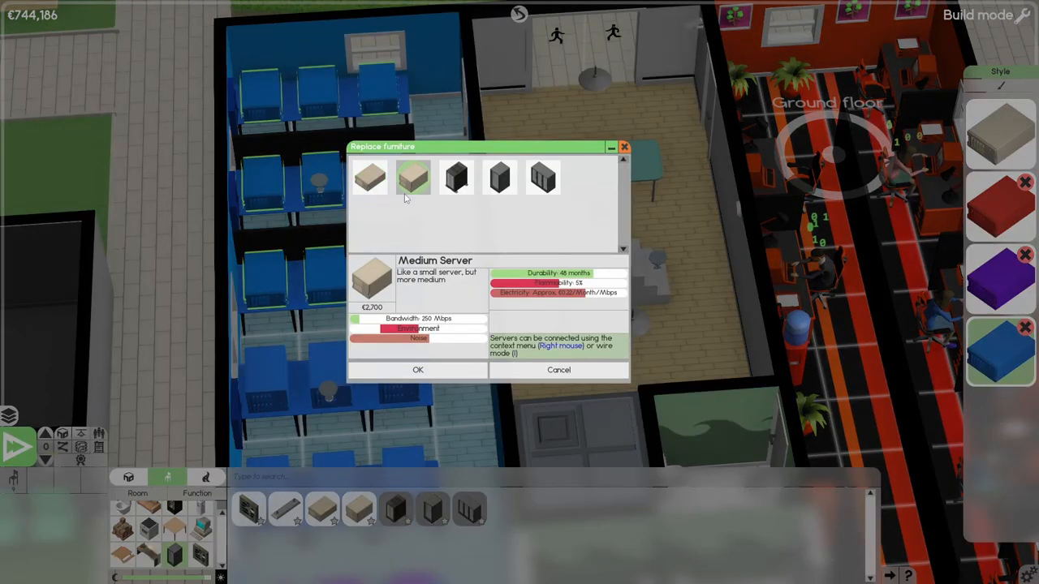
Step: Replace the bottom-row servers with Medium Servers, colour them purple 8230FF, and leave build mode
click(417, 370)
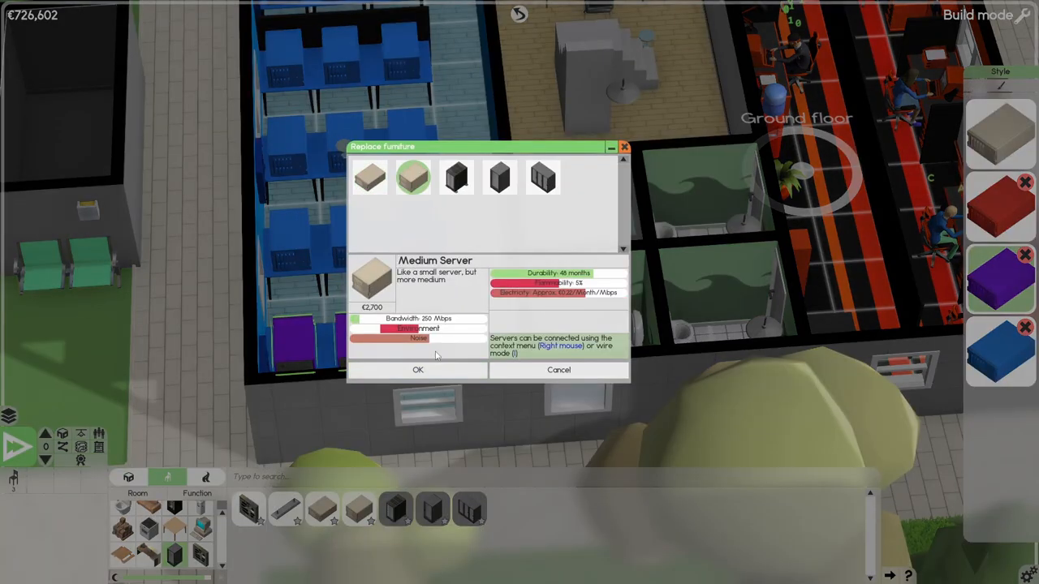
click(416, 369)
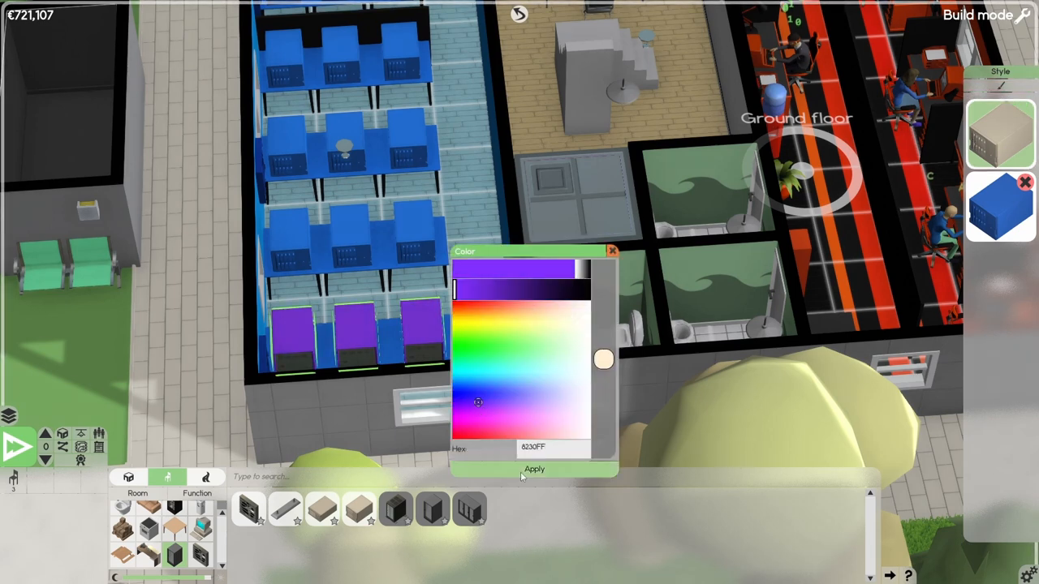
click(533, 469)
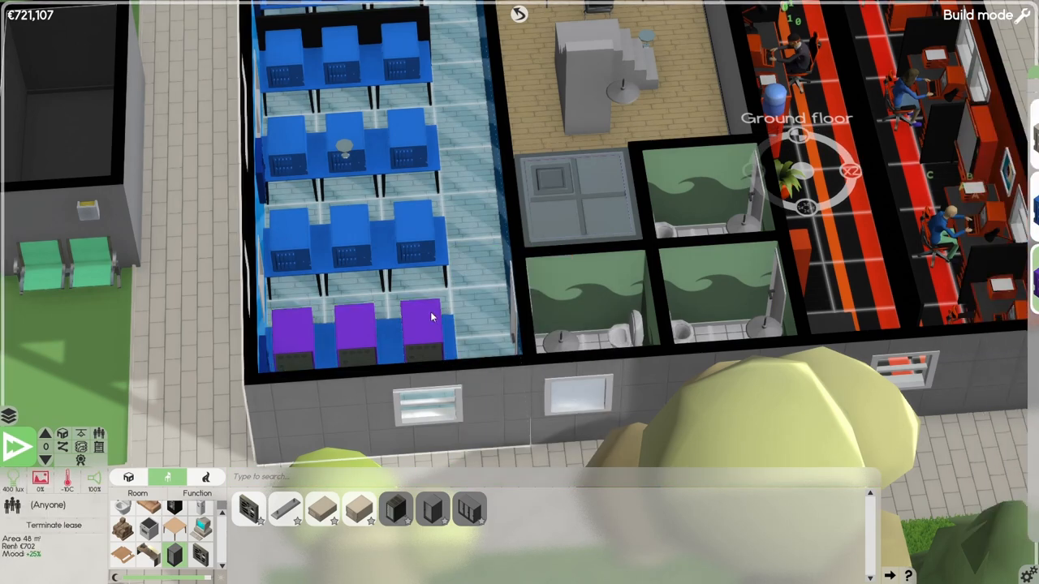
click(14, 440)
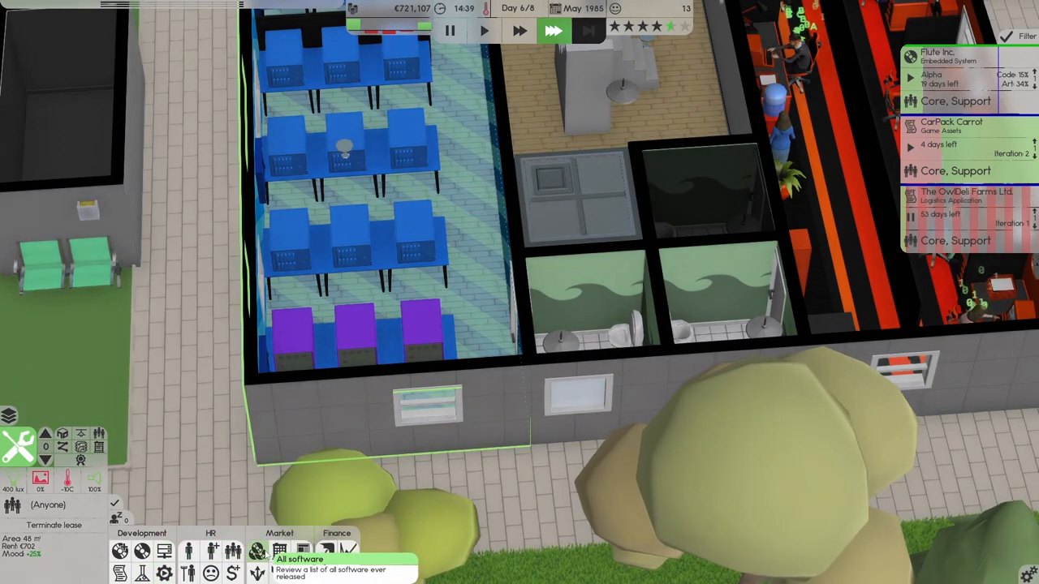
mouse_move(165, 548)
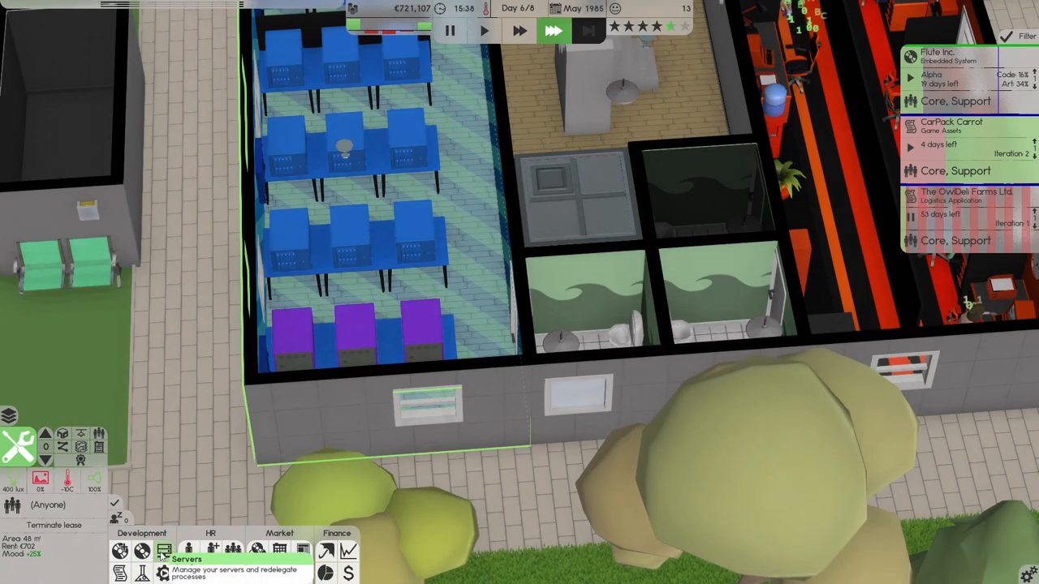
Step: Review the Servers list showing Fall Back at 1.5 Gbps, then start CarPack Carrot's alpha development
click(164, 549)
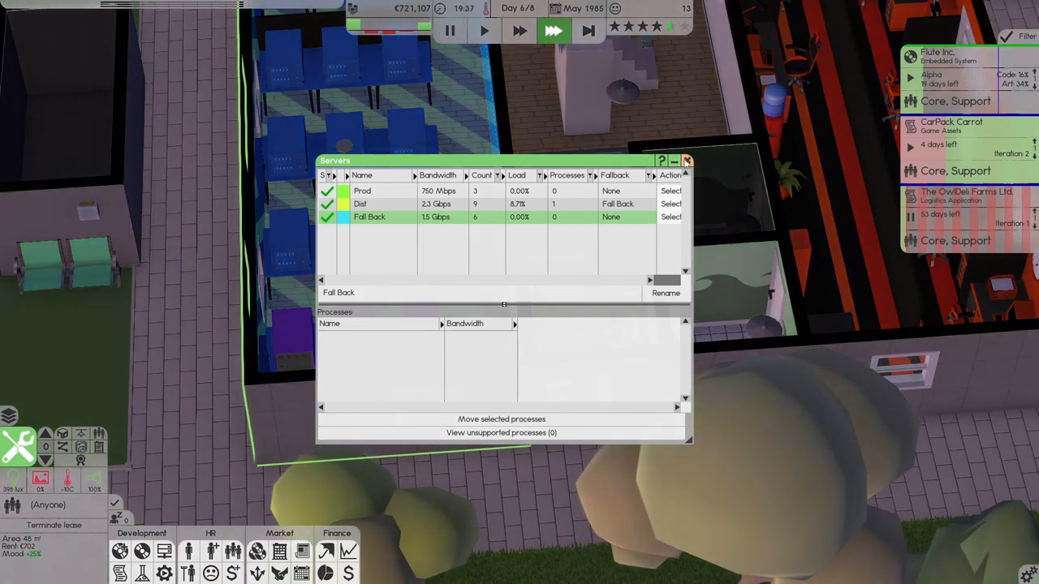
click(685, 161)
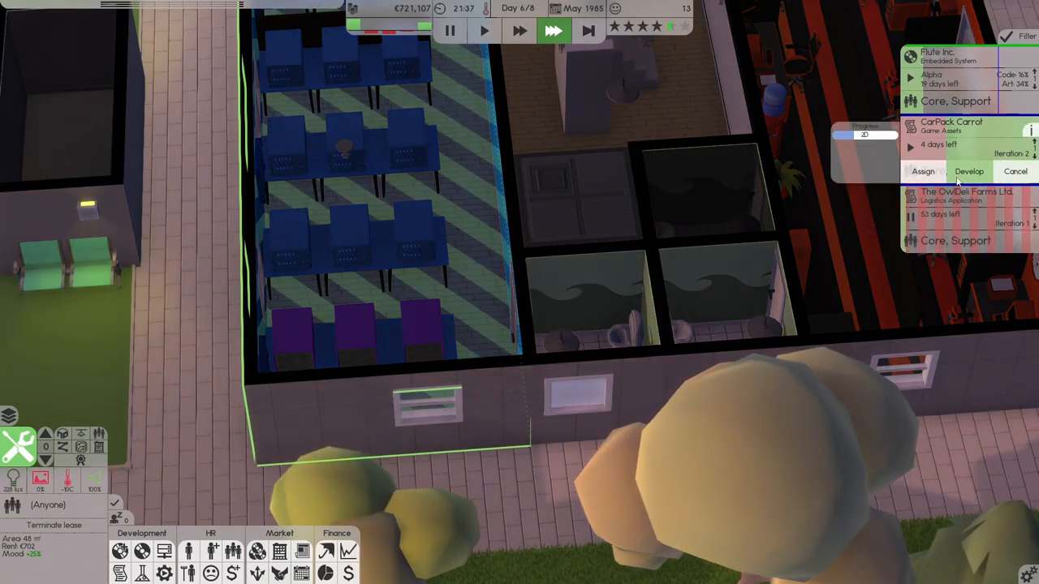
click(969, 171)
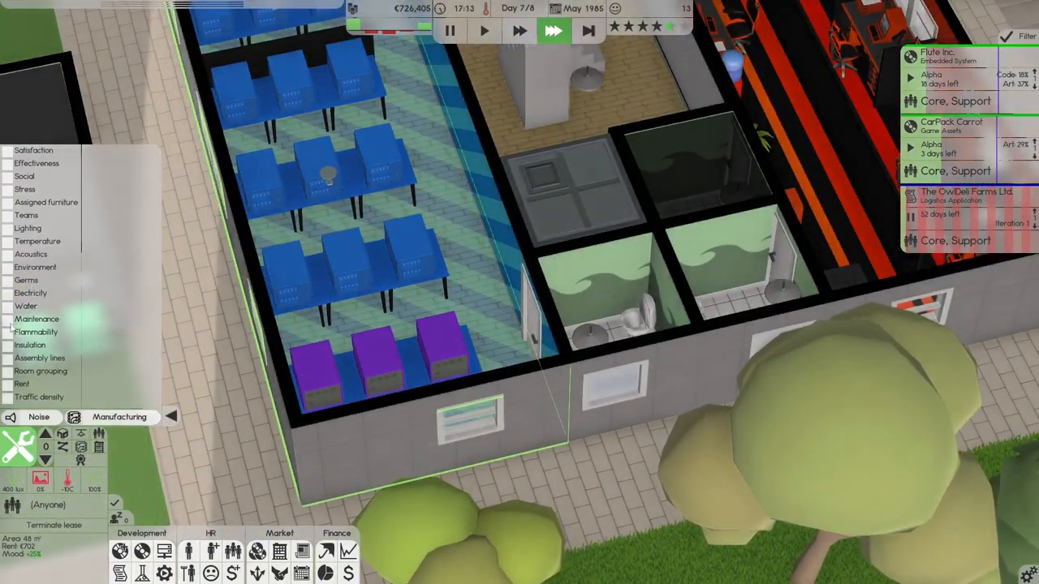
Step: Expand the office overlay list beside the Noise and Manufacturing buttons
click(30, 344)
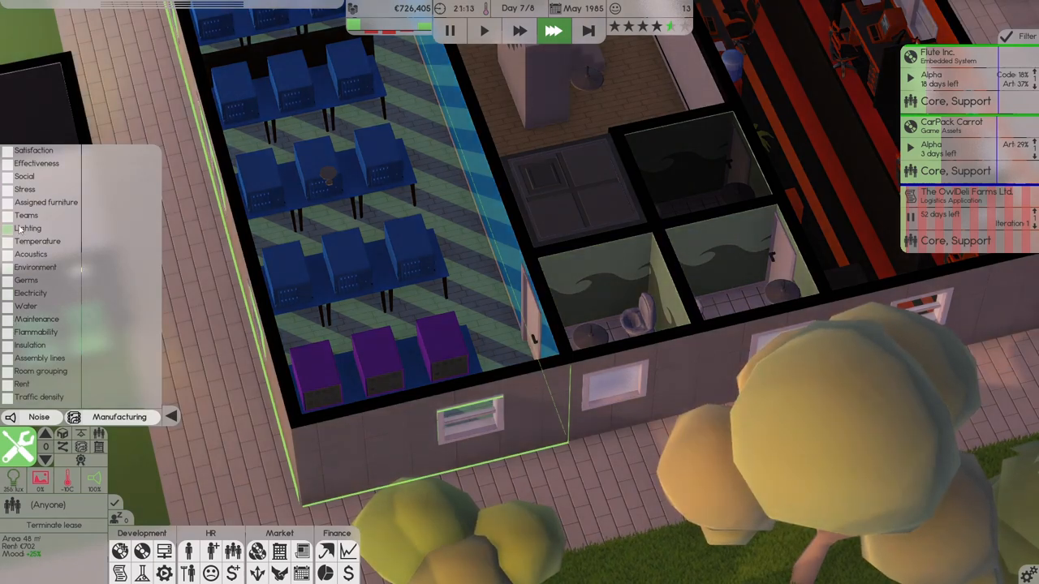
Step: Tick Temperature to display the office temperature overlay
click(36, 241)
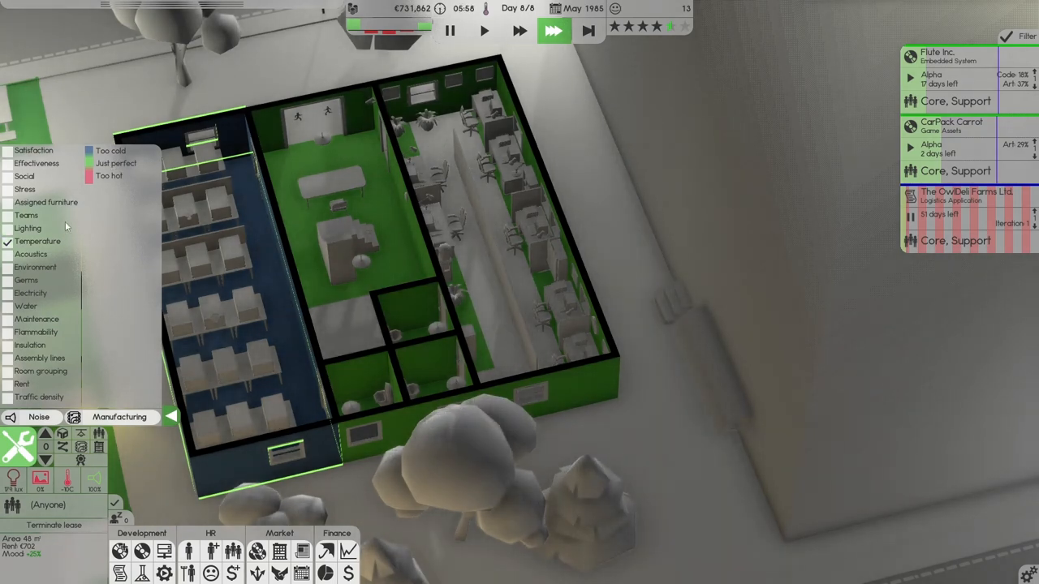
Step: Turn off the temperature overlay, view the noise map, and enter build mode
click(30, 254)
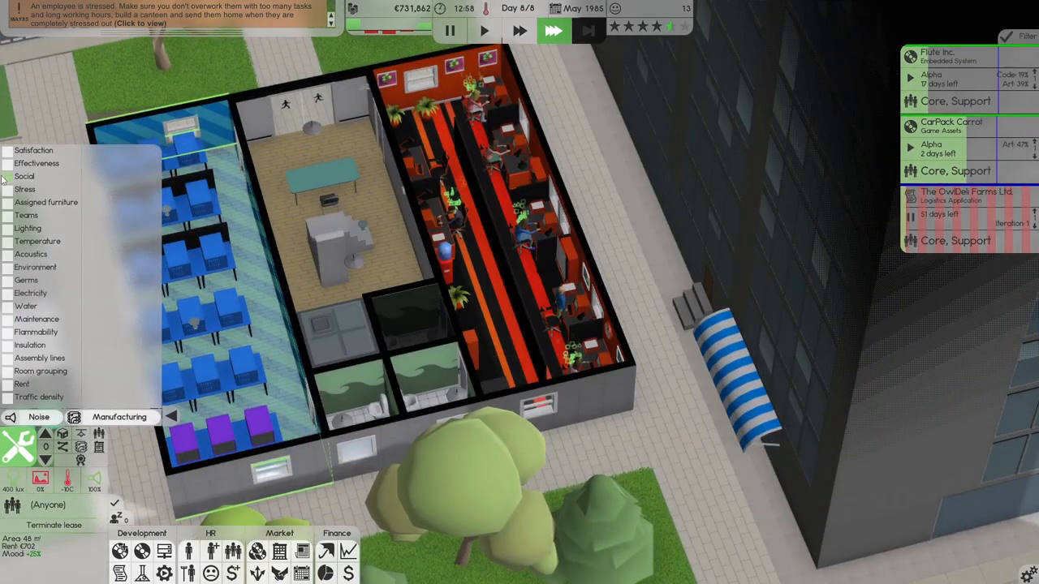
click(25, 189)
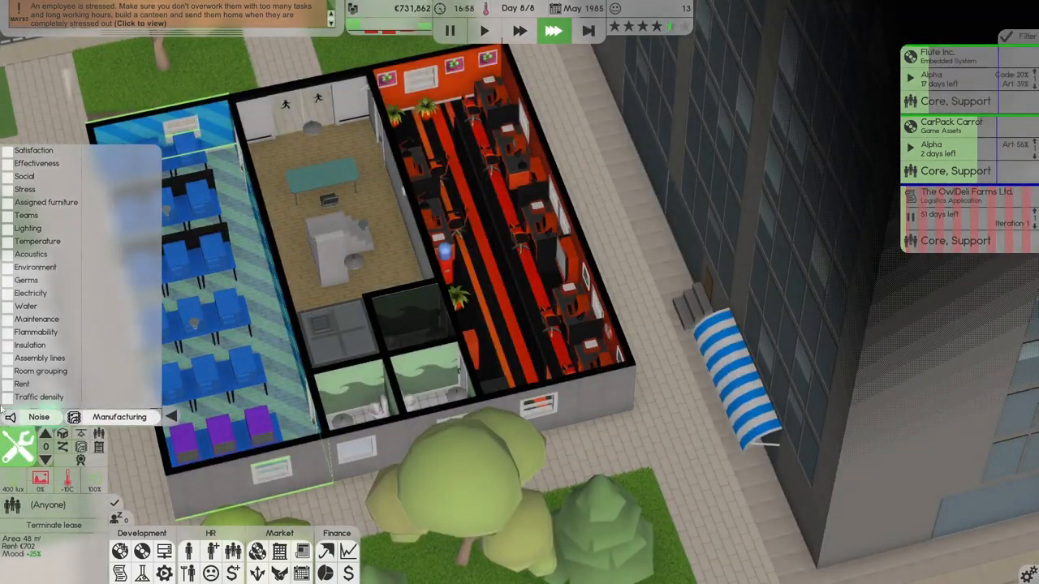
click(11, 417)
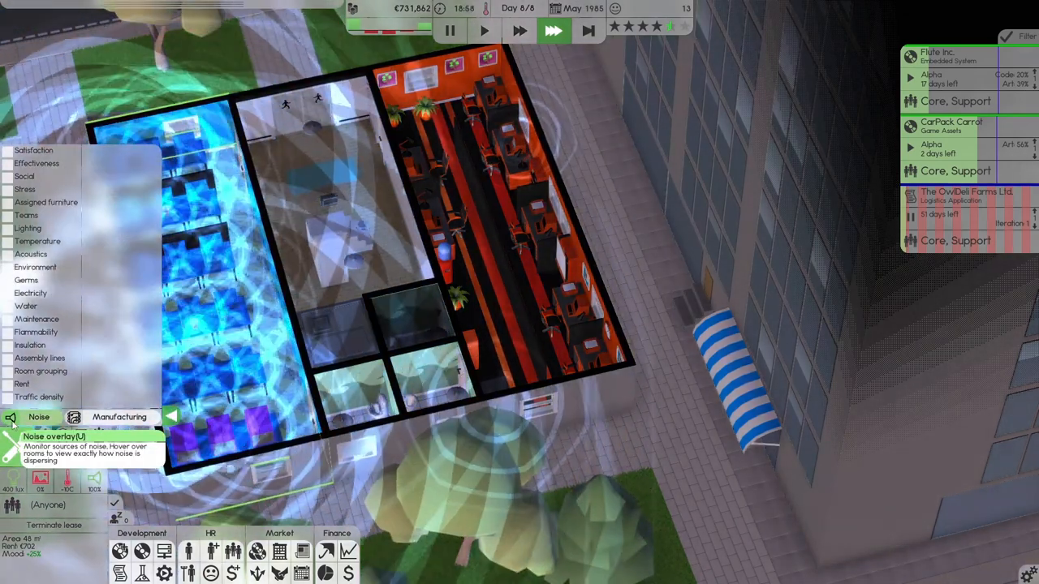
click(121, 416)
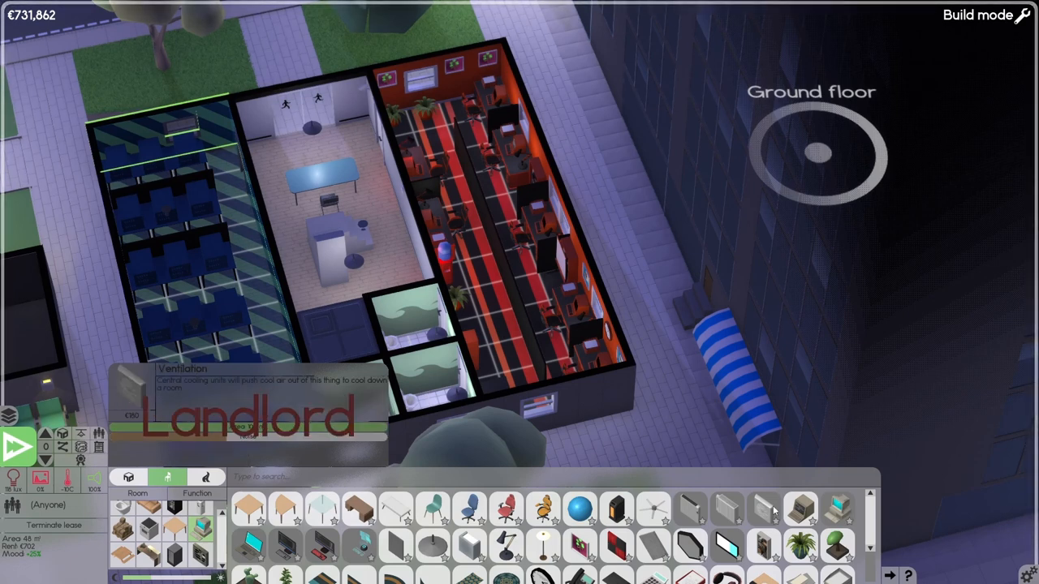
mouse_move(801, 509)
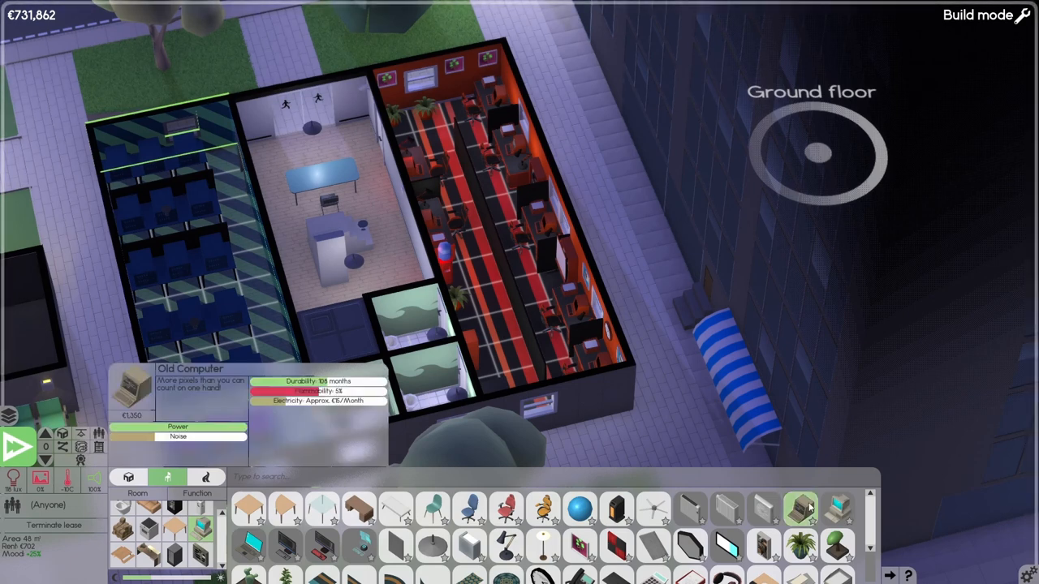
mouse_move(801, 509)
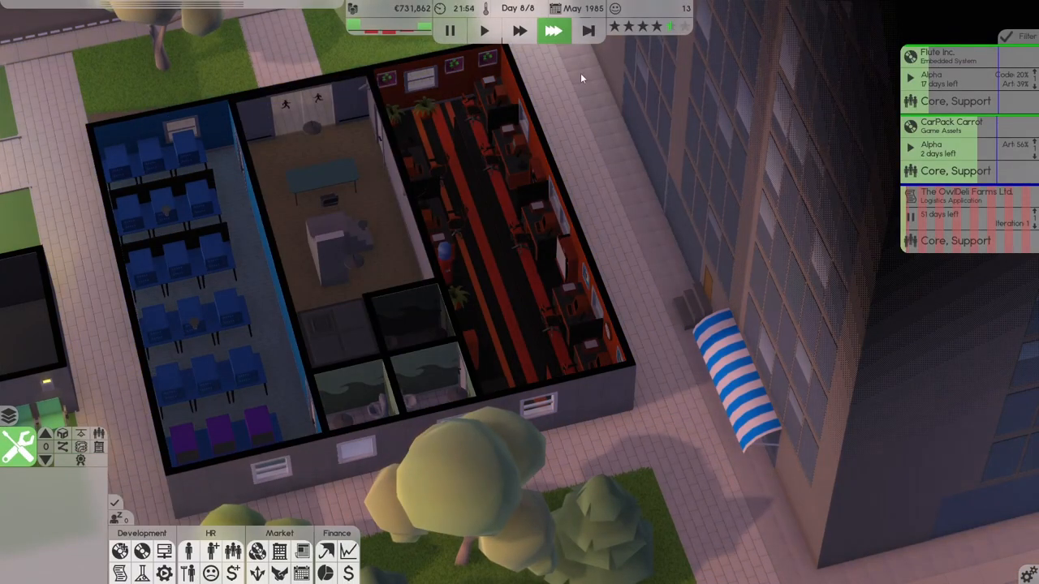
mouse_move(554, 32)
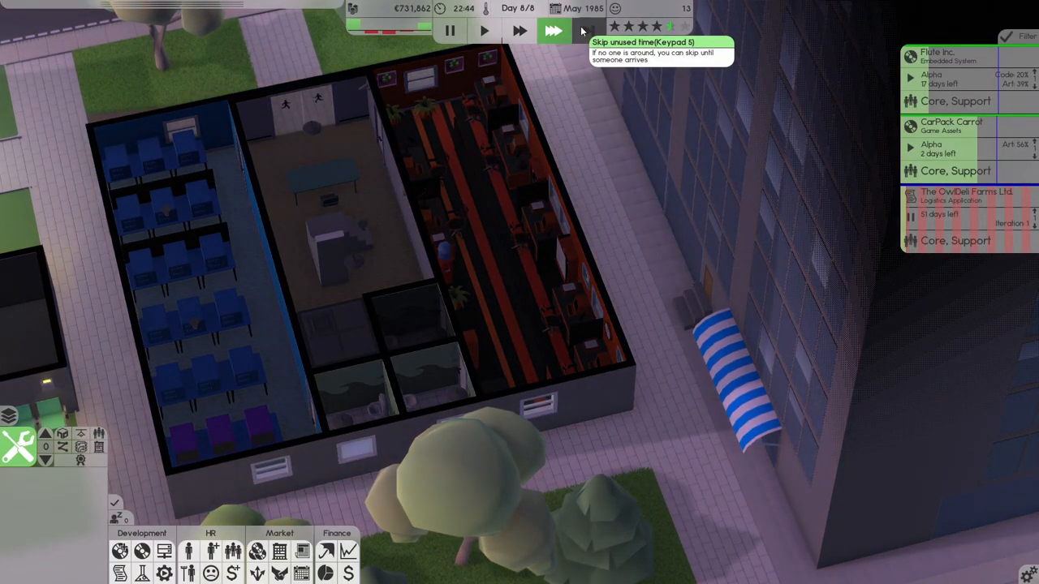
Step: Skip the idle night into June and glance over the monthly Finances sheet
click(550, 31)
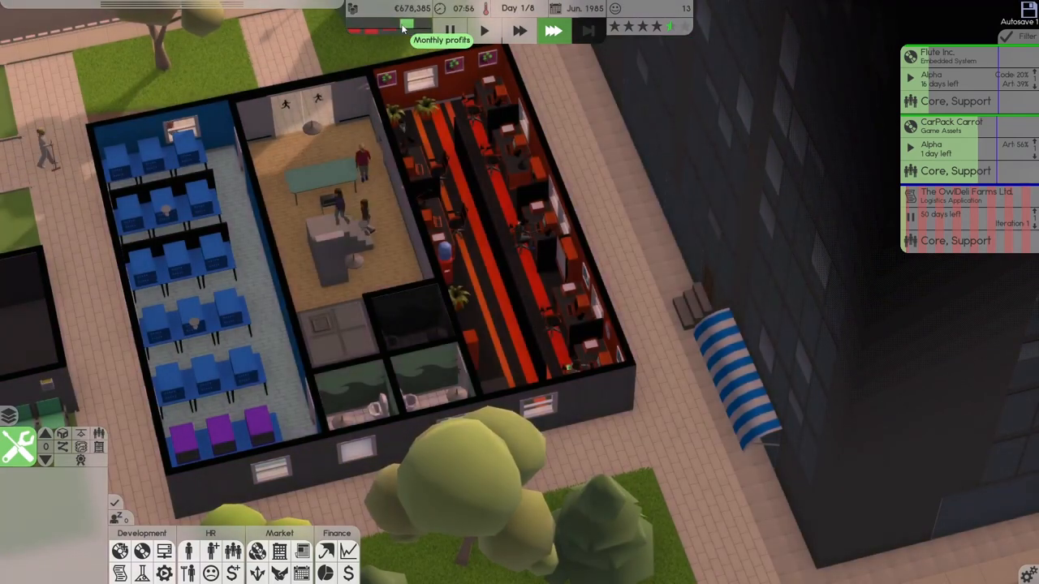
click(406, 24)
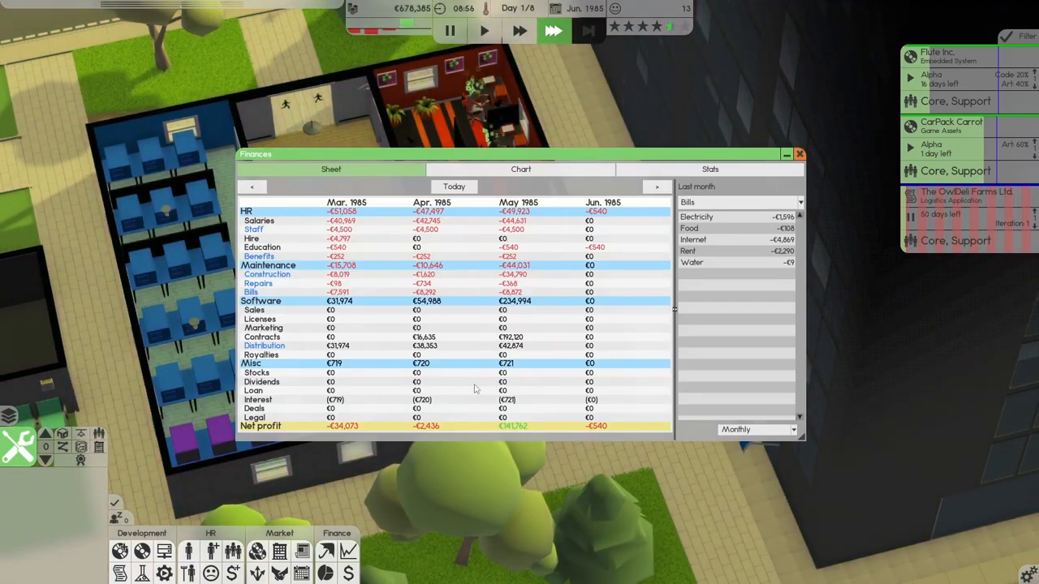
click(799, 154)
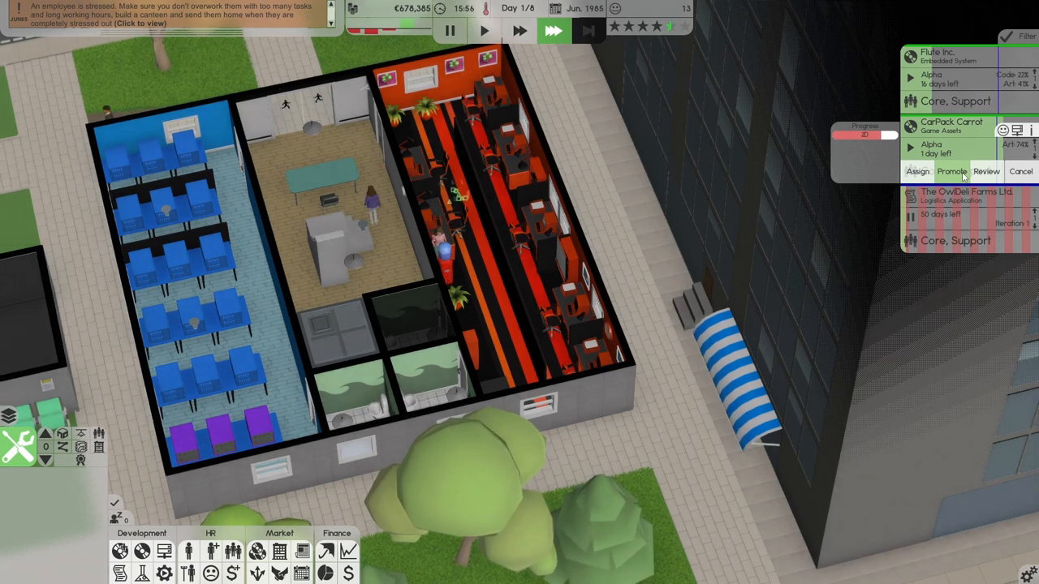
Step: Promote CarPack Carrot to beta, deliver the finished contract, and skip to June day 2
click(985, 171)
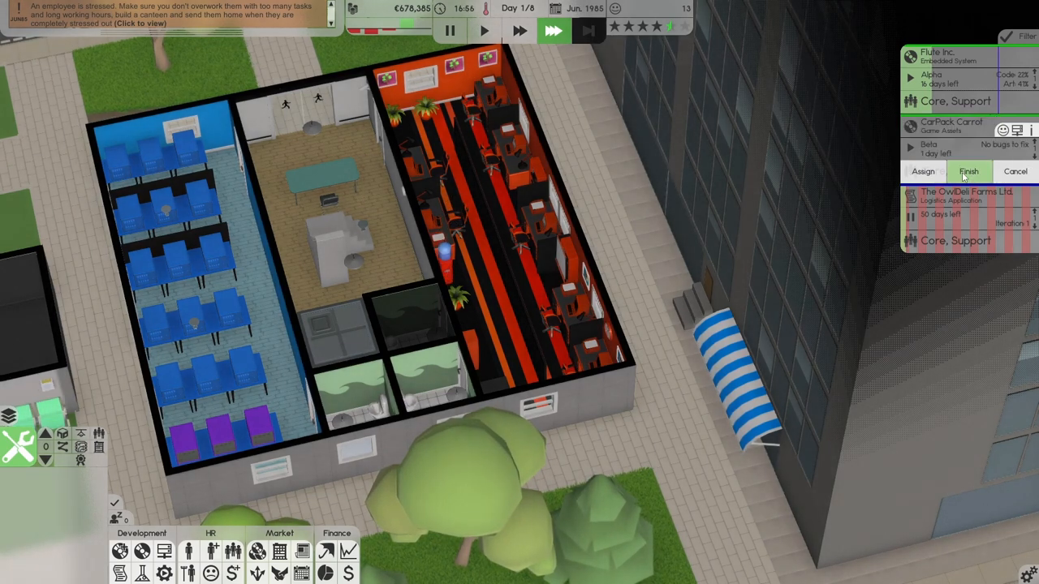
click(969, 171)
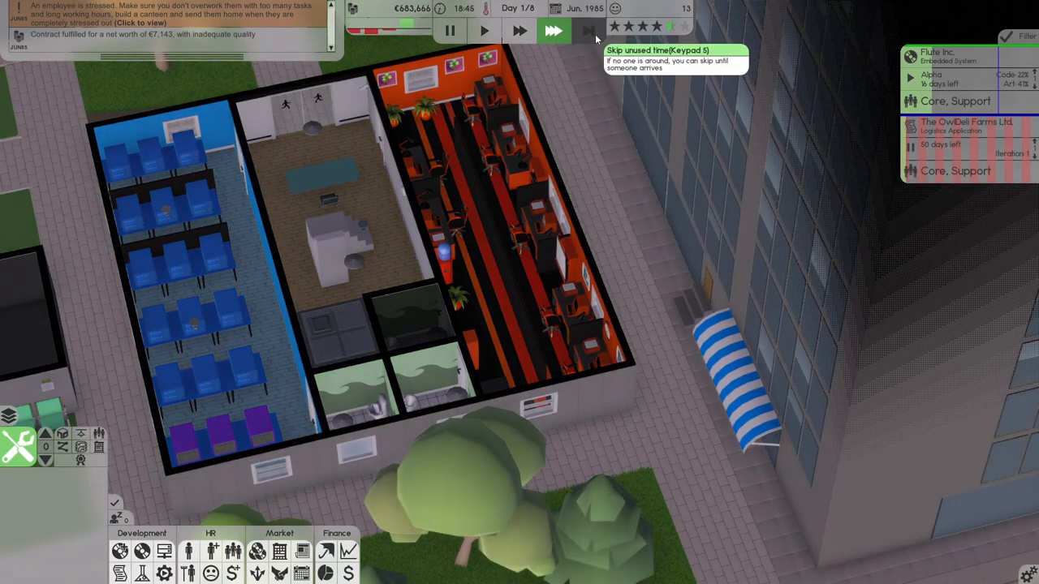
click(554, 31)
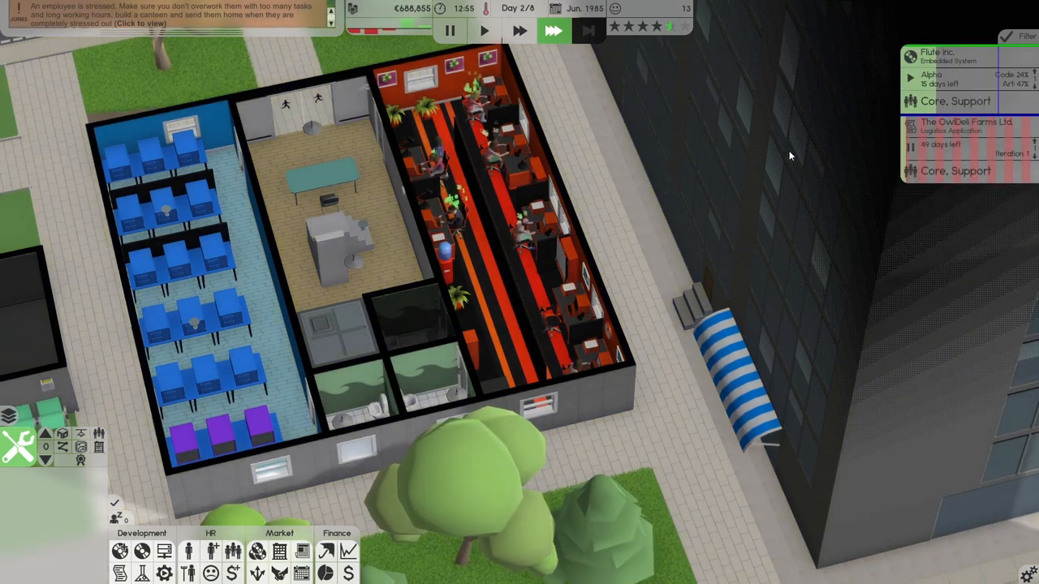
mouse_move(873, 144)
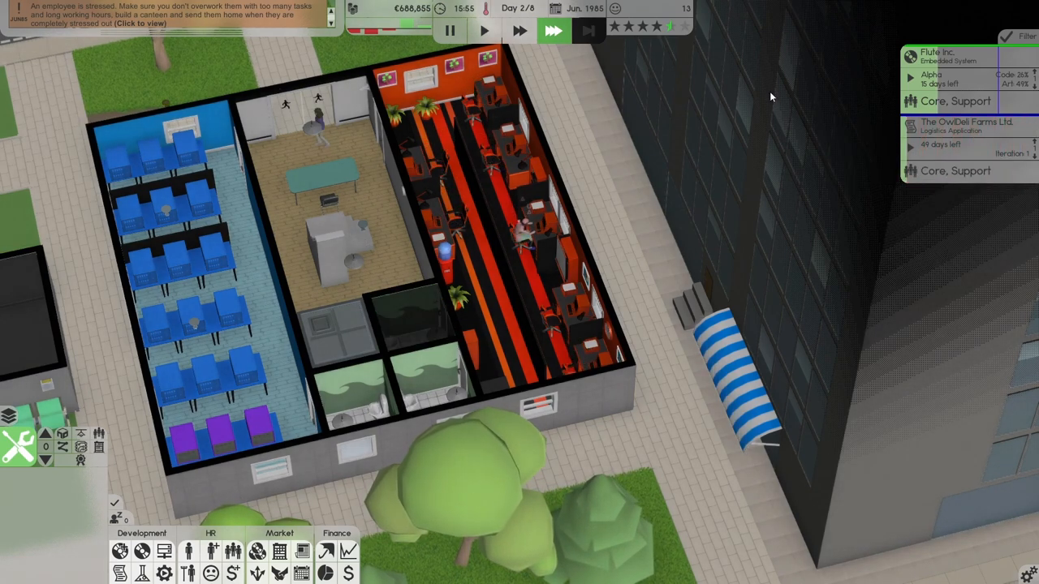
mouse_move(163, 552)
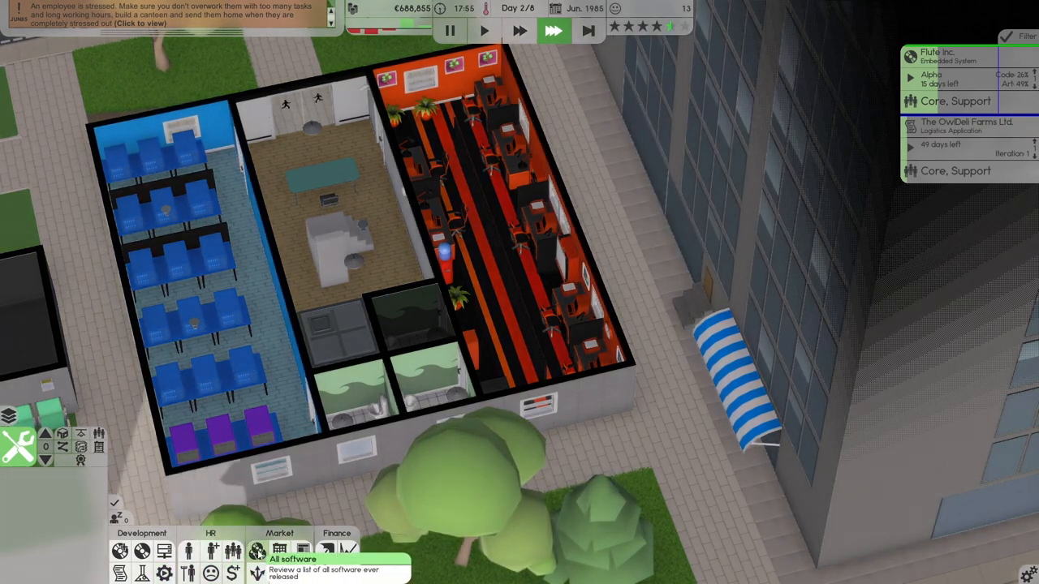
Step: Check the employee complaints list, then skip the overnight hours to Day 3
click(211, 573)
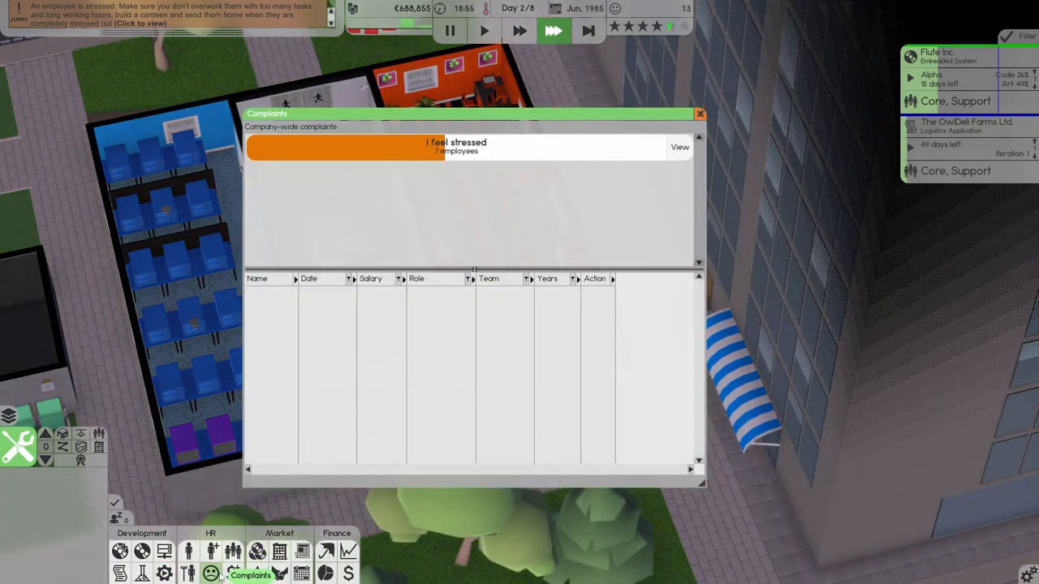
click(258, 554)
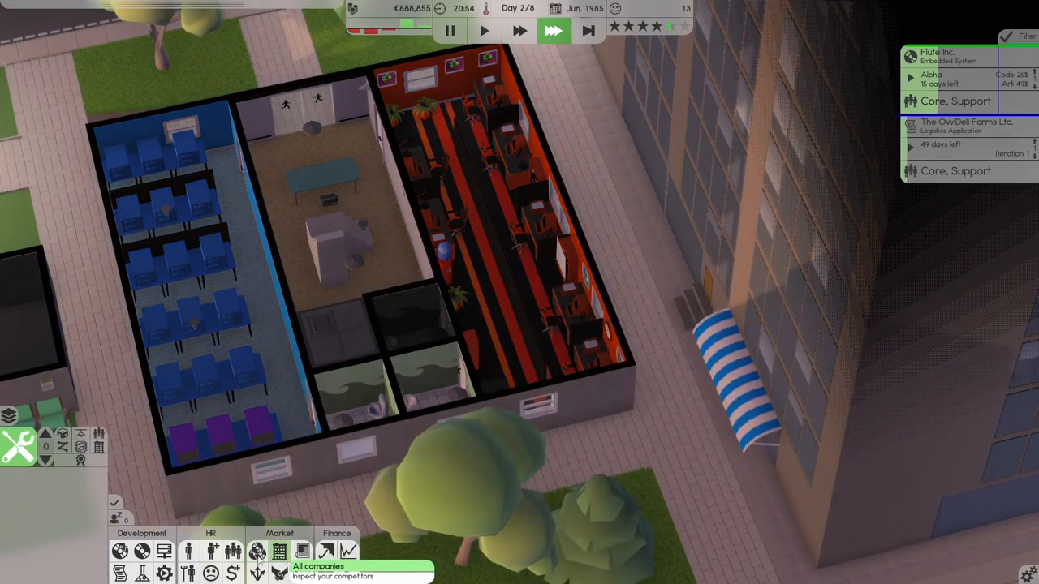
mouse_move(195, 552)
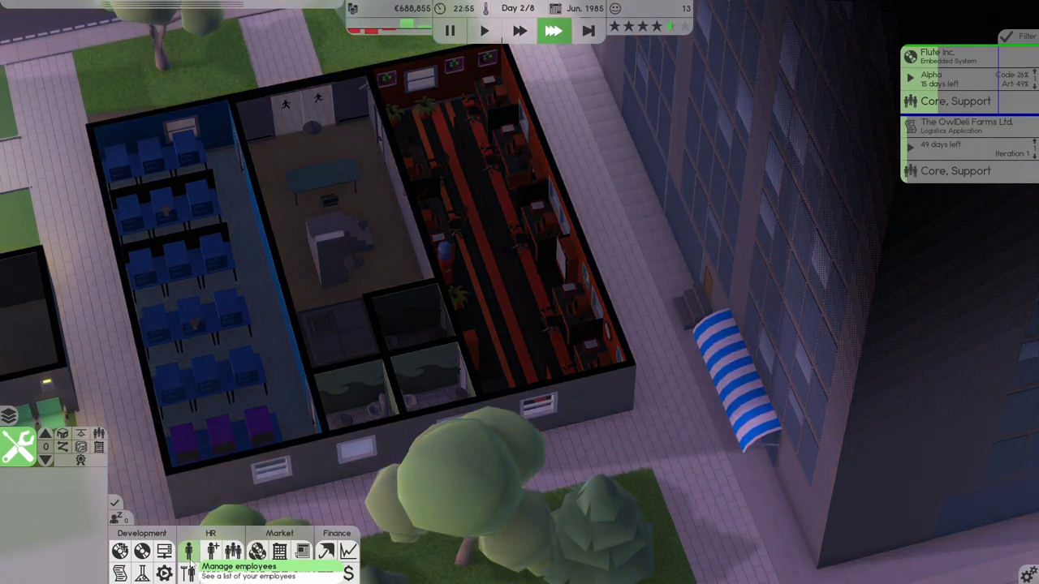
mouse_move(572, 32)
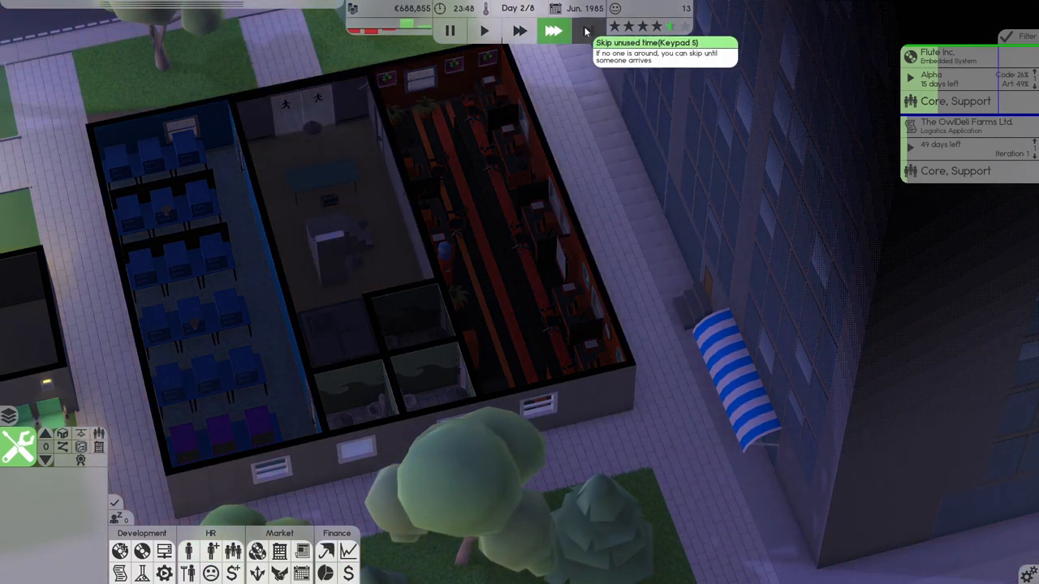
click(552, 31)
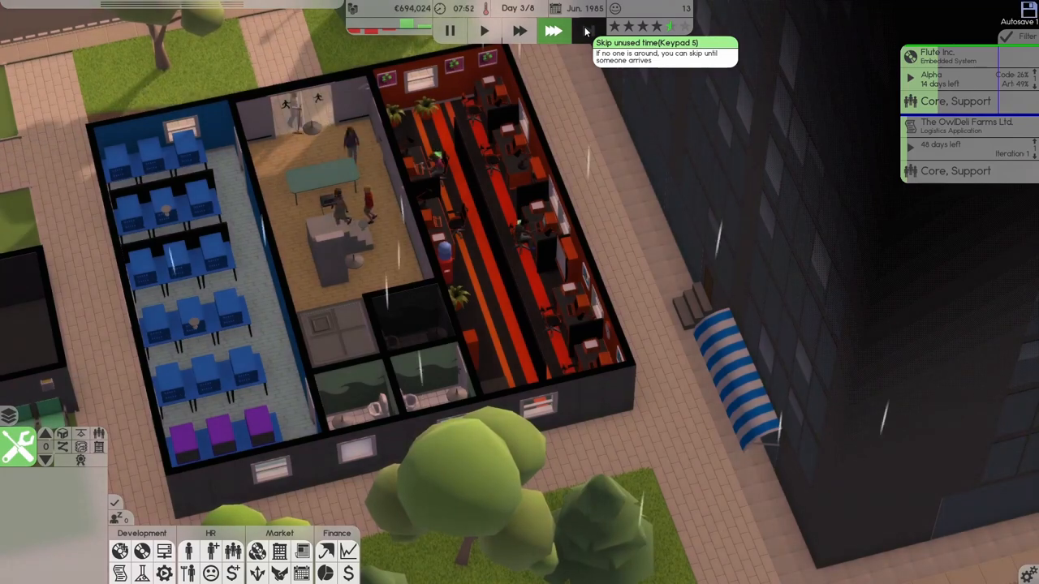
click(581, 32)
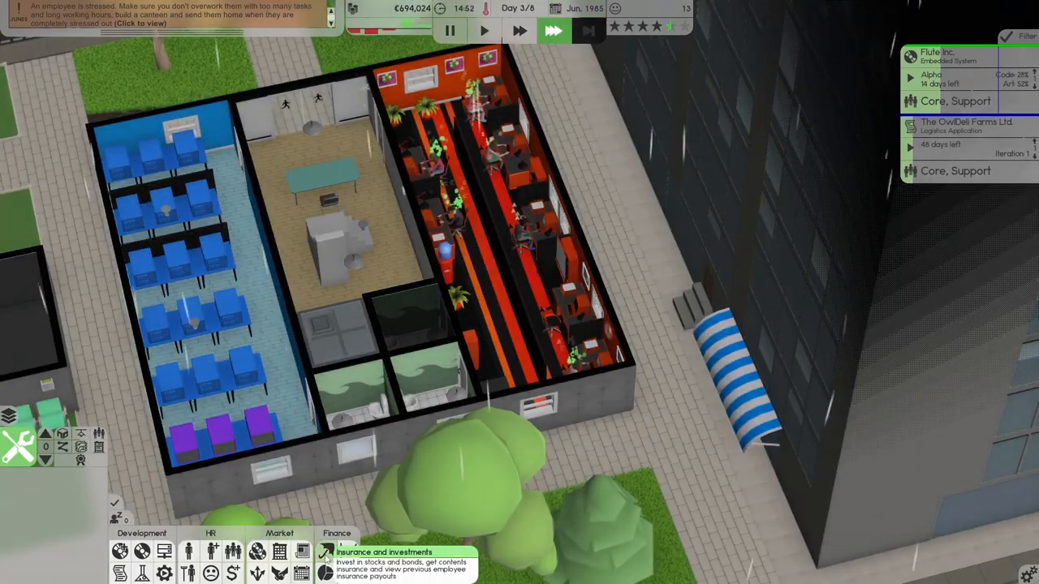
Step: In Insurance and investments, sell the OUW and CAS stocks and deposit €99,000 into bonds
click(319, 552)
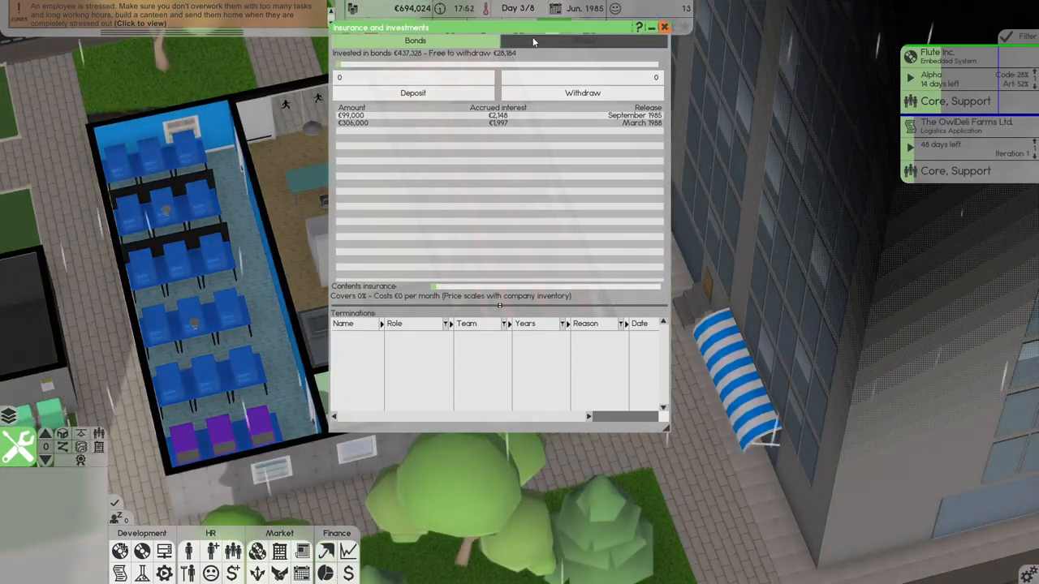
click(583, 40)
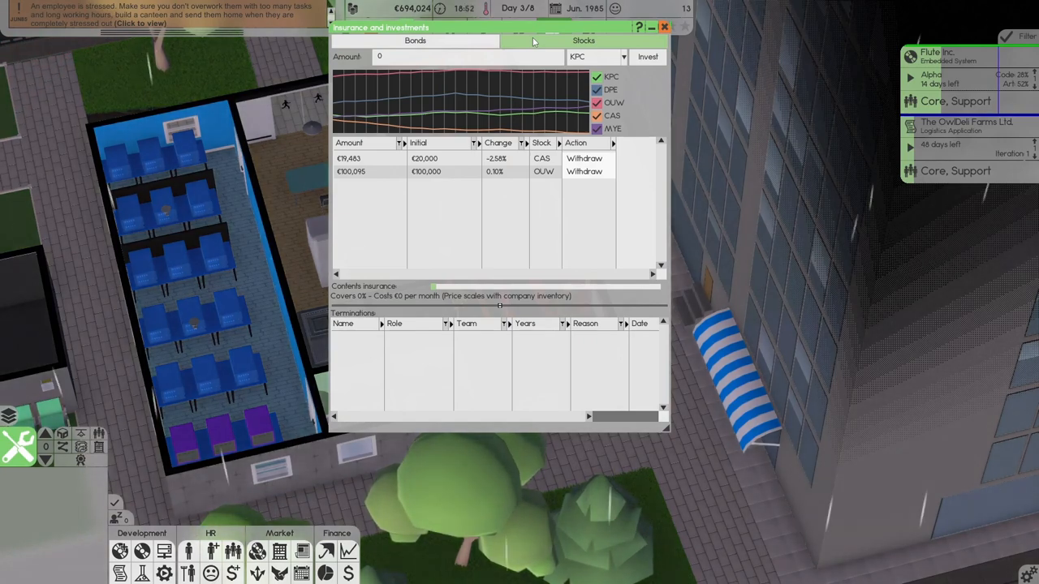
click(584, 171)
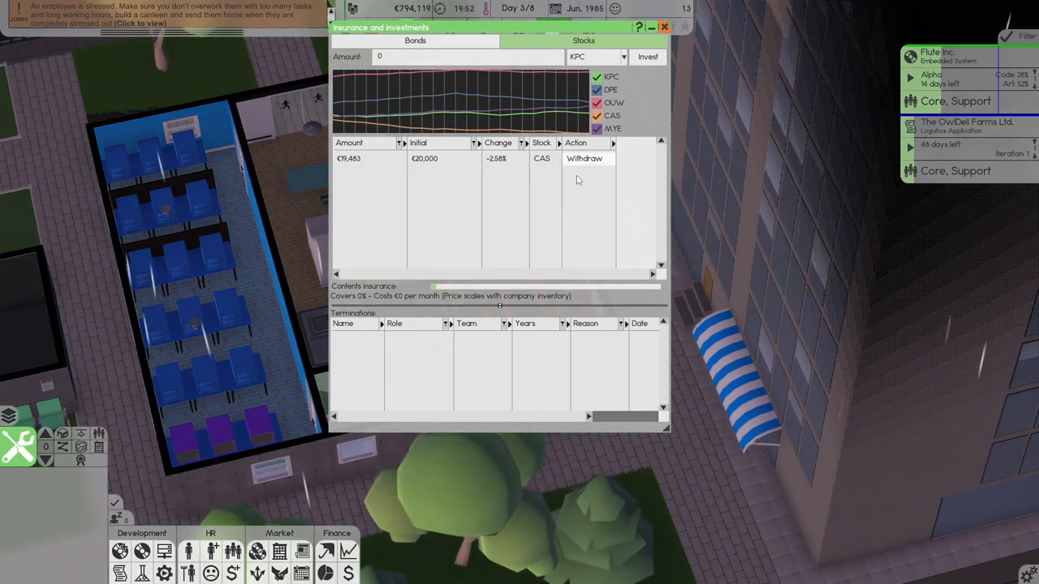
click(586, 159)
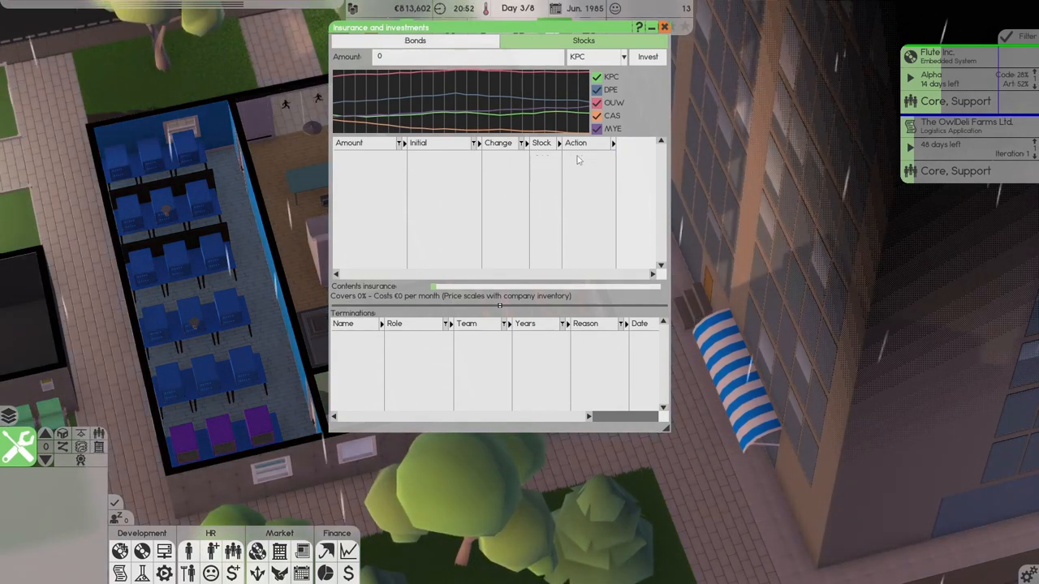
click(414, 41)
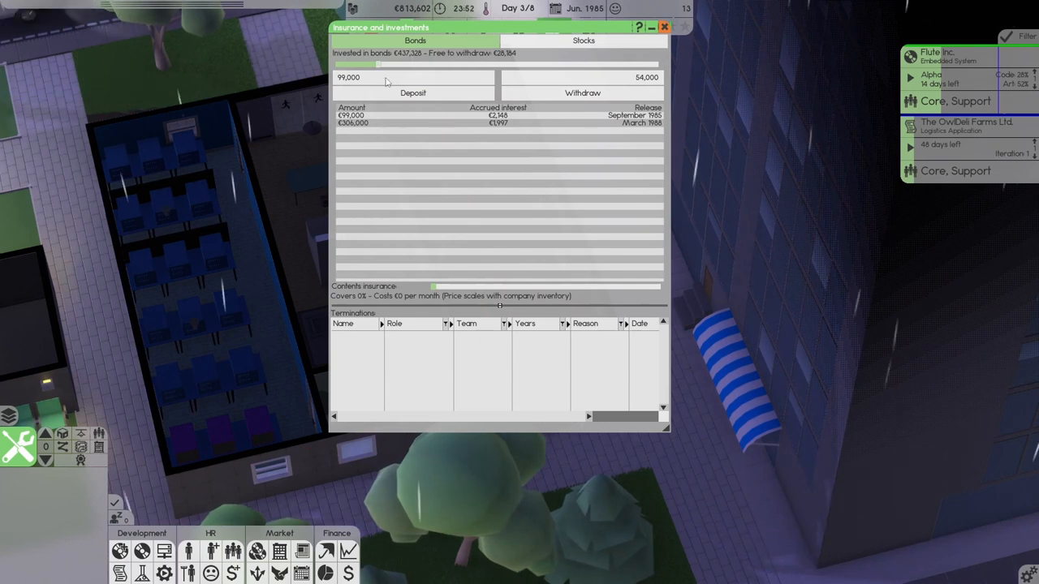
click(413, 92)
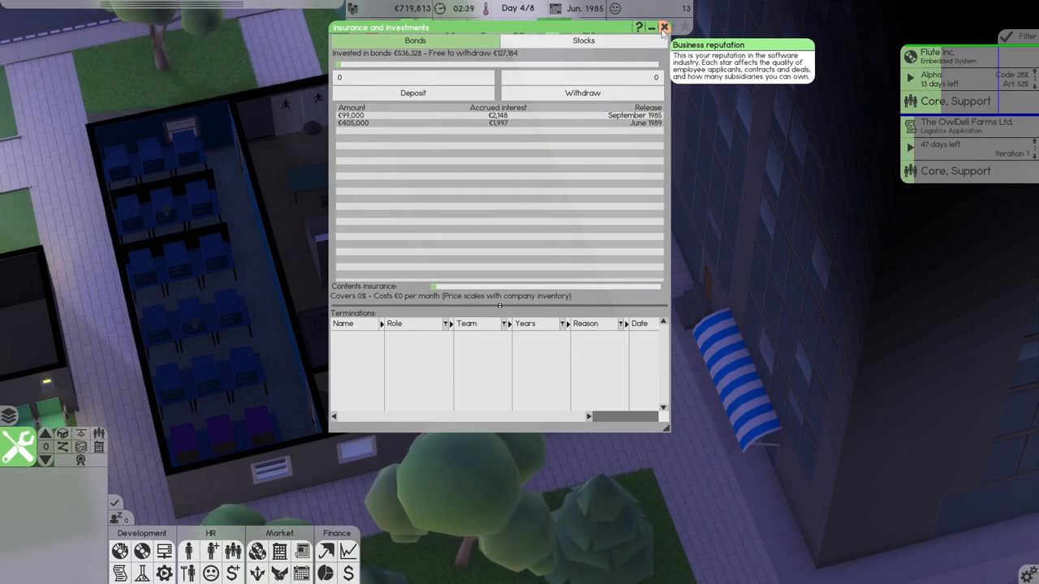
Step: Close the investments overview and skip the idle night to day 5
click(660, 26)
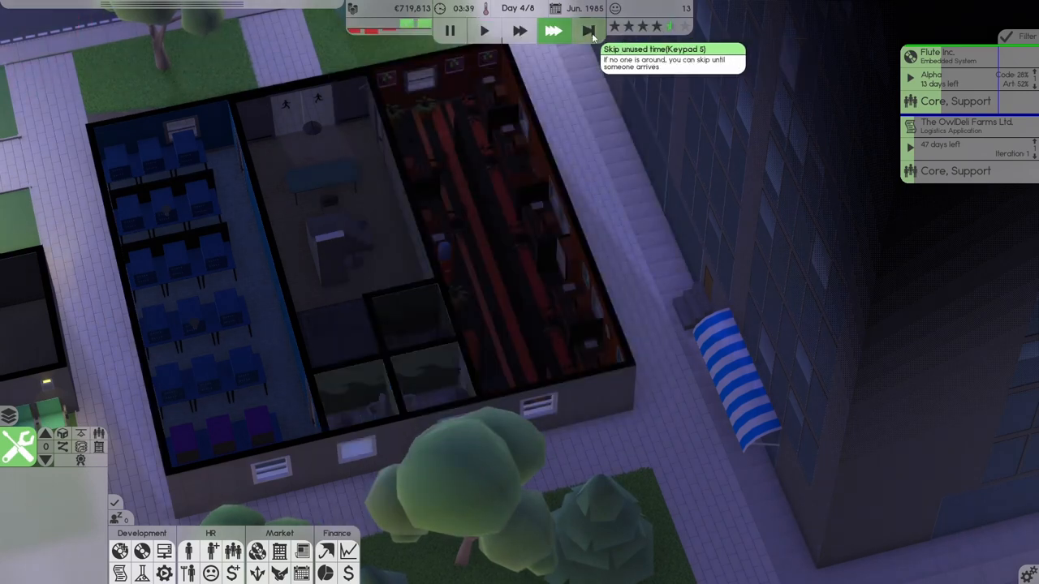
click(554, 30)
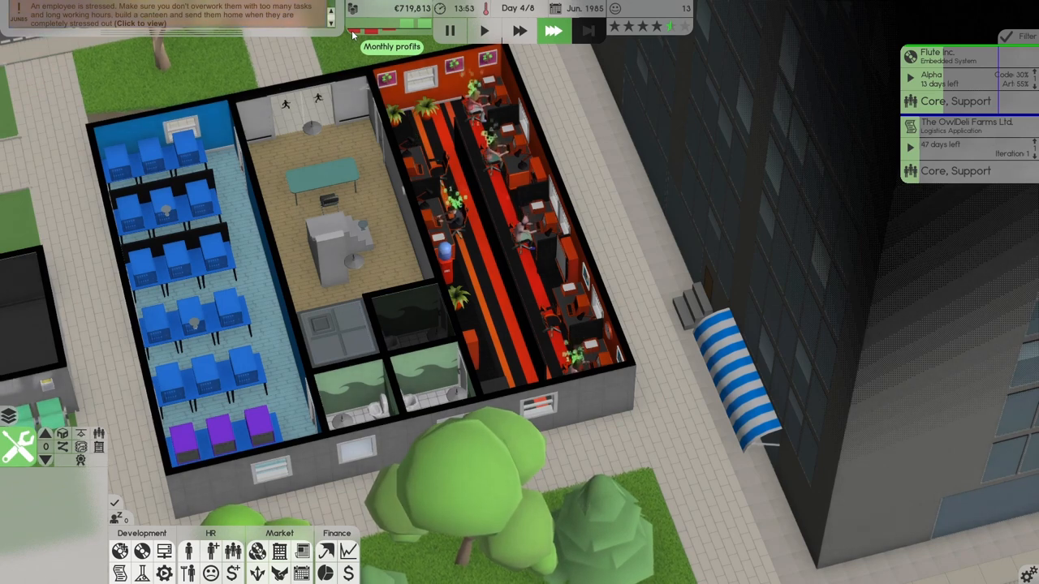
click(939, 53)
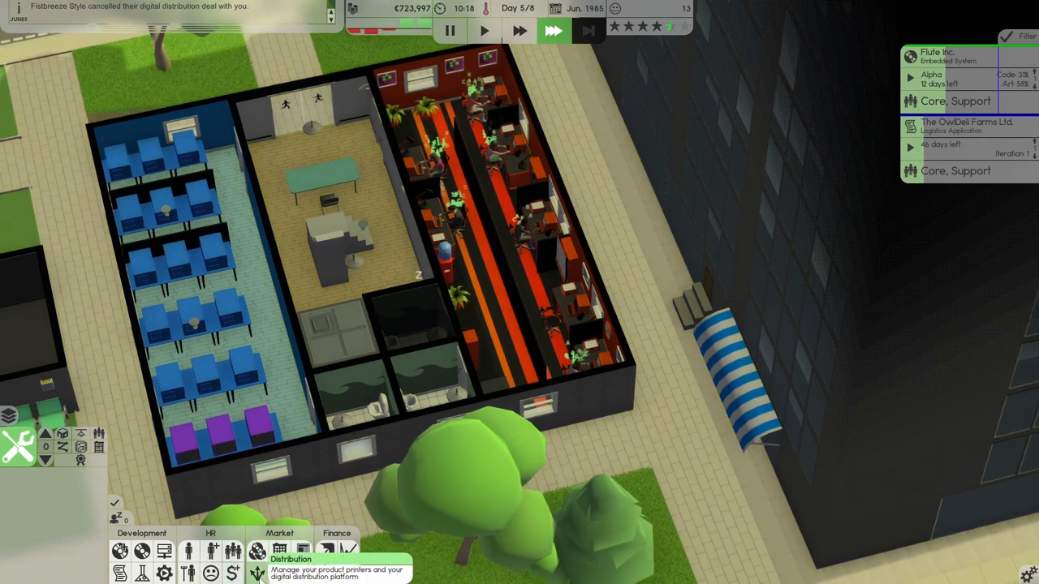
click(258, 556)
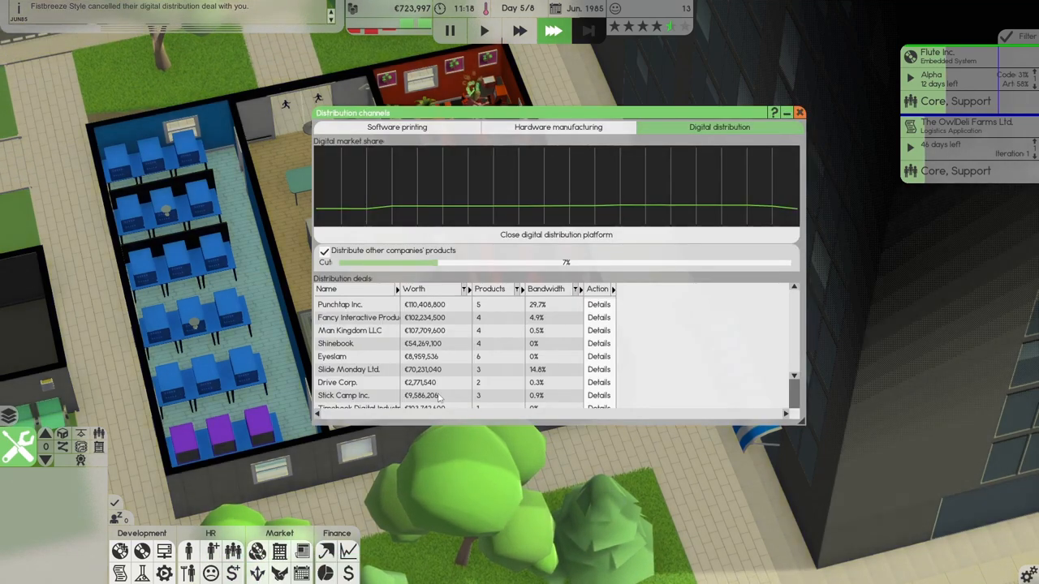
scroll(down, 3)
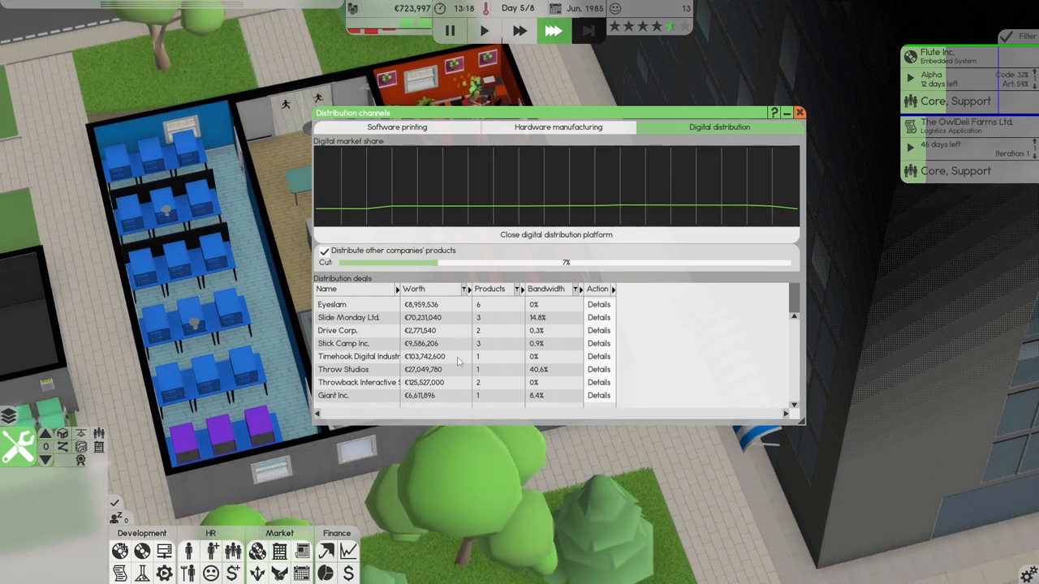
click(165, 550)
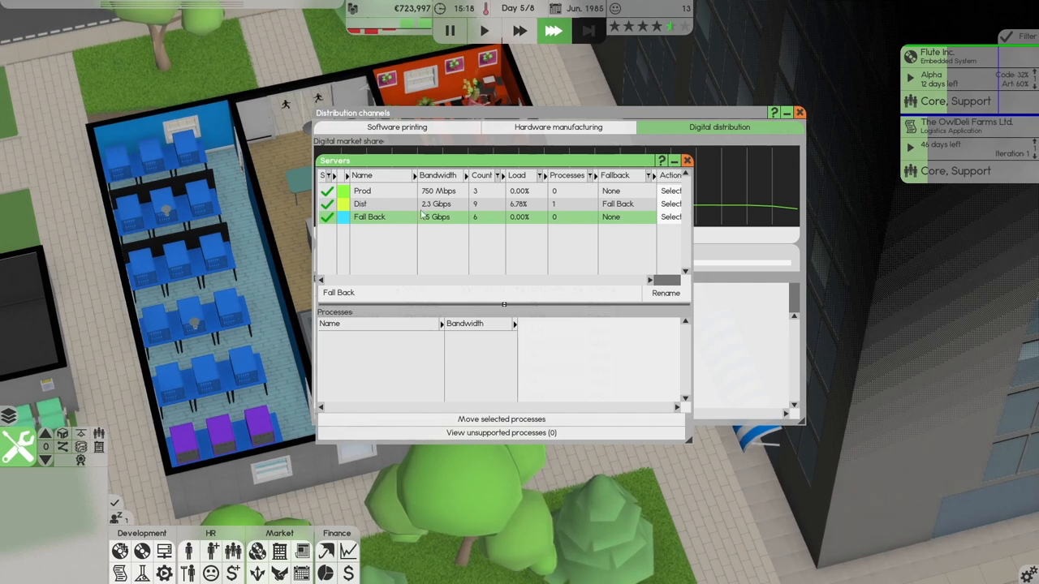
click(361, 203)
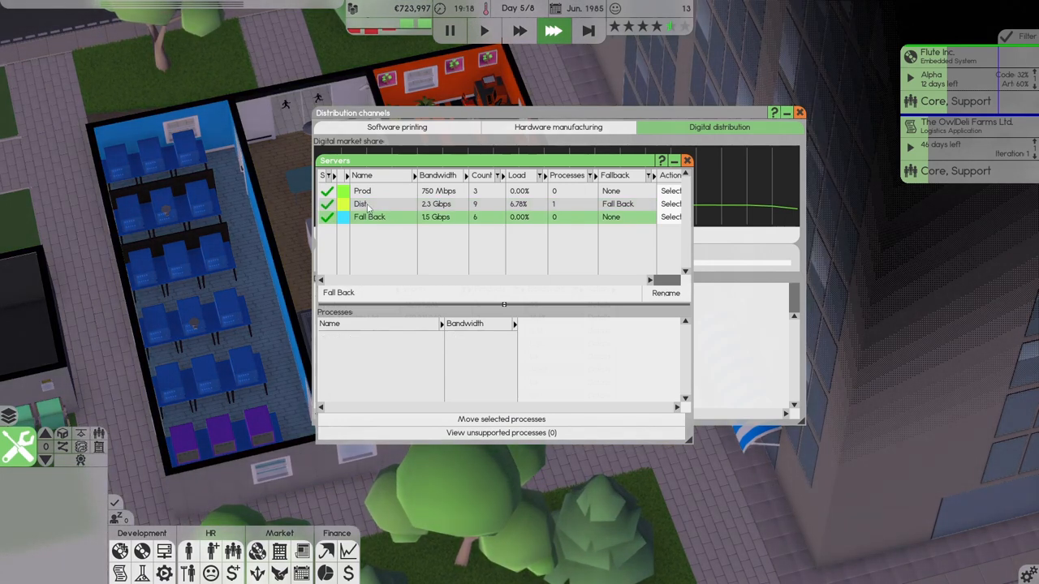
click(362, 191)
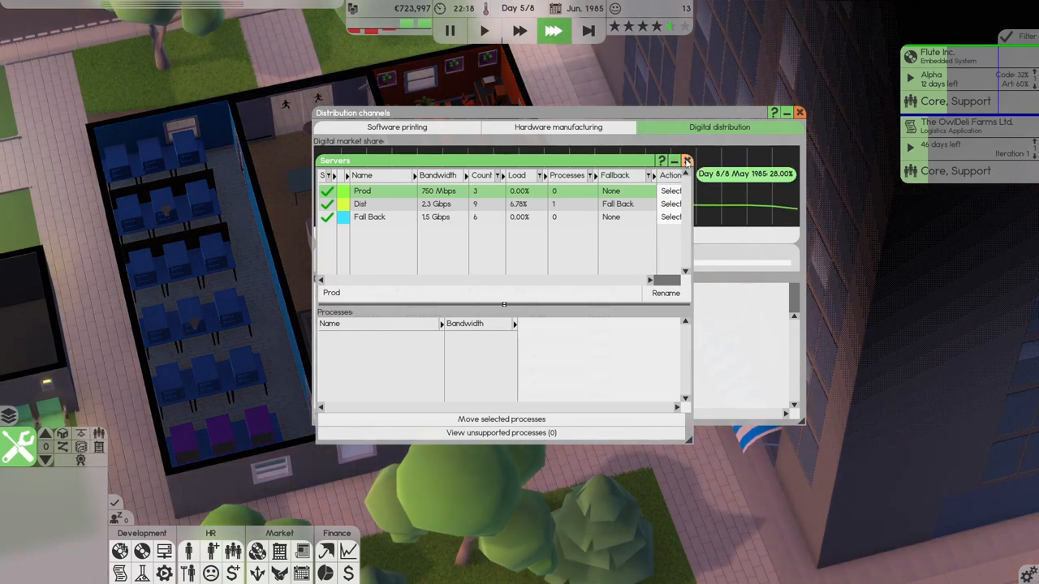
click(559, 127)
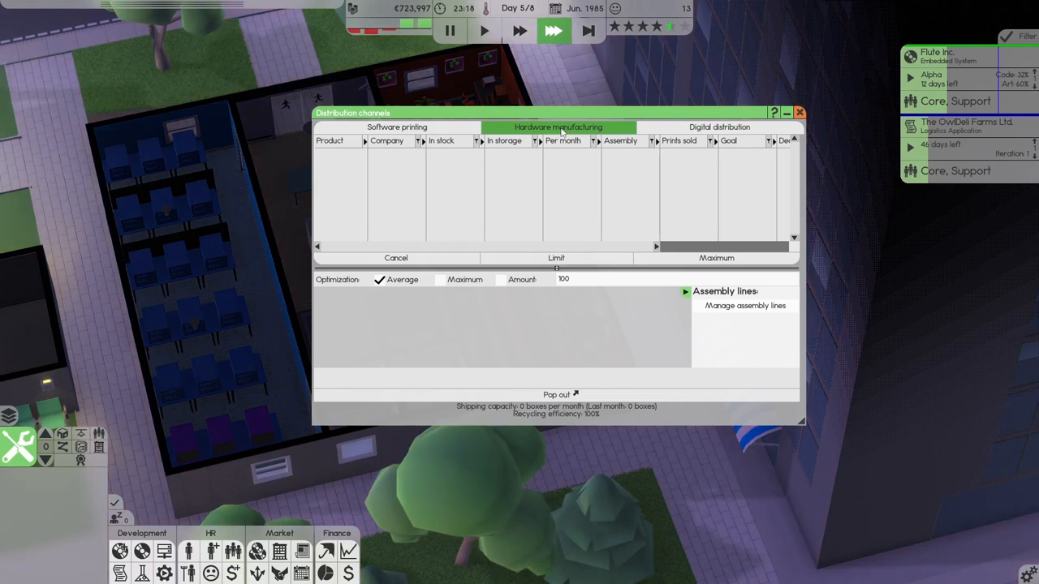
click(396, 127)
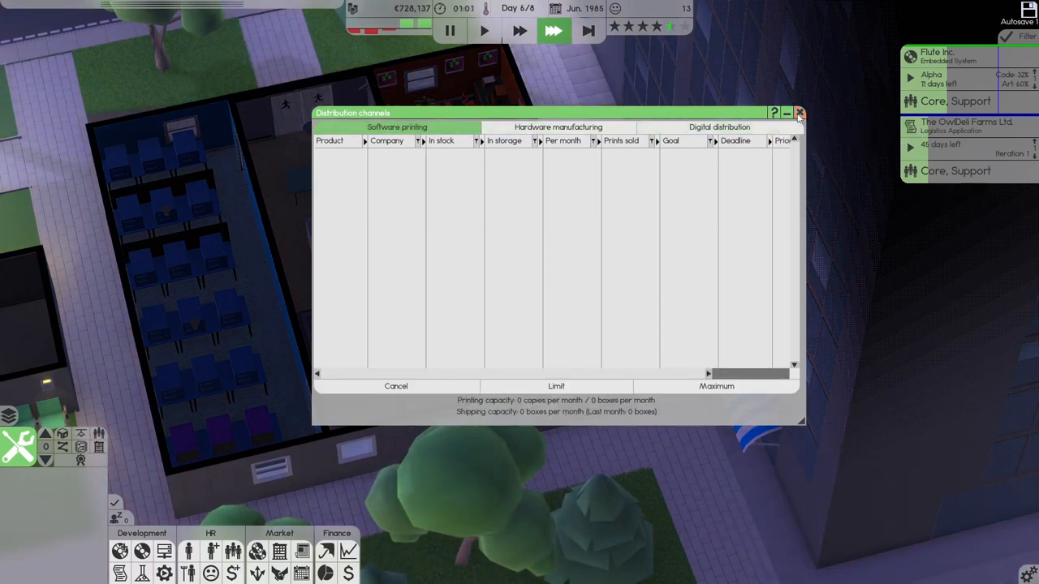
click(802, 114)
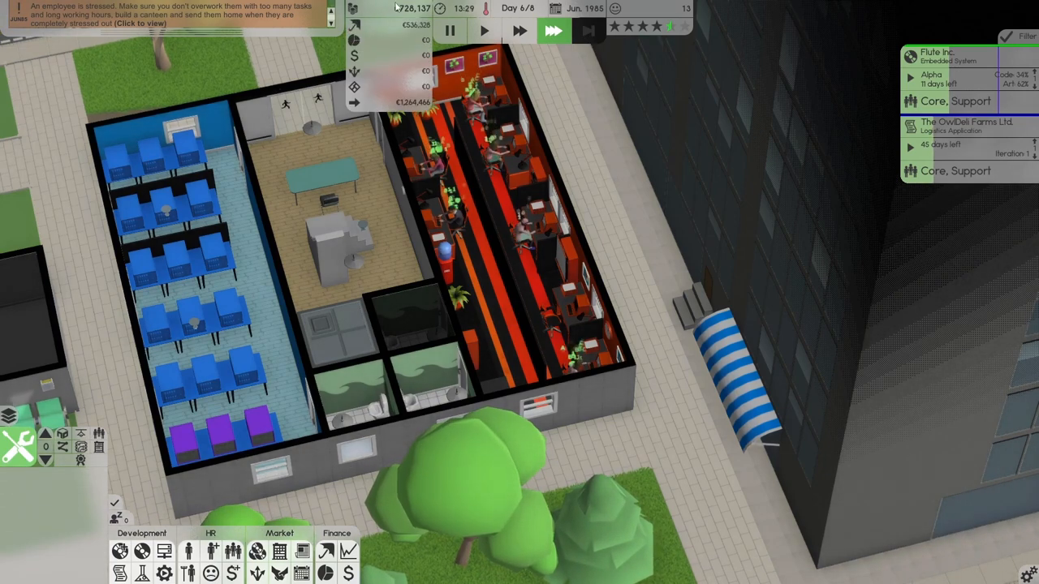
Step: Review the finances sheet yearly and quarterly, ending on monthly with June net profit €155,294
click(361, 27)
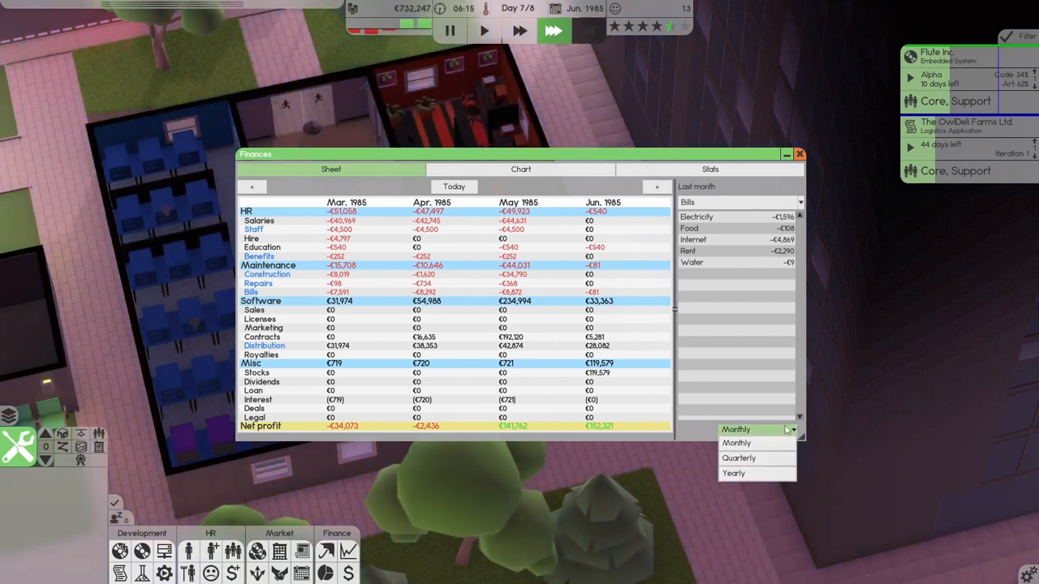
click(733, 473)
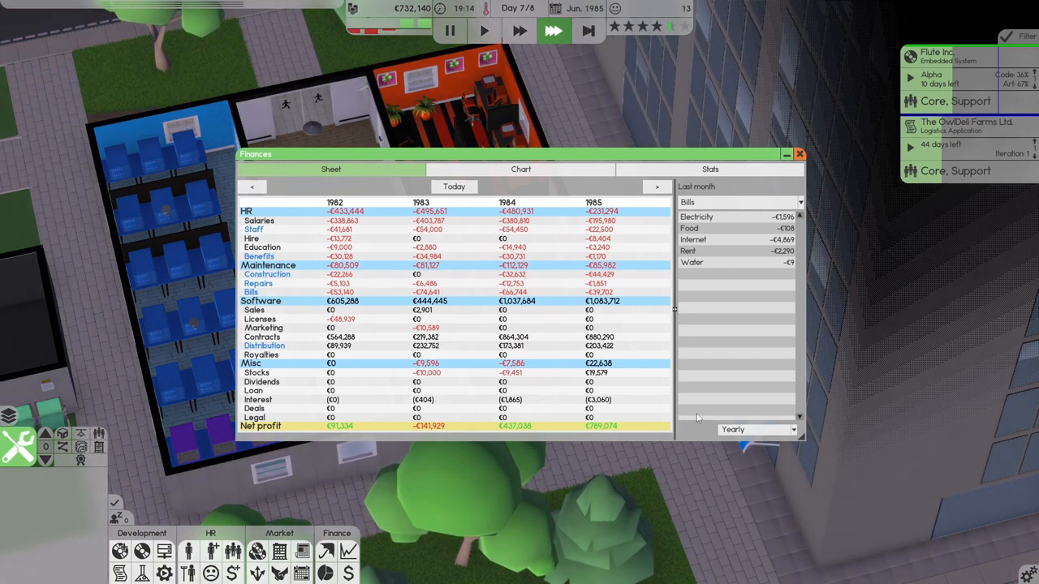
click(757, 429)
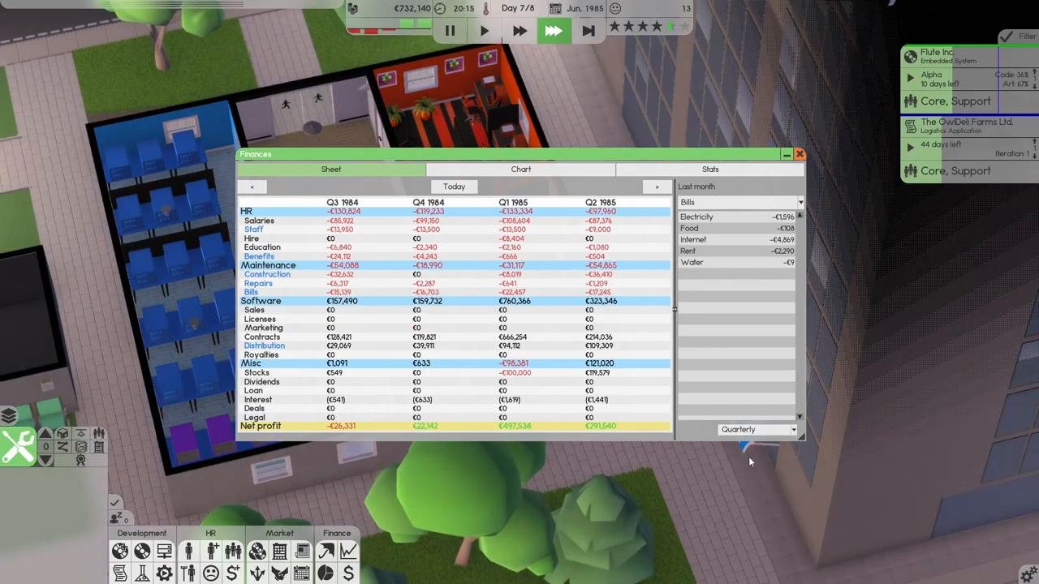
click(752, 429)
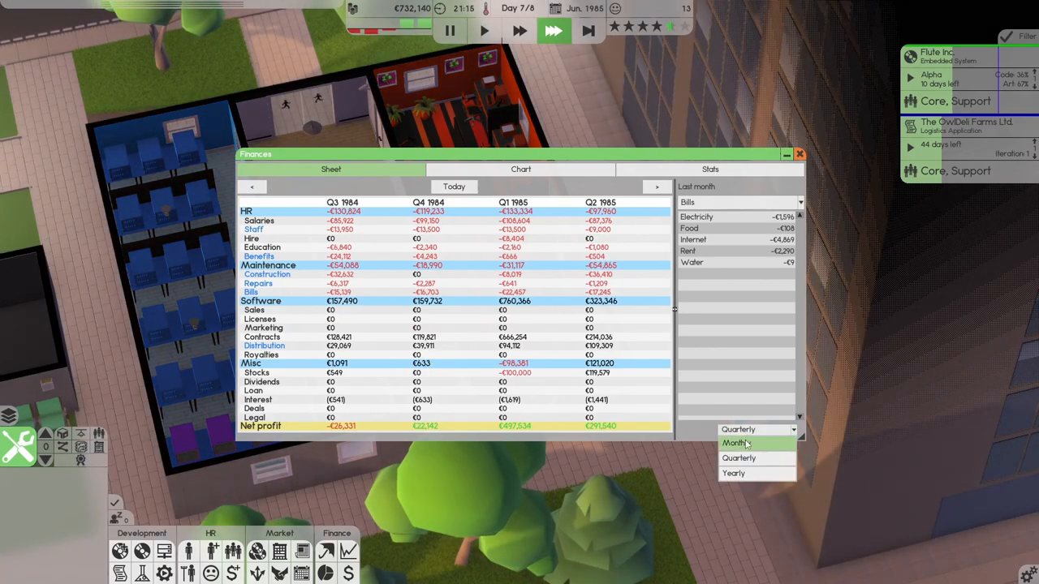
click(742, 443)
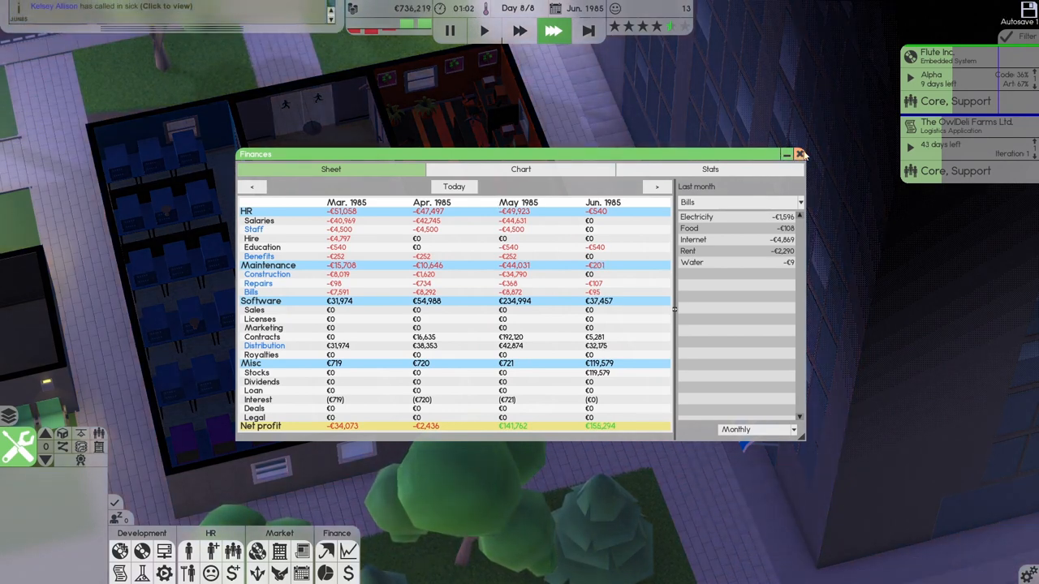
Step: Close the finance sheet and skip idle hours into July's day 2
click(801, 154)
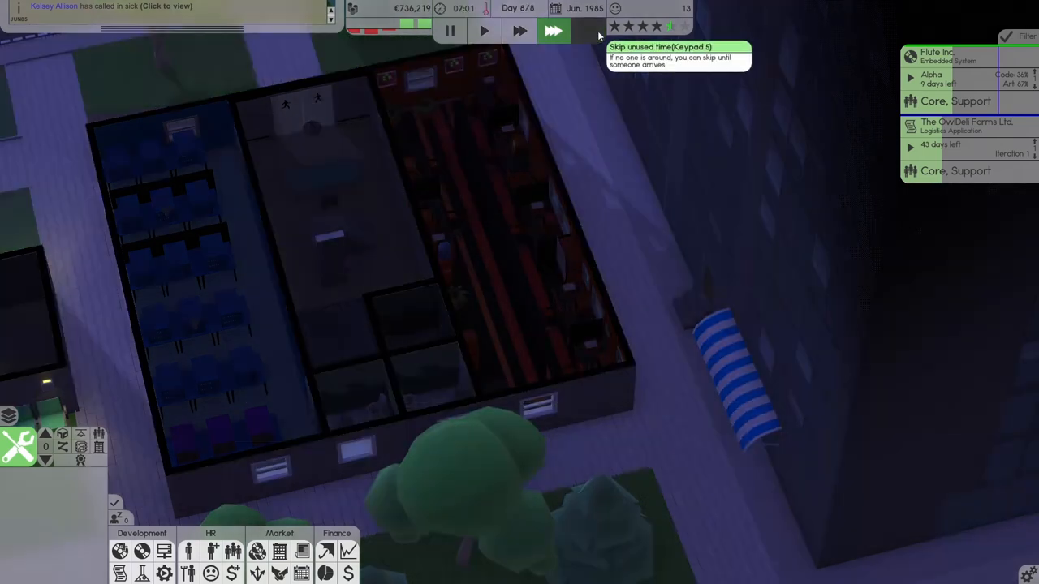
click(554, 32)
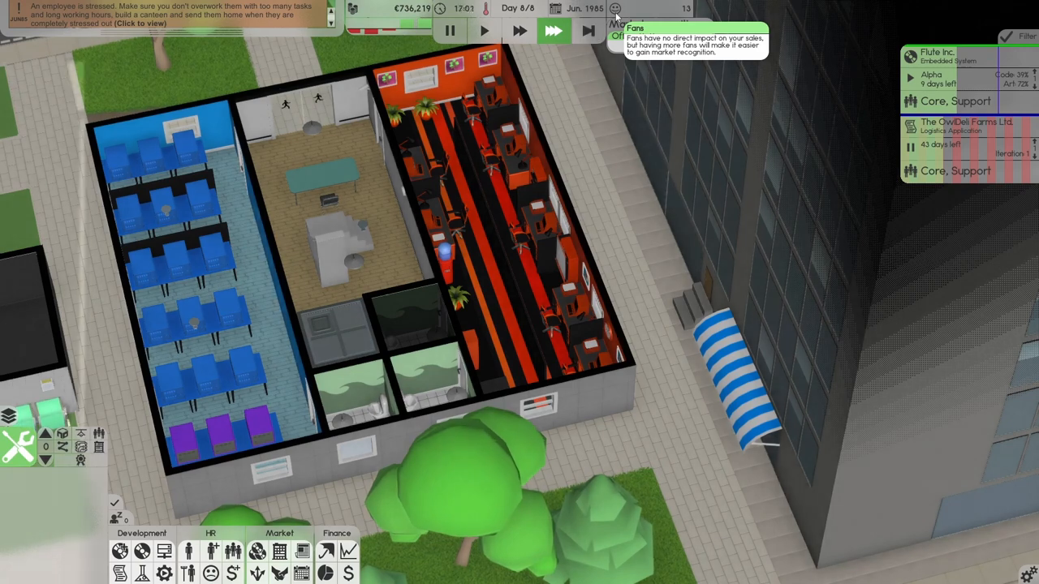
mouse_move(551, 32)
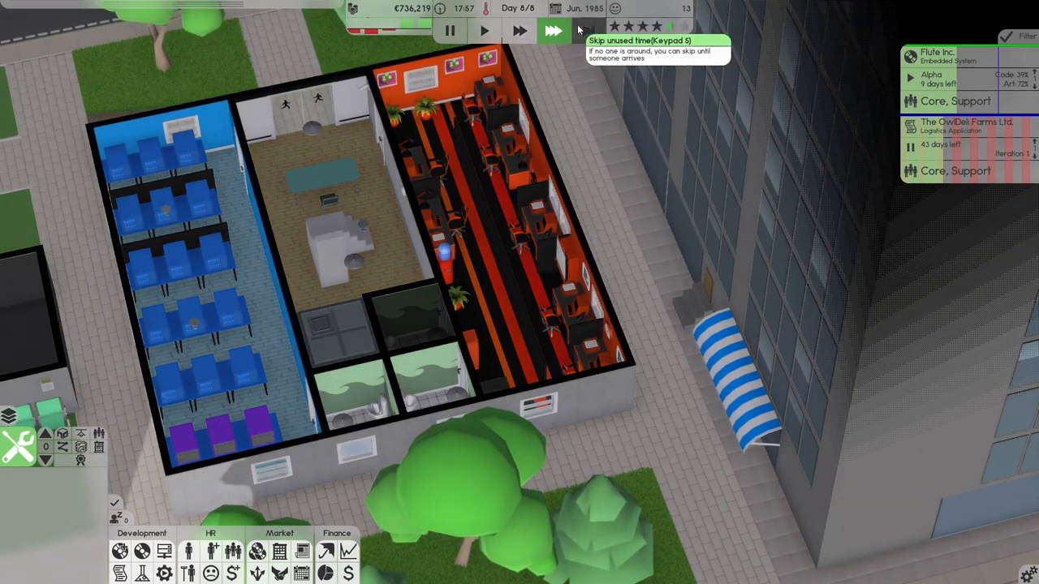
click(554, 31)
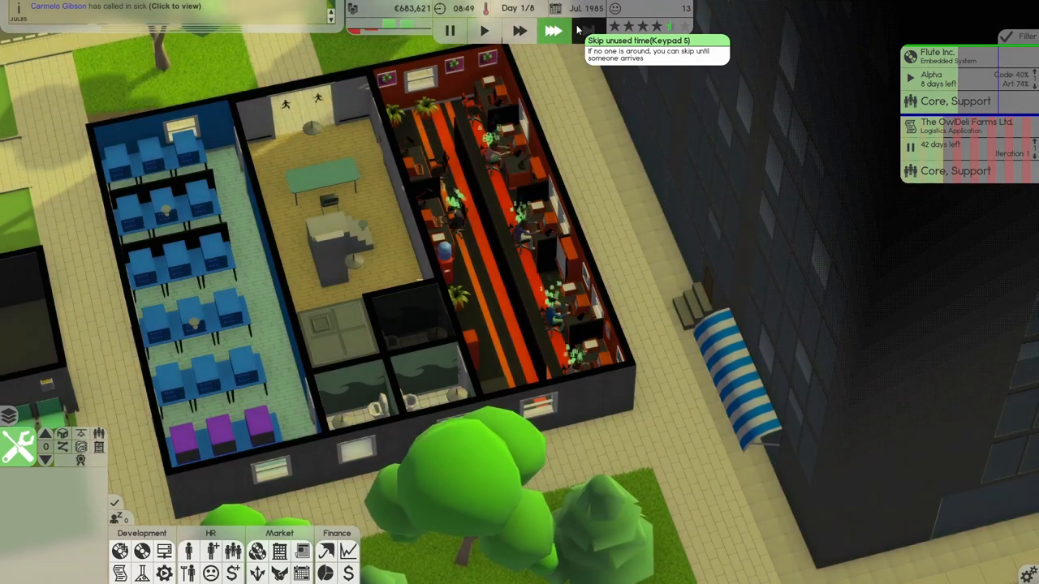
click(553, 32)
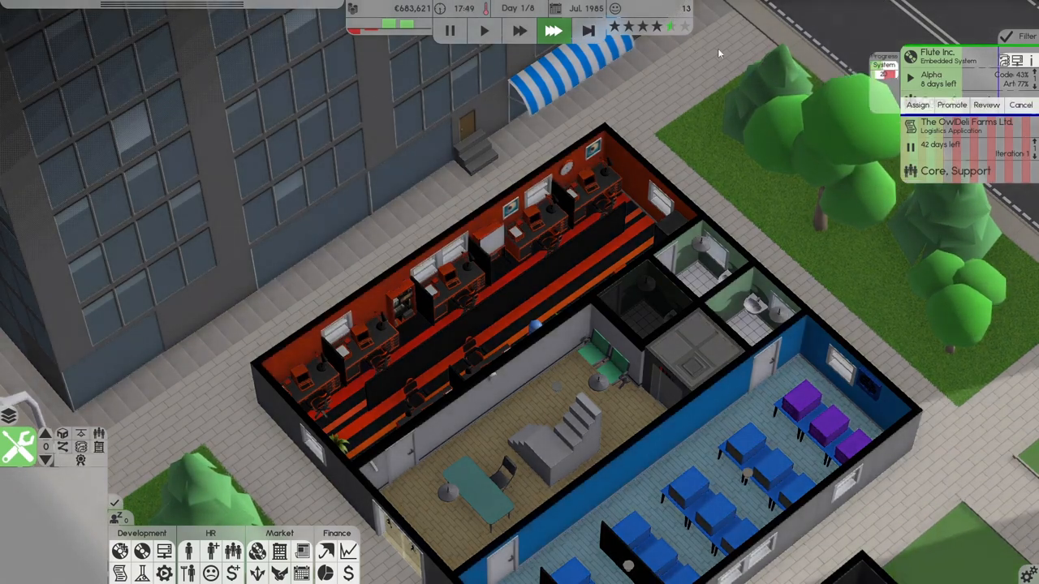
mouse_move(589, 33)
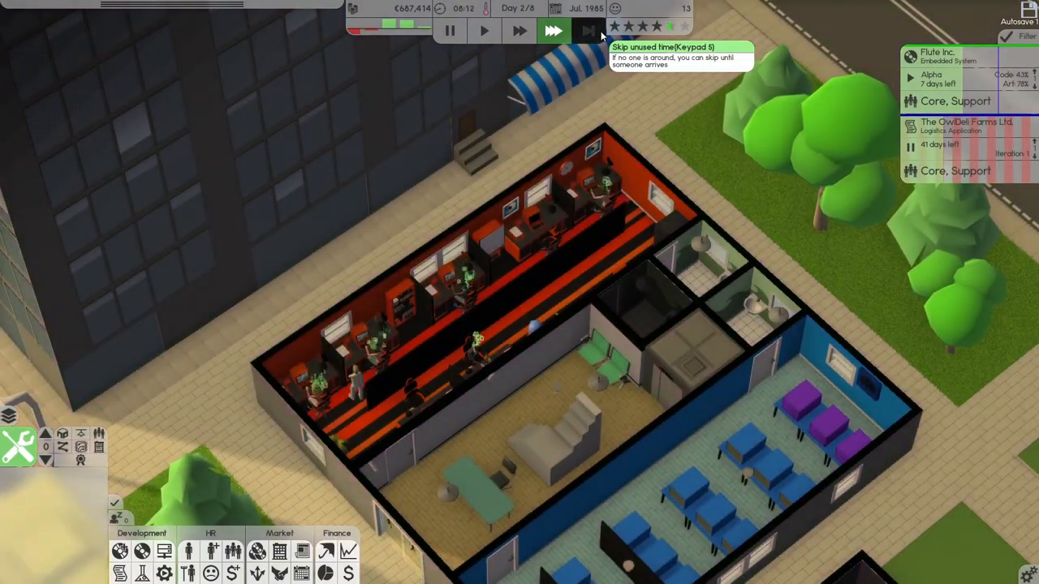
click(554, 33)
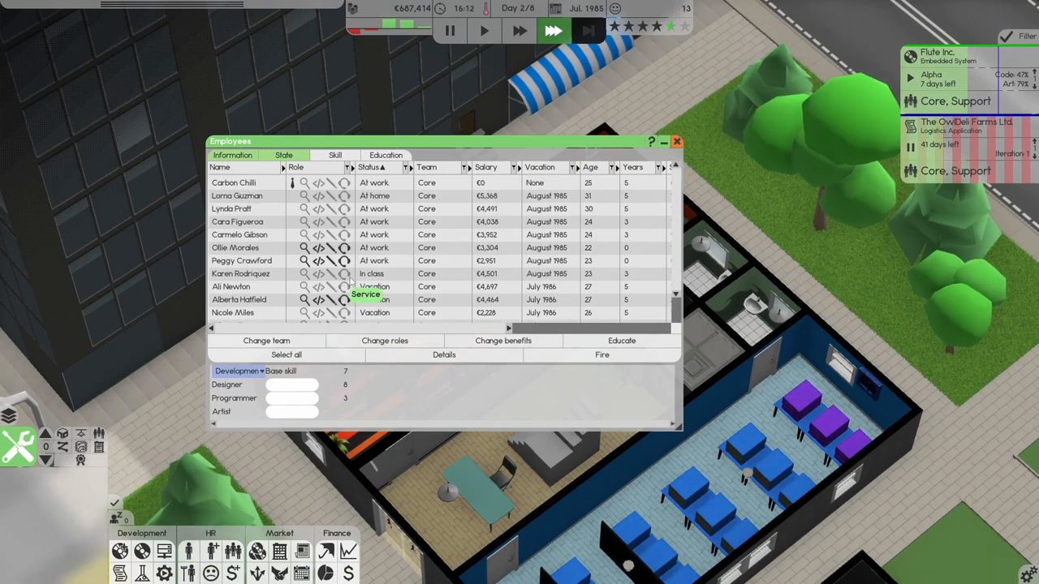
Step: Close the employee roster and skip idle hours to July's day 3
click(552, 31)
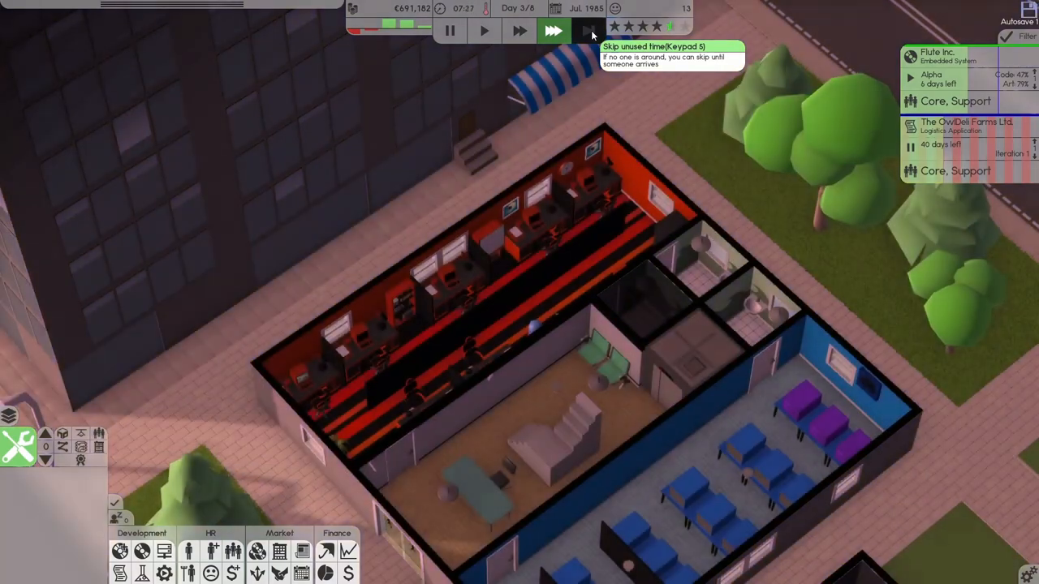
click(553, 33)
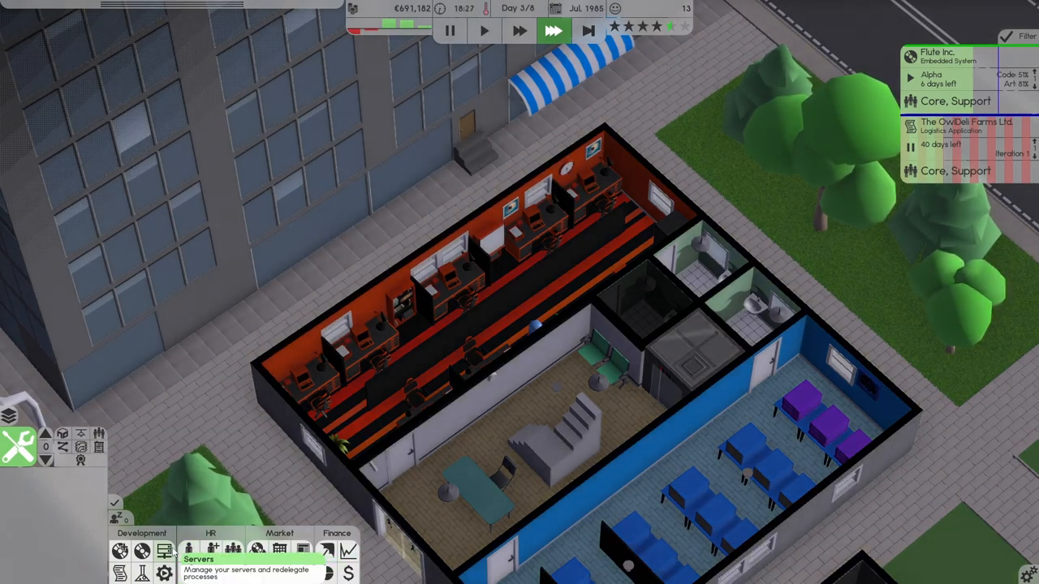
Step: Check the server loads and OwlDeli Farms project details, then skip the night to day 4
click(164, 553)
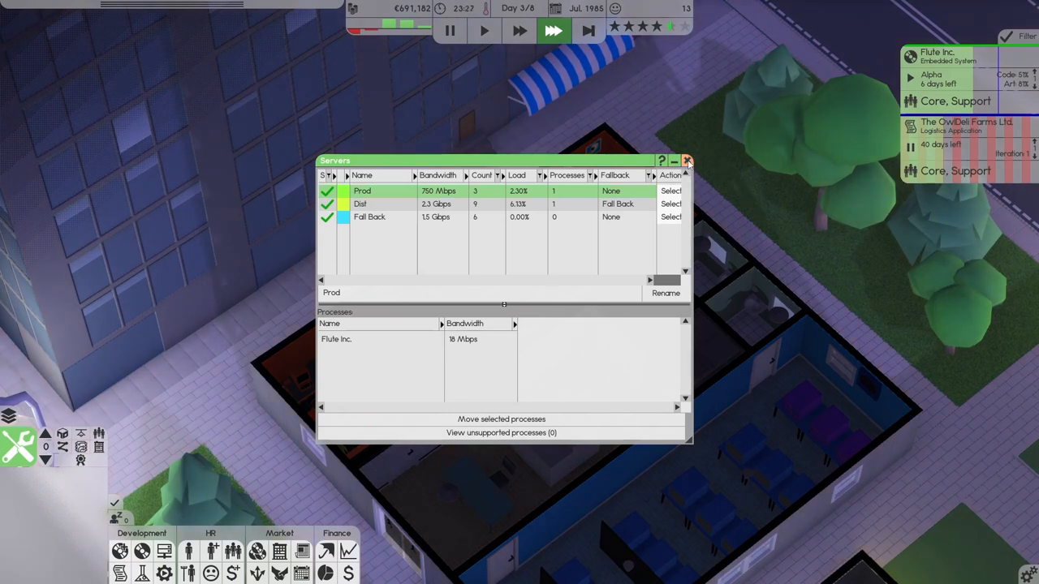
click(687, 161)
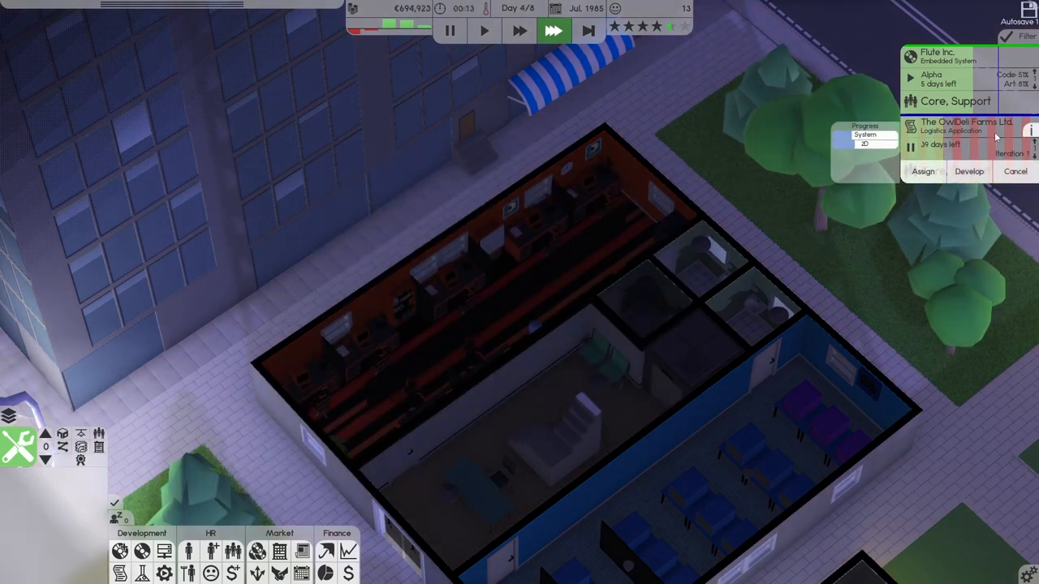
click(1028, 133)
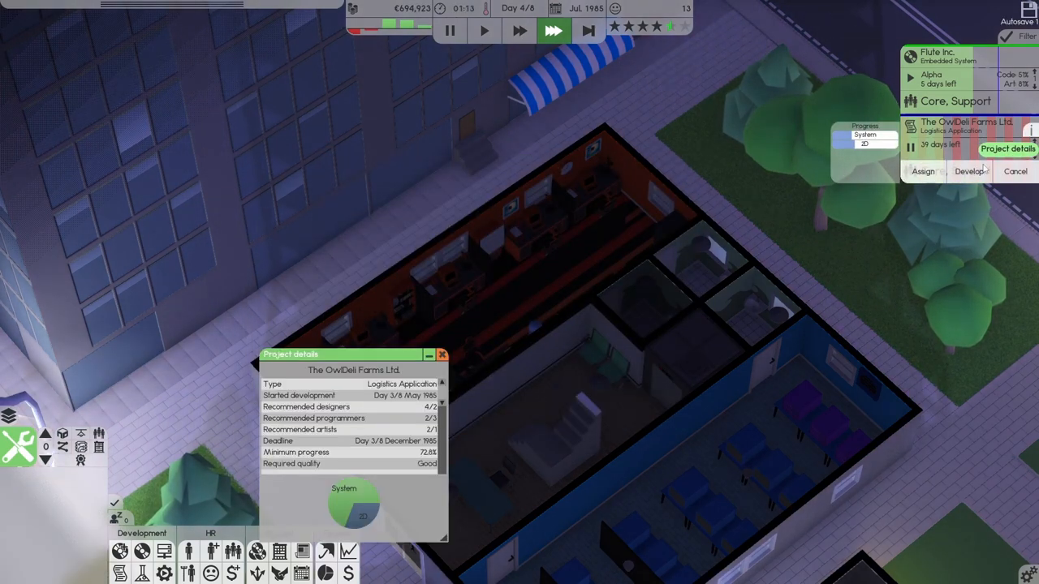
click(447, 354)
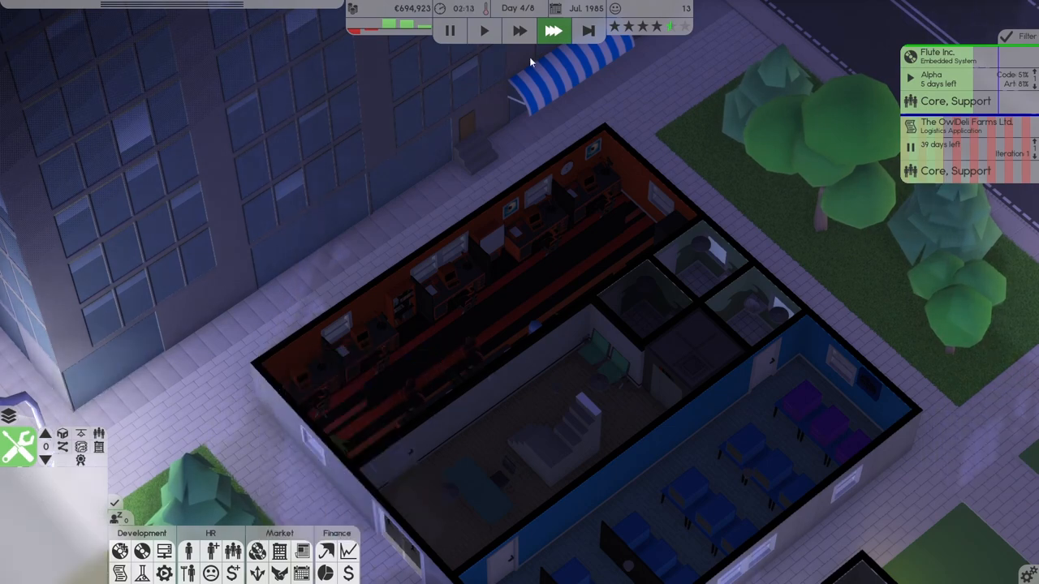
click(556, 31)
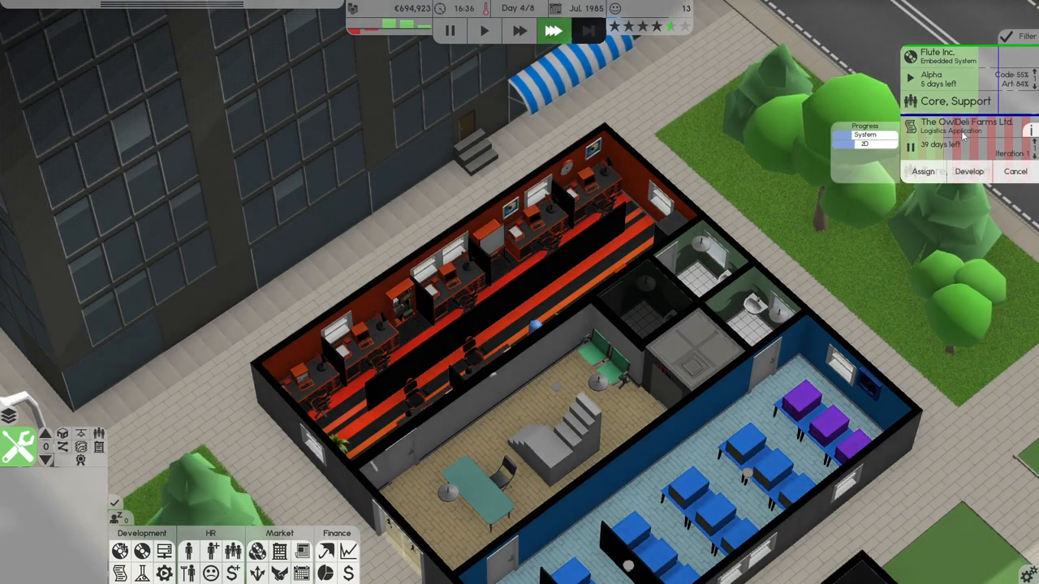
Step: Read the Chip Ltd. Game Assets contract offer and close the contract list
click(581, 33)
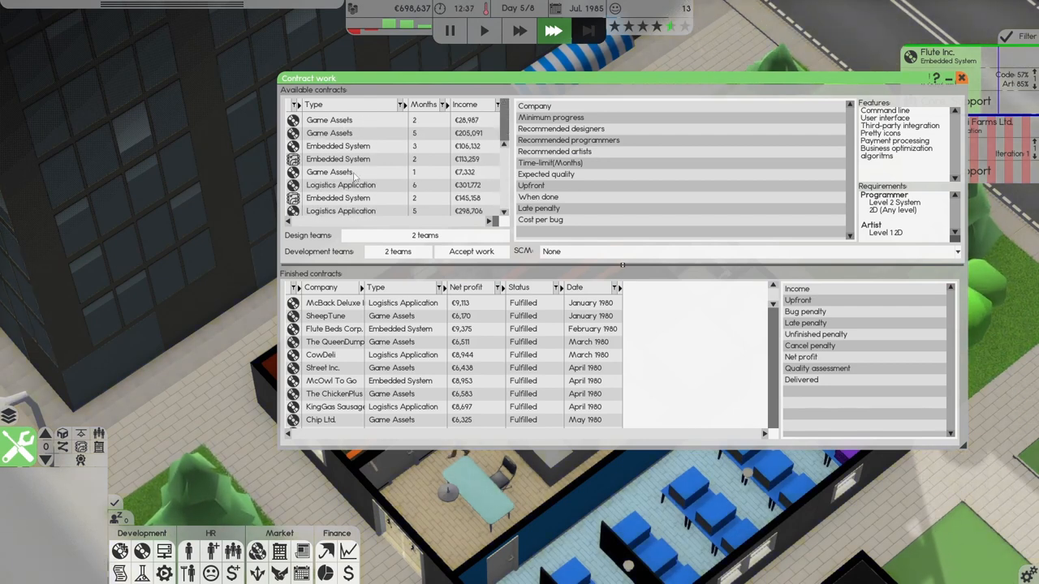
click(328, 172)
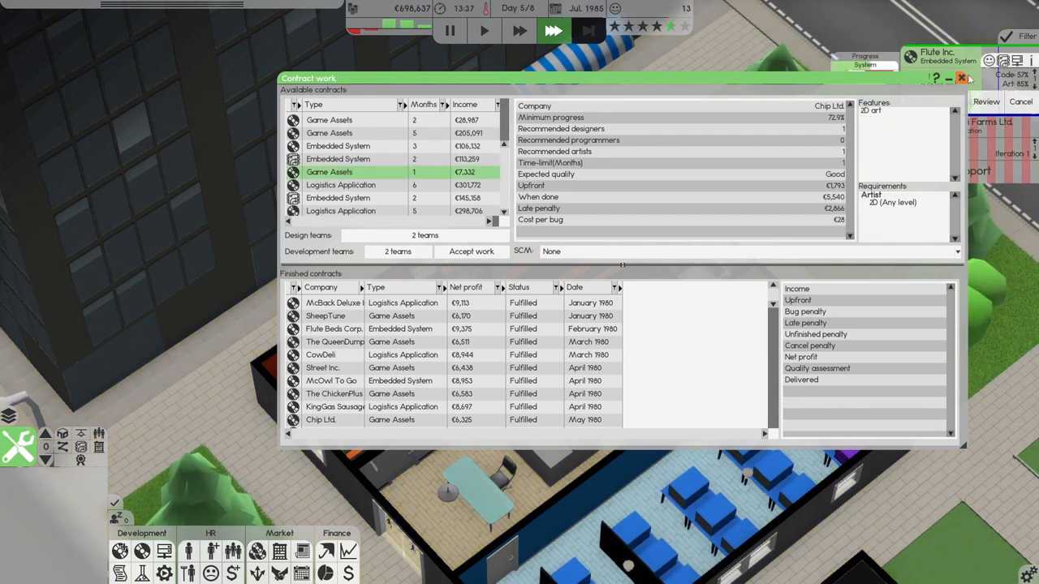
click(962, 79)
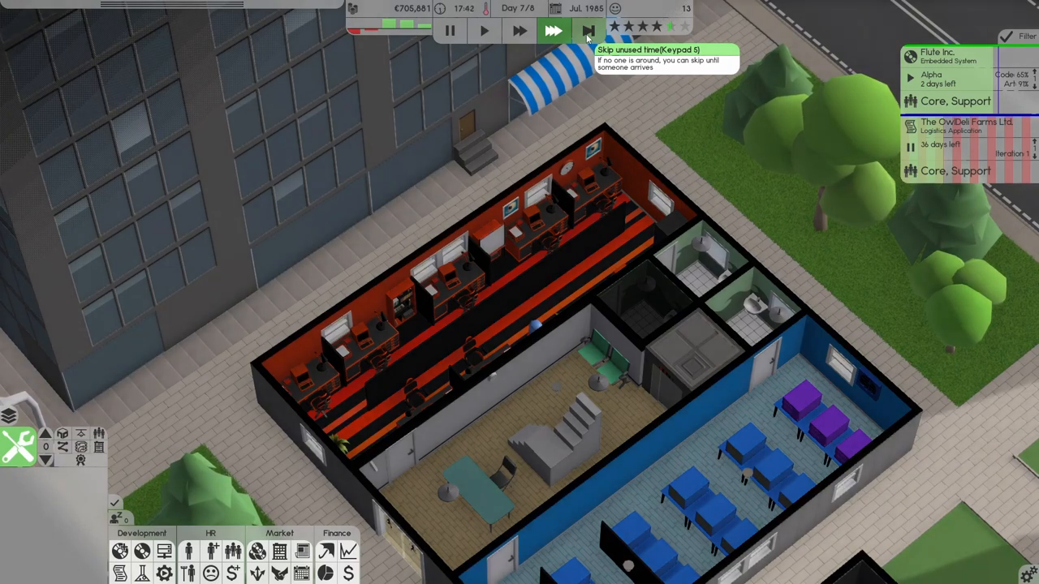
Step: Check Flute Inc.'s project details and skip ahead until its contract is fulfilled for €649,882
click(577, 32)
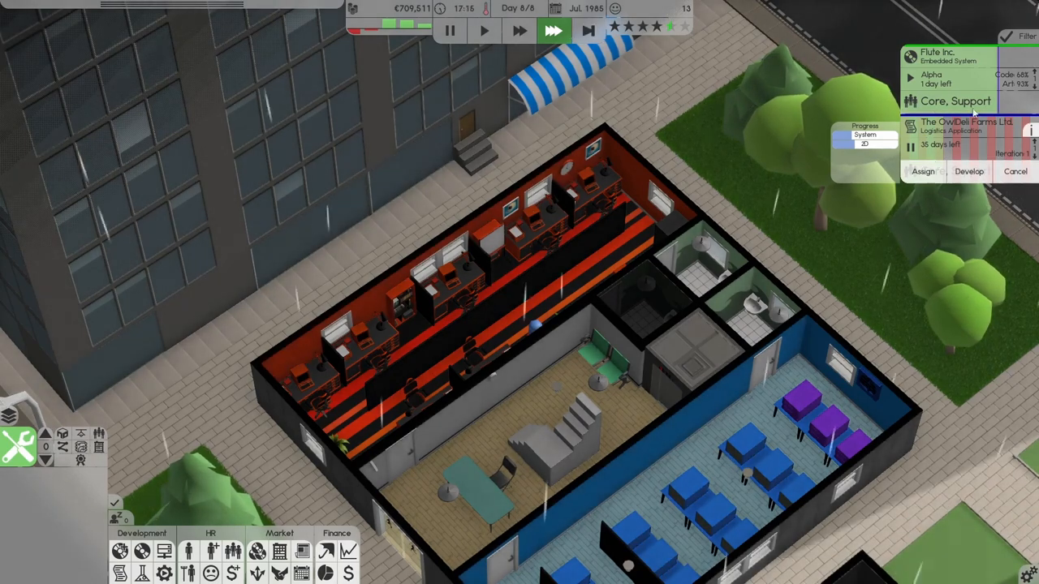
click(1018, 61)
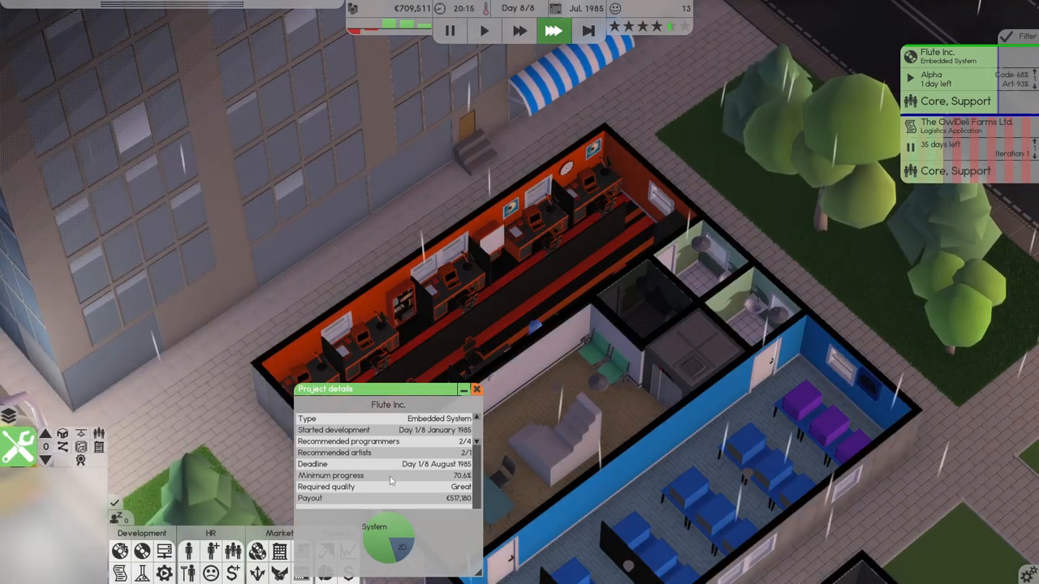
scroll(down, 3)
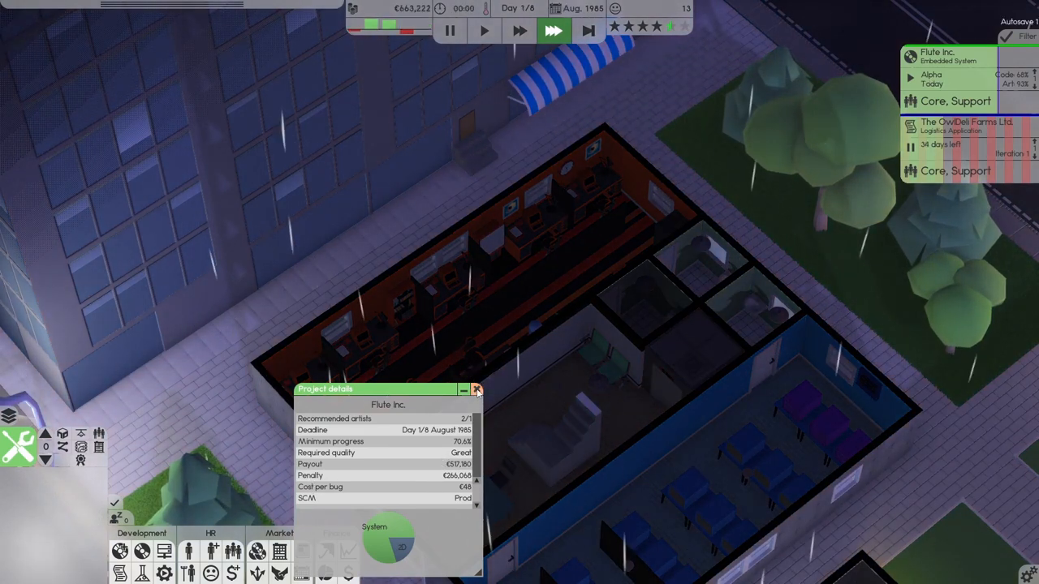
click(484, 390)
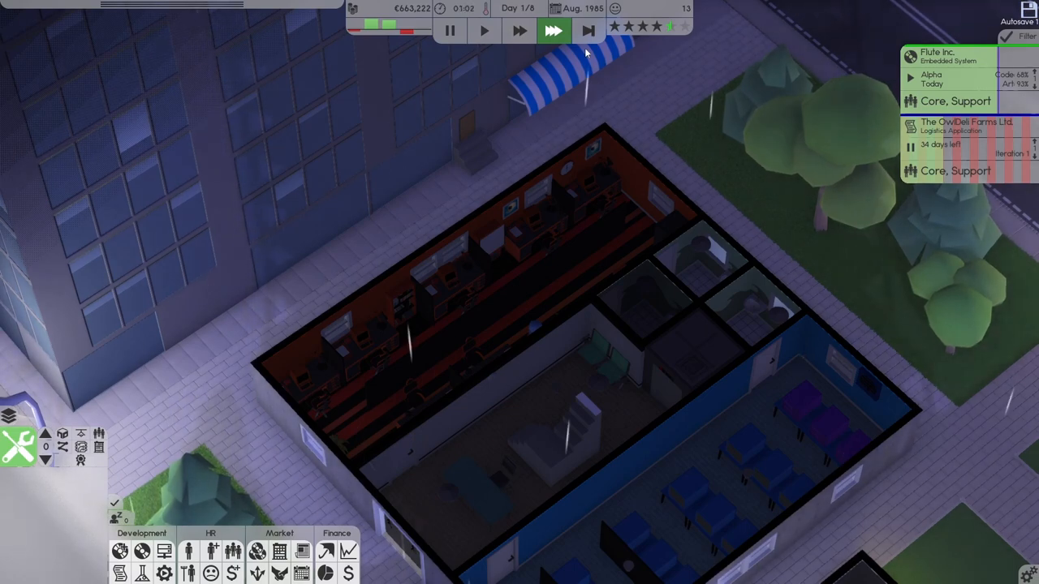
click(559, 32)
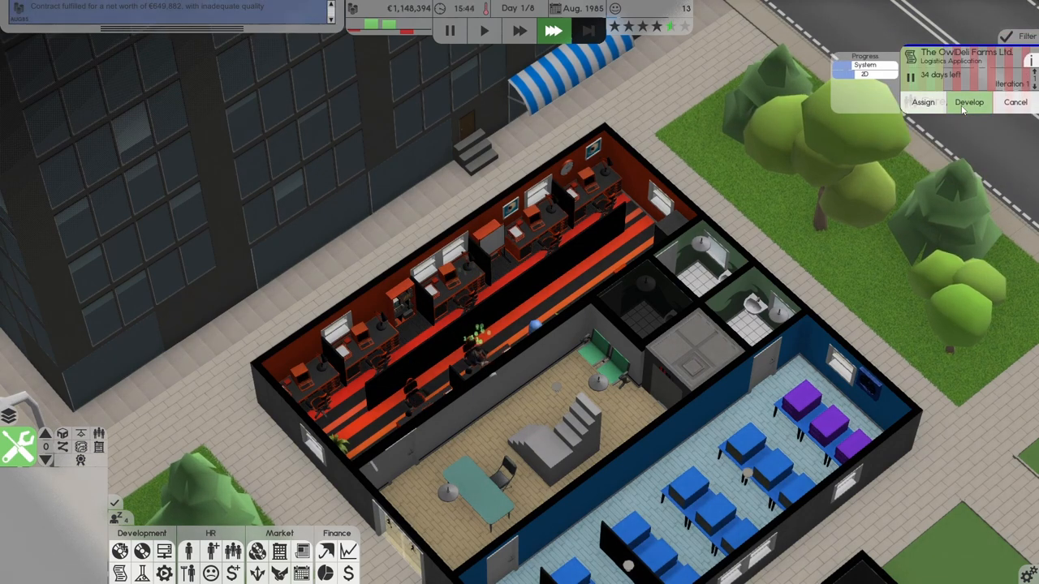
Step: Resume OwlDeli Farms, accept the Chip Delights Ltd. and Chip Ltd. contracts, and bring up bond investments
click(956, 102)
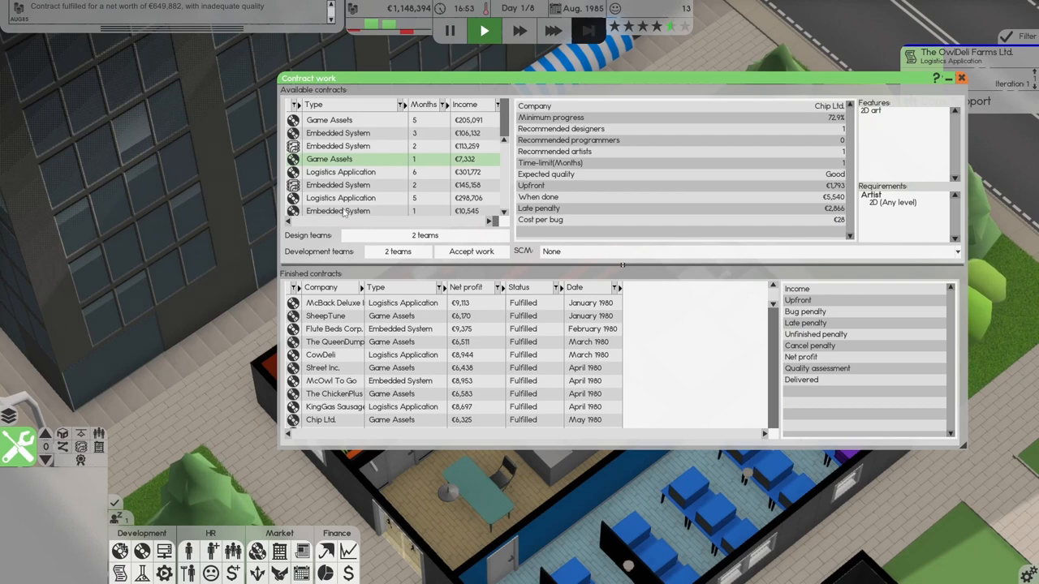
click(471, 251)
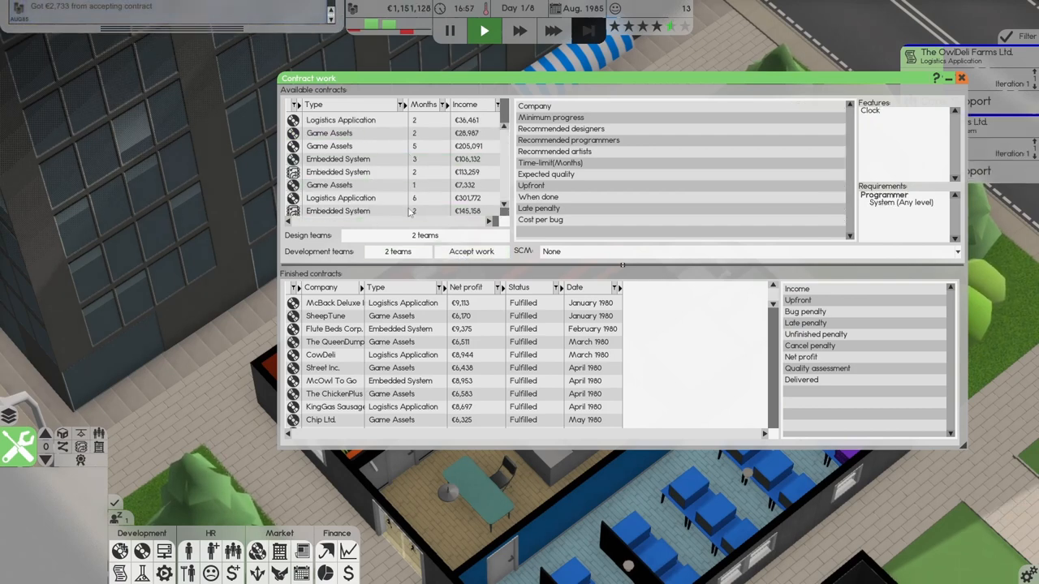
click(472, 251)
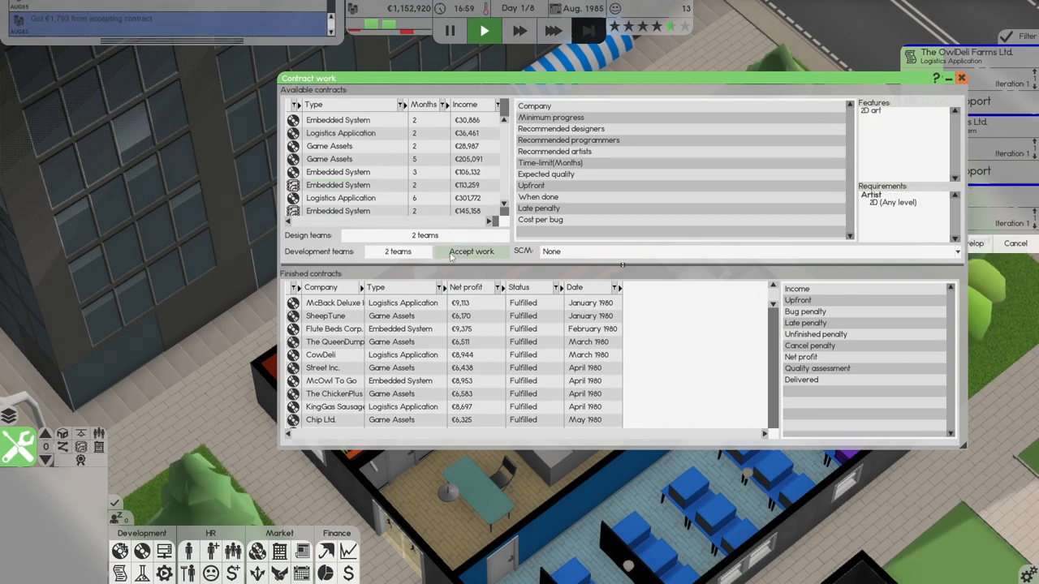
click(471, 251)
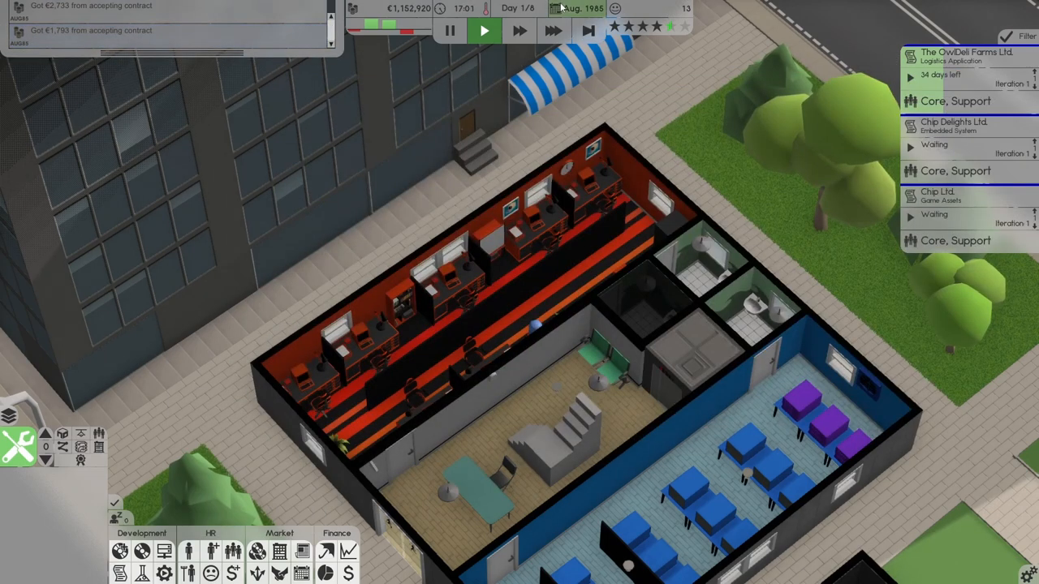
mouse_move(583, 31)
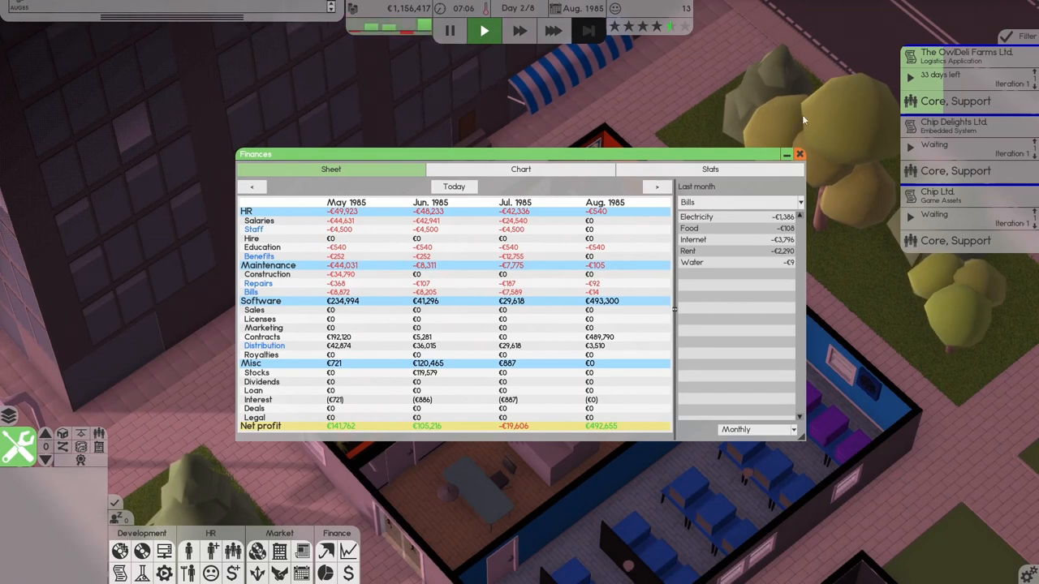
click(799, 154)
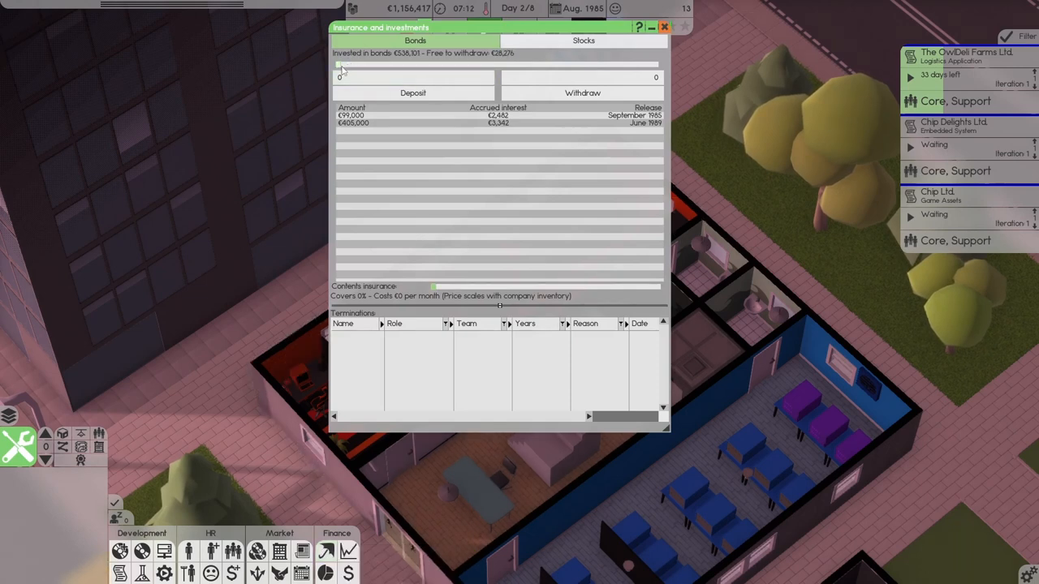
Step: Deposit 180,000 then 90,000 into bonds, raising holdings to €808,101, and speed up game time
drag(340, 65, 414, 65)
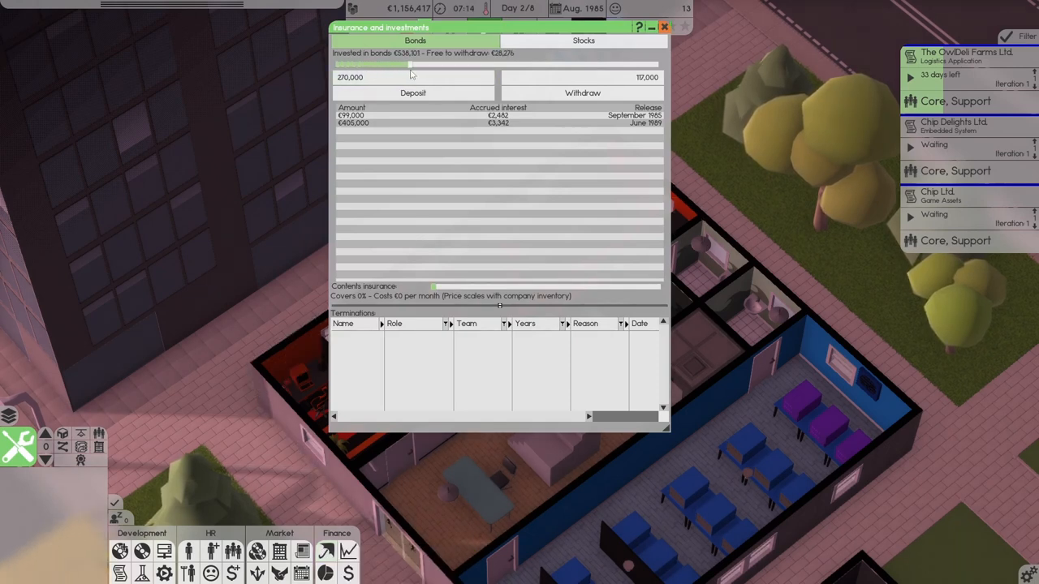
drag(410, 63, 454, 63)
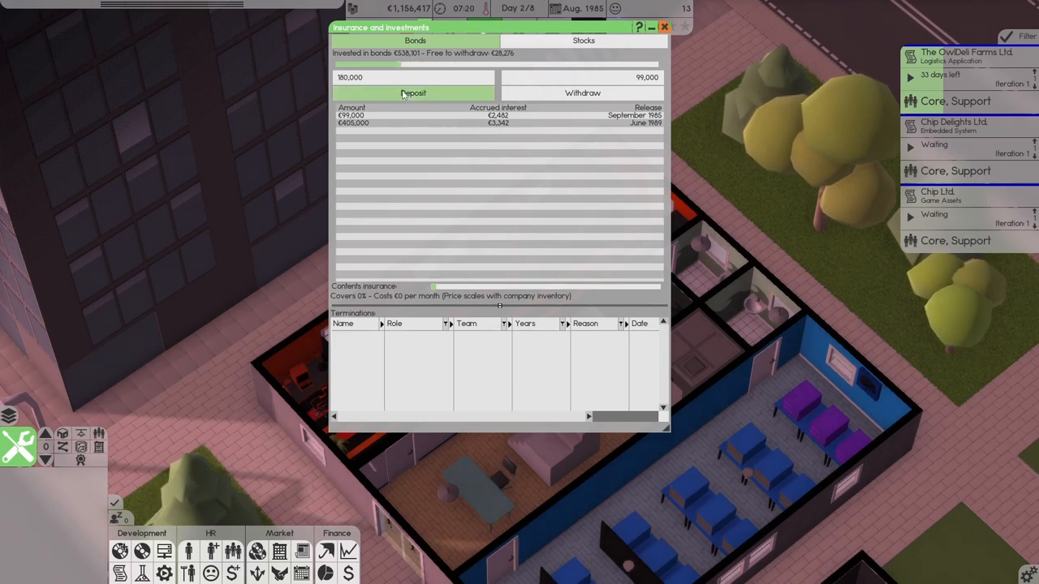
click(414, 93)
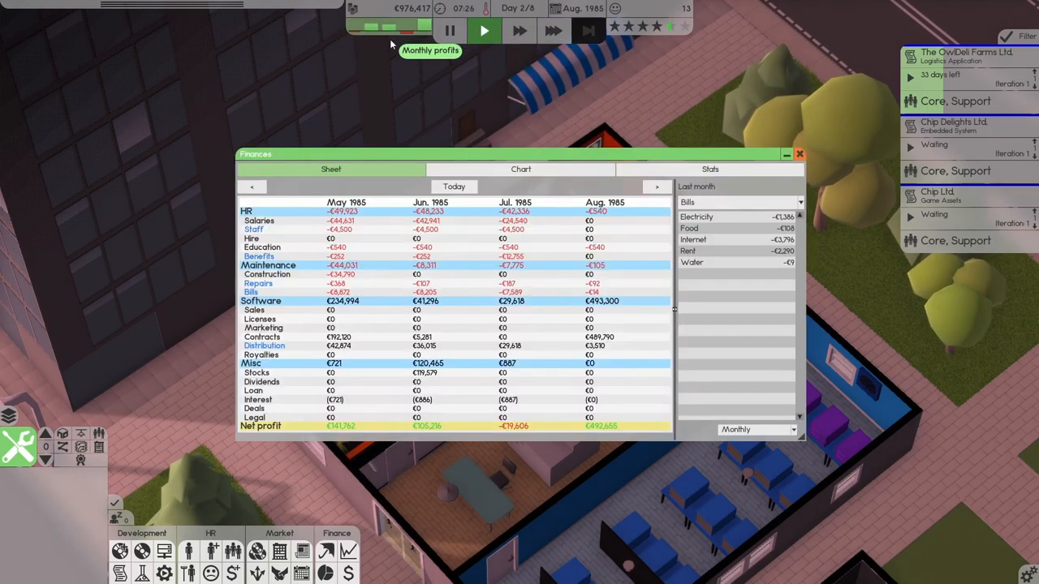
click(798, 153)
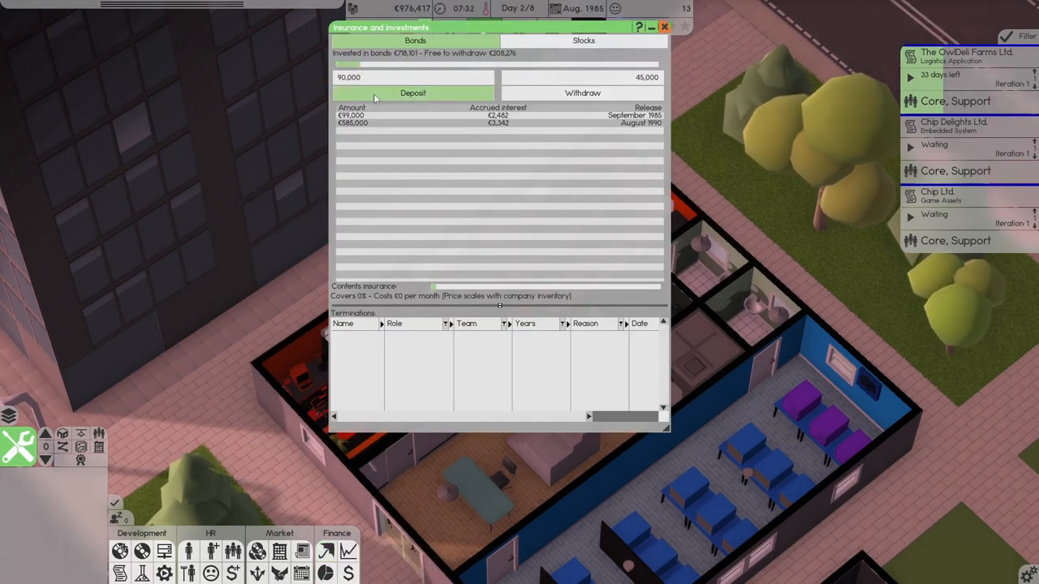
click(412, 92)
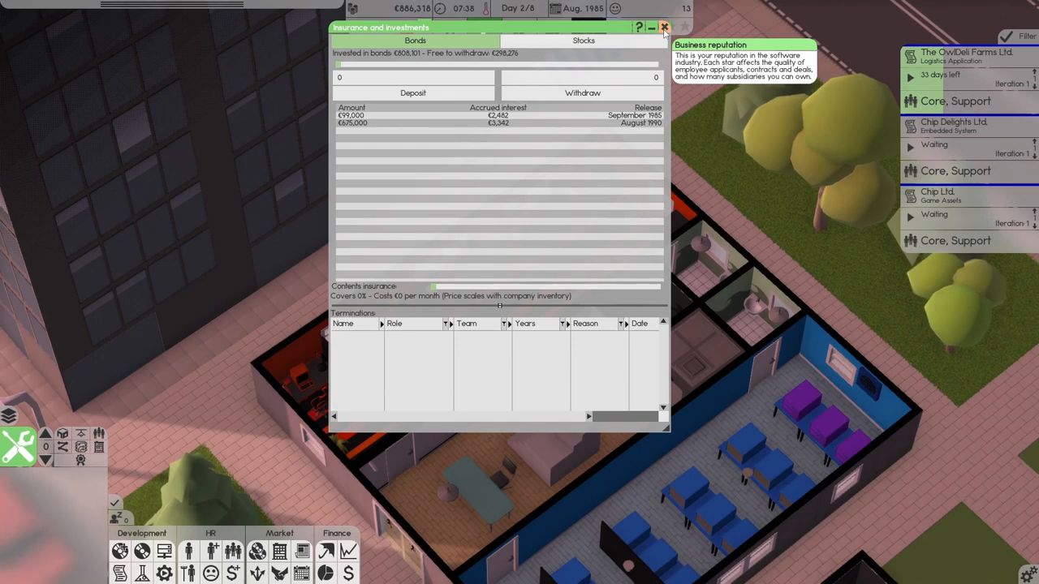
click(684, 28)
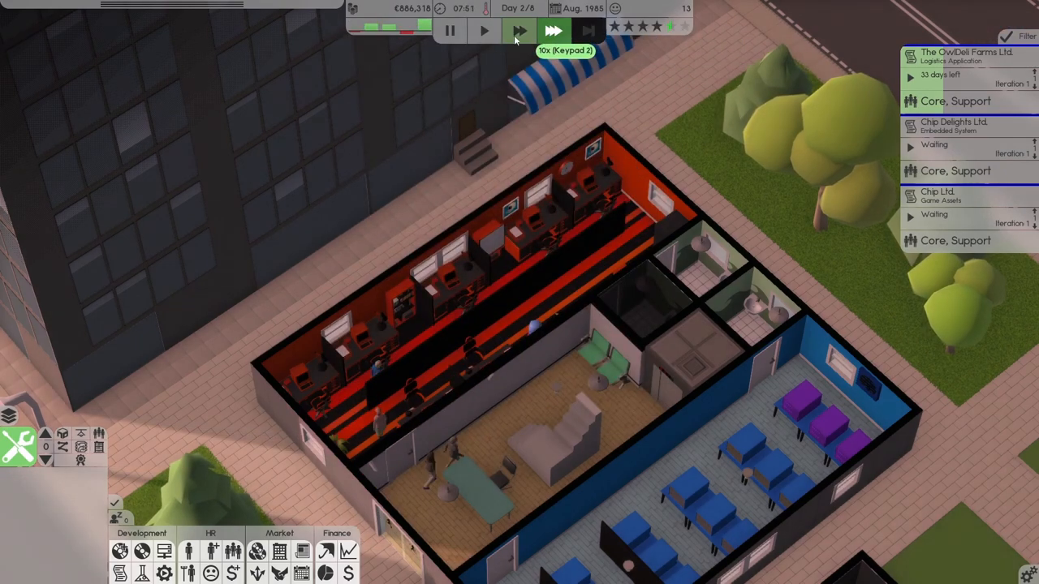
Step: Skip the idle night to day 3 with both Chip contracts showing seven days left
click(554, 30)
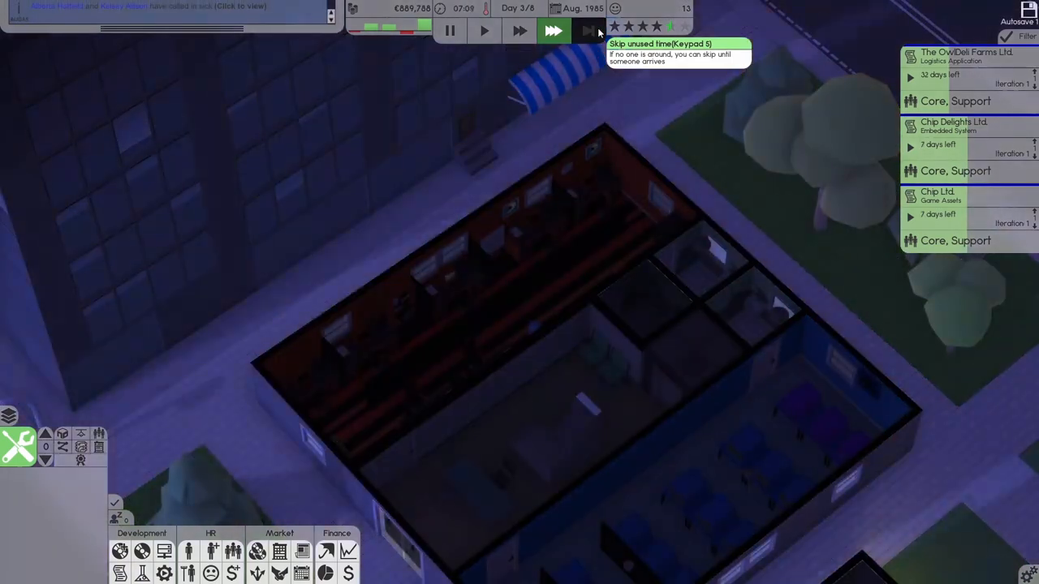
click(554, 33)
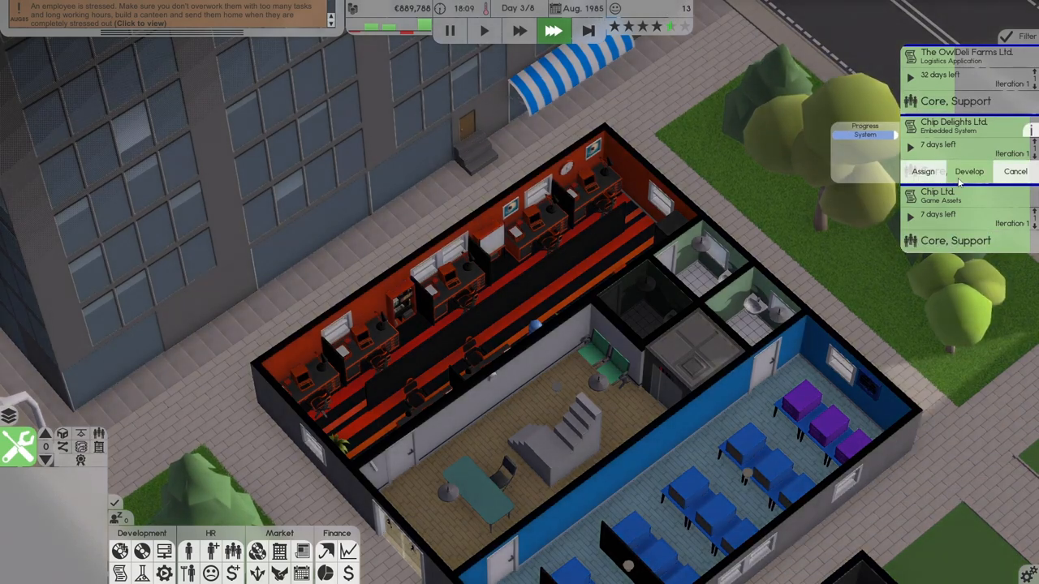
Step: Start alpha development on the Chip Delights Ltd. and Chip Ltd. contract projects
click(554, 33)
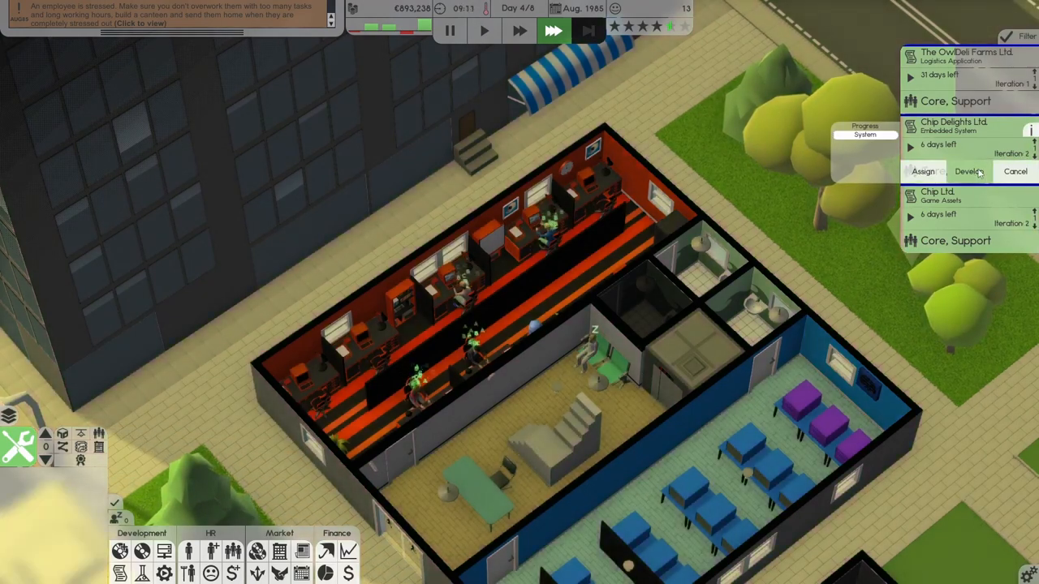
click(970, 172)
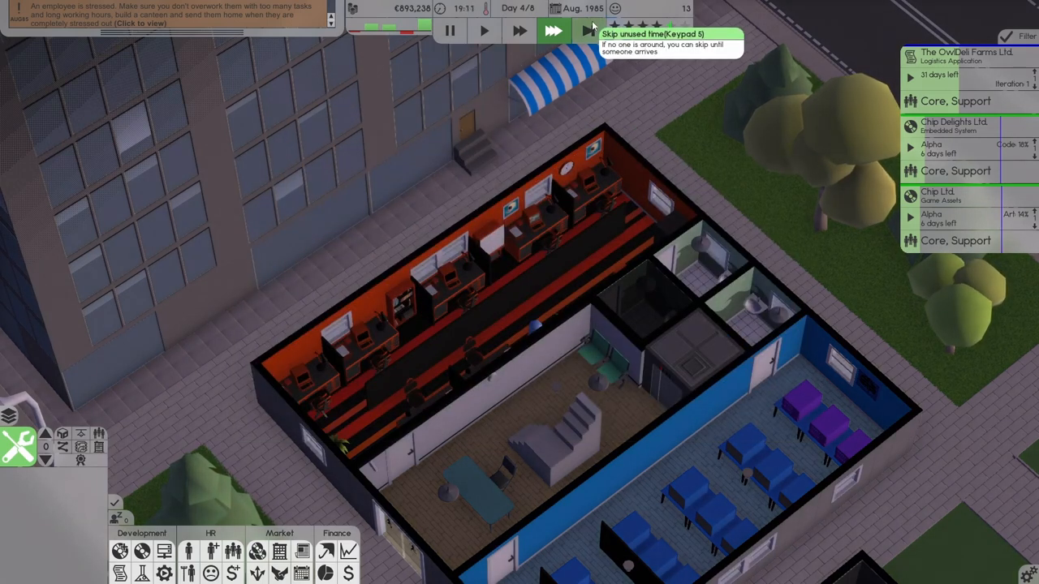
Step: Skip through idle nights into September 1985 while both Chip alphas progress toward their due date
click(559, 33)
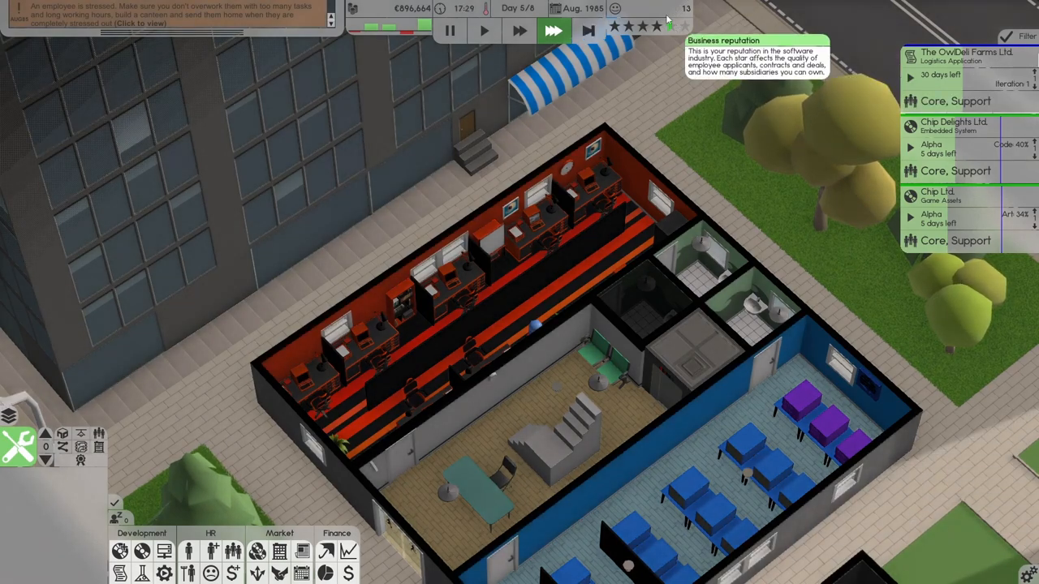
click(557, 33)
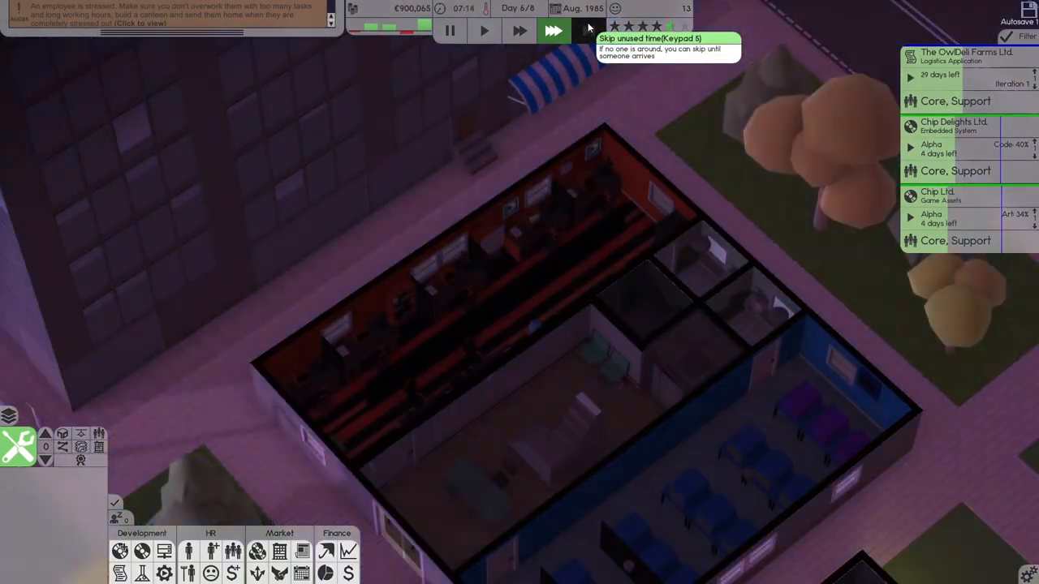
click(556, 31)
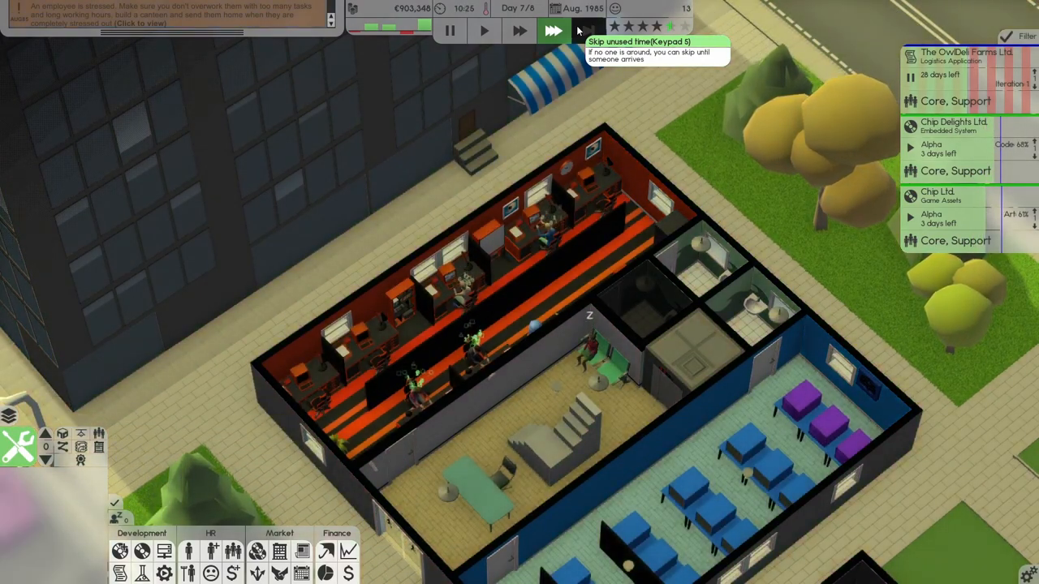
click(553, 31)
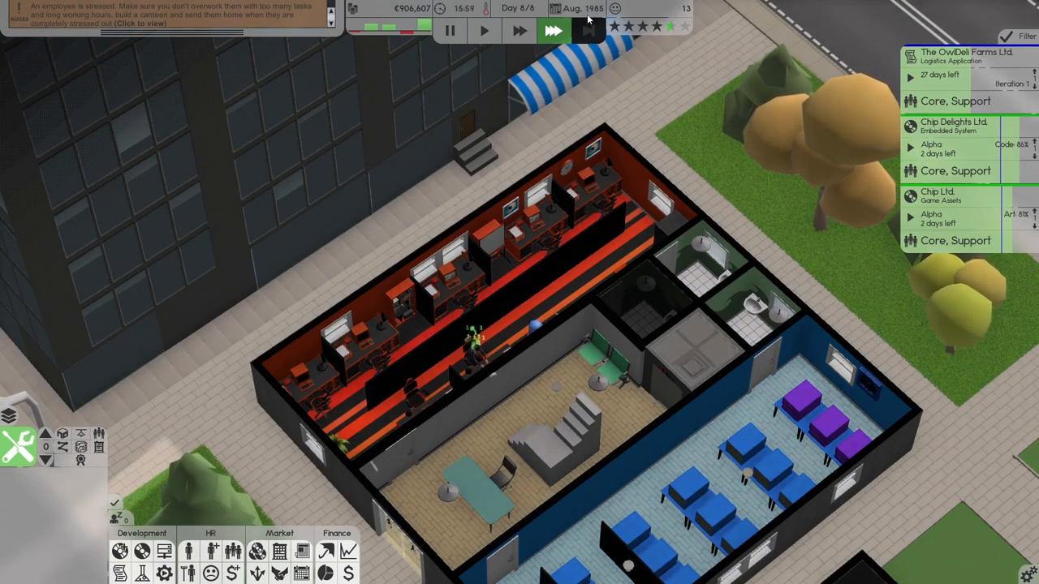
mouse_move(584, 31)
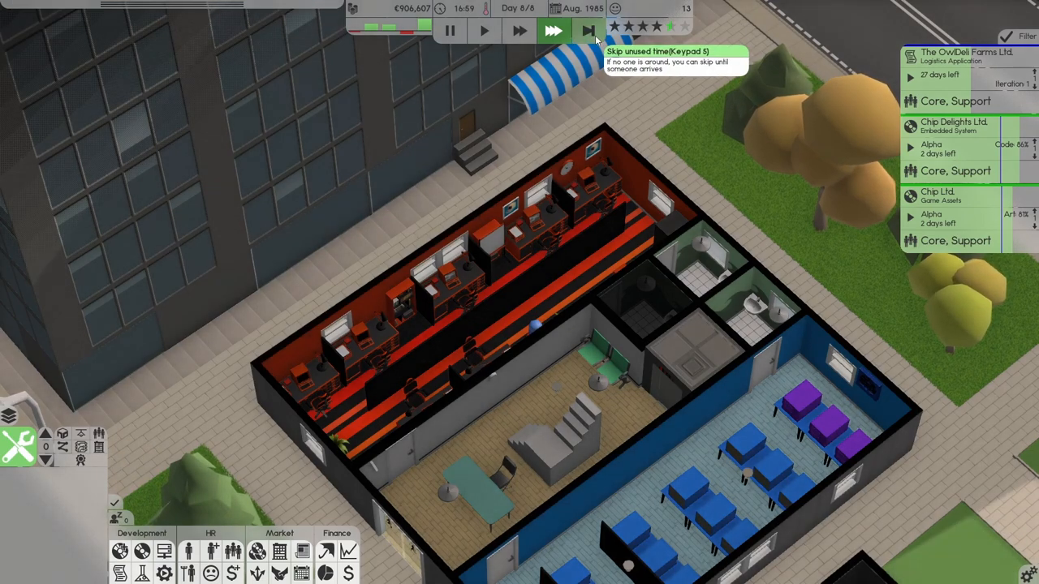
click(583, 31)
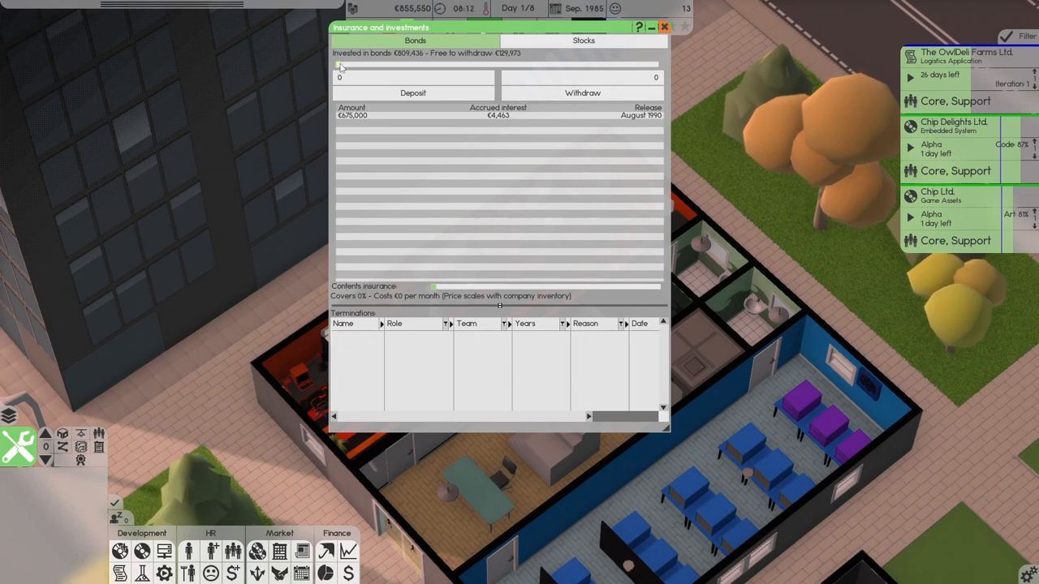
Step: Deposit €99,000 into bonds, bringing them to €908,436, and close the investments window
drag(339, 65, 369, 65)
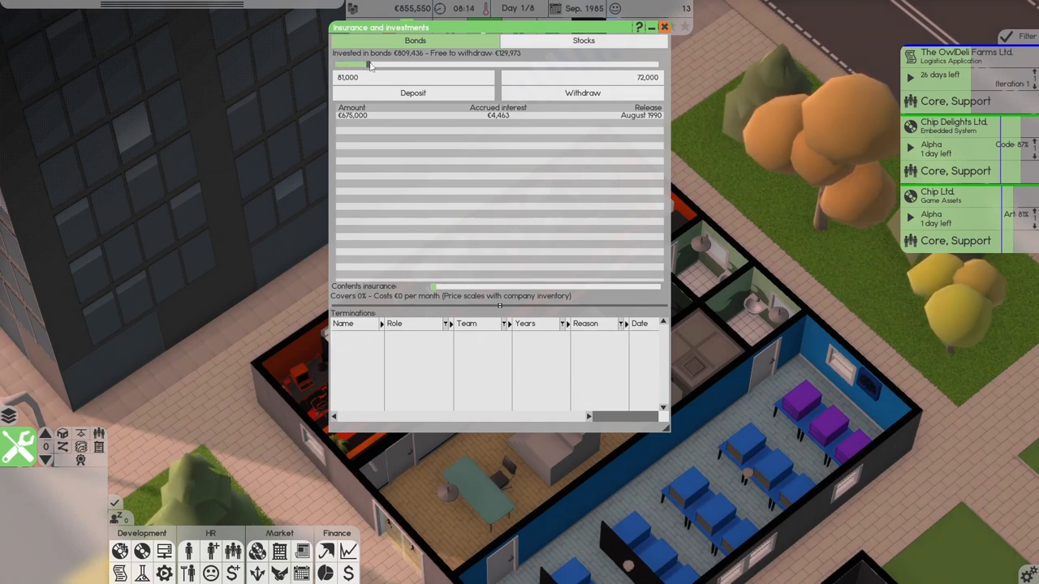
click(412, 93)
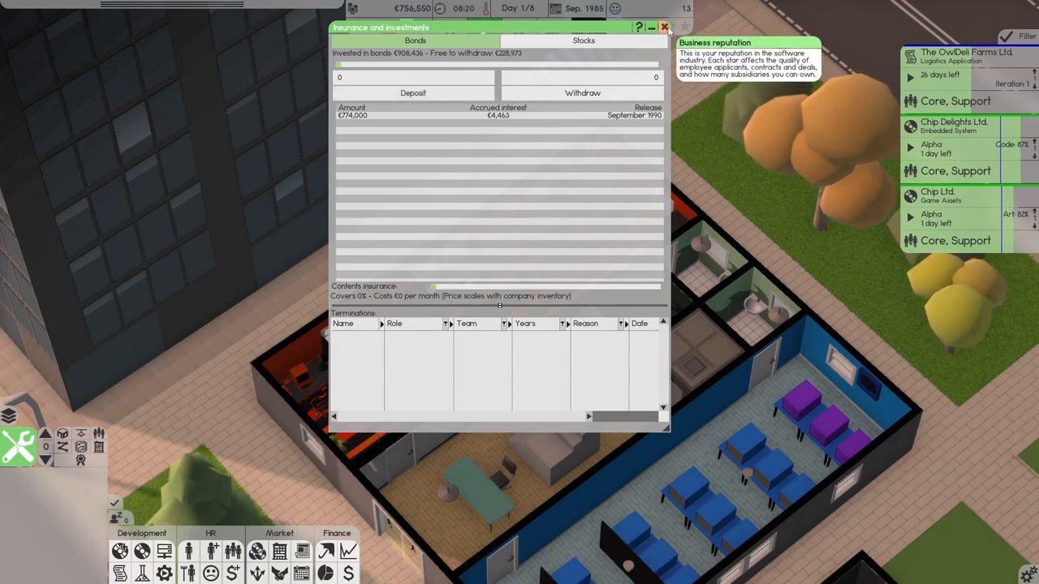
click(665, 26)
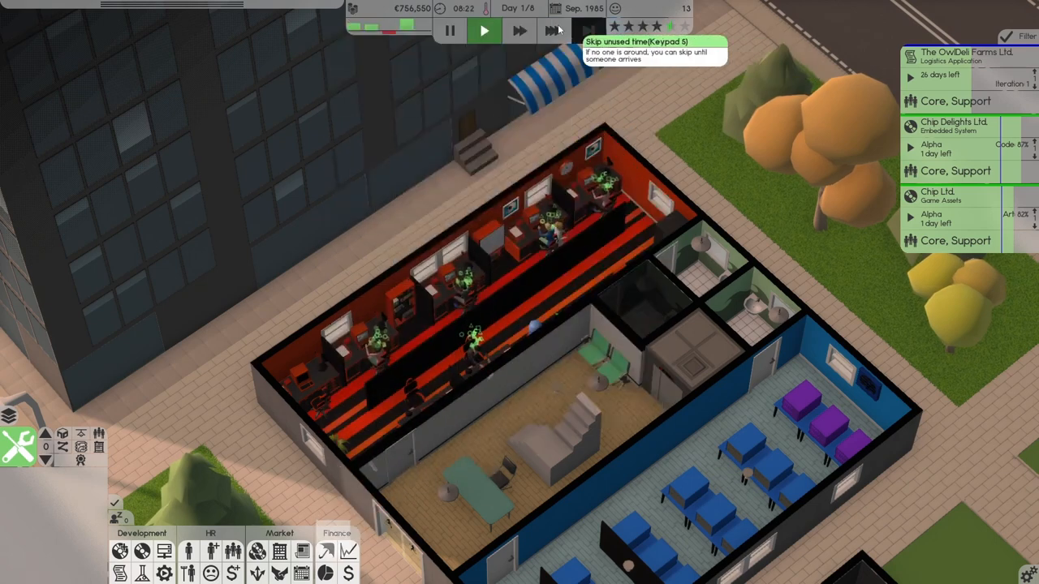
Step: Speed time back up, check the company finance sheet and close it
click(550, 30)
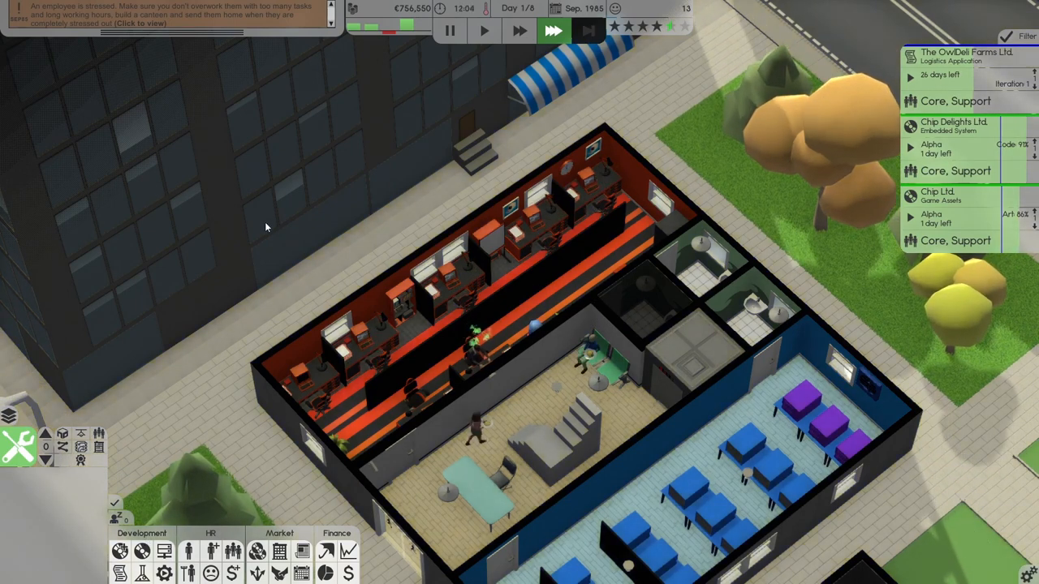
click(338, 532)
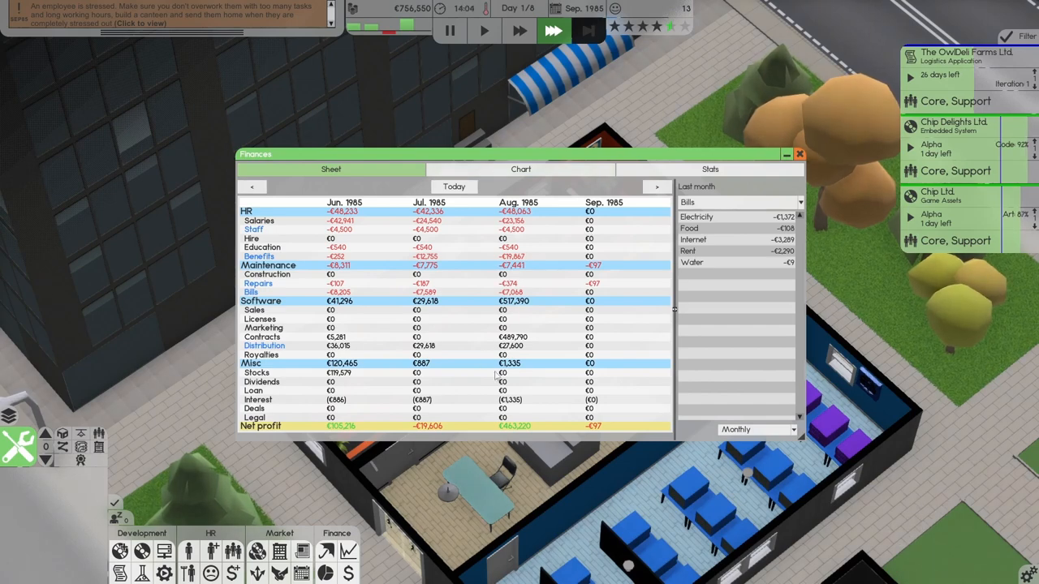
click(799, 154)
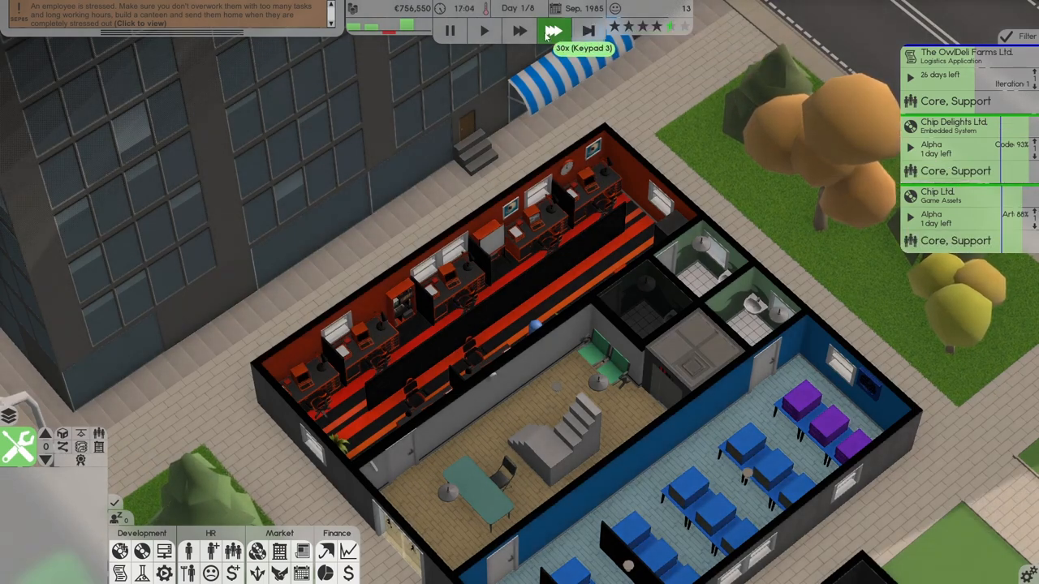
Step: Run at 30x and skip idle time until the Chip Delights Ltd. contract leaves the project list
click(569, 33)
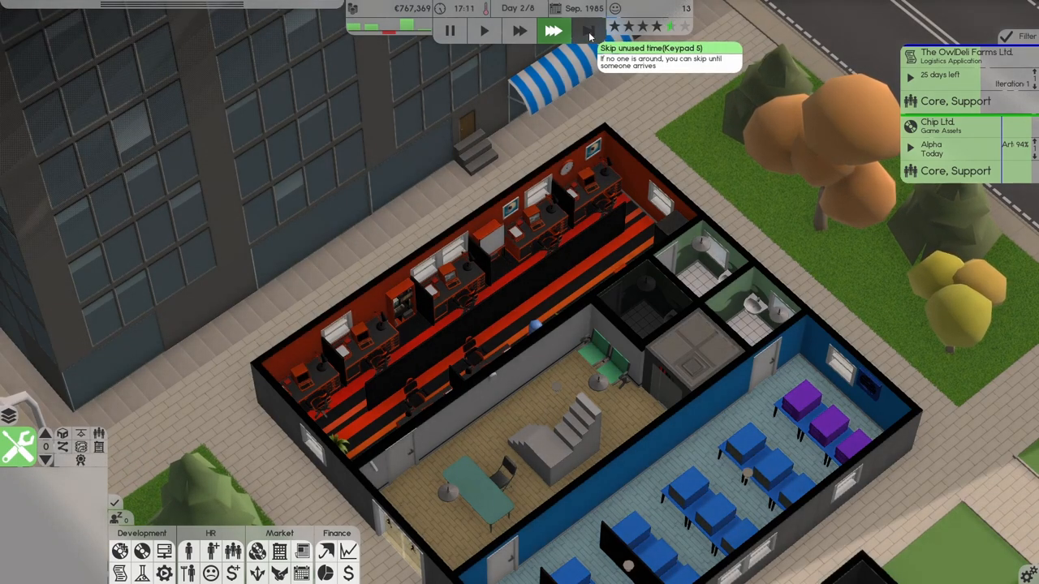
click(588, 33)
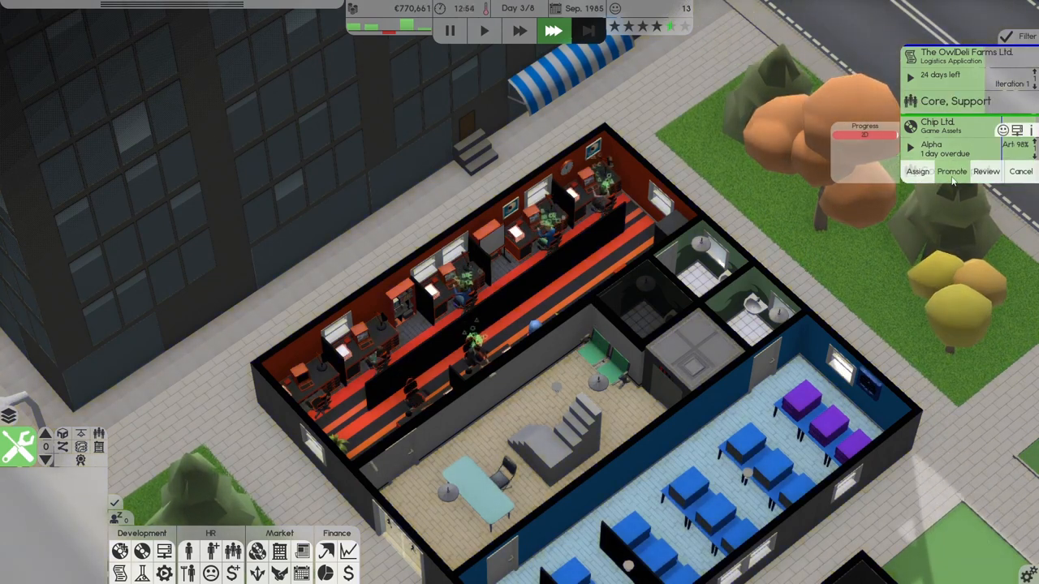
Step: Promote the Chip Ltd. project to beta and finish it, leaving only OwlDeli Farms
click(951, 171)
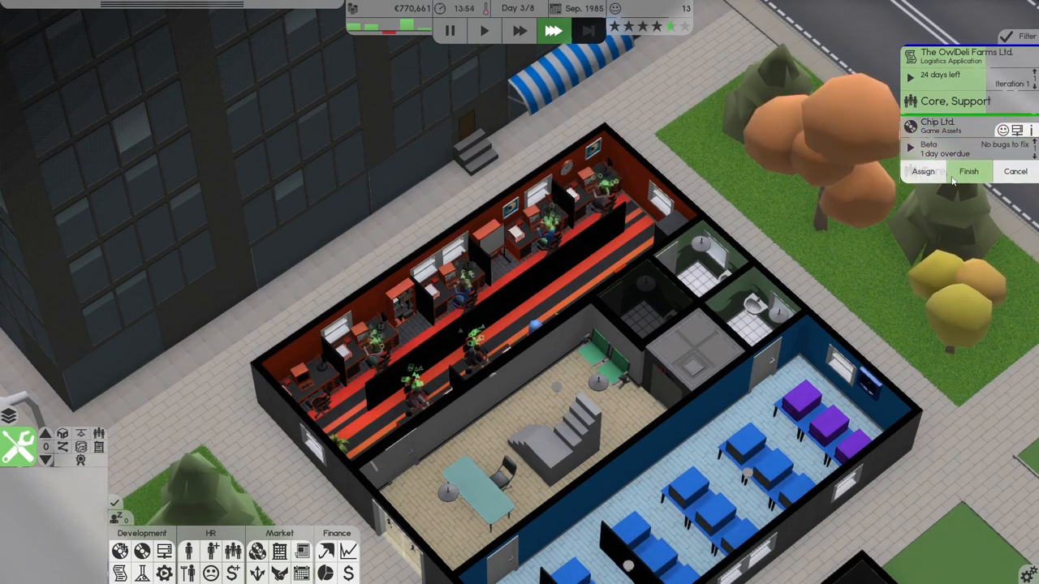
click(970, 172)
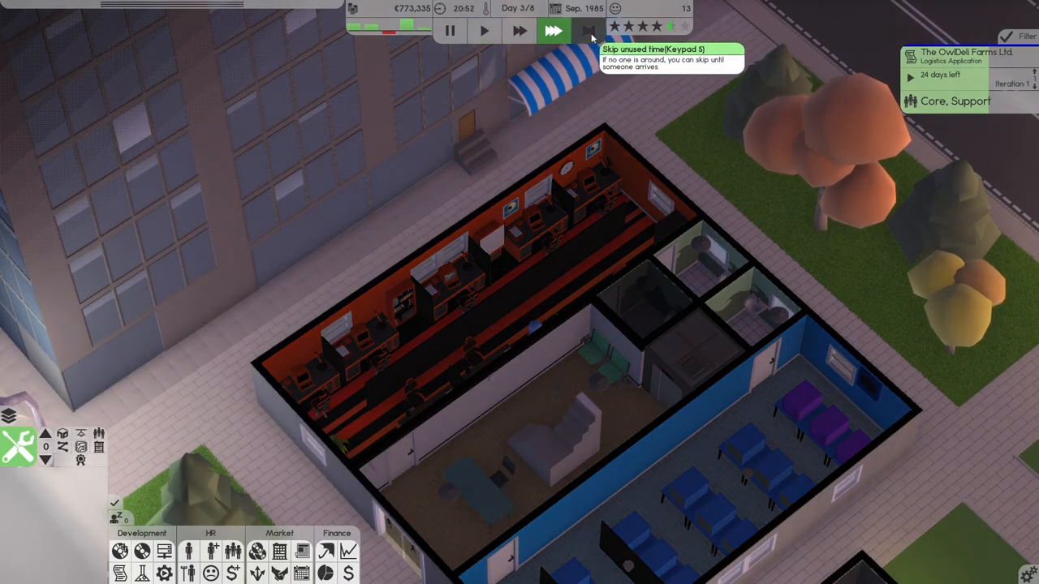
Step: Skip the idle night into day 4 and return game time to 1x speed
click(555, 32)
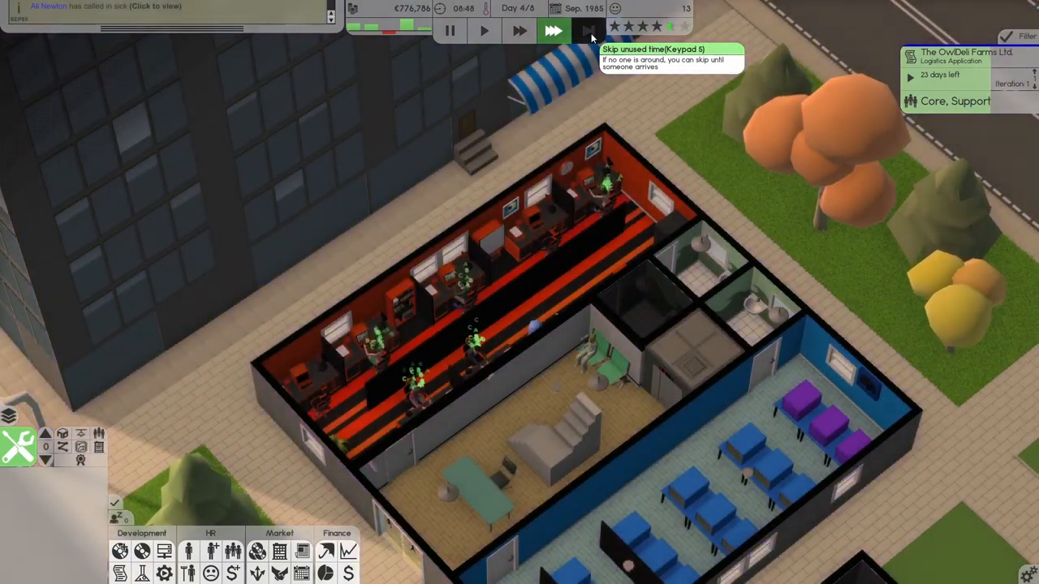
click(481, 31)
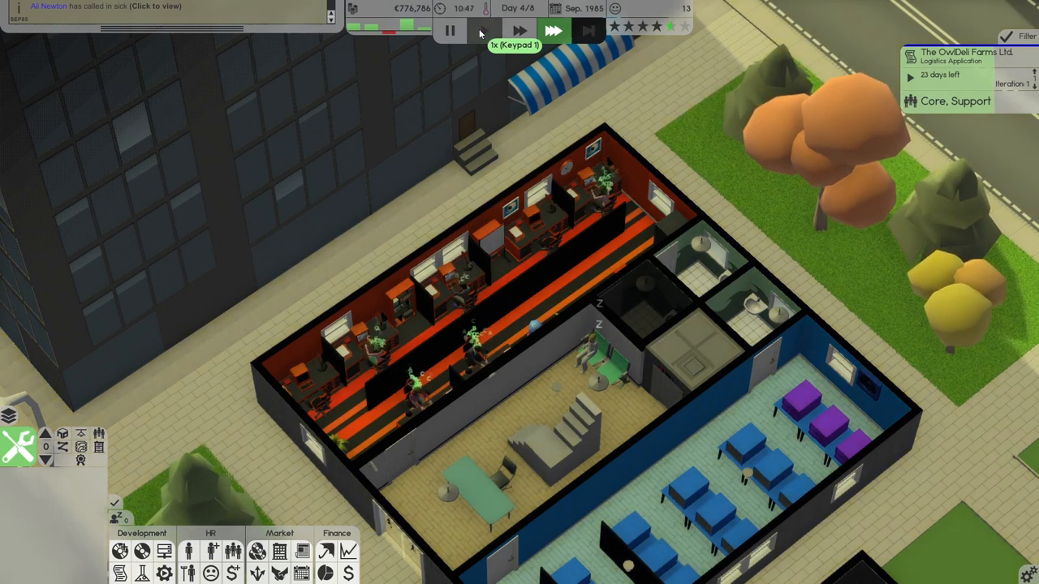
click(480, 29)
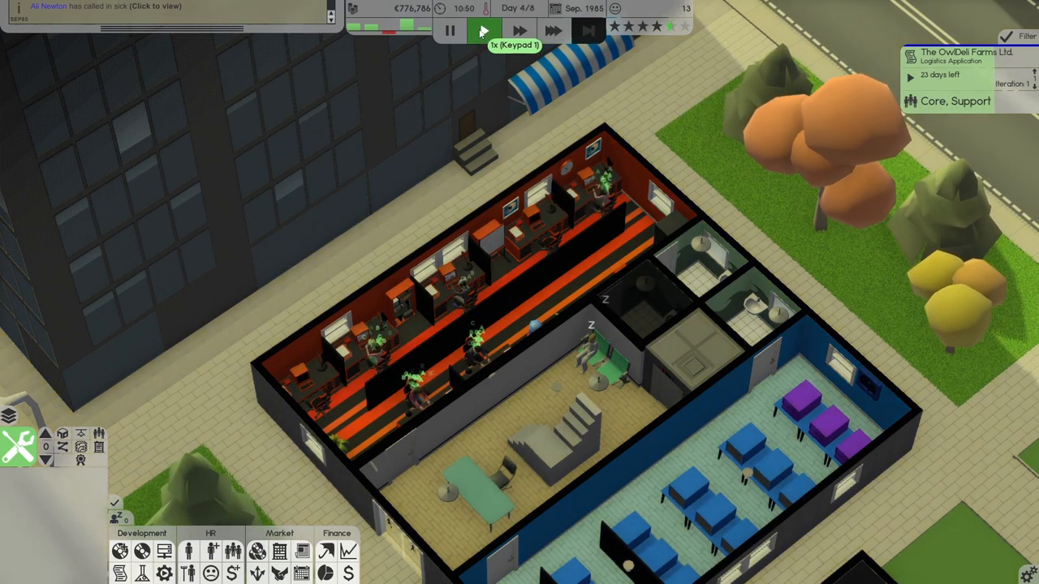